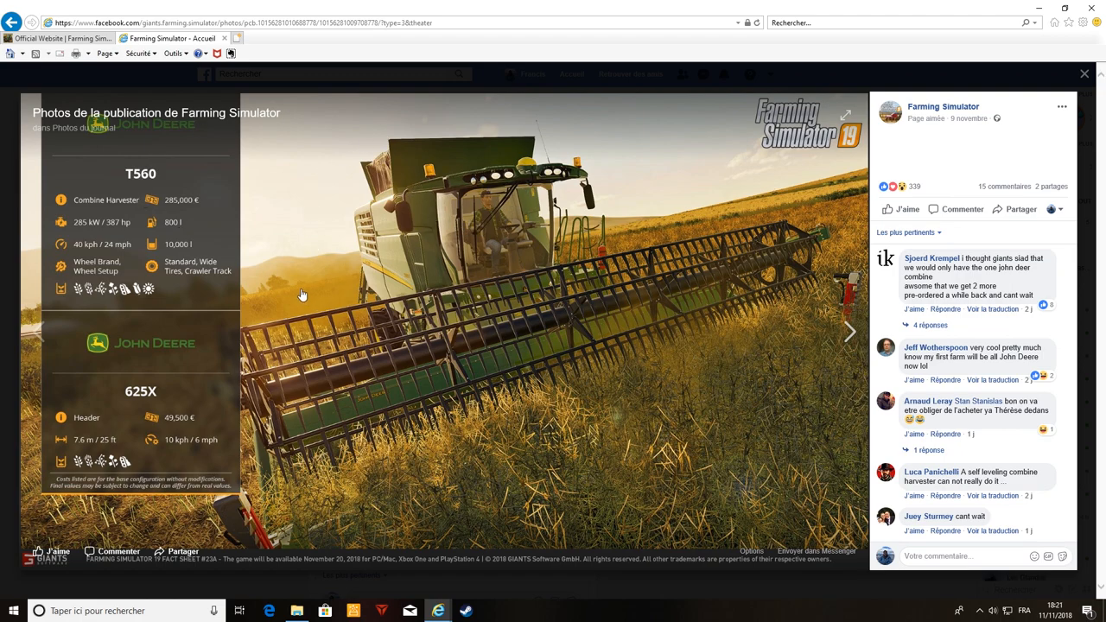
{"action": "mouse_move", "coordinate": [57, 265]}
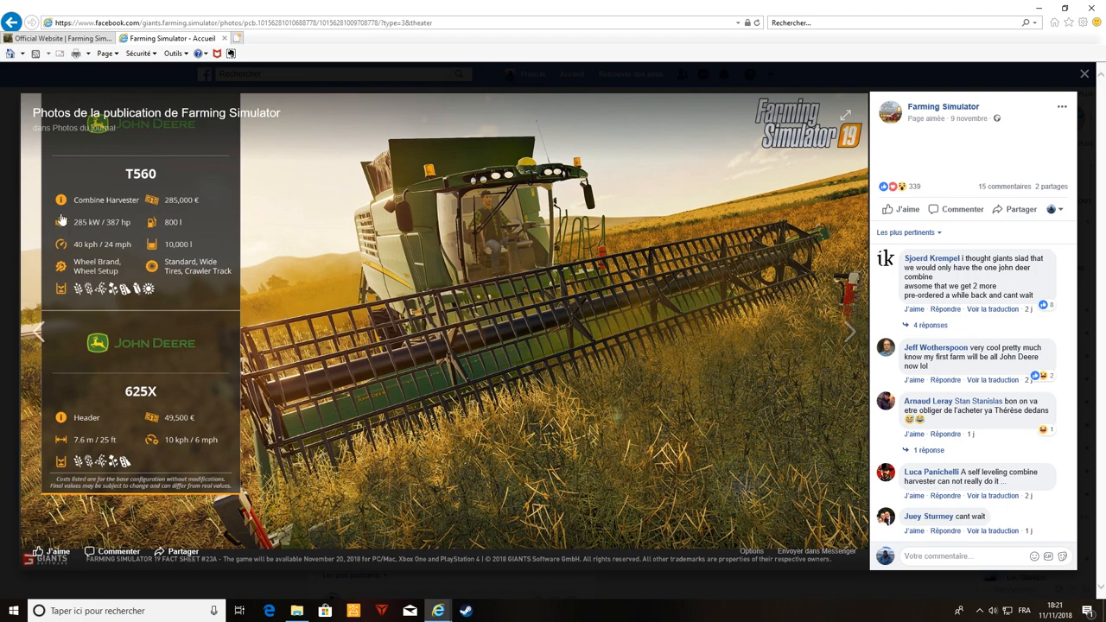
{"action": "mouse_move", "coordinate": [92, 263]}
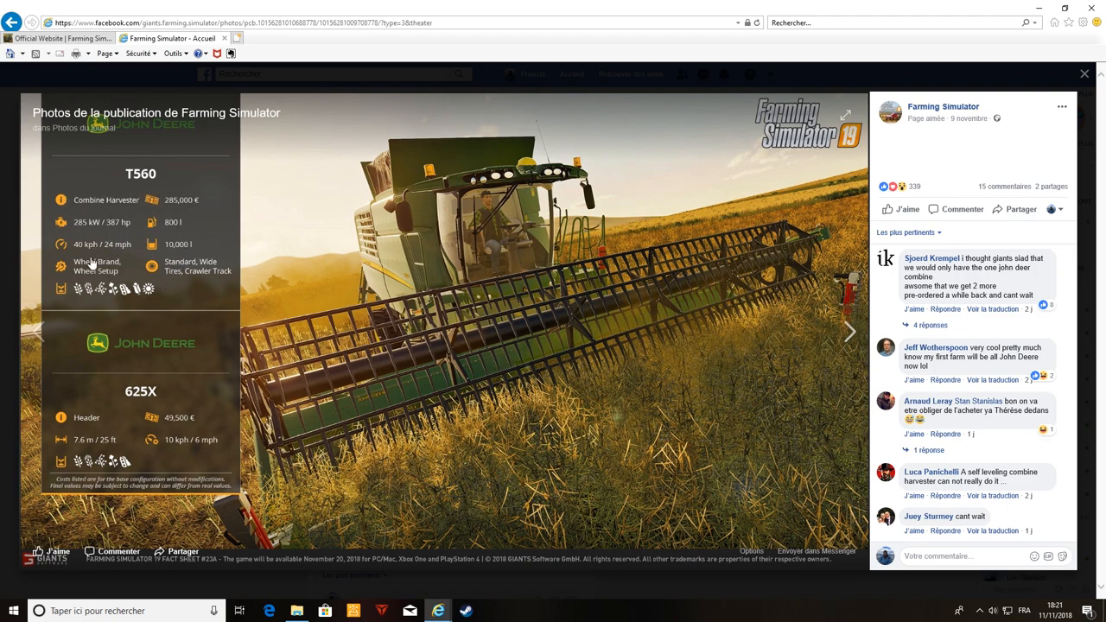
{"action": "mouse_move", "coordinate": [115, 255]}
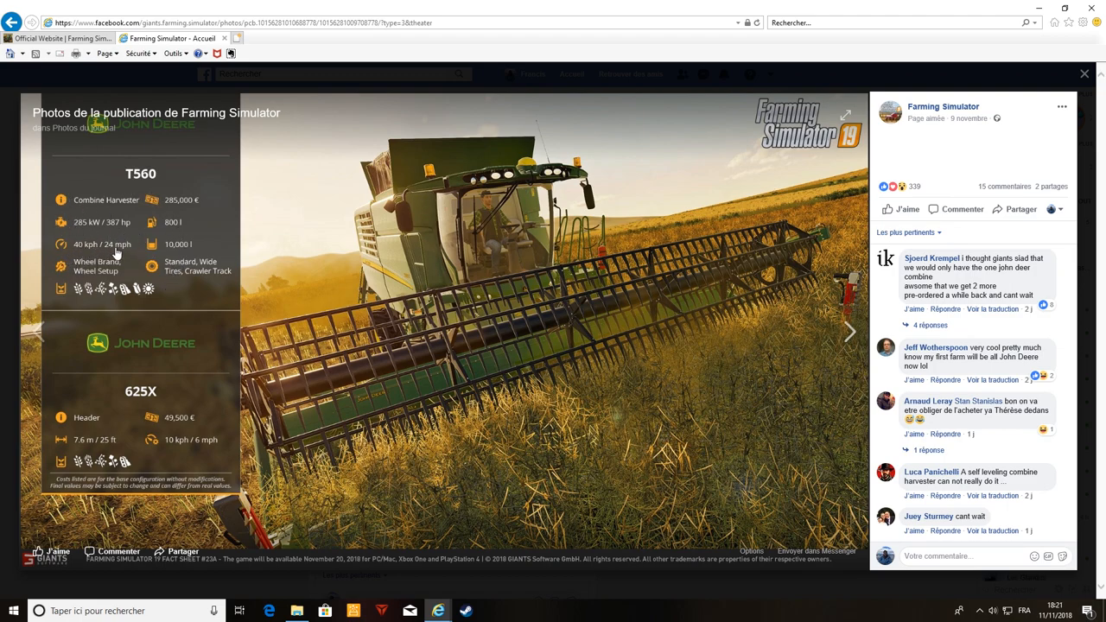
{"action": "mouse_move", "coordinate": [92, 277]}
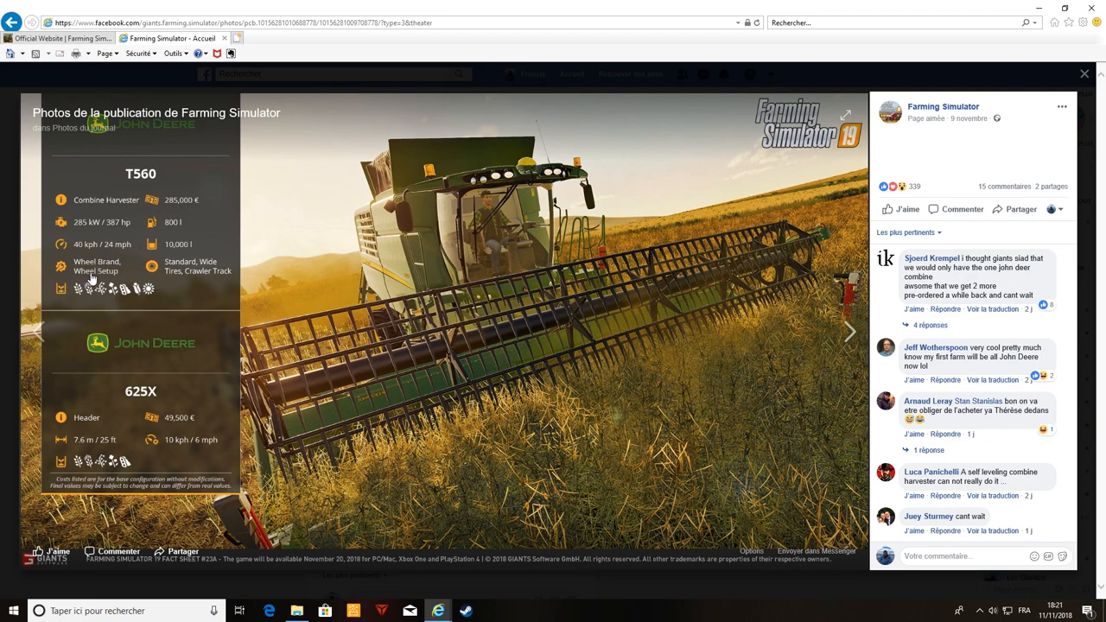
{"action": "mouse_move", "coordinate": [76, 276]}
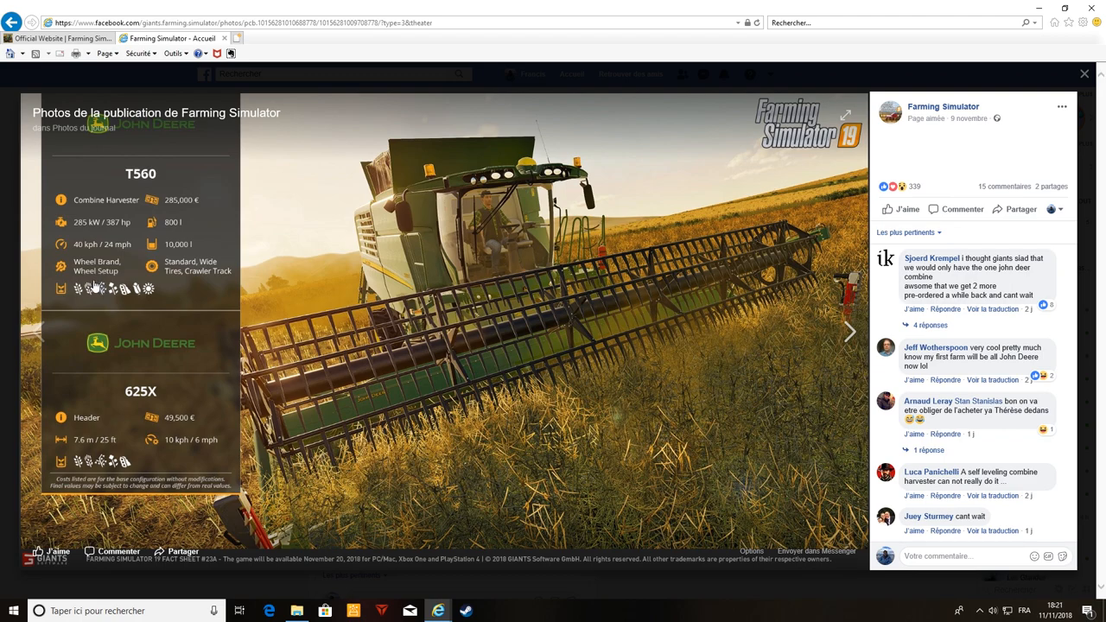
{"action": "mouse_move", "coordinate": [123, 270]}
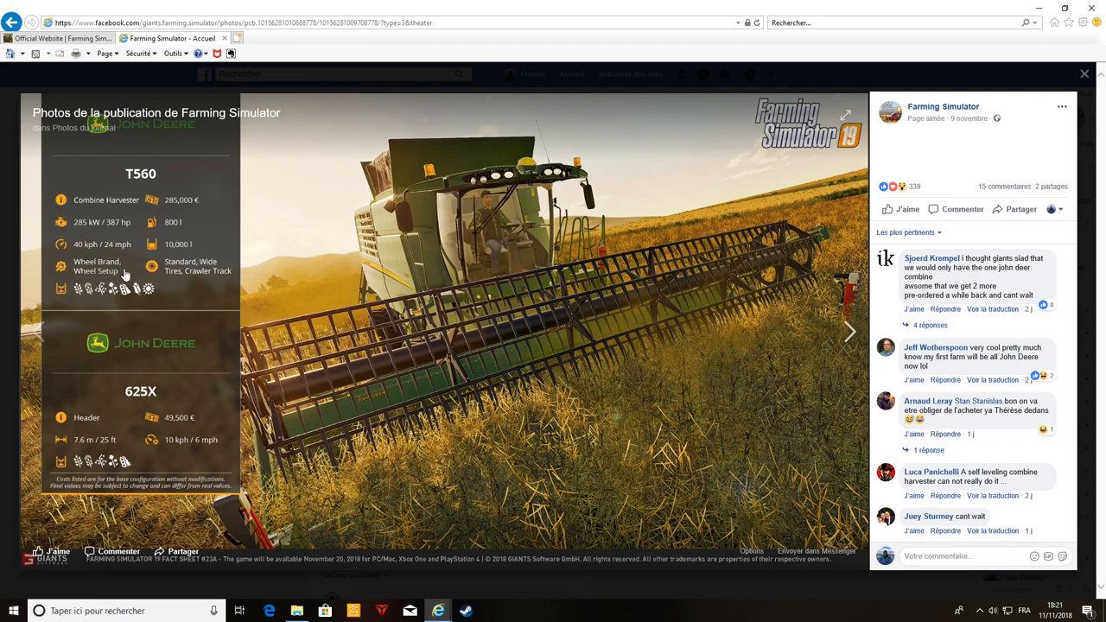
{"action": "mouse_move", "coordinate": [124, 275]}
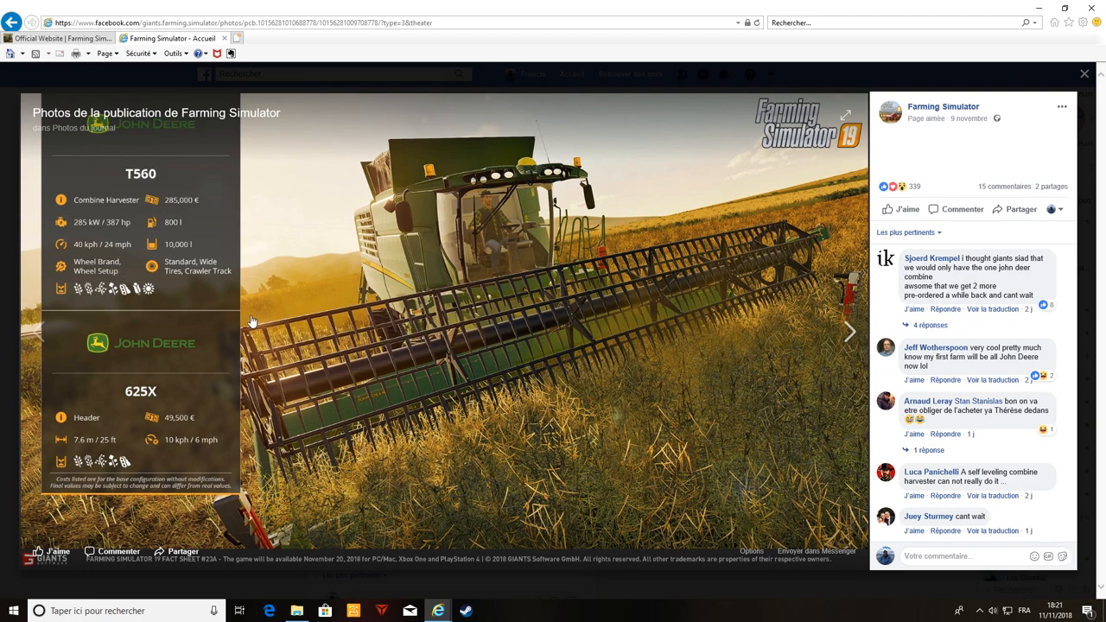
{"action": "mouse_move", "coordinate": [101, 266]}
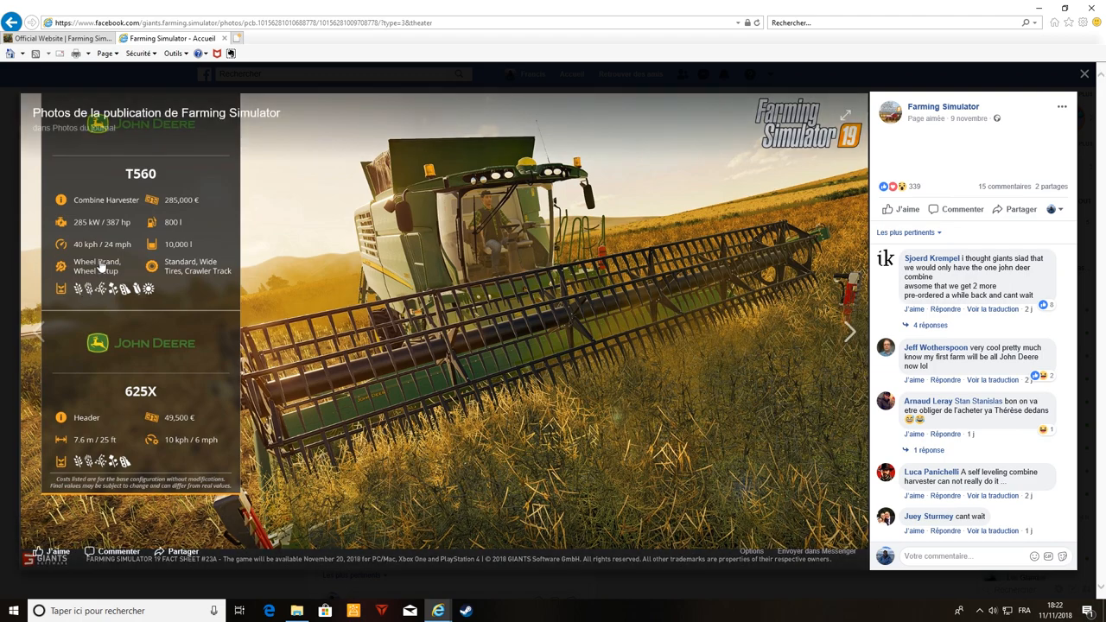
{"action": "mouse_move", "coordinate": [158, 276]}
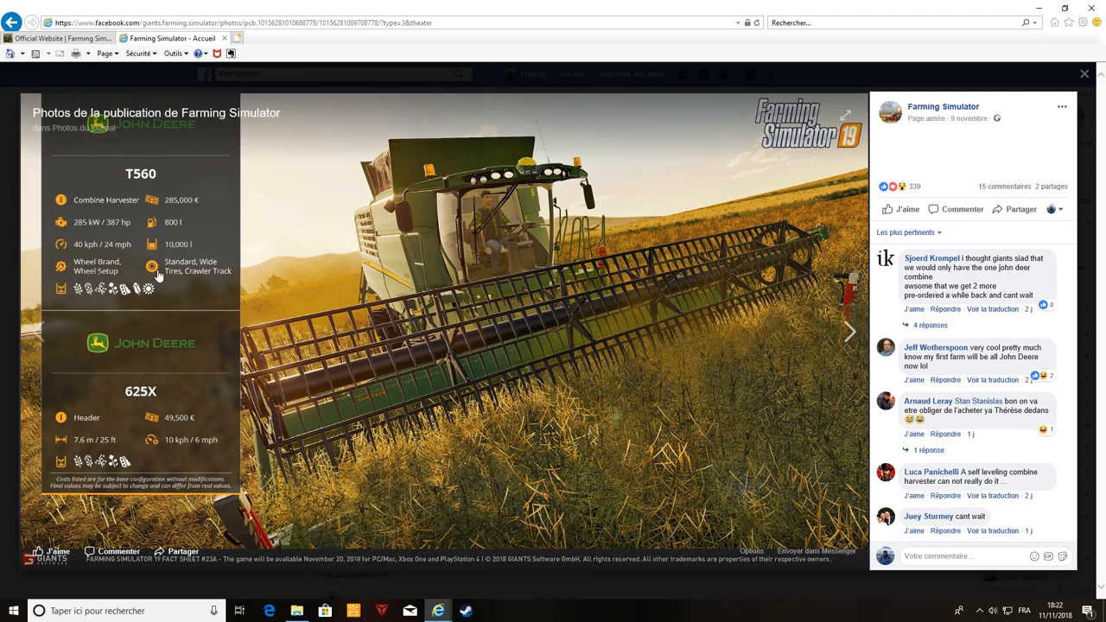
{"action": "mouse_move", "coordinate": [232, 282]}
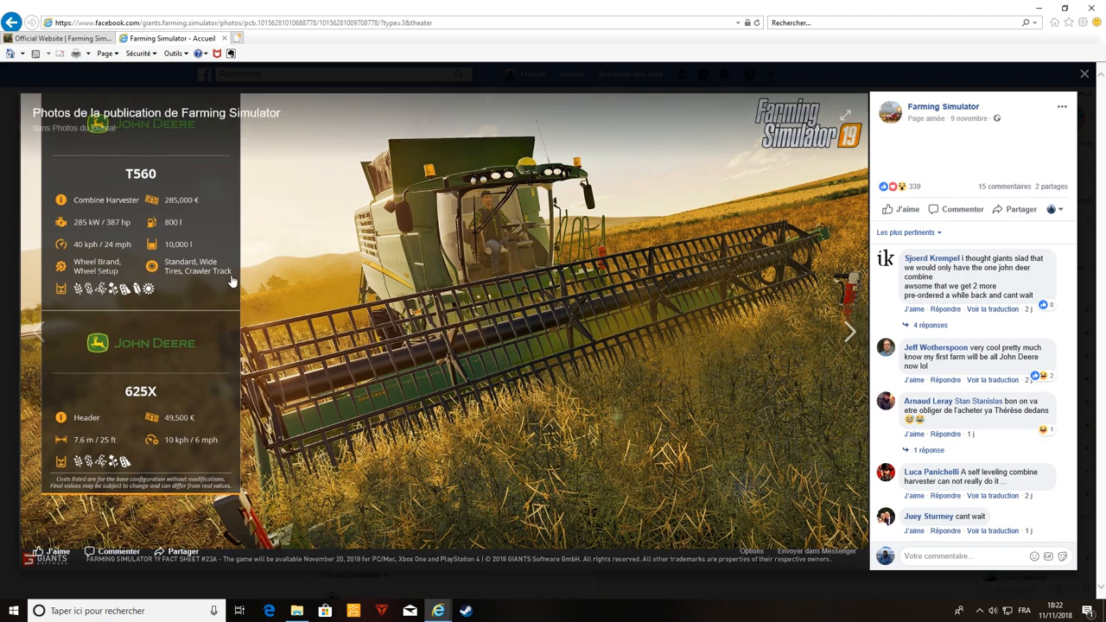
{"action": "mouse_move", "coordinate": [486, 304]}
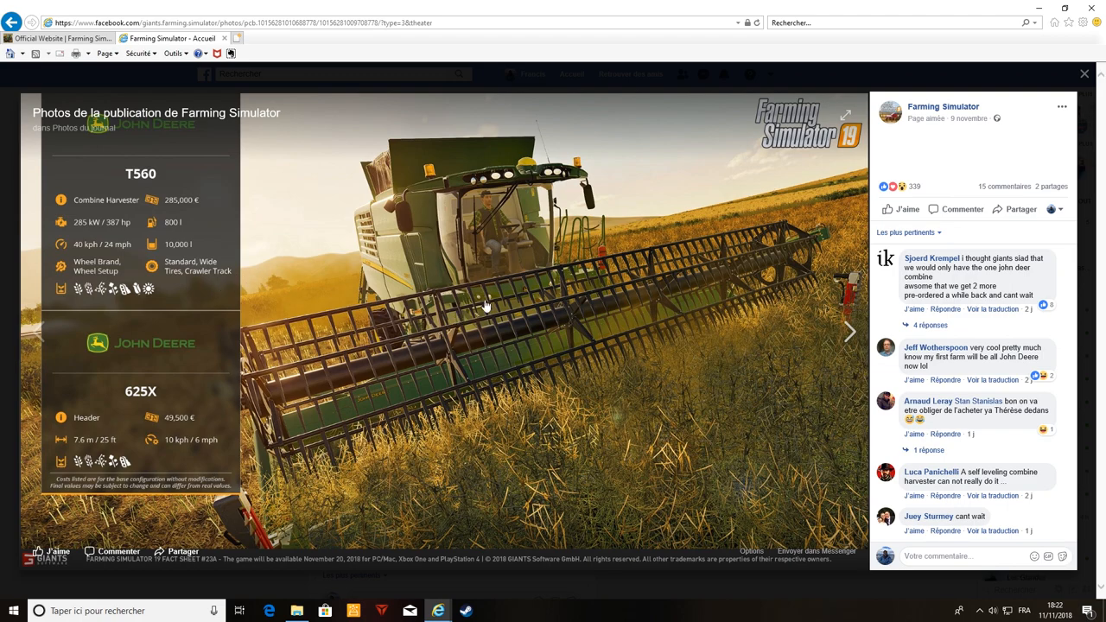
{"action": "mouse_move", "coordinate": [354, 259]}
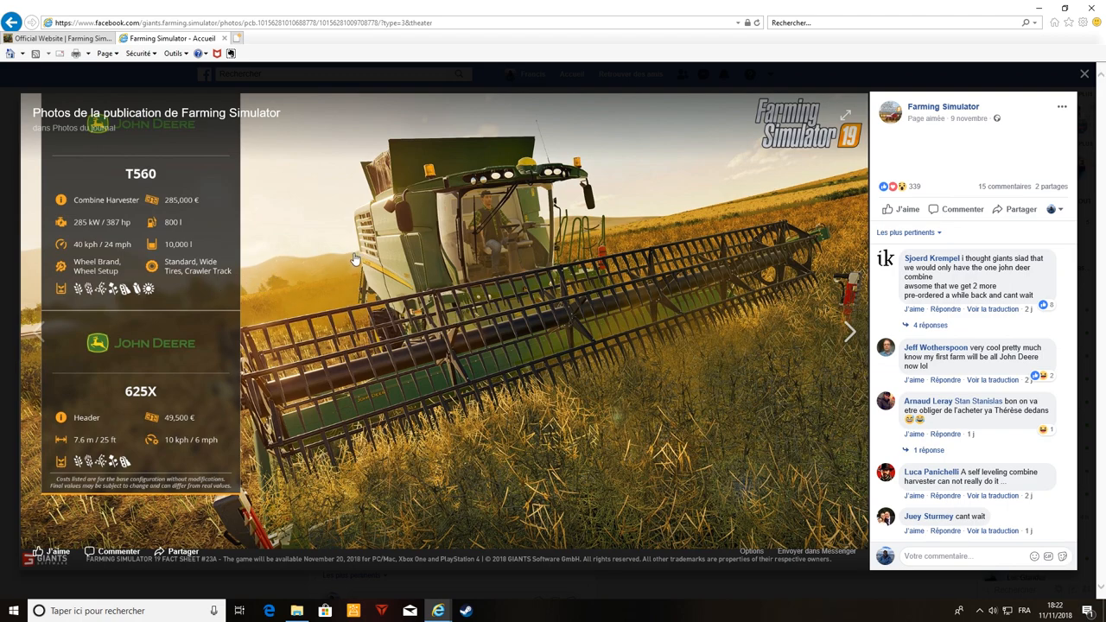
{"action": "mouse_move", "coordinate": [121, 277]}
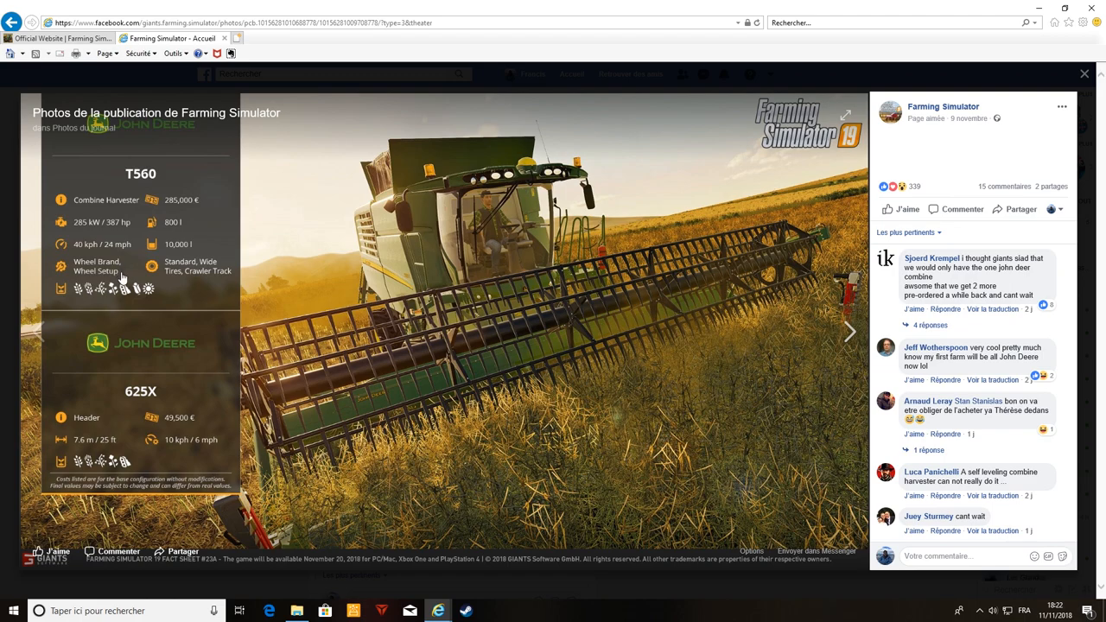
{"action": "mouse_move", "coordinate": [112, 277]}
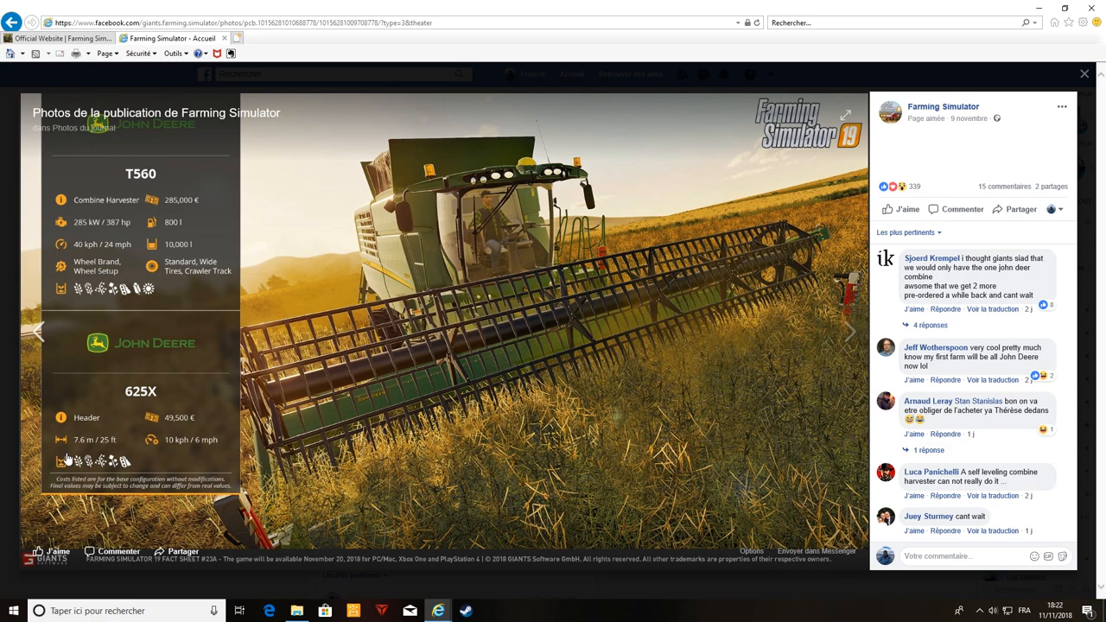
{"action": "mouse_move", "coordinate": [677, 360]}
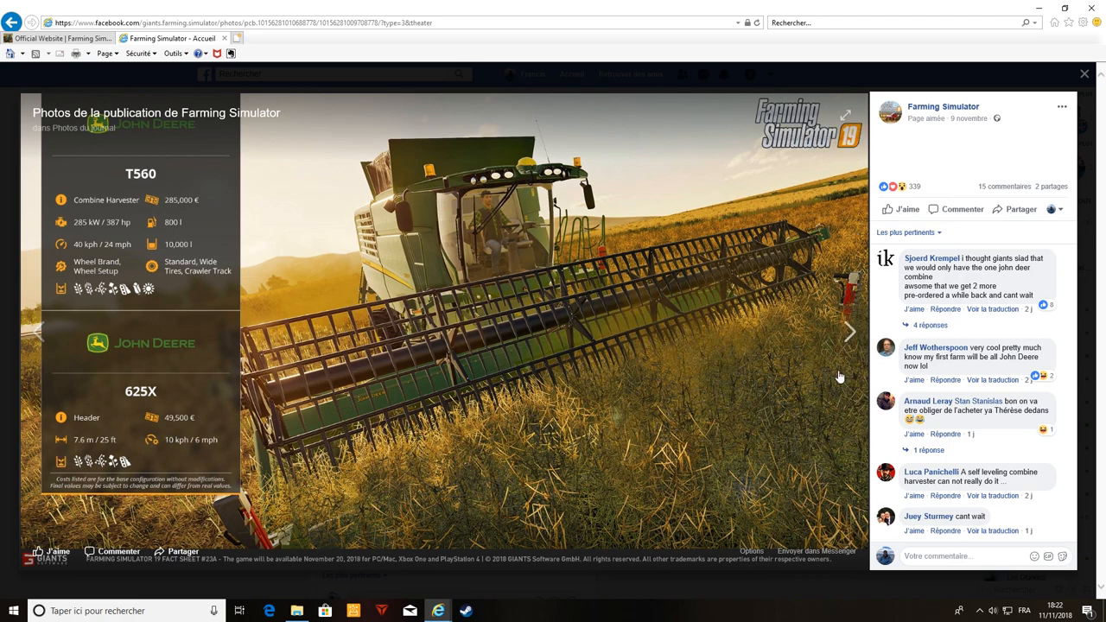
{"action": "mouse_move", "coordinate": [851, 335]}
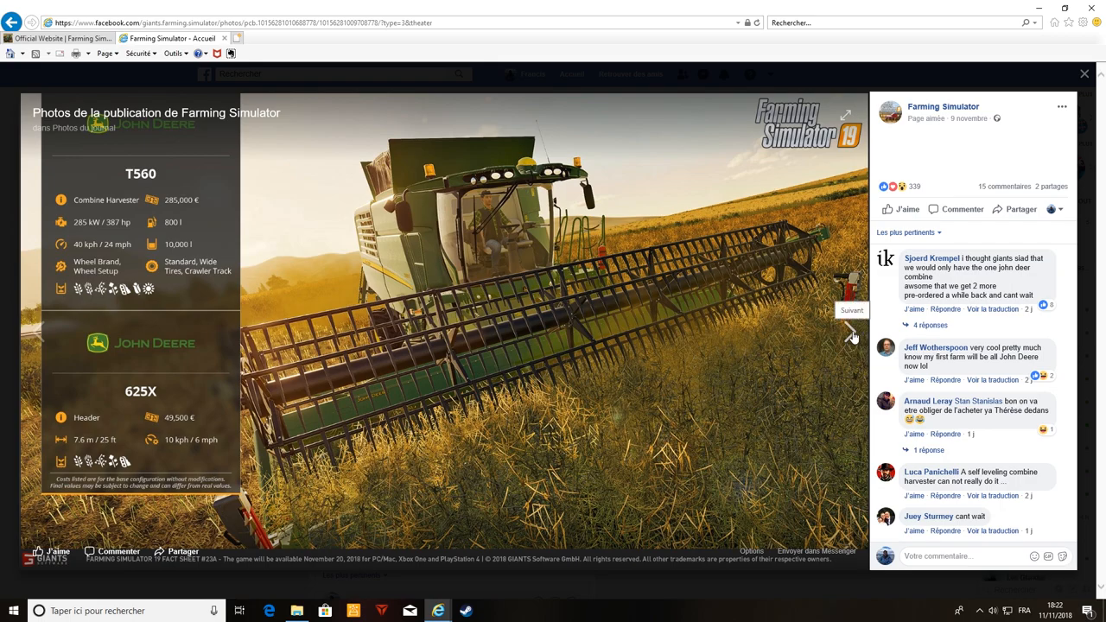
Step through the fact-sheet photos to the ROPA Panther 2 with RR 6x45 header
{"action": "left_click", "coordinate": [853, 336]}
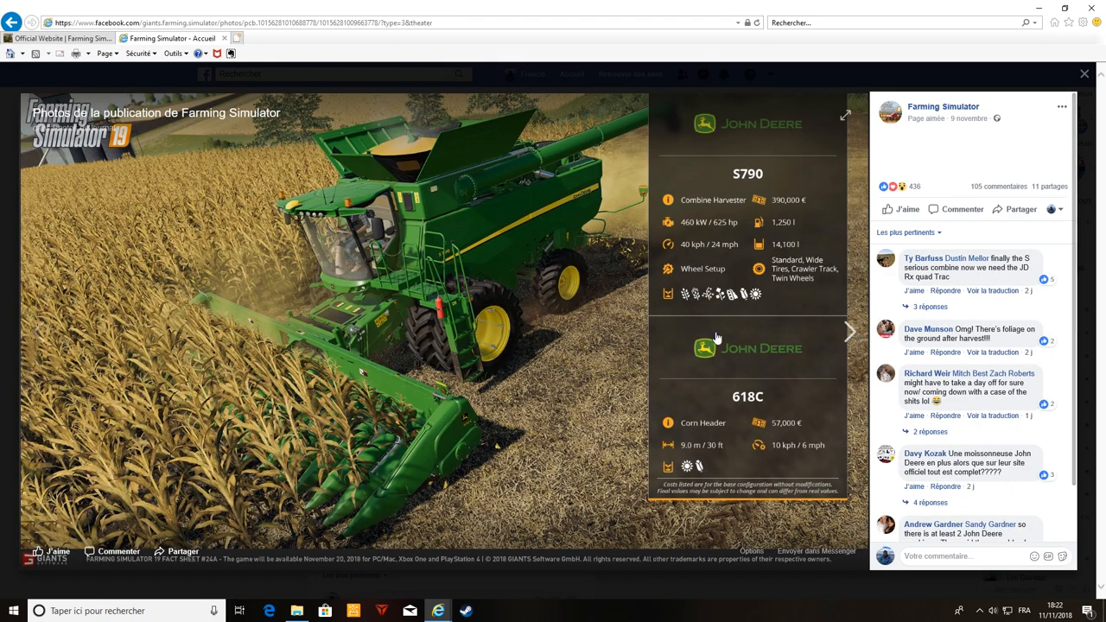
{"action": "mouse_move", "coordinate": [294, 353]}
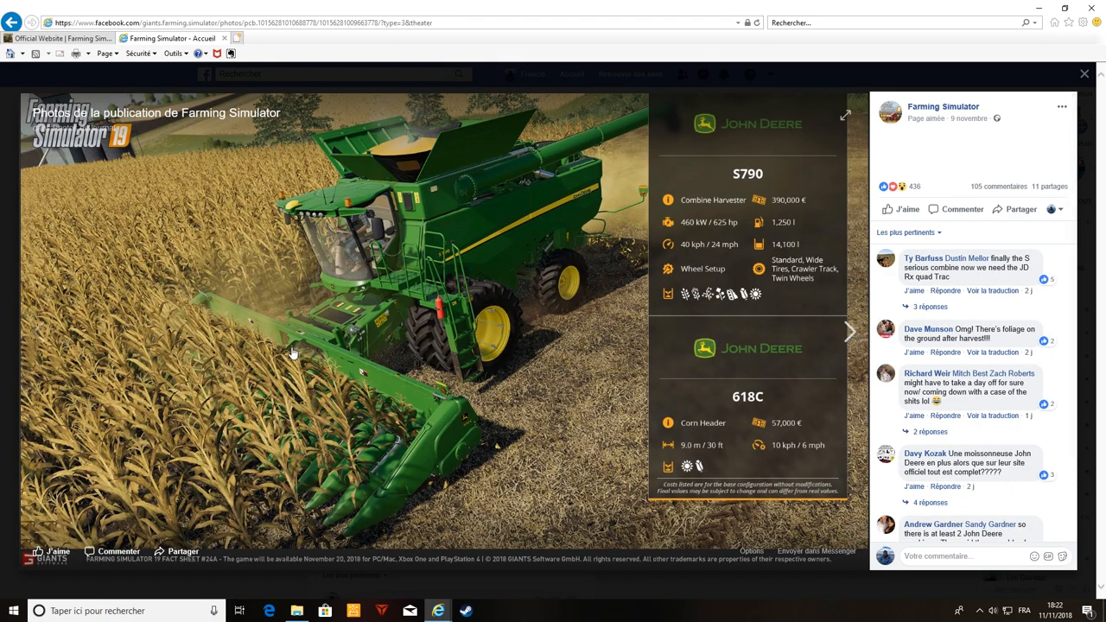
{"action": "mouse_move", "coordinate": [355, 195]}
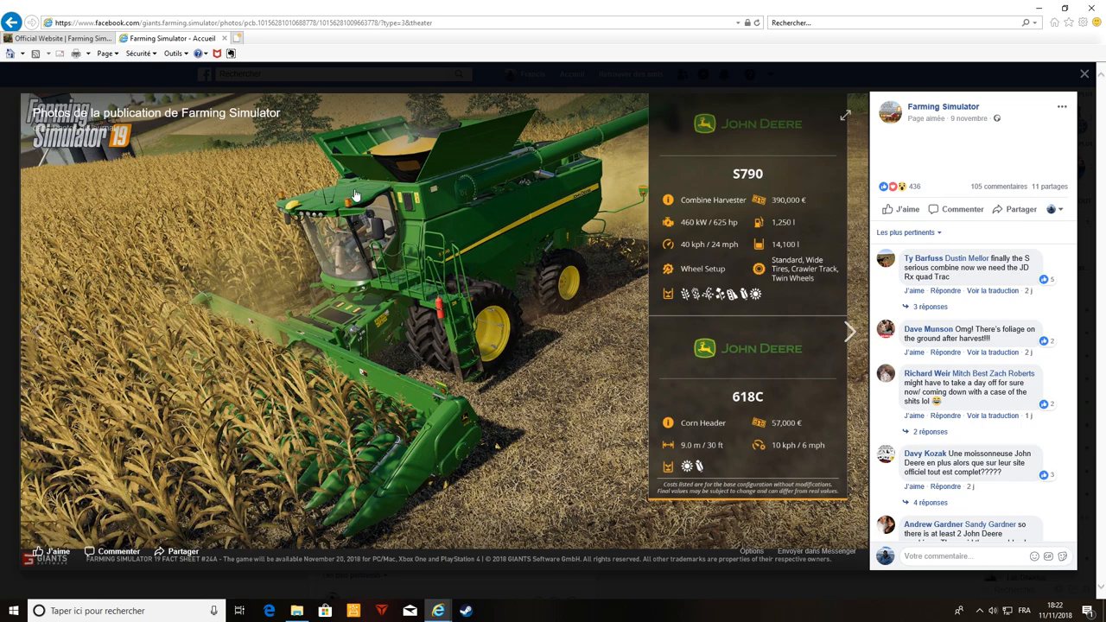
{"action": "mouse_move", "coordinate": [380, 222]}
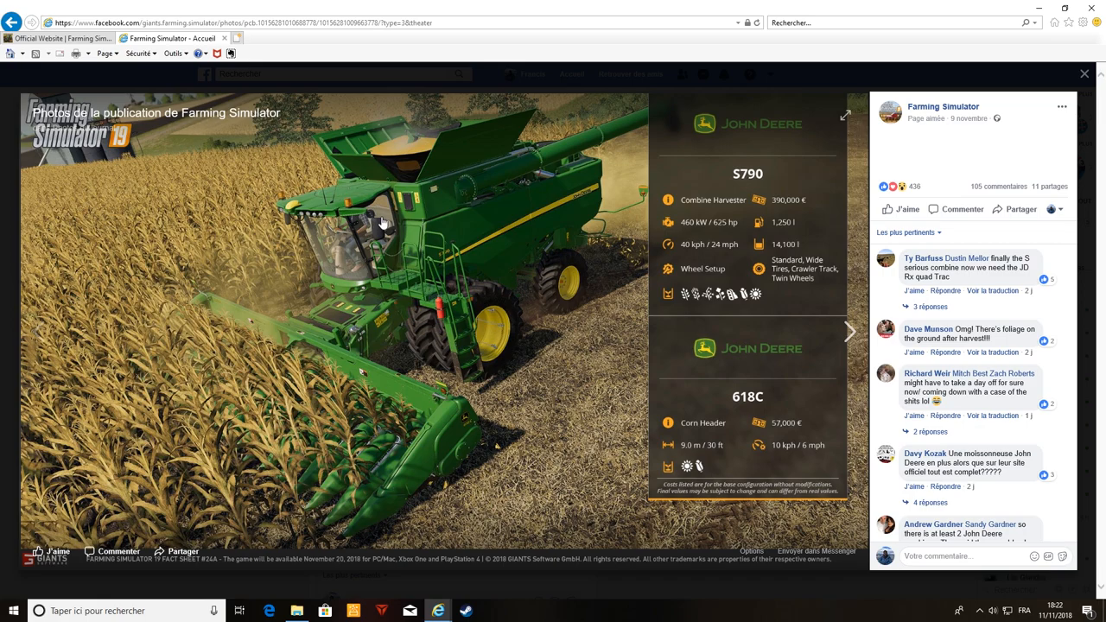
{"action": "mouse_move", "coordinate": [393, 214]}
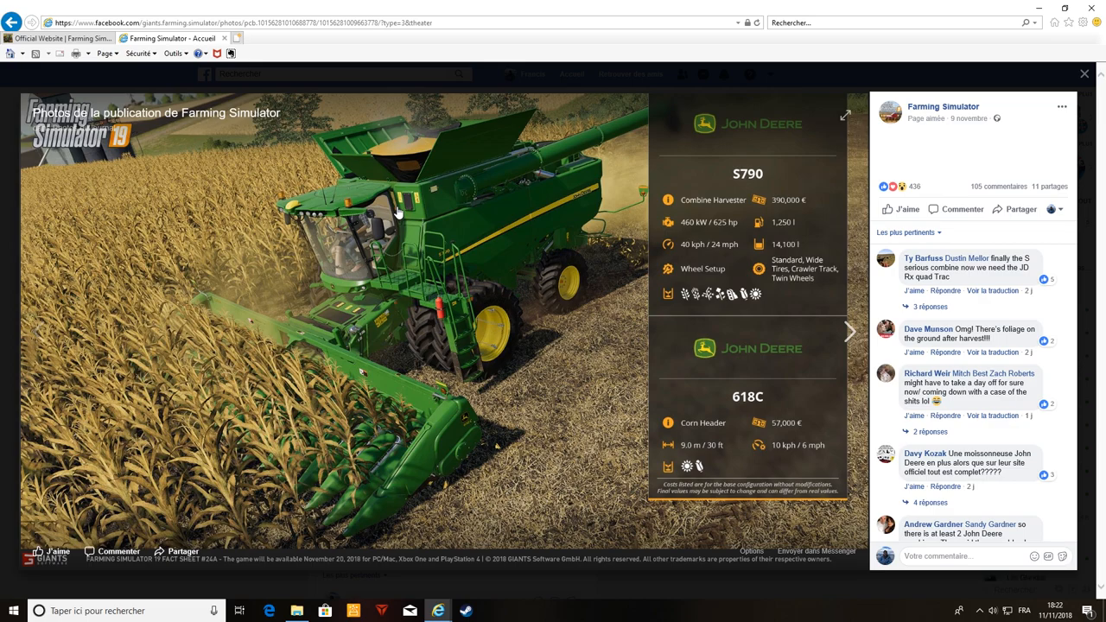
{"action": "mouse_move", "coordinate": [579, 164]}
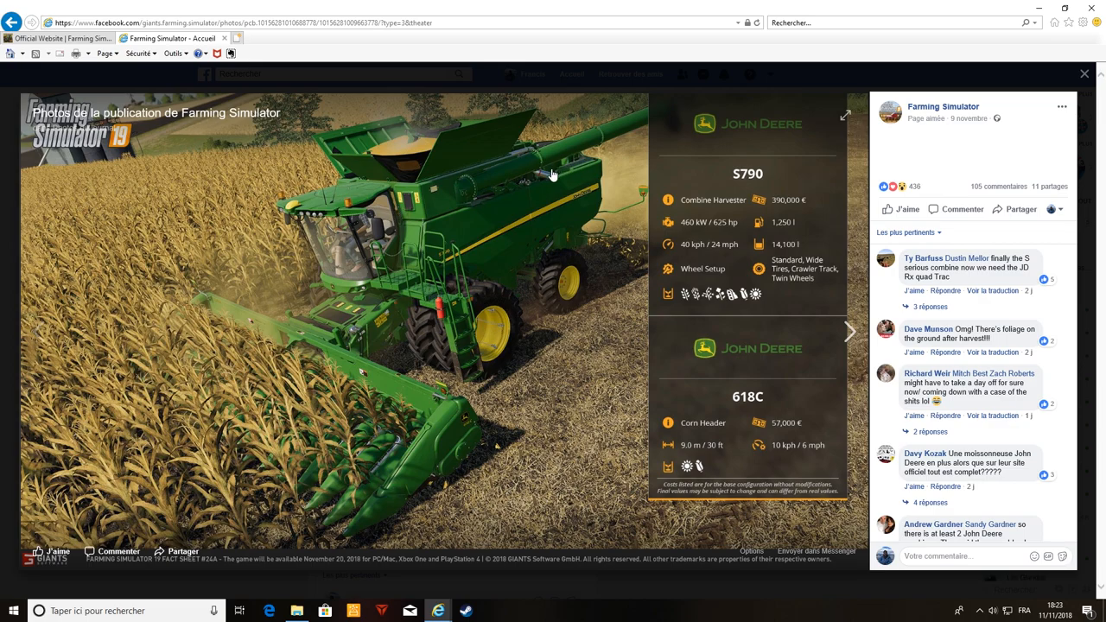
{"action": "mouse_move", "coordinate": [495, 253]}
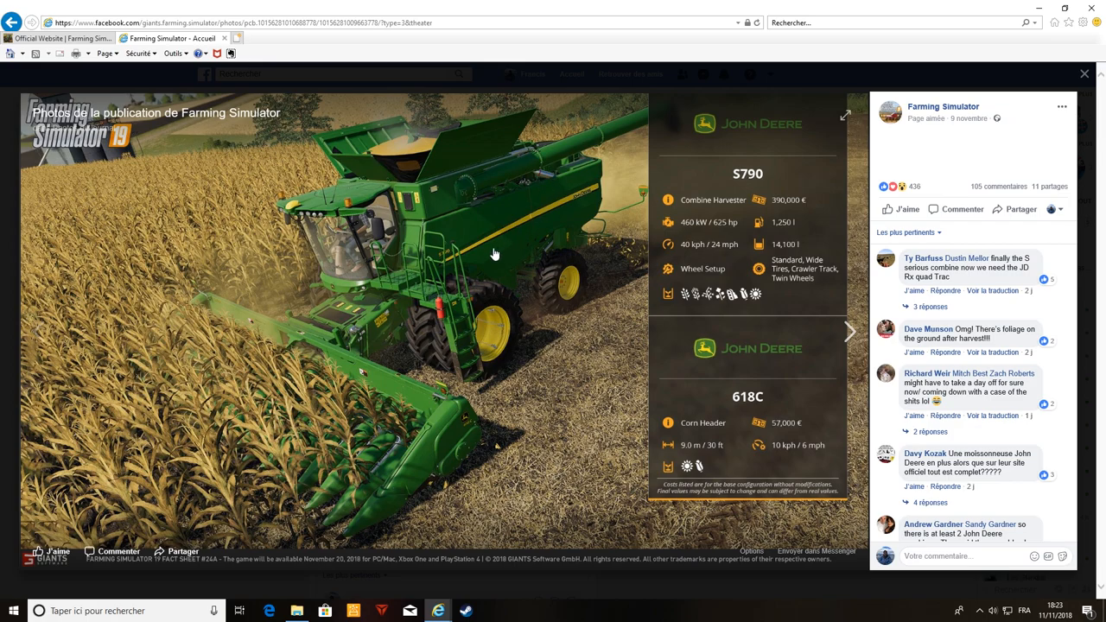
{"action": "mouse_move", "coordinate": [483, 273]}
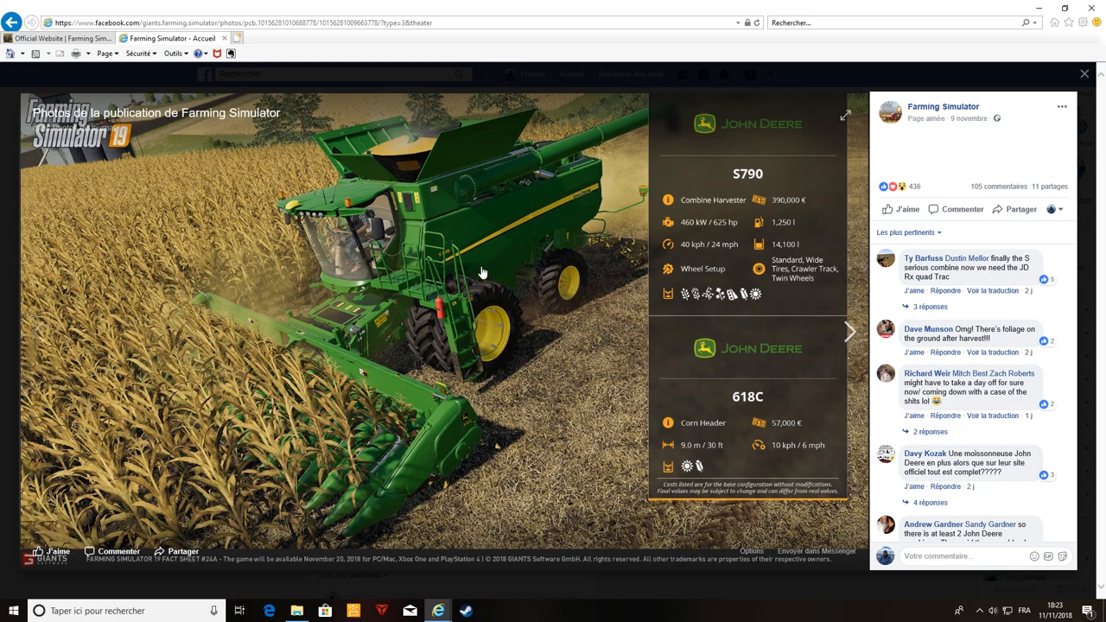
{"action": "mouse_move", "coordinate": [469, 225]}
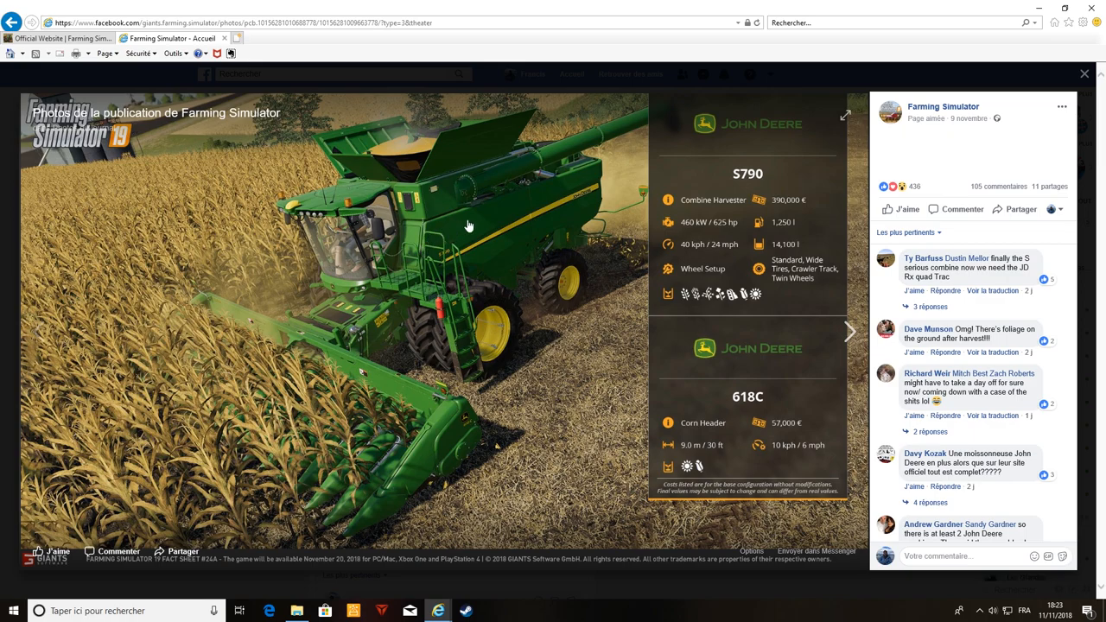
{"action": "mouse_move", "coordinate": [545, 213]}
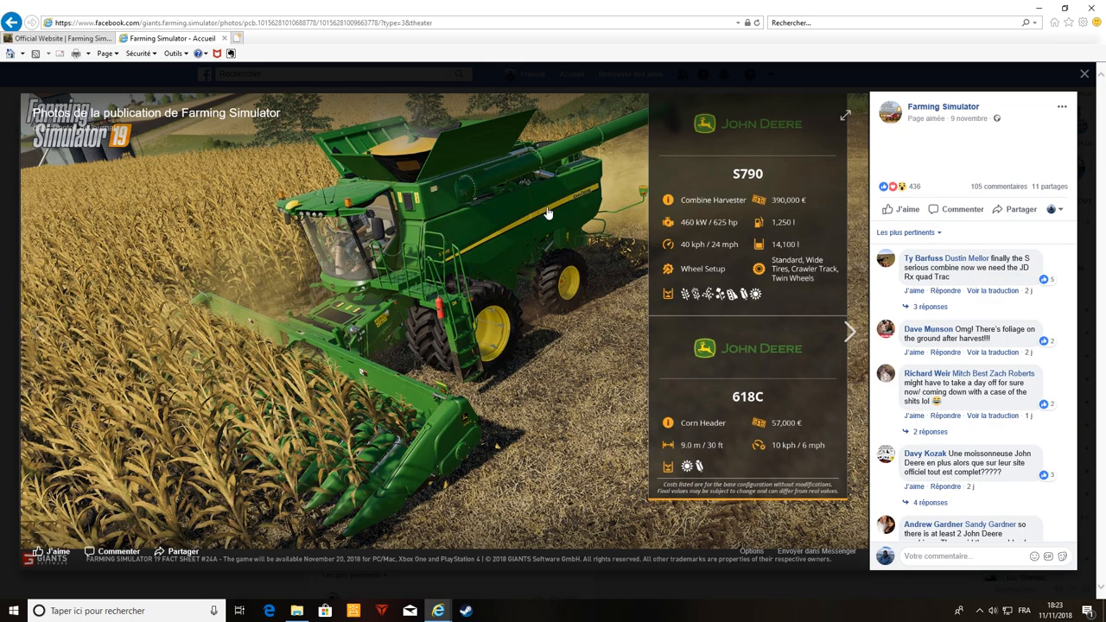
{"action": "mouse_move", "coordinate": [544, 216]}
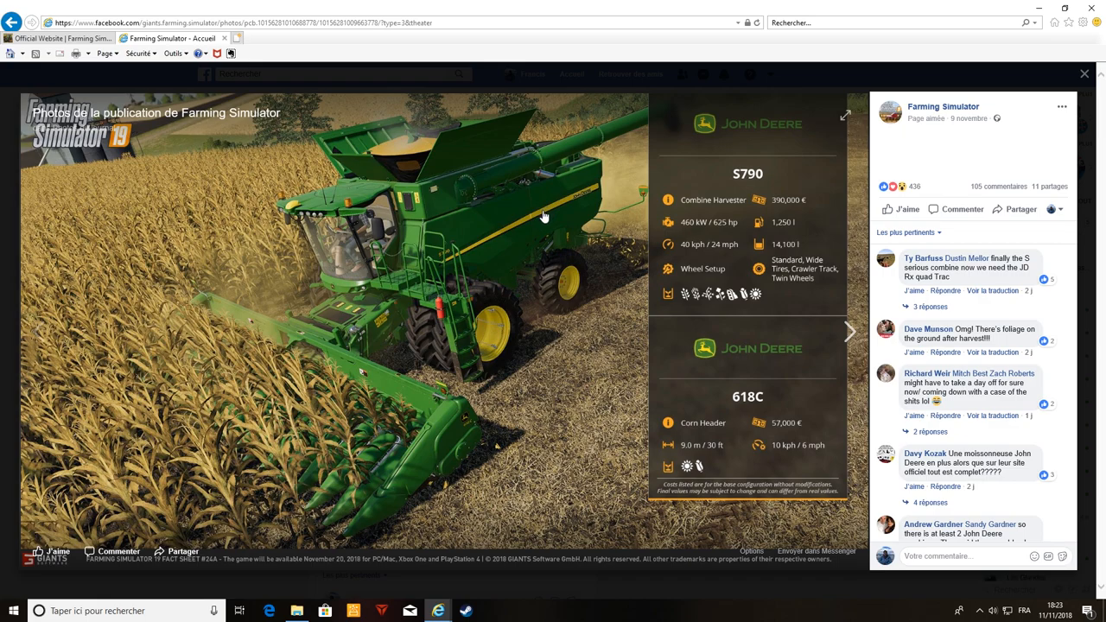
{"action": "mouse_move", "coordinate": [540, 219]}
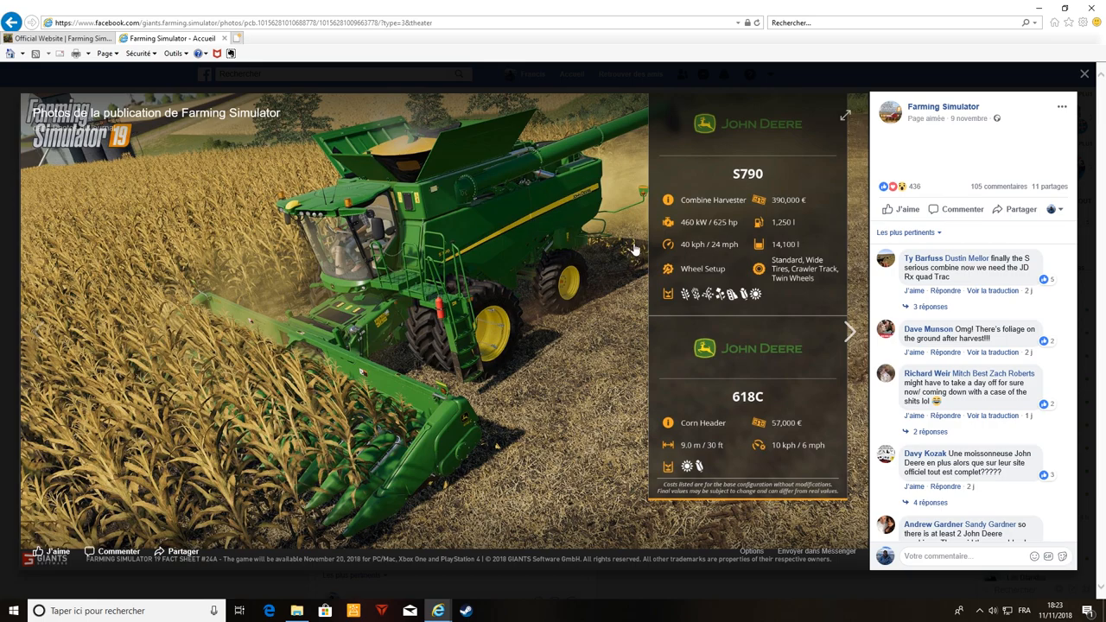
{"action": "mouse_move", "coordinate": [569, 306]}
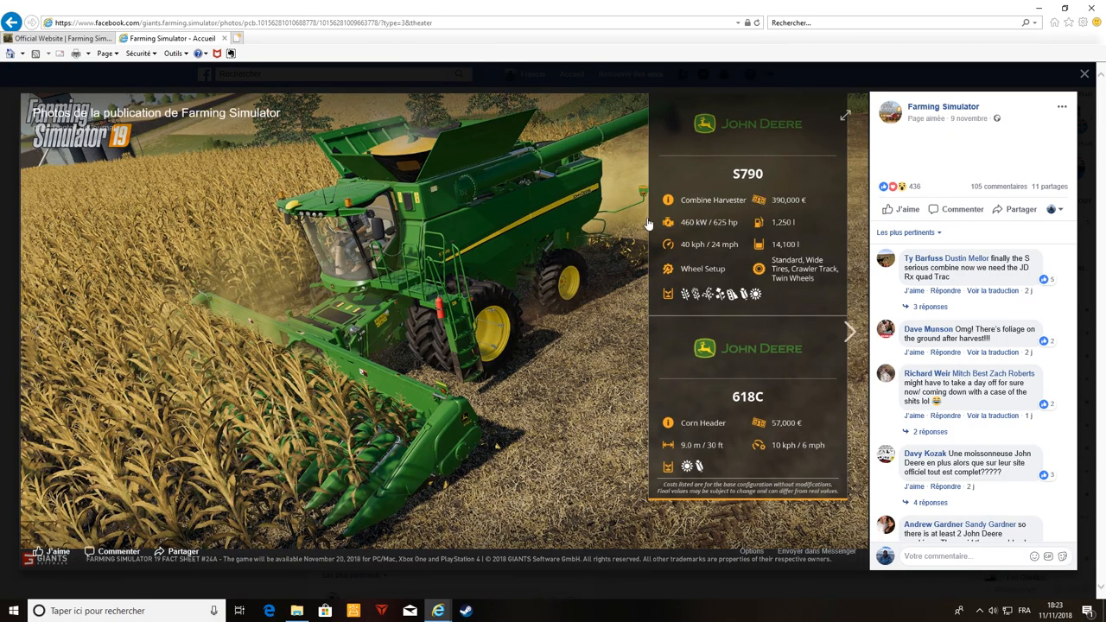
{"action": "mouse_move", "coordinate": [644, 227]}
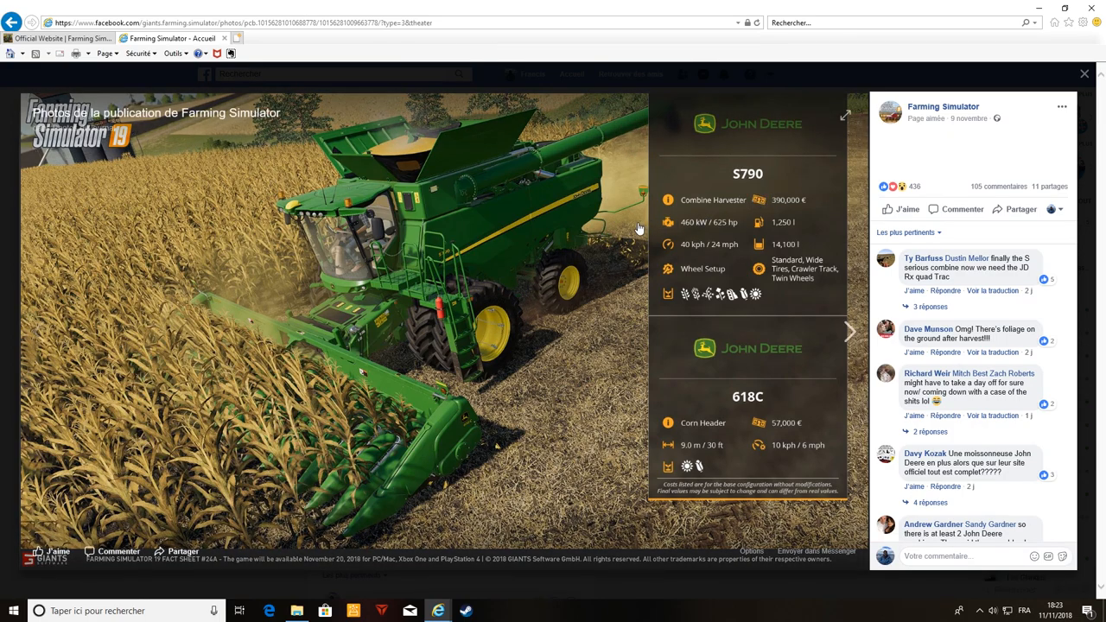
{"action": "mouse_move", "coordinate": [639, 229]}
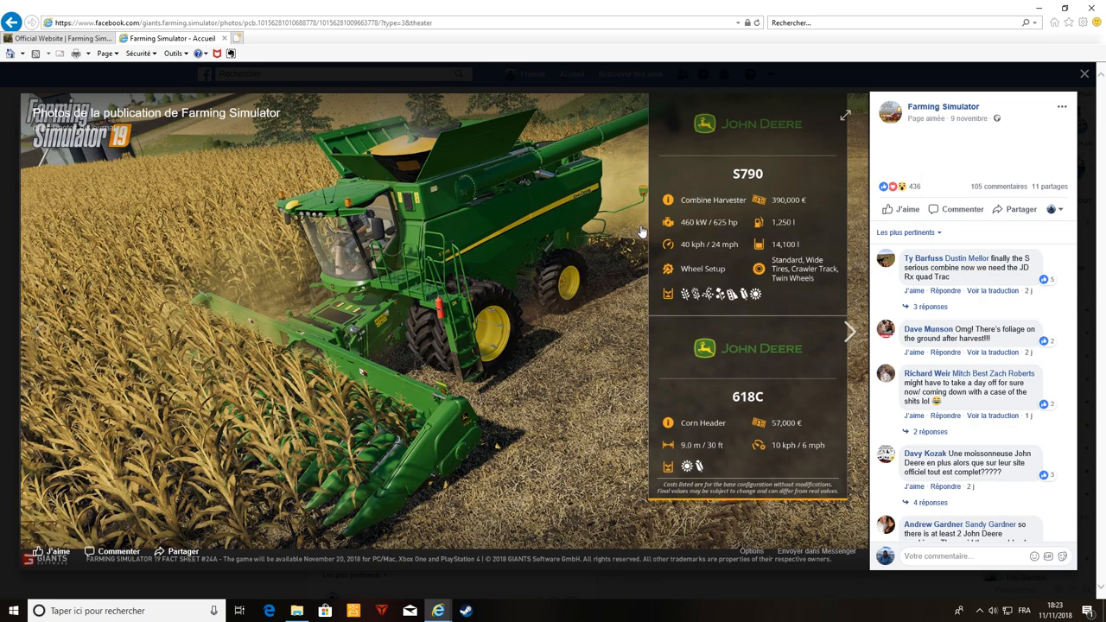
{"action": "mouse_move", "coordinate": [810, 203]}
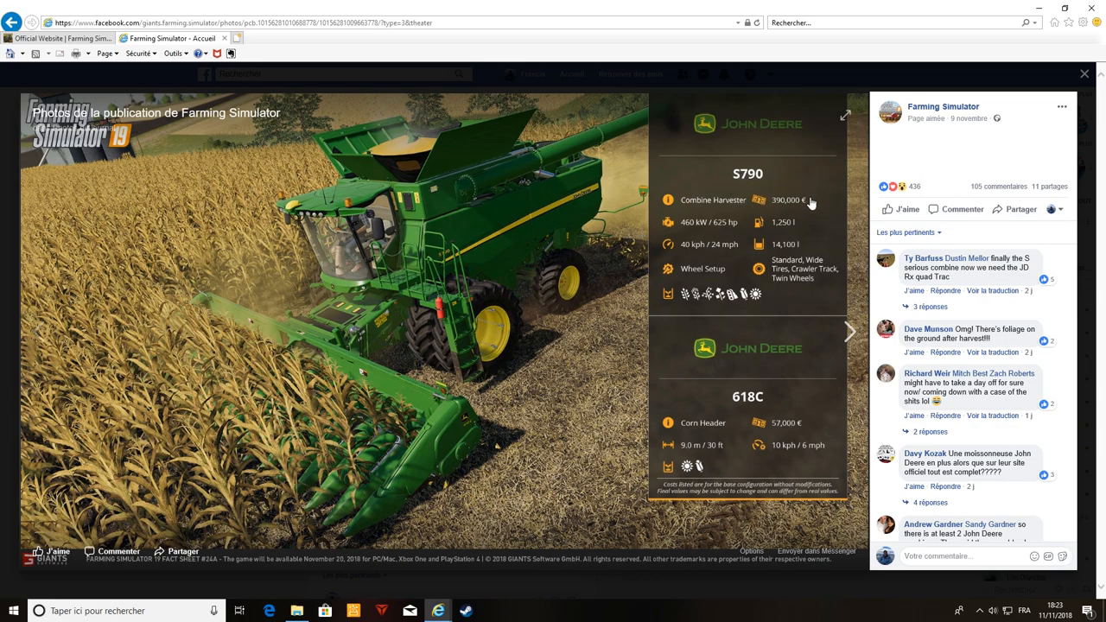
{"action": "mouse_move", "coordinate": [756, 244]}
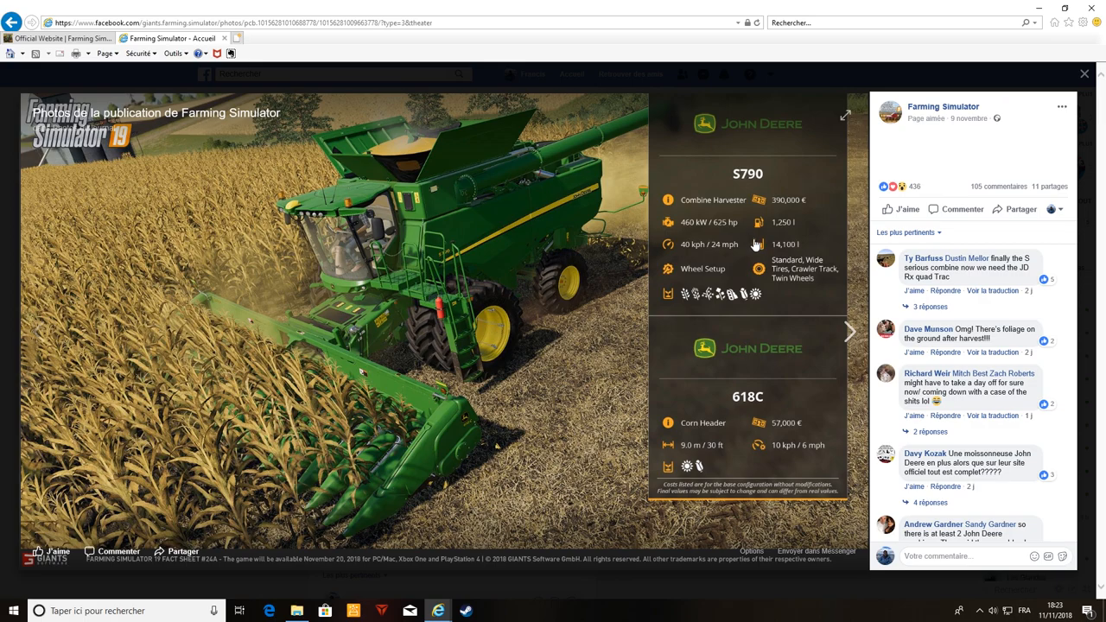
{"action": "mouse_move", "coordinate": [736, 234]}
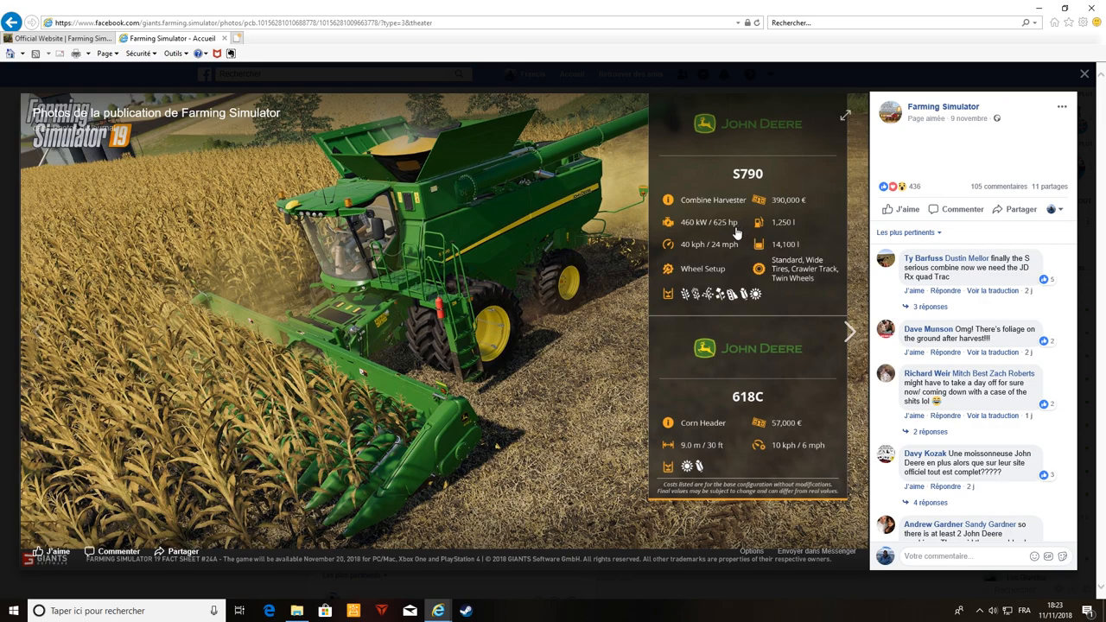
{"action": "mouse_move", "coordinate": [739, 225]}
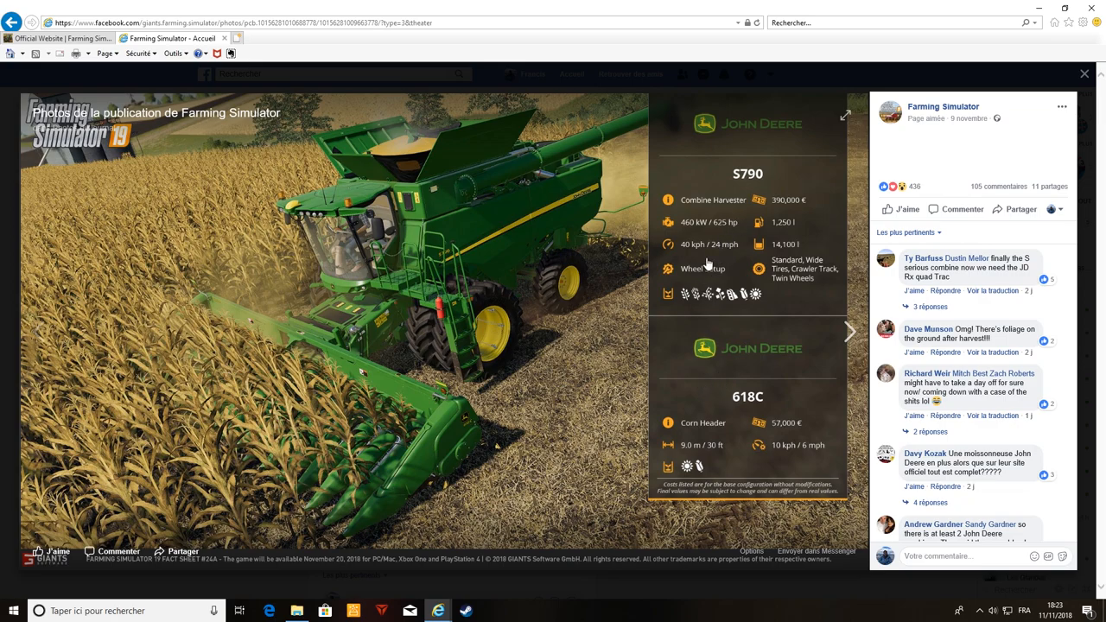
{"action": "mouse_move", "coordinate": [800, 211]}
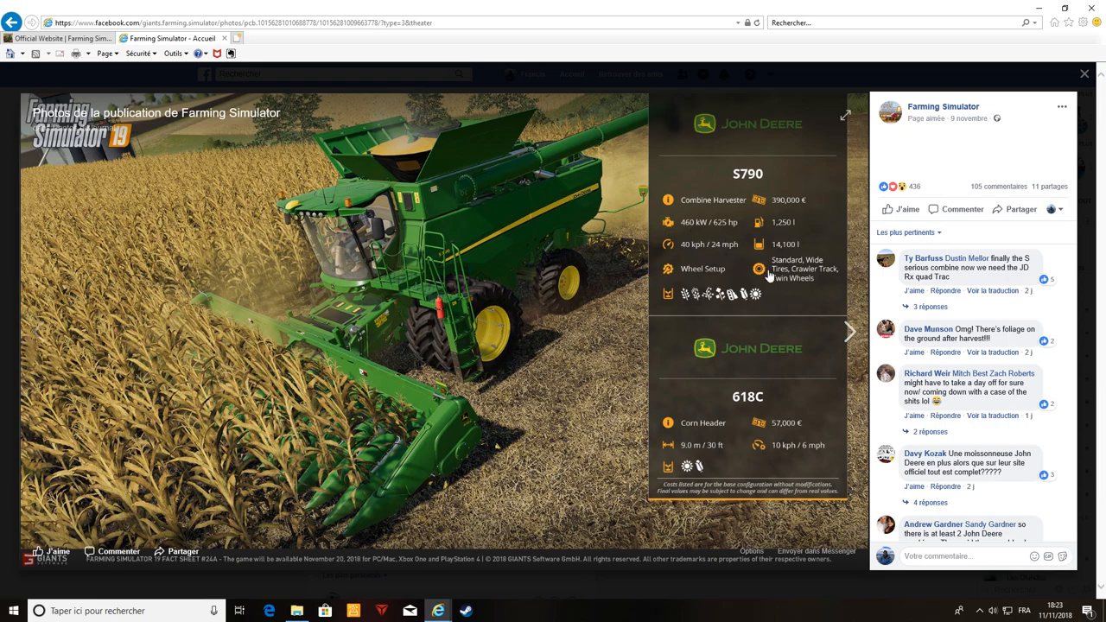
{"action": "mouse_move", "coordinate": [712, 240]}
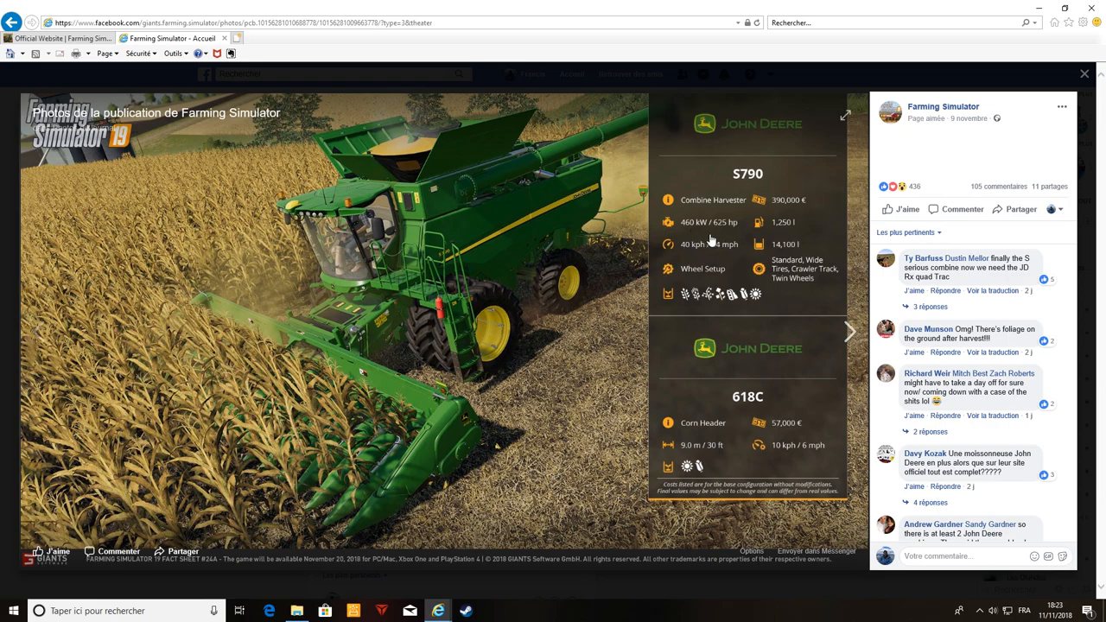
{"action": "mouse_move", "coordinate": [689, 231]}
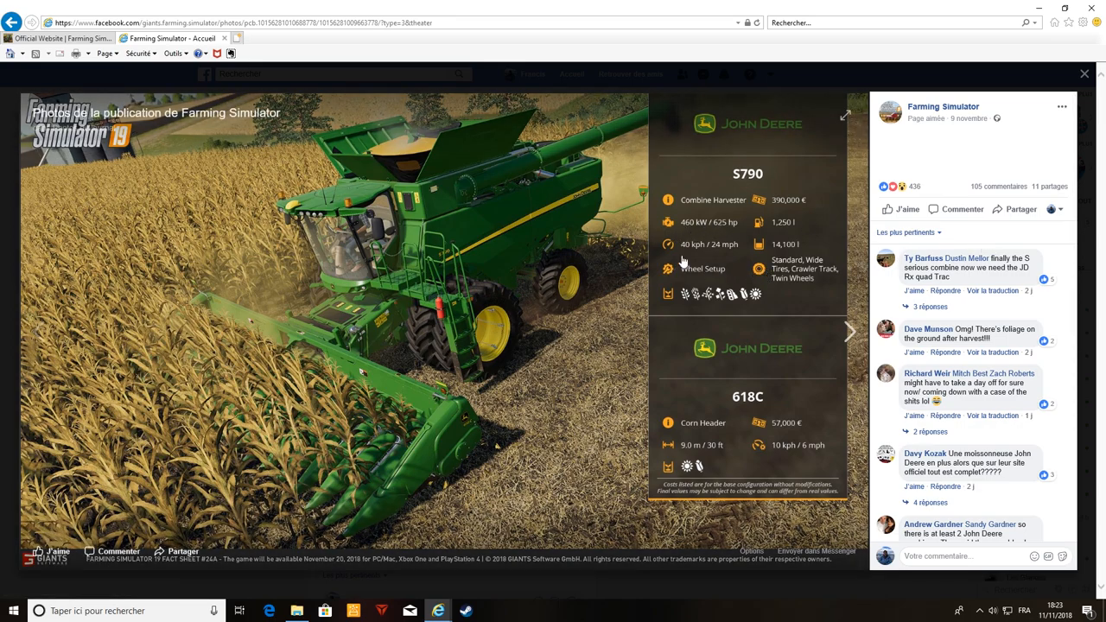
{"action": "mouse_move", "coordinate": [746, 251]}
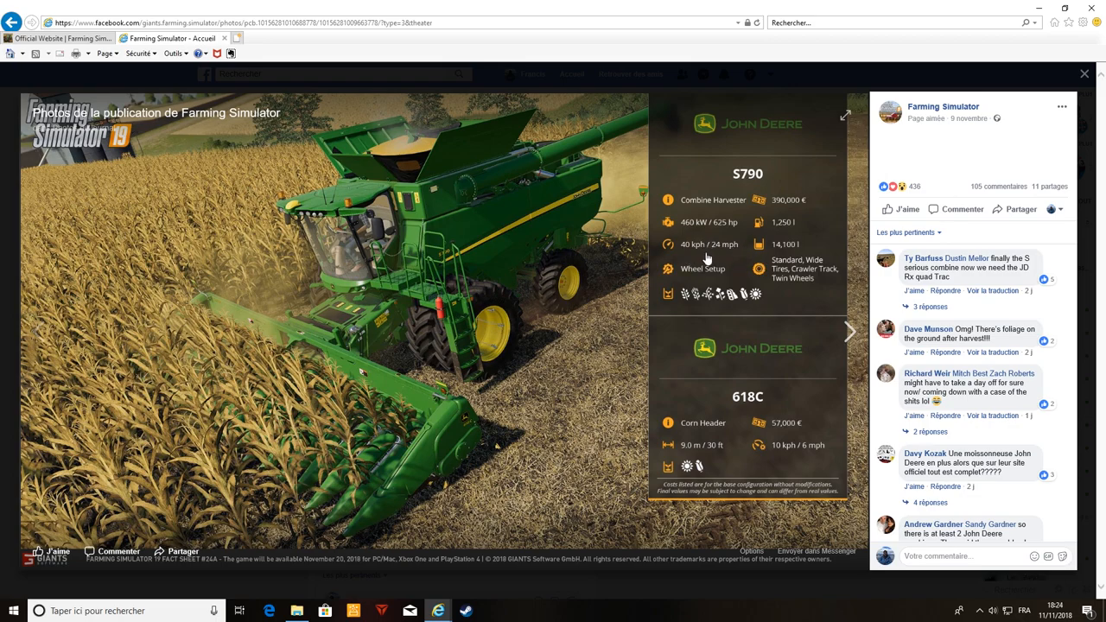
{"action": "mouse_move", "coordinate": [819, 260]}
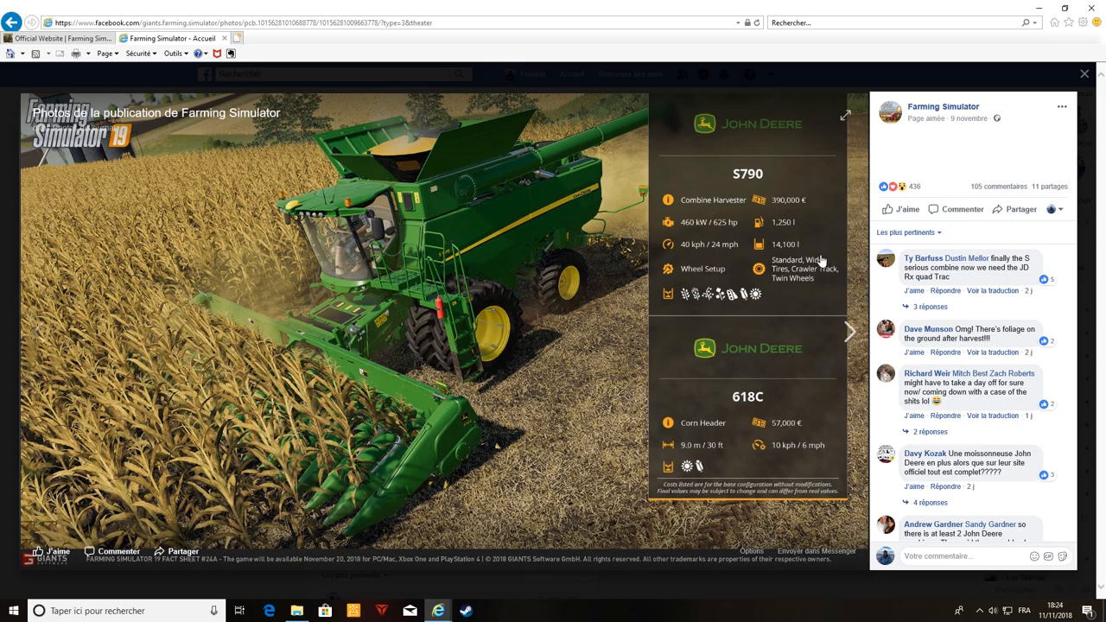
{"action": "mouse_move", "coordinate": [692, 231]}
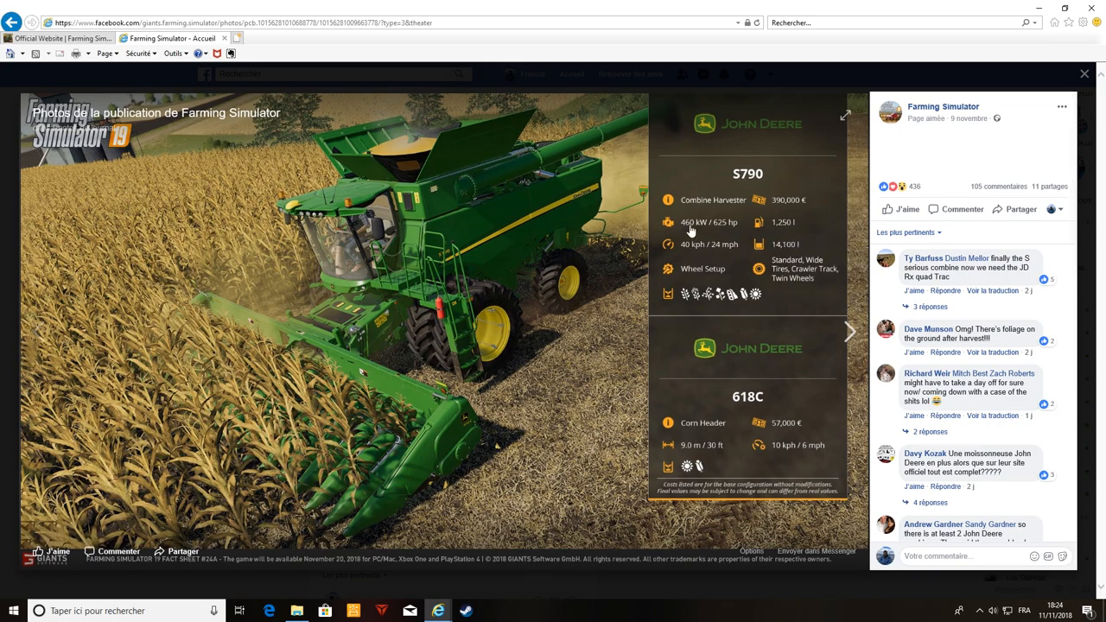
{"action": "mouse_move", "coordinate": [753, 231]}
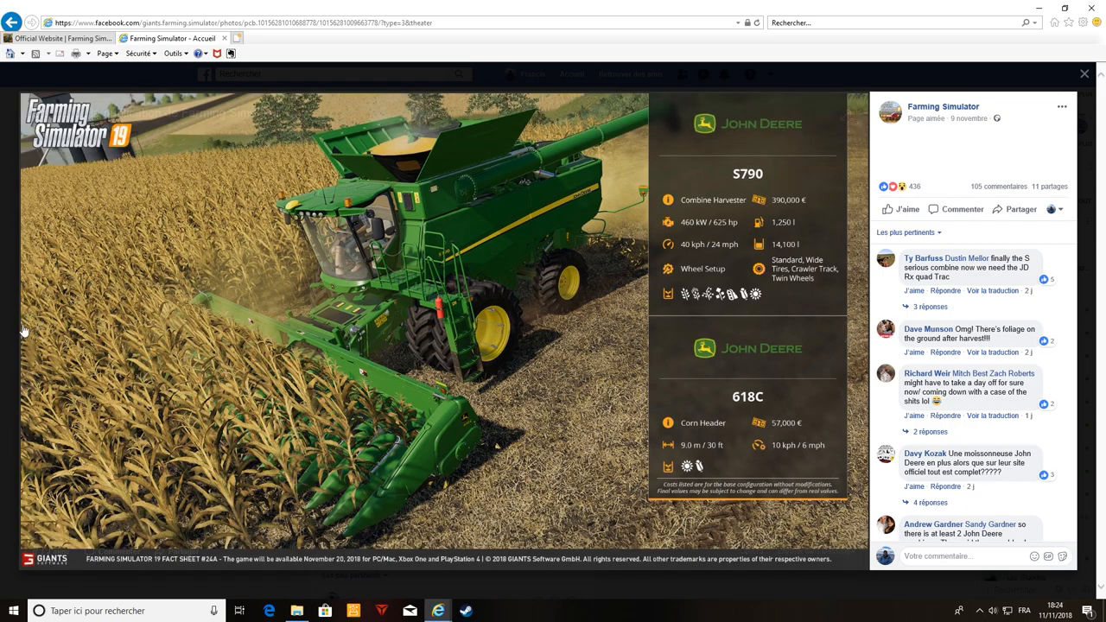
{"action": "left_click", "coordinate": [850, 331]}
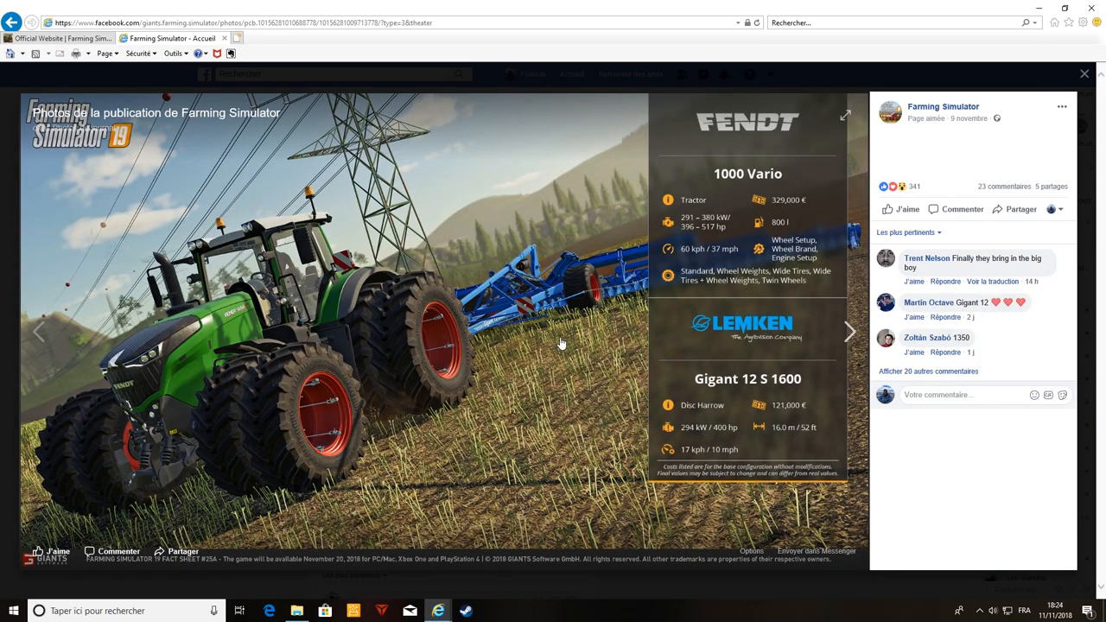
{"action": "left_click", "coordinate": [849, 331]}
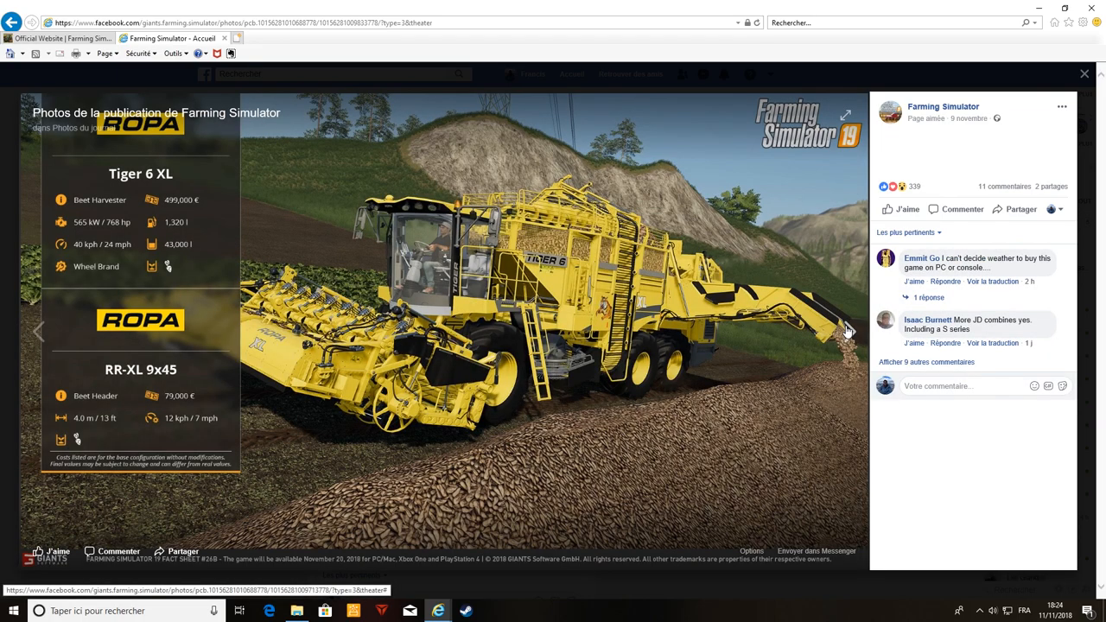
{"action": "left_click", "coordinate": [847, 331]}
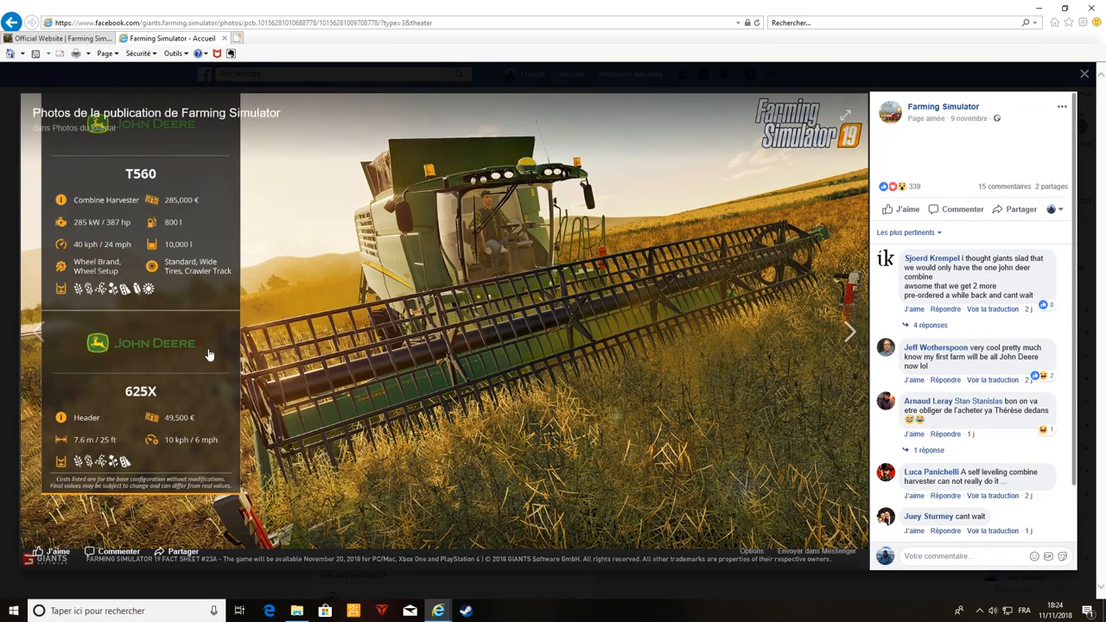
{"action": "mouse_move", "coordinate": [824, 332]}
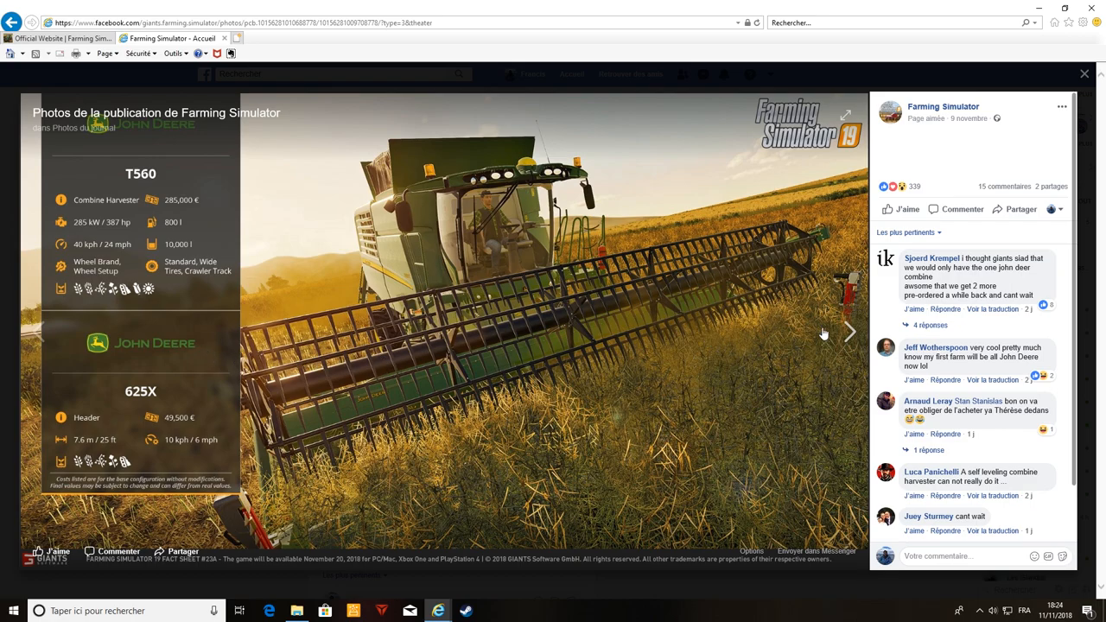
{"action": "left_click", "coordinate": [849, 332]}
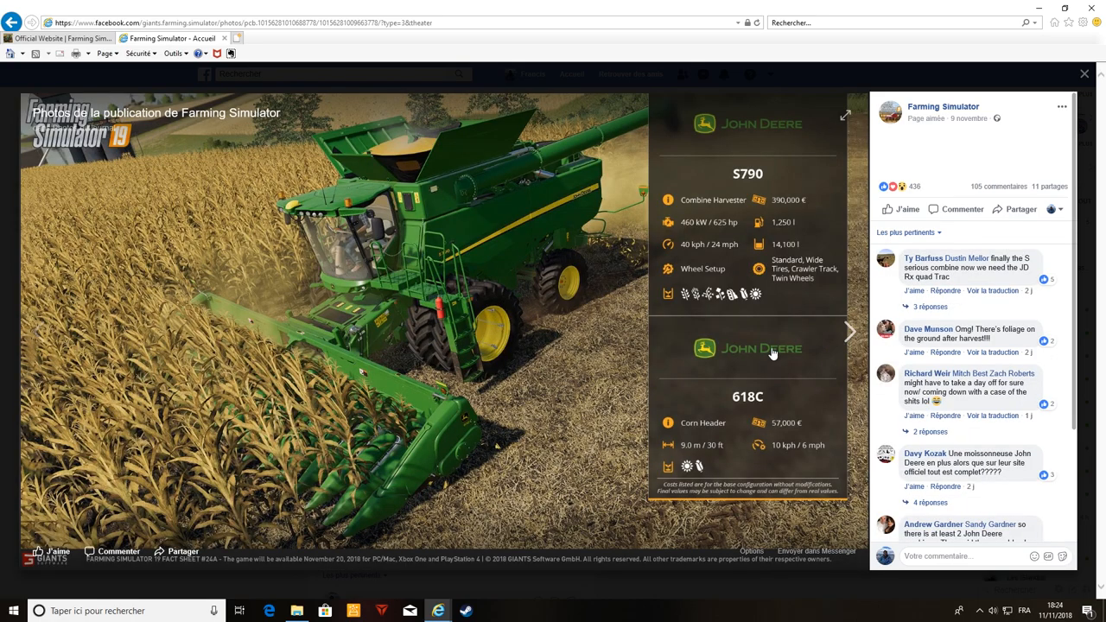
{"action": "mouse_move", "coordinate": [497, 229]}
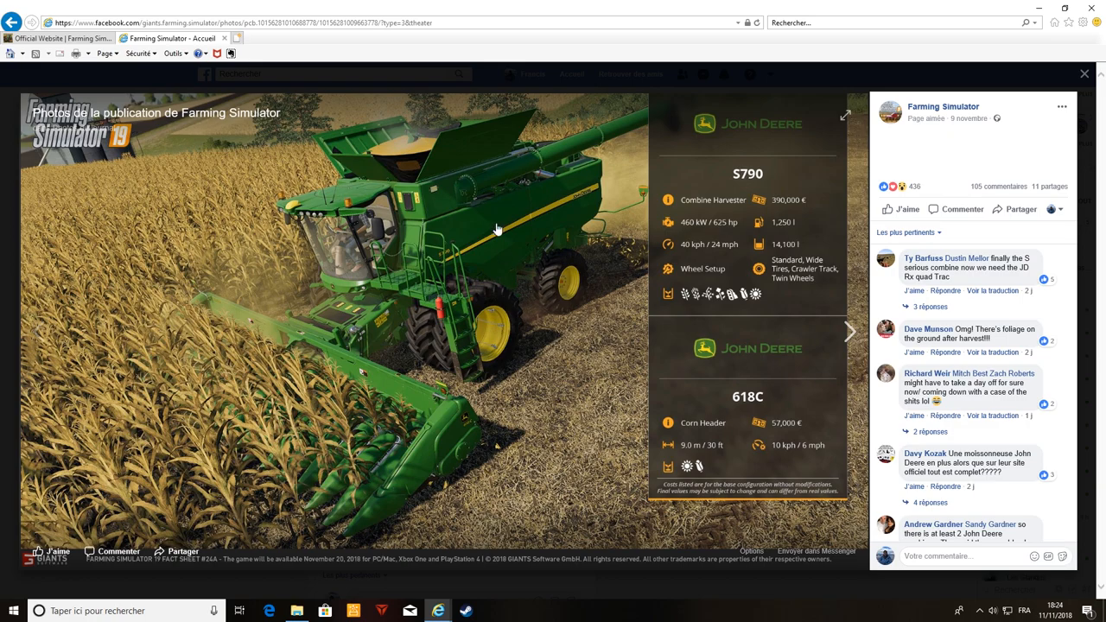
{"action": "mouse_move", "coordinate": [655, 252]}
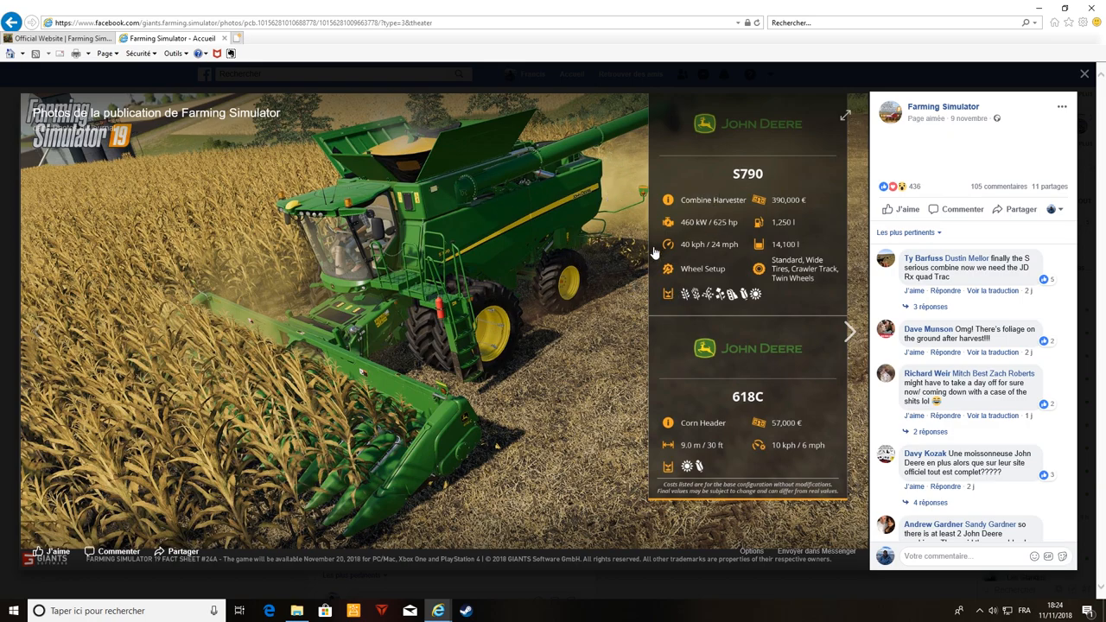
{"action": "mouse_move", "coordinate": [709, 453]}
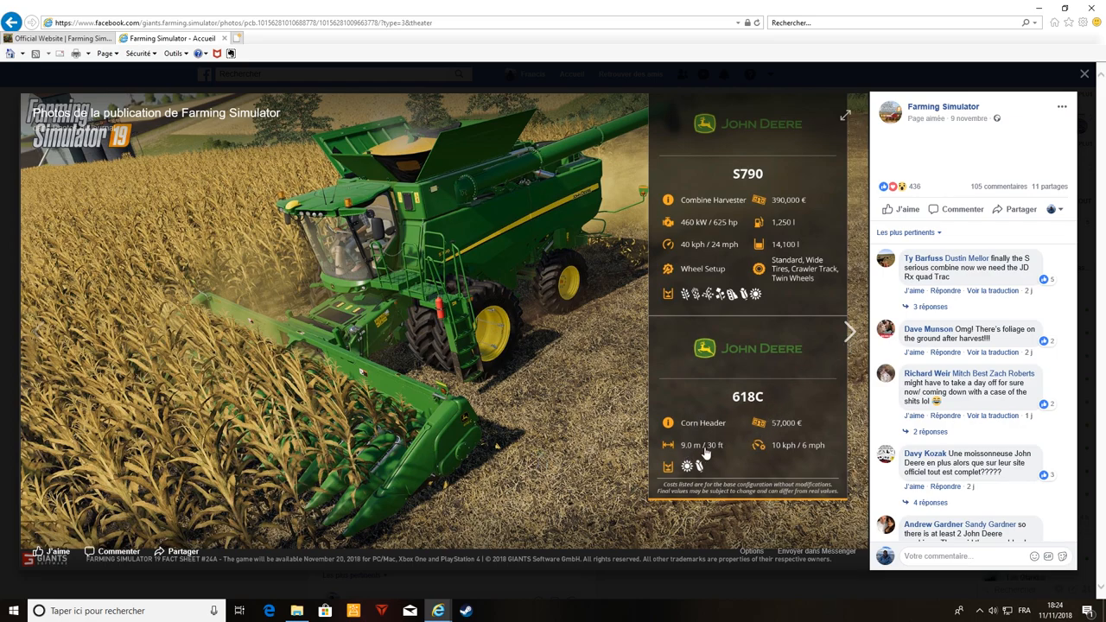
{"action": "mouse_move", "coordinate": [629, 440]}
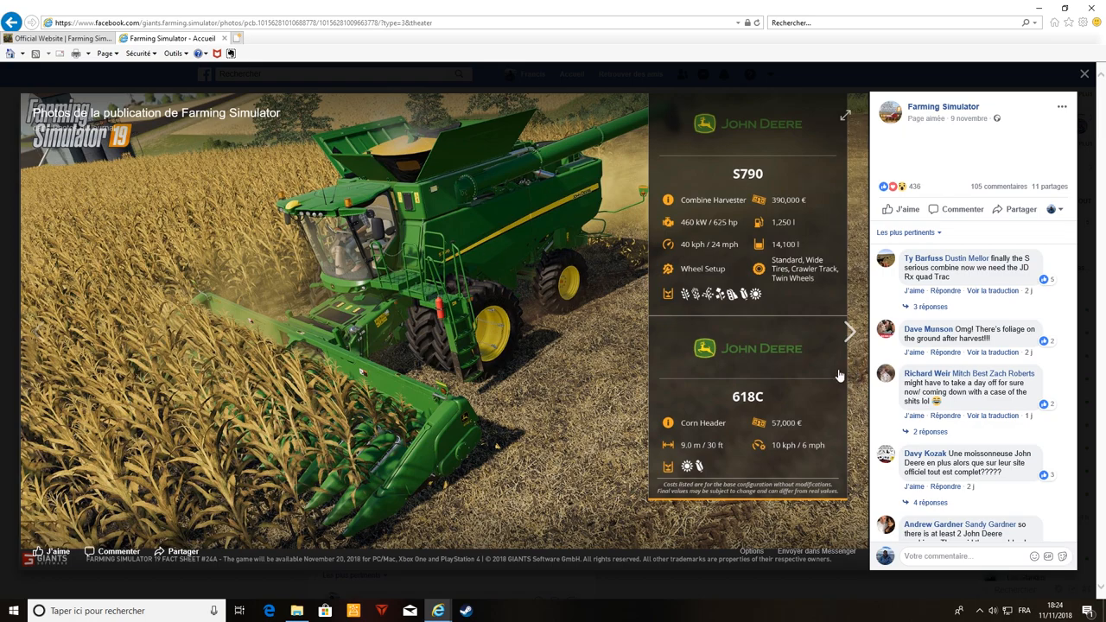
{"action": "mouse_move", "coordinate": [845, 409]}
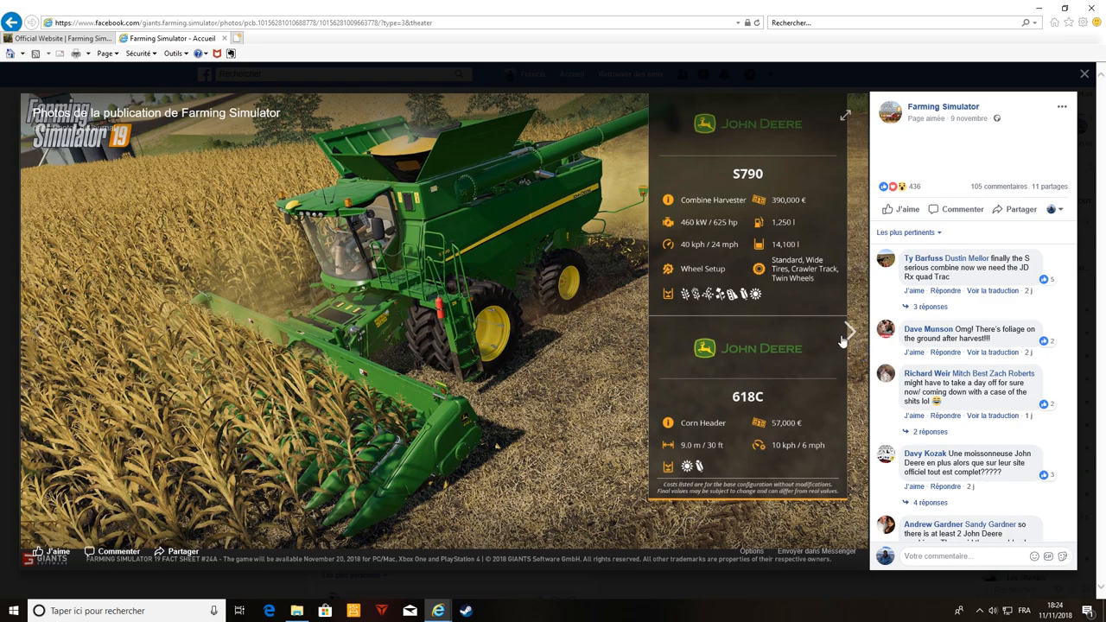
{"action": "left_click", "coordinate": [849, 333]}
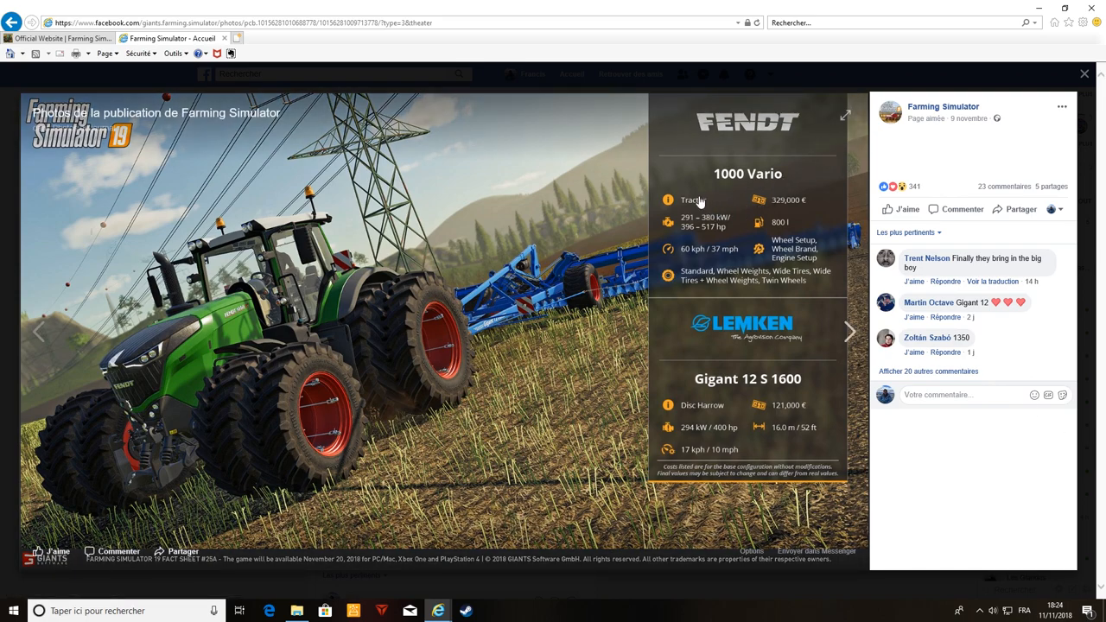
{"action": "mouse_move", "coordinate": [730, 196]}
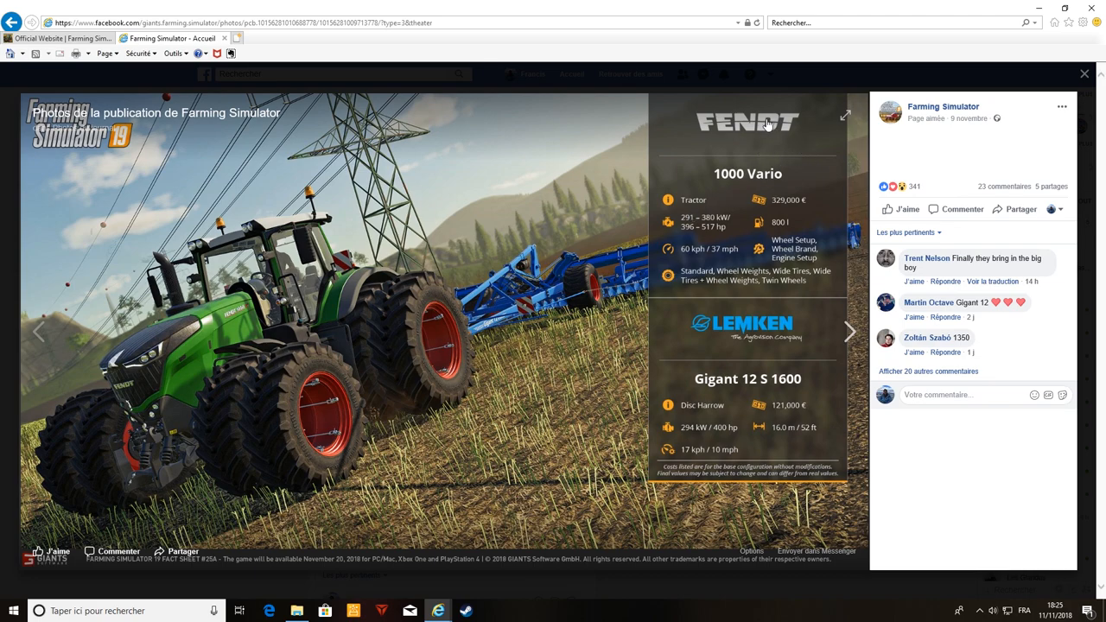
{"action": "mouse_move", "coordinate": [663, 265]}
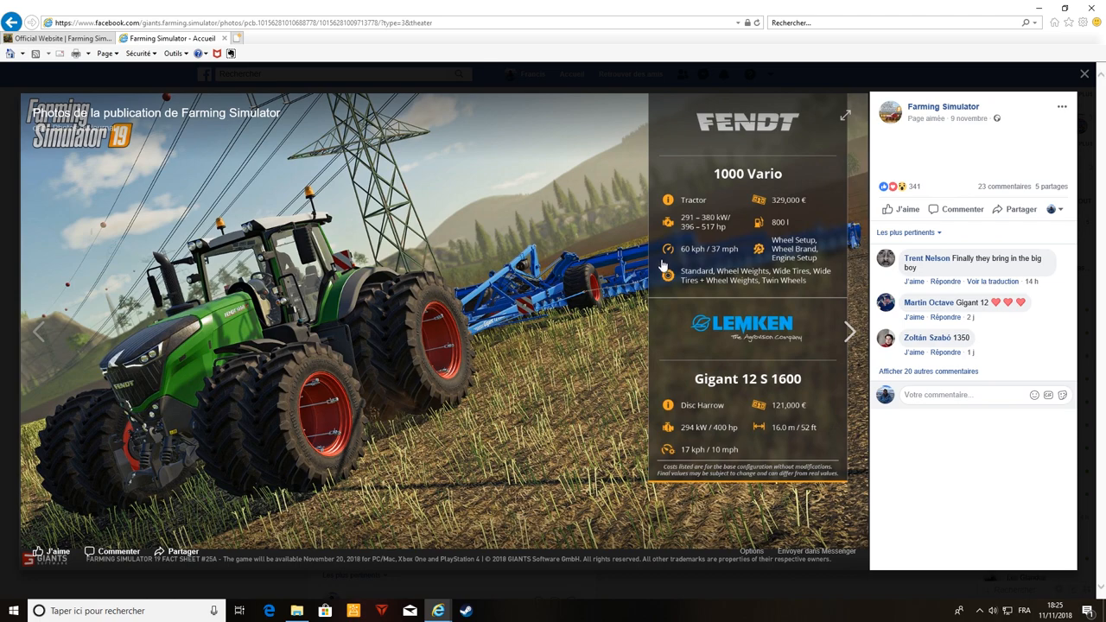
{"action": "mouse_move", "coordinate": [696, 240]}
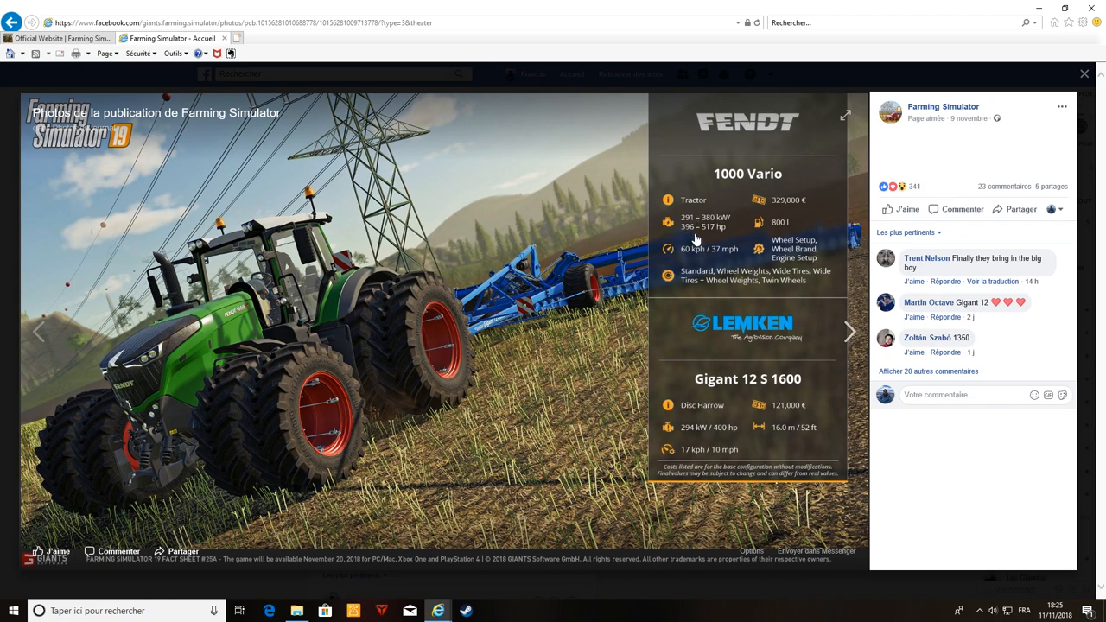
{"action": "mouse_move", "coordinate": [687, 226]}
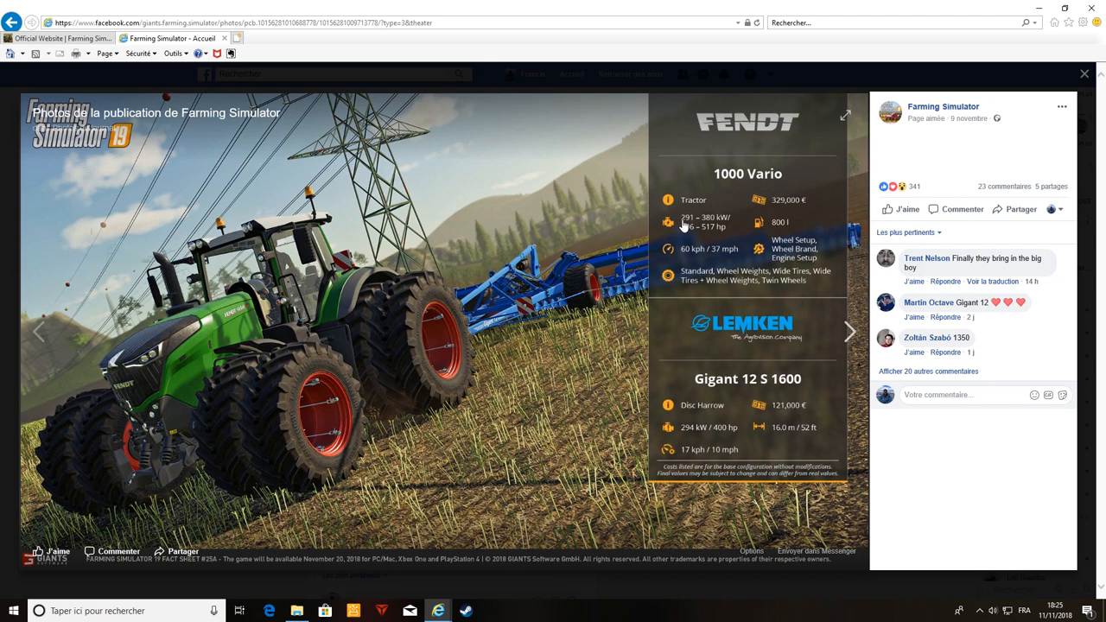
{"action": "mouse_move", "coordinate": [305, 339]}
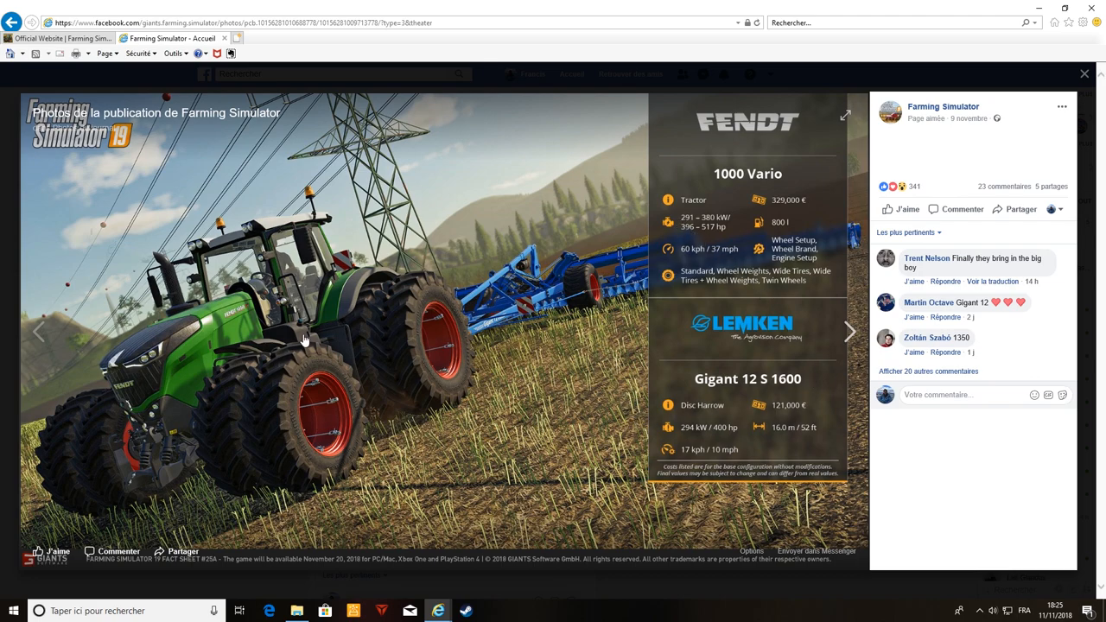
{"action": "mouse_move", "coordinate": [376, 346]}
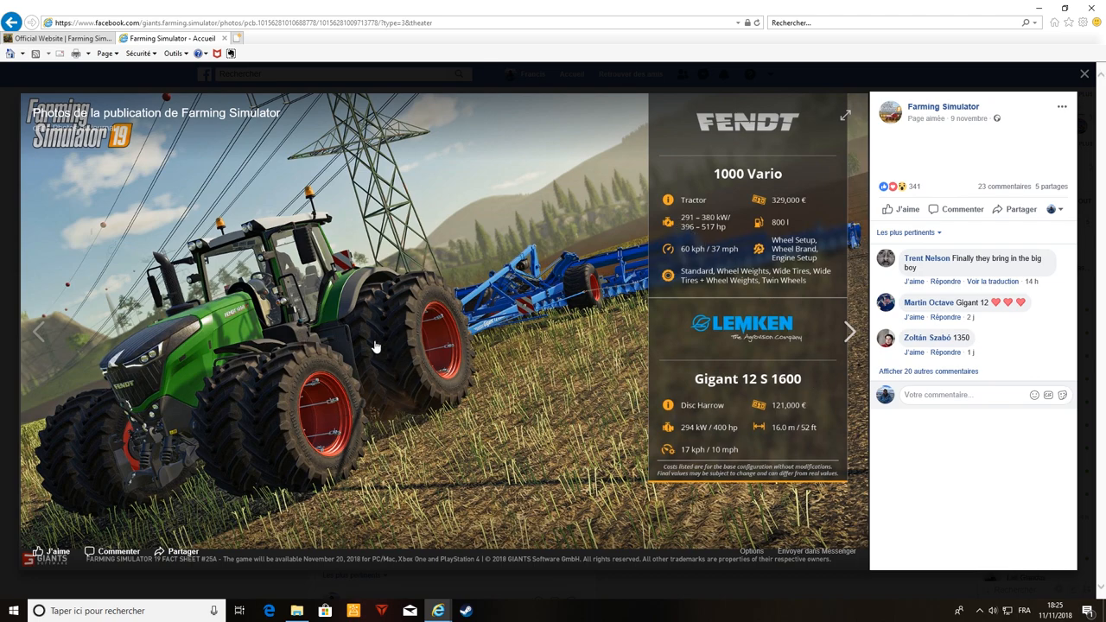
{"action": "mouse_move", "coordinate": [458, 317]}
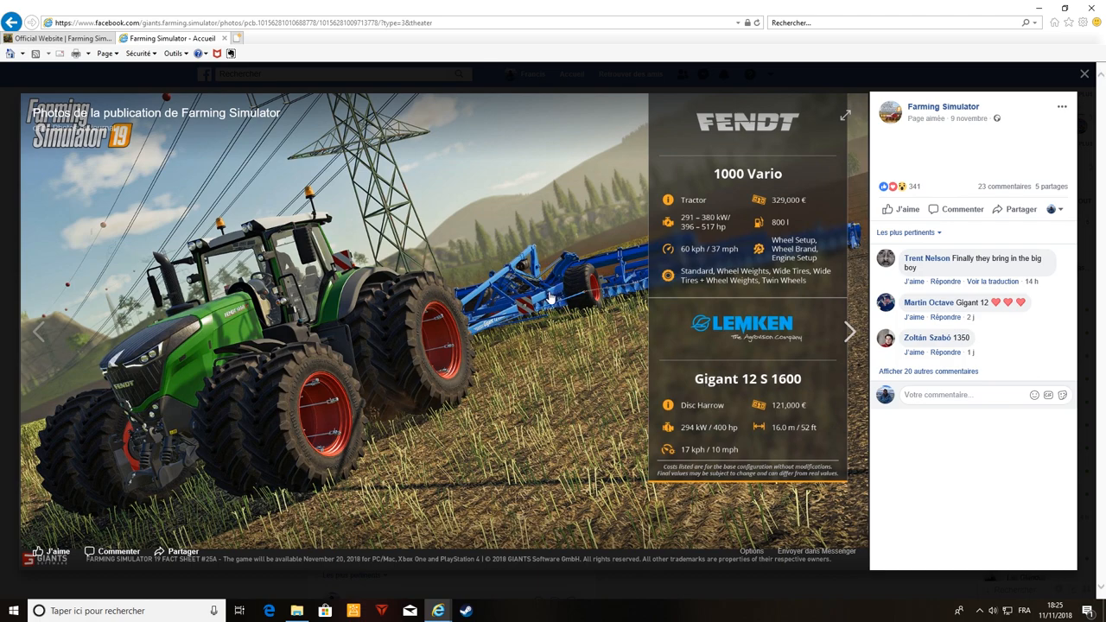
{"action": "mouse_move", "coordinate": [605, 287]}
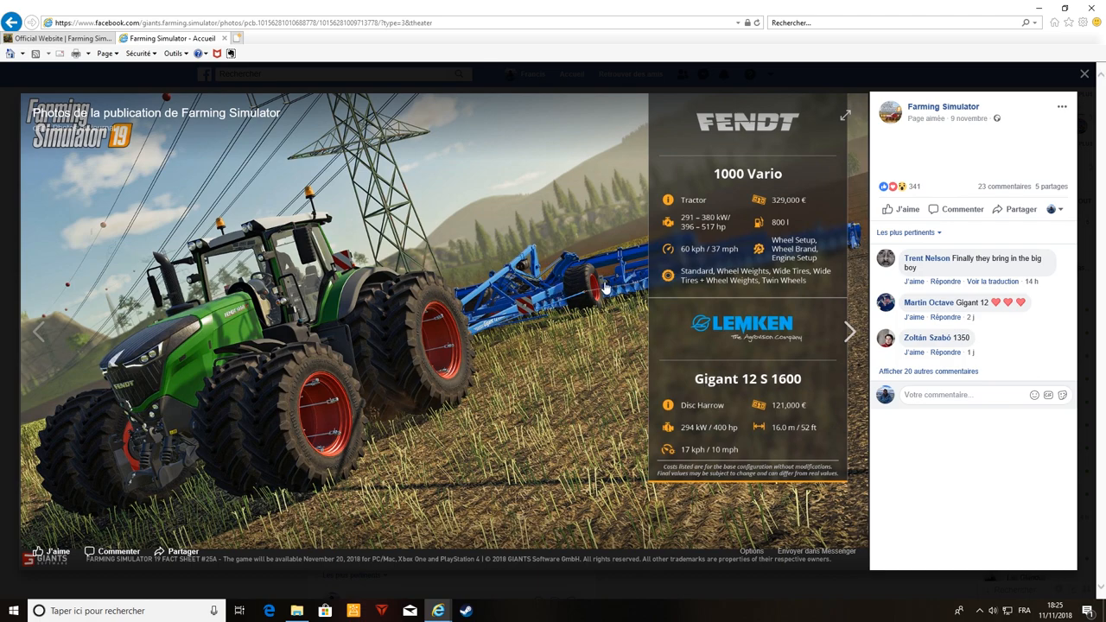
{"action": "mouse_move", "coordinate": [537, 402]}
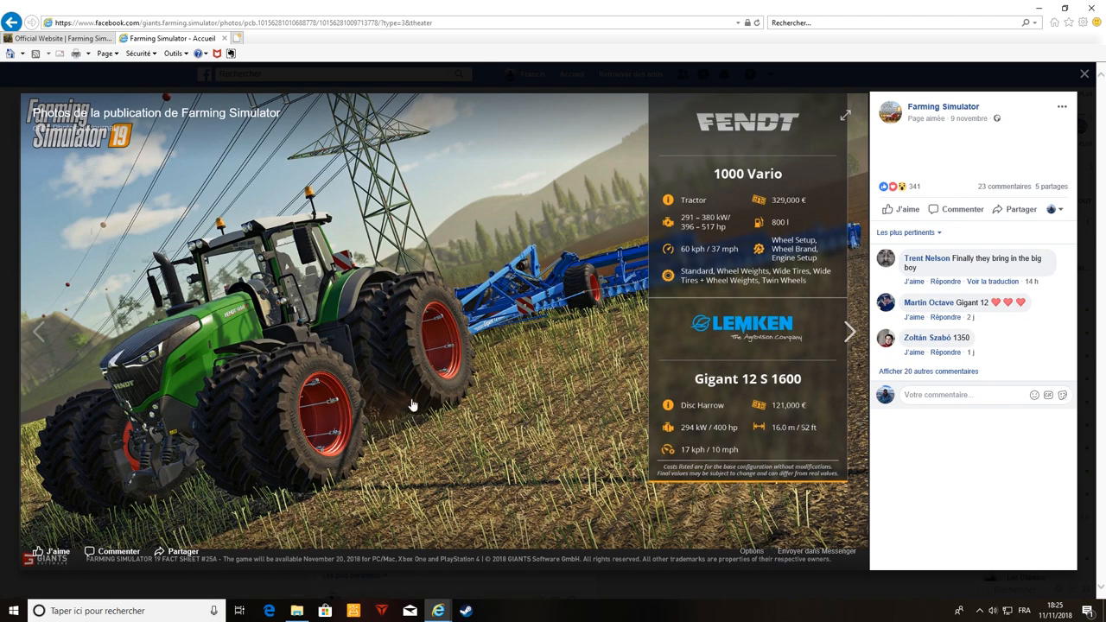
{"action": "mouse_move", "coordinate": [759, 456]}
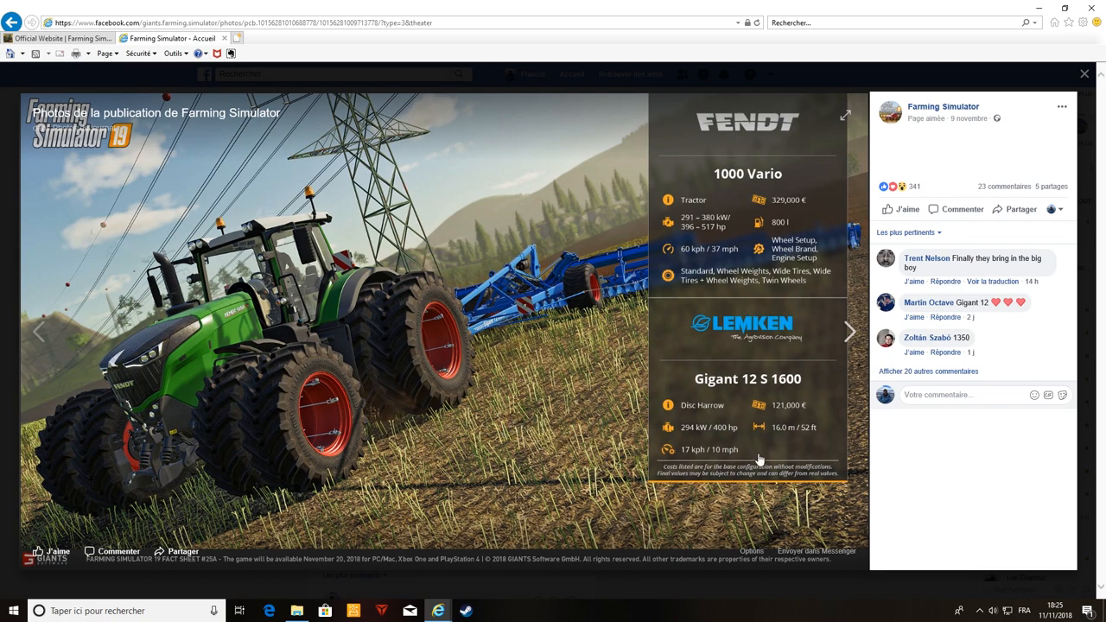
{"action": "mouse_move", "coordinate": [837, 426]}
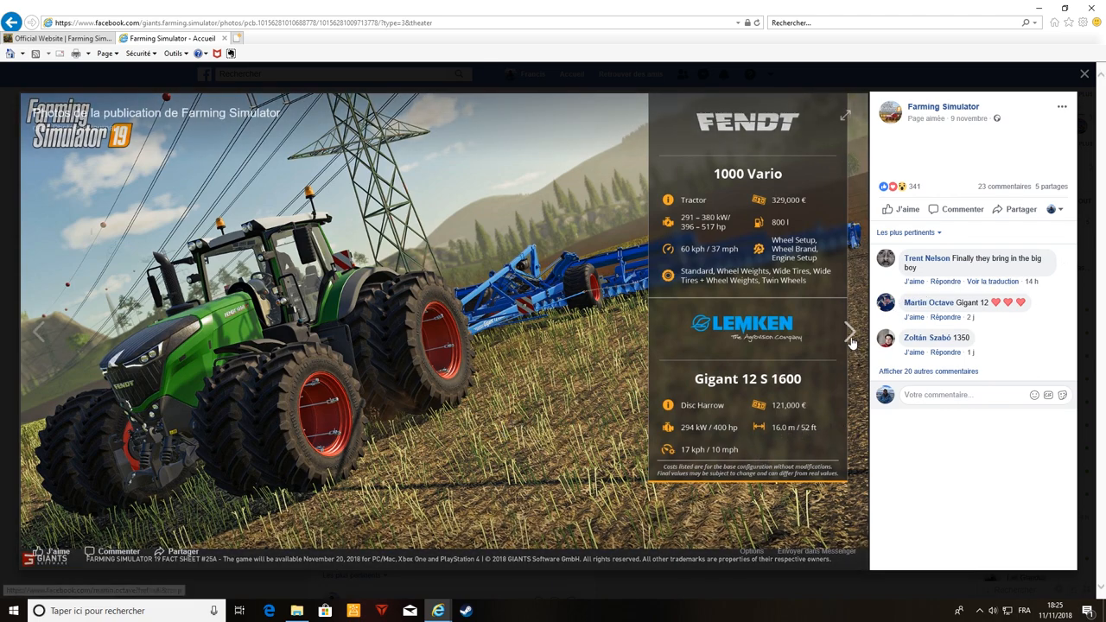
{"action": "left_click", "coordinate": [849, 332]}
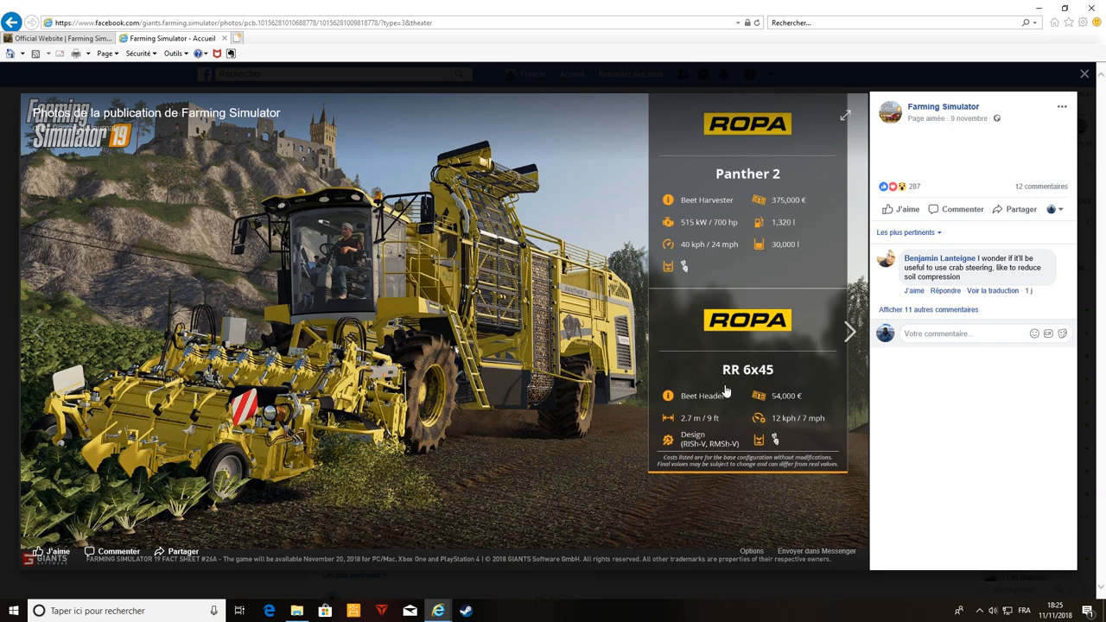
{"action": "mouse_move", "coordinate": [749, 383]}
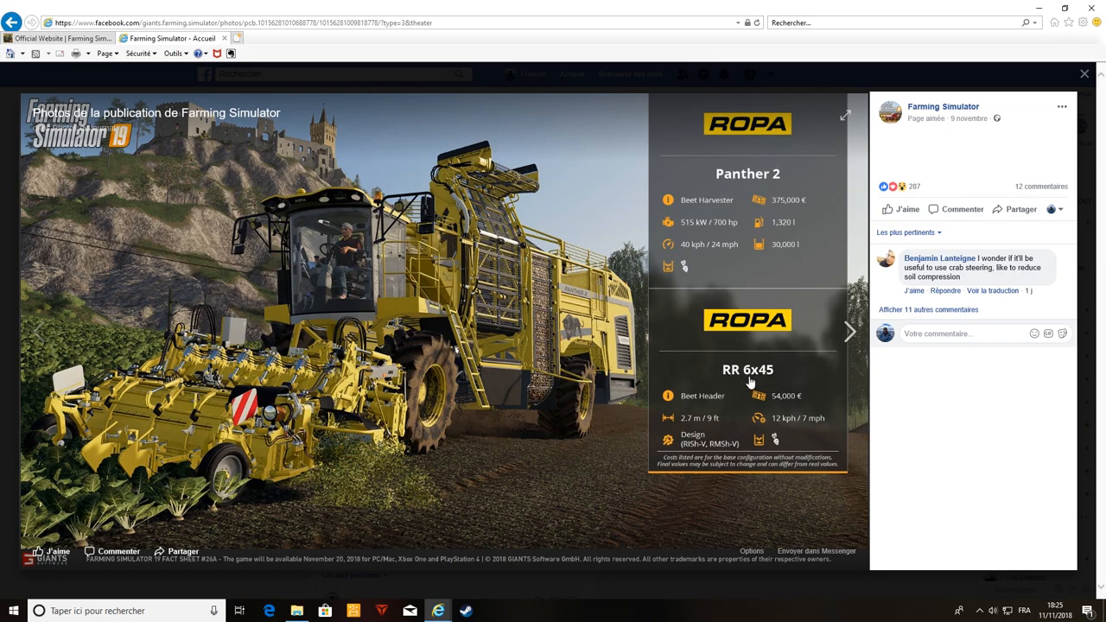
{"action": "mouse_move", "coordinate": [728, 410]}
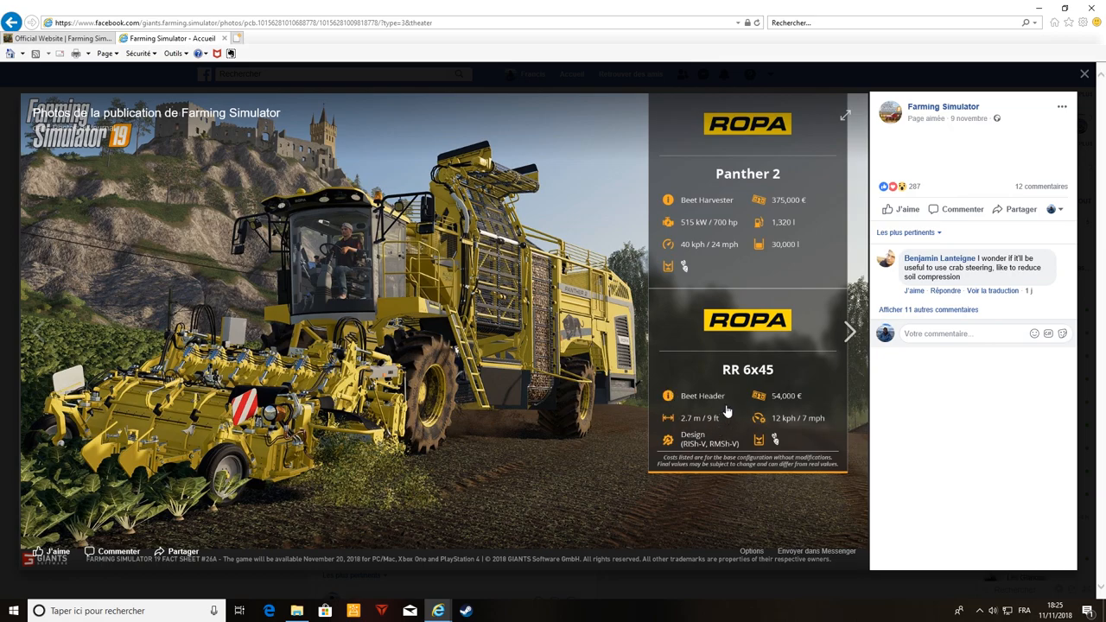
{"action": "mouse_move", "coordinate": [736, 389]}
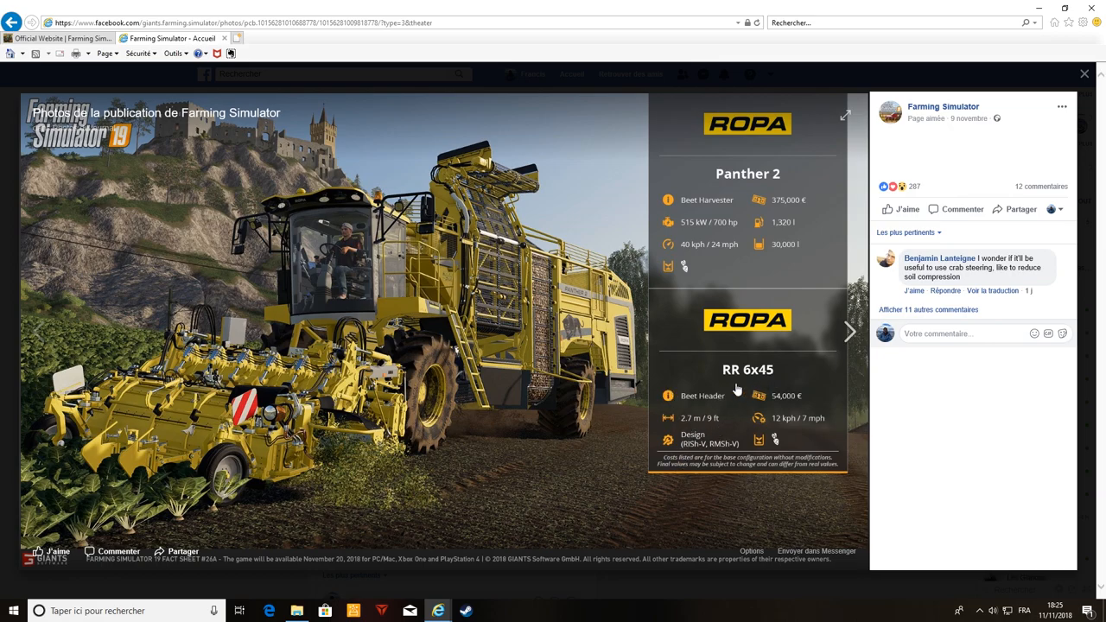
{"action": "mouse_move", "coordinate": [795, 411]}
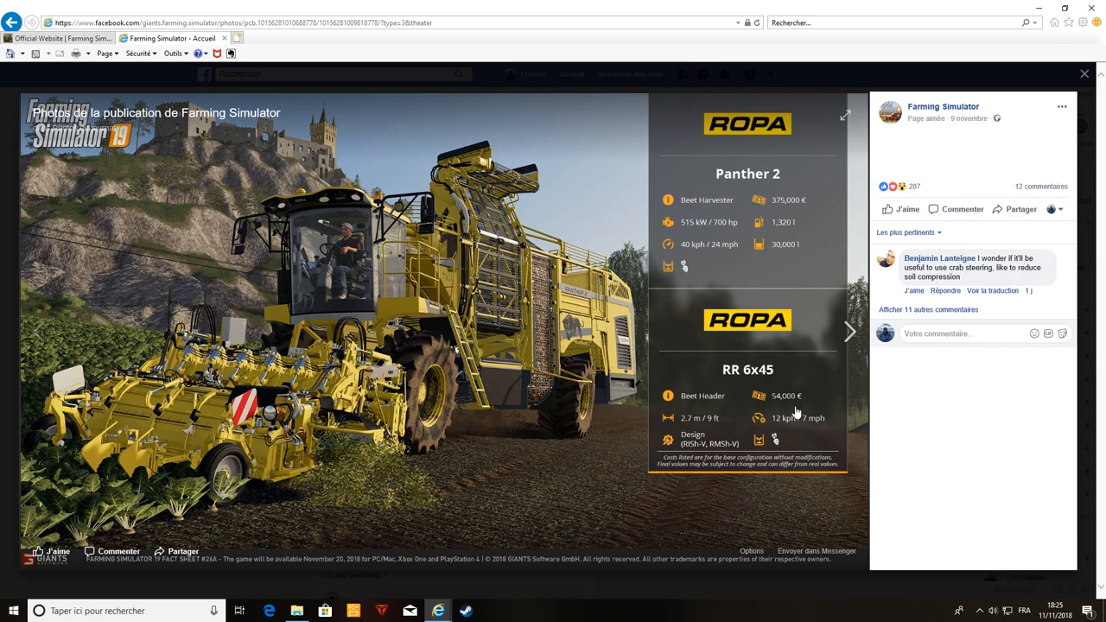
{"action": "mouse_move", "coordinate": [696, 458]}
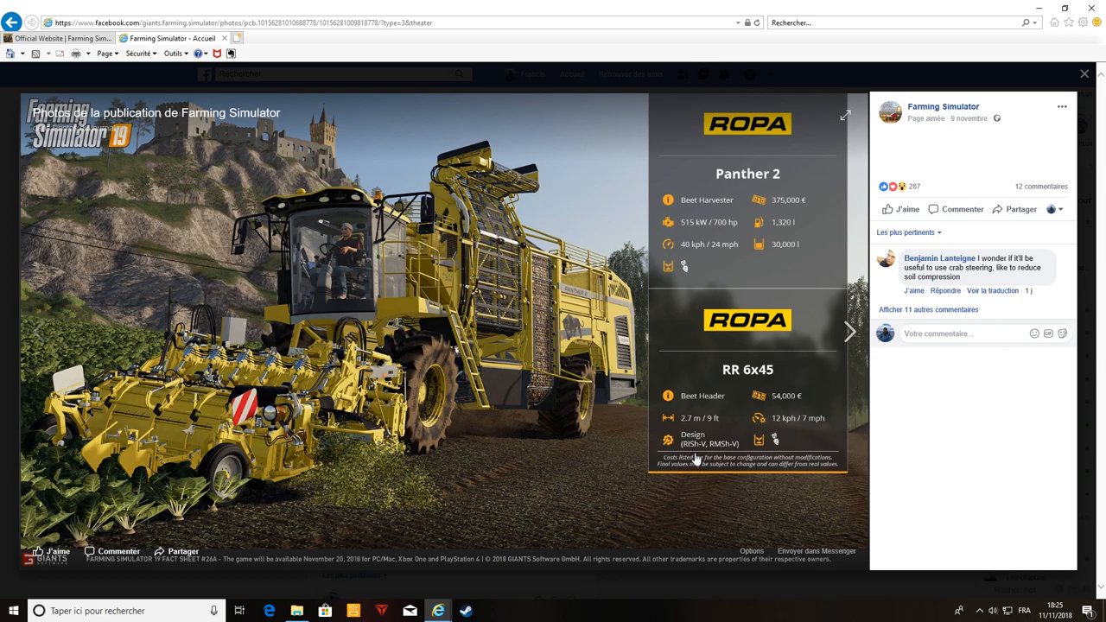
{"action": "mouse_move", "coordinate": [701, 496]}
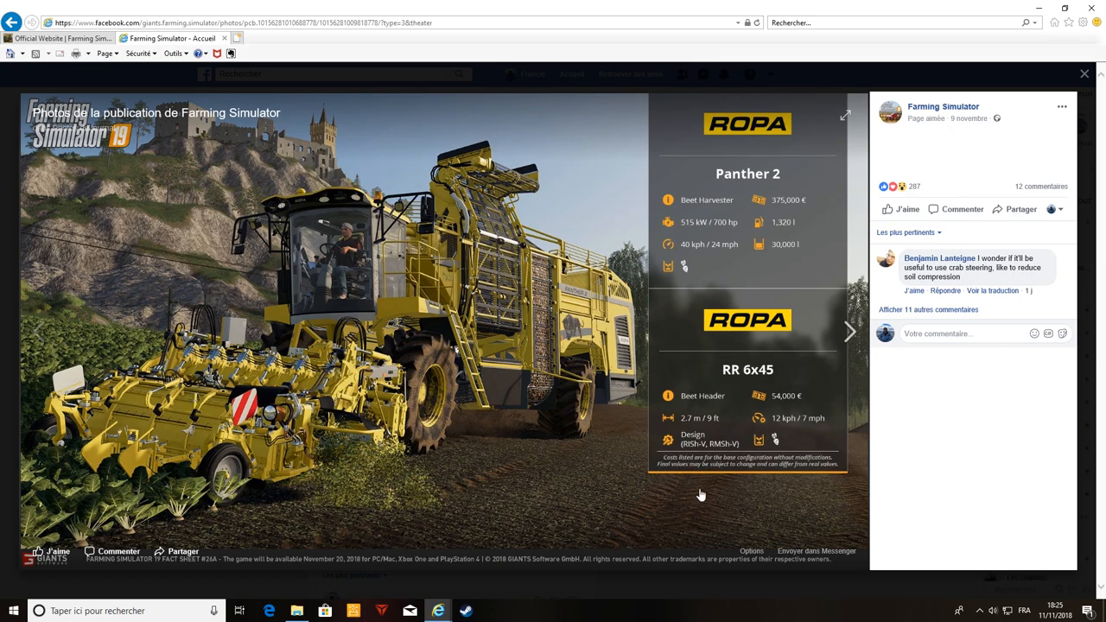
{"action": "mouse_move", "coordinate": [743, 456]}
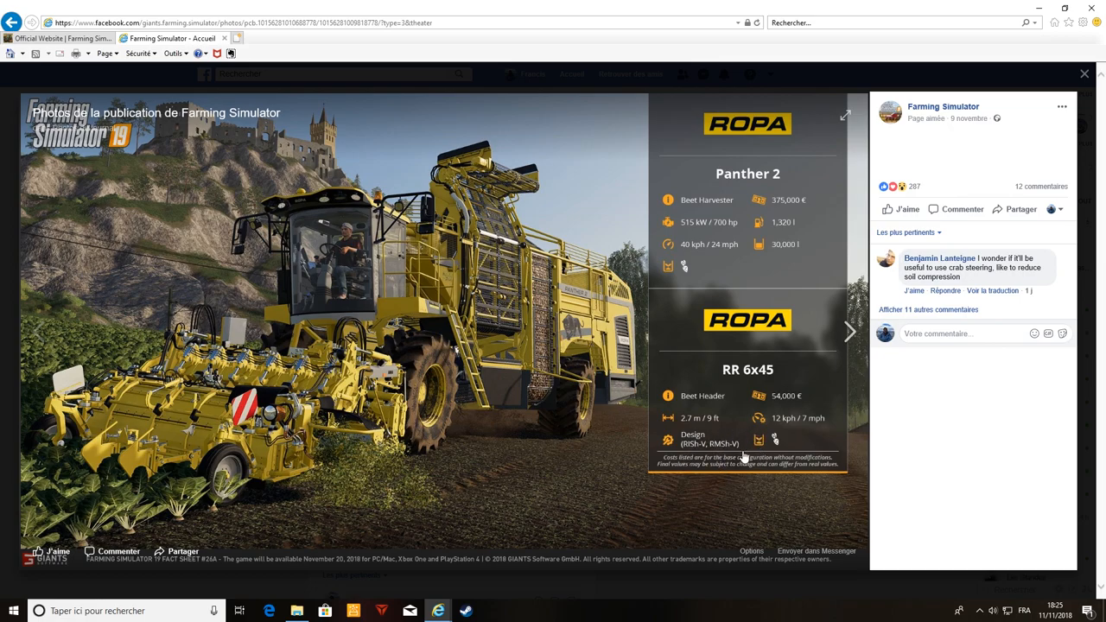
{"action": "mouse_move", "coordinate": [705, 437]}
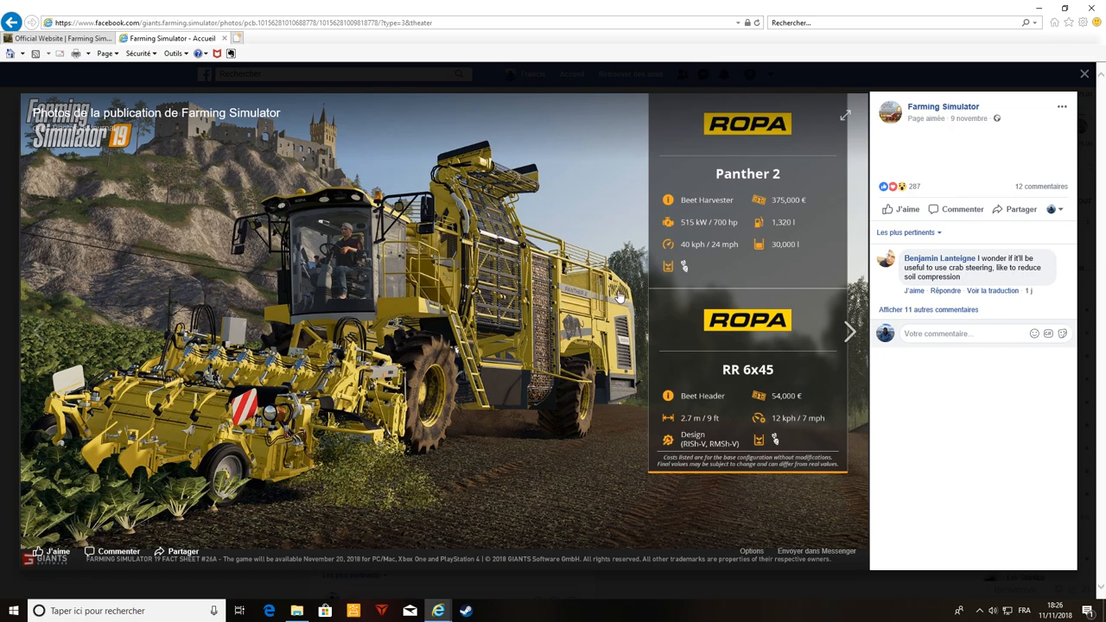
{"action": "mouse_move", "coordinate": [599, 286]}
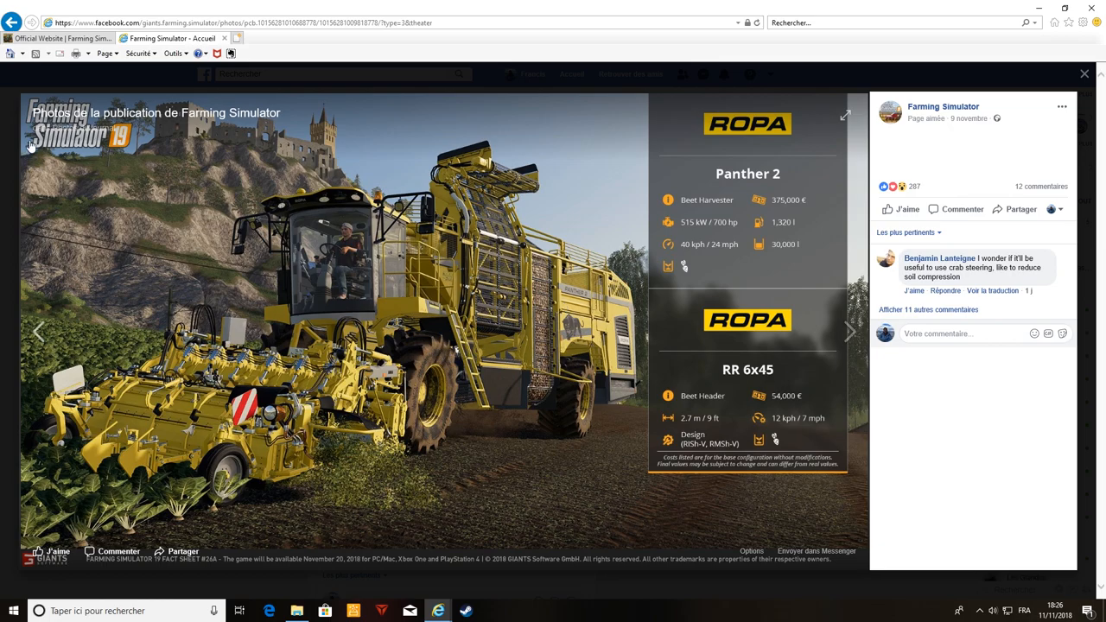
{"action": "mouse_move", "coordinate": [750, 293]}
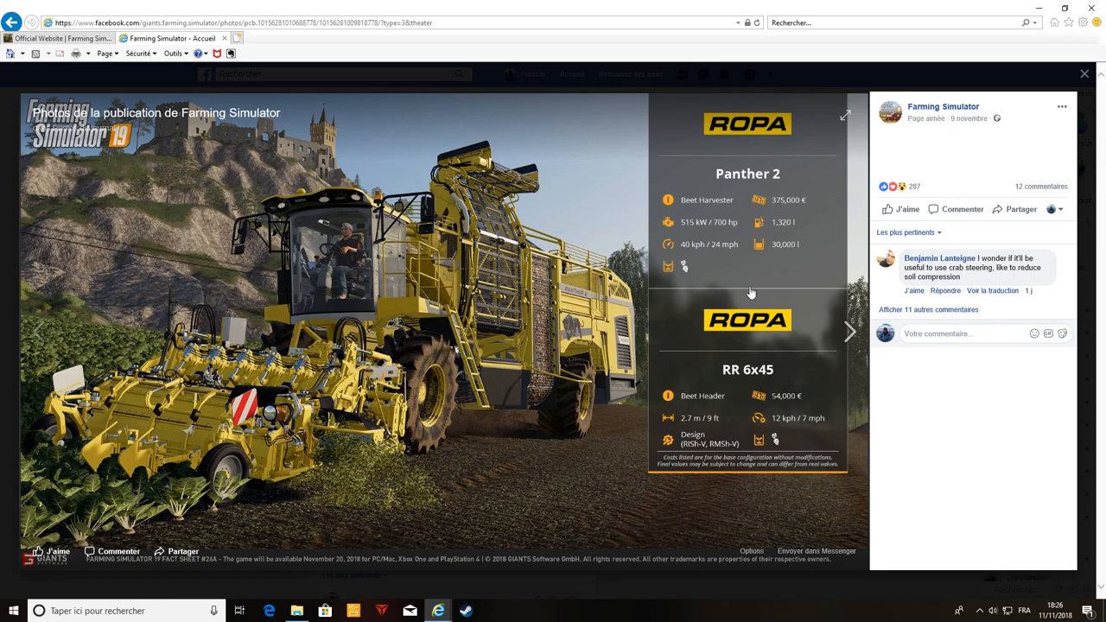
View the ROPA Tiger 6 XL and John Deere T560 sheets, then close the viewer
{"action": "left_click", "coordinate": [850, 332]}
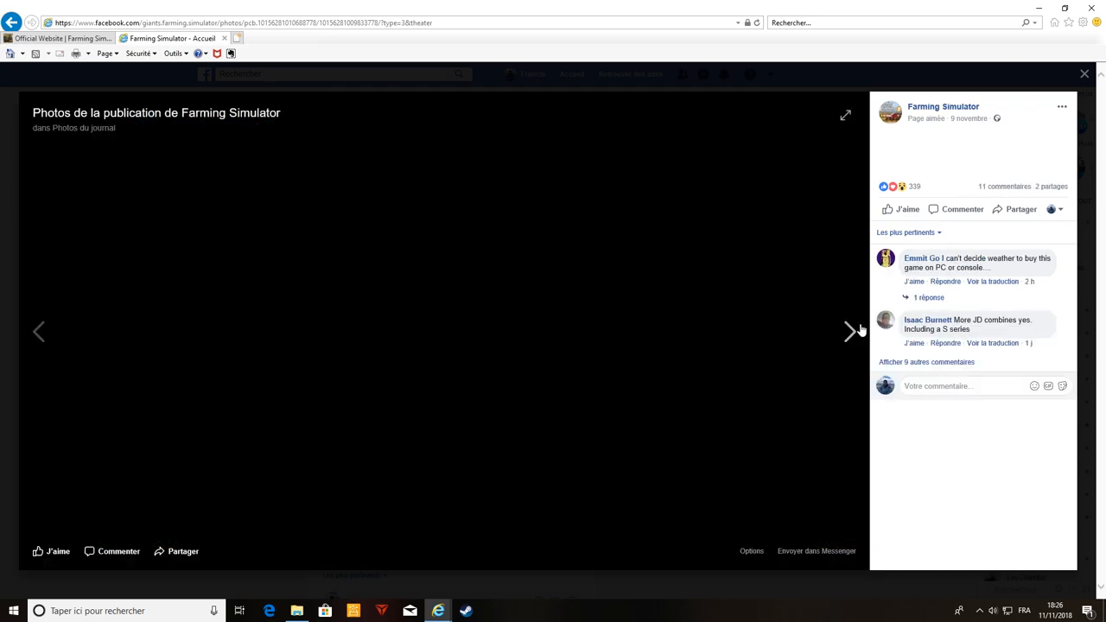
{"action": "left_click", "coordinate": [852, 332]}
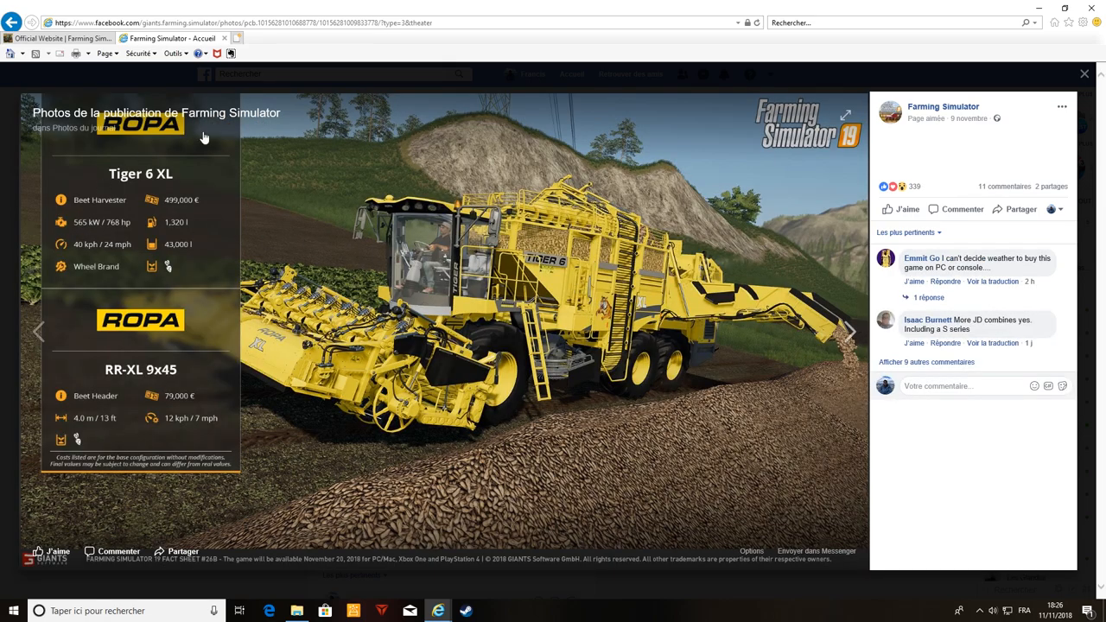
{"action": "mouse_move", "coordinate": [113, 328]}
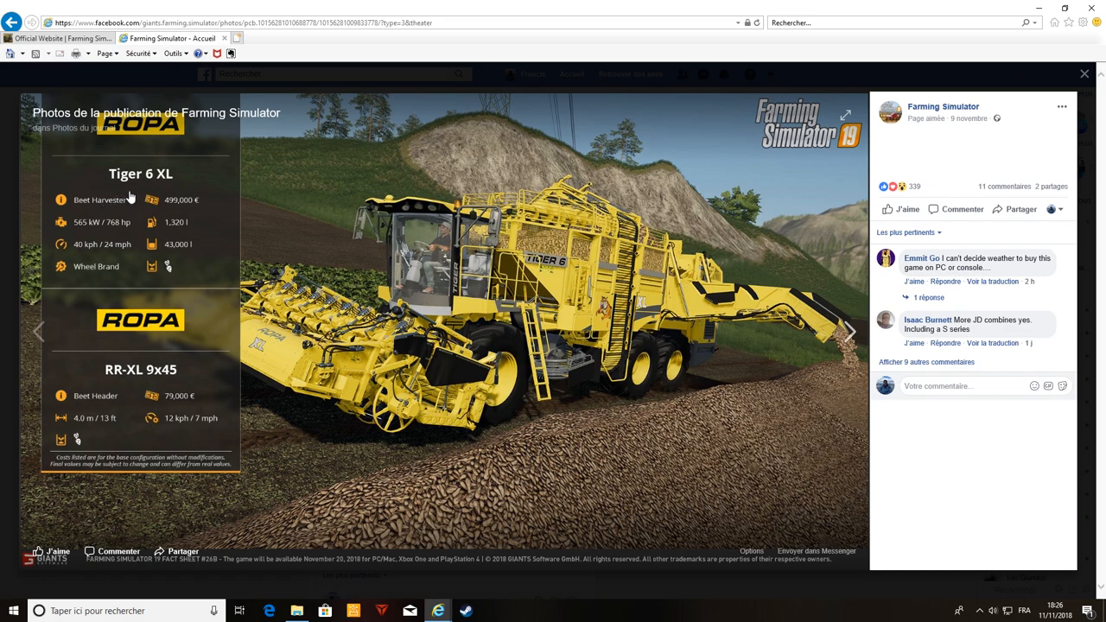
{"action": "mouse_move", "coordinate": [79, 402]}
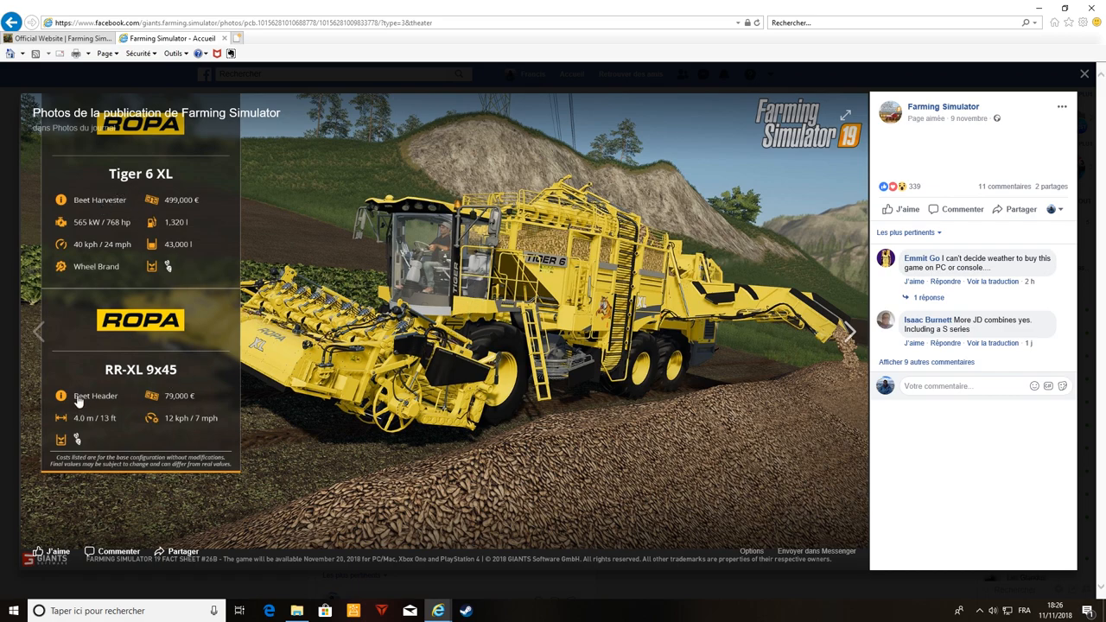
{"action": "mouse_move", "coordinate": [77, 435]}
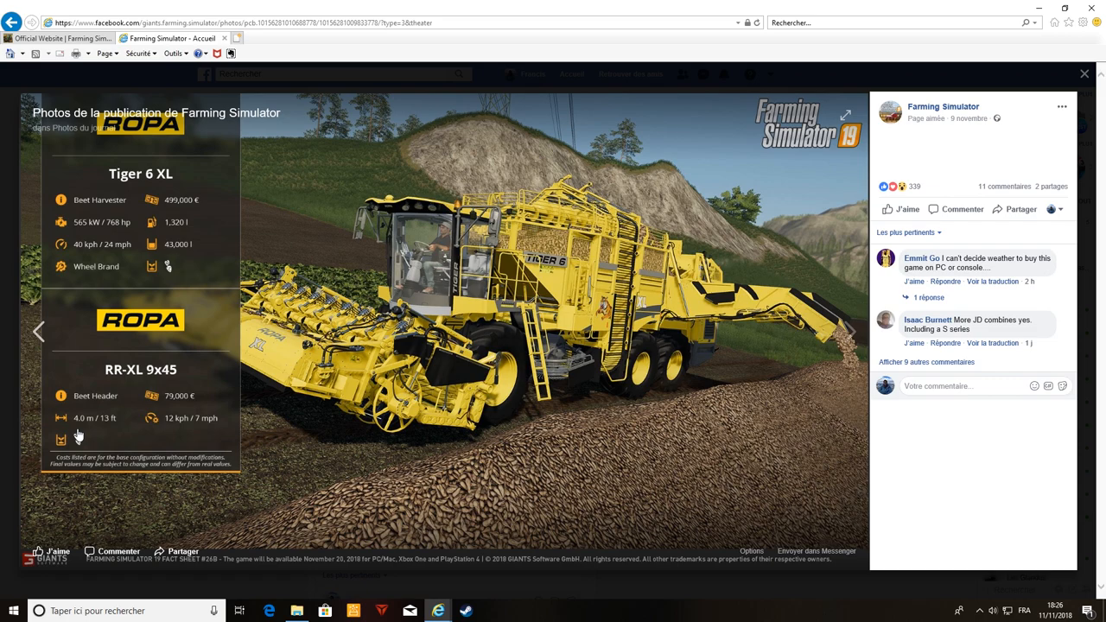
{"action": "mouse_move", "coordinate": [139, 428]}
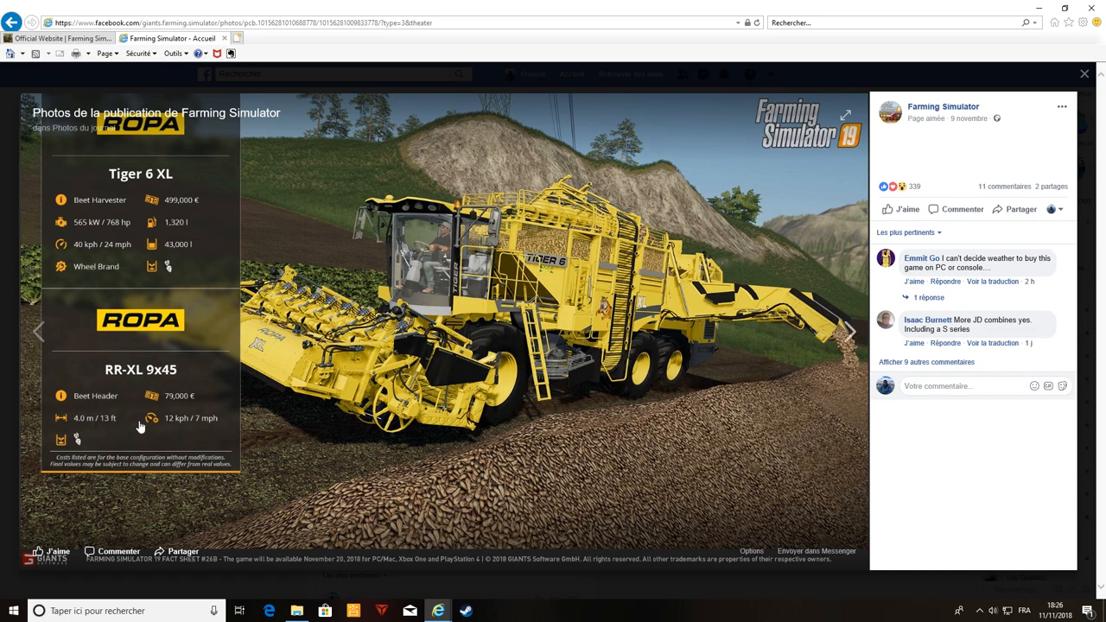
{"action": "mouse_move", "coordinate": [181, 380]}
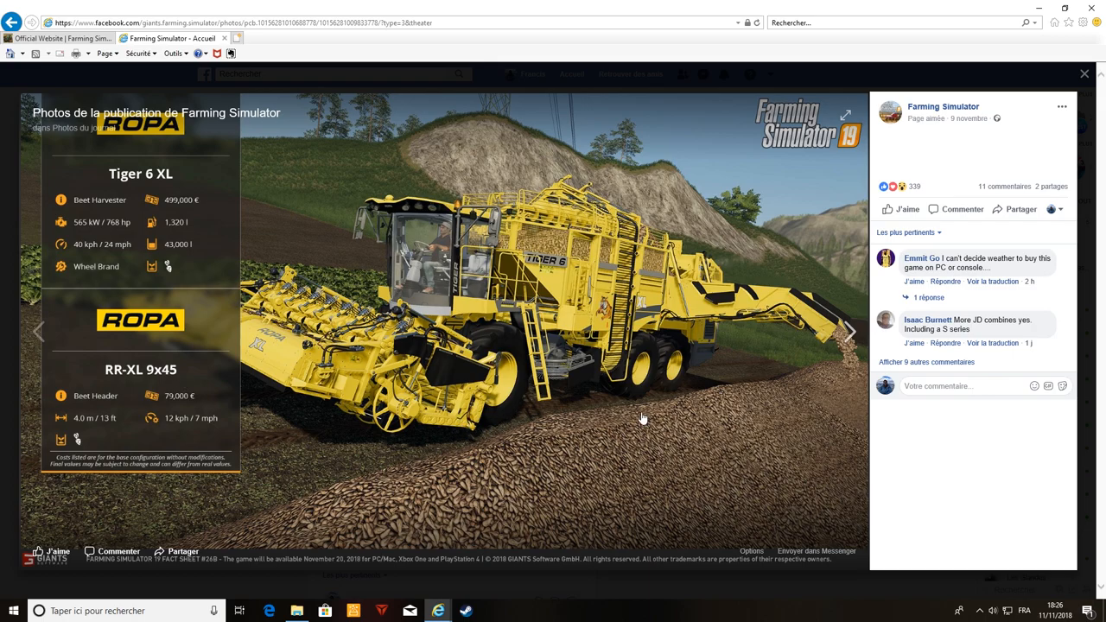
{"action": "mouse_move", "coordinate": [485, 443]}
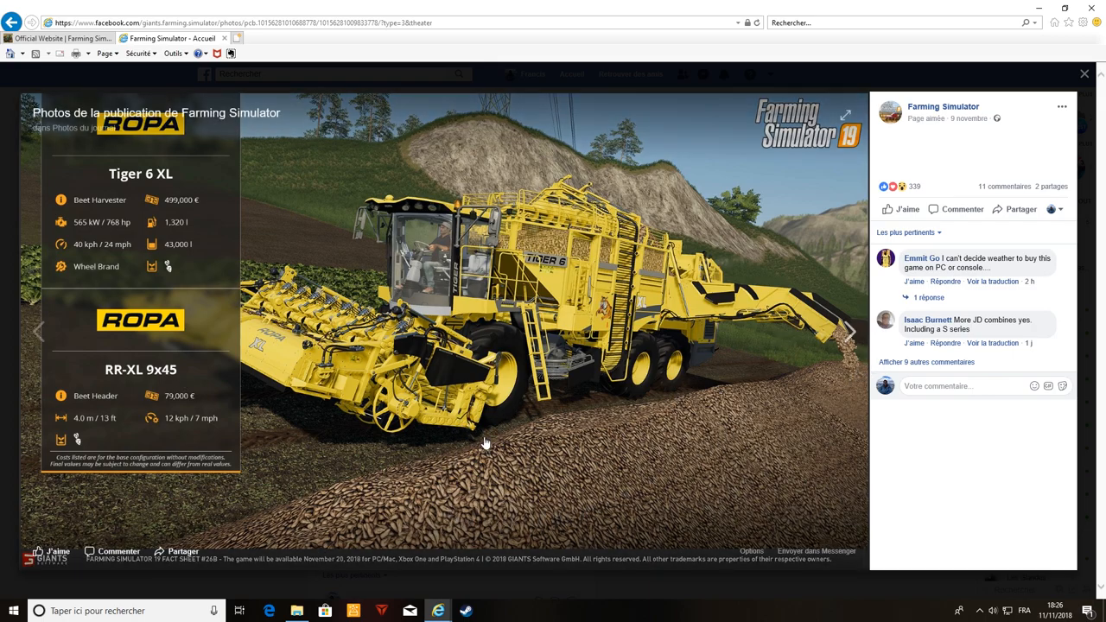
{"action": "left_click", "coordinate": [850, 331]}
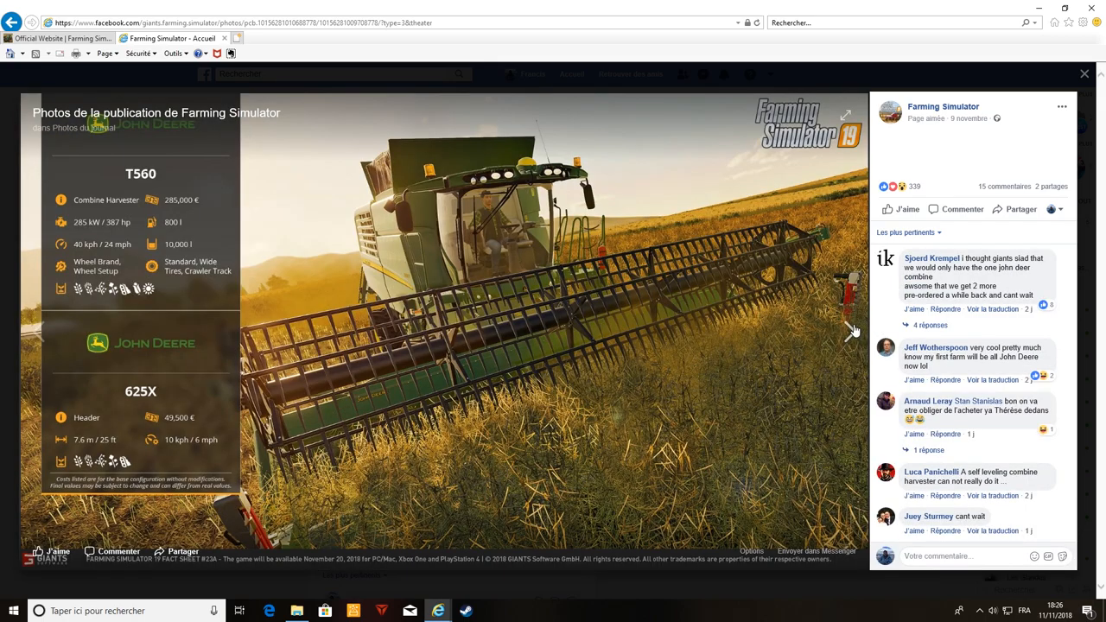
{"action": "left_click", "coordinate": [1085, 74]}
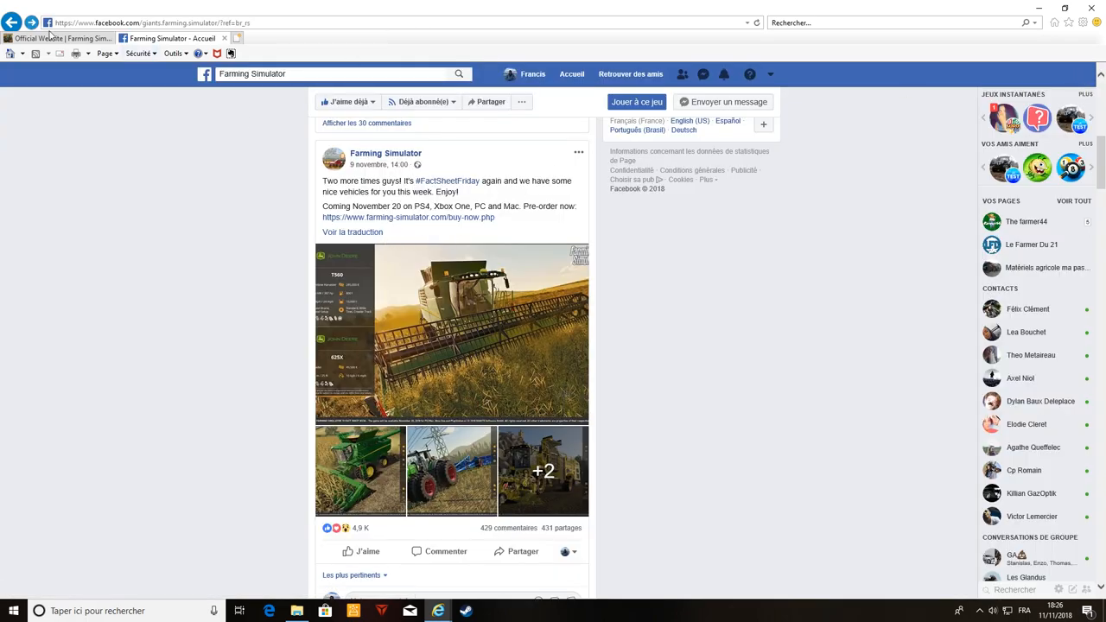
Return to the Farming Simulator site and browse the APERÇU all-brands logo grid
{"action": "left_click", "coordinate": [407, 217]}
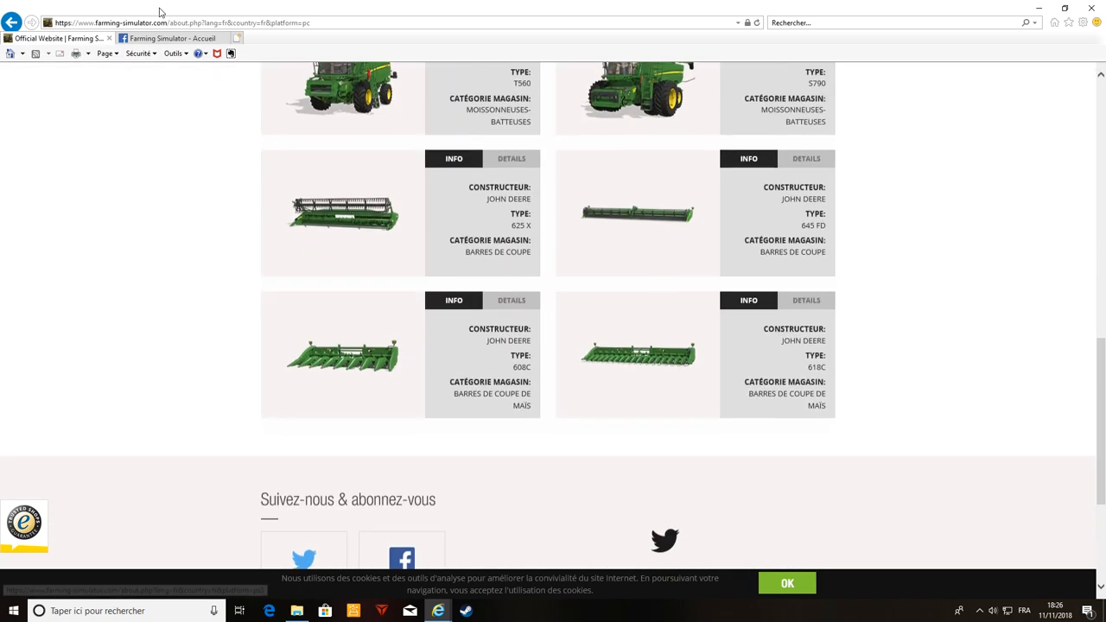
{"action": "scroll", "scroll_direction": "up", "scroll_amount": 3}
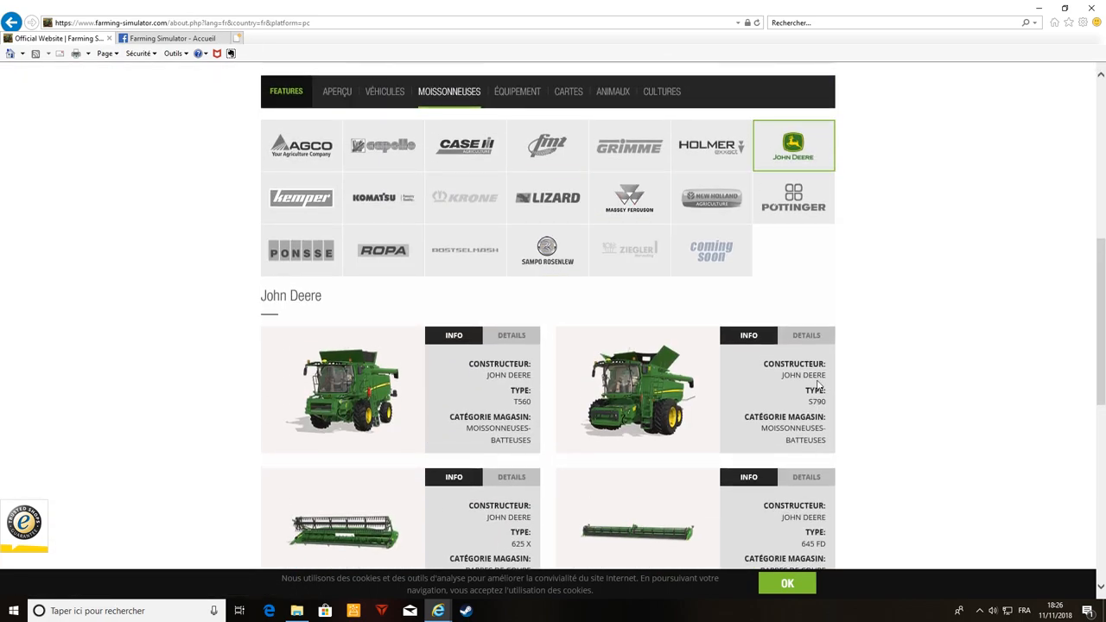
{"action": "scroll", "scroll_direction": "down", "scroll_amount": 3}
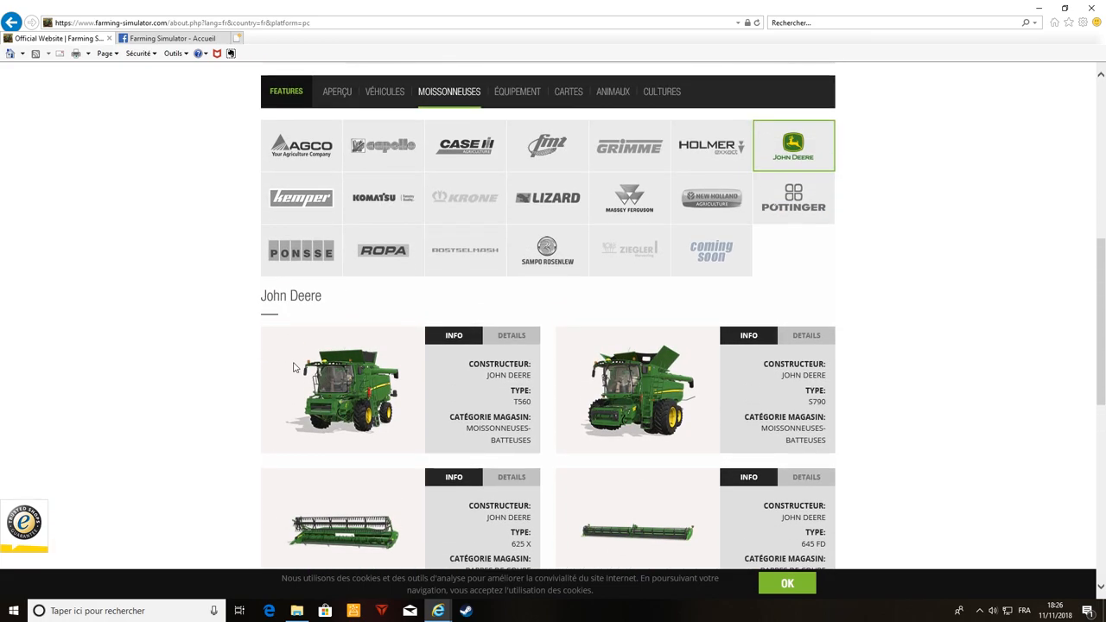
{"action": "left_click", "coordinate": [337, 91]}
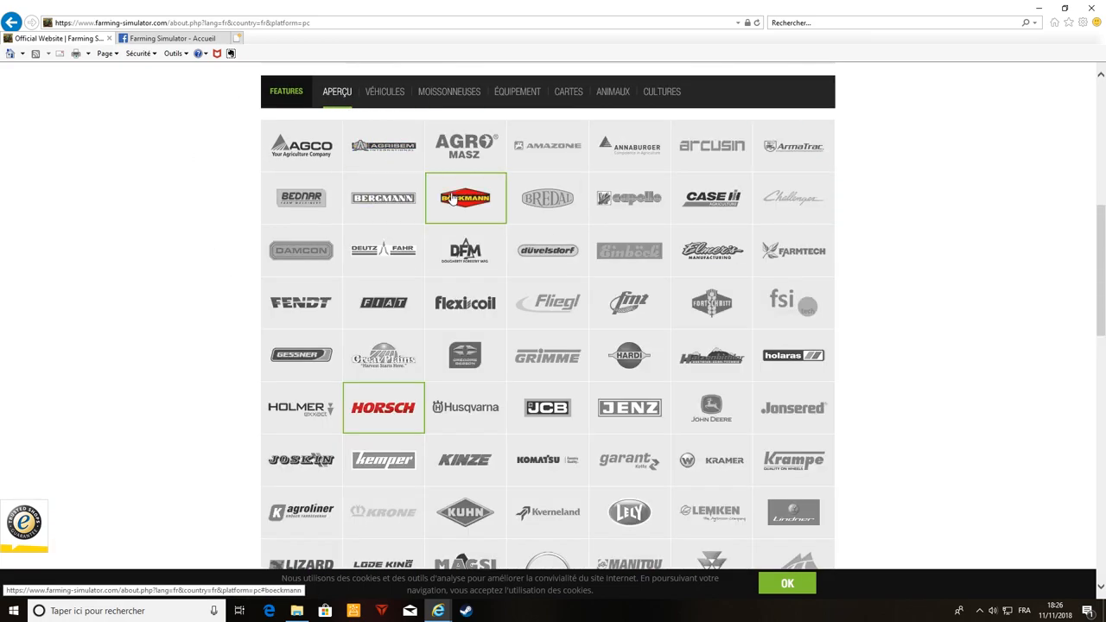
{"action": "scroll", "scroll_direction": "down", "scroll_amount": 3}
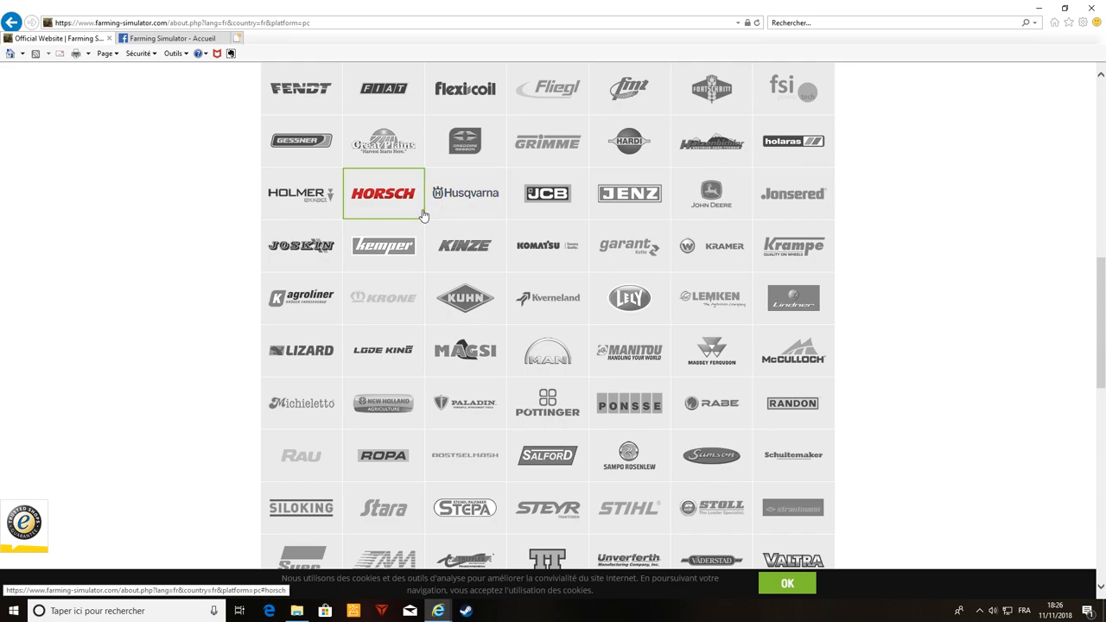
{"action": "scroll", "scroll_direction": "up", "scroll_amount": 3}
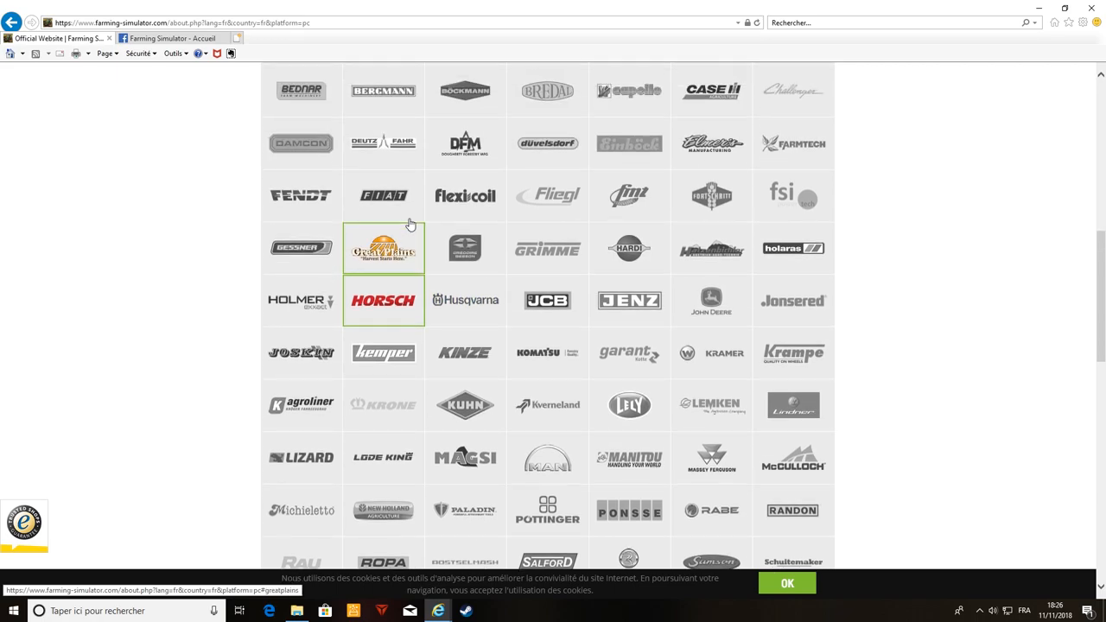
Show Horsch's Joker 12 RT and Cruiser 12 XL, then scroll back to the logos
{"action": "left_click", "coordinate": [383, 299]}
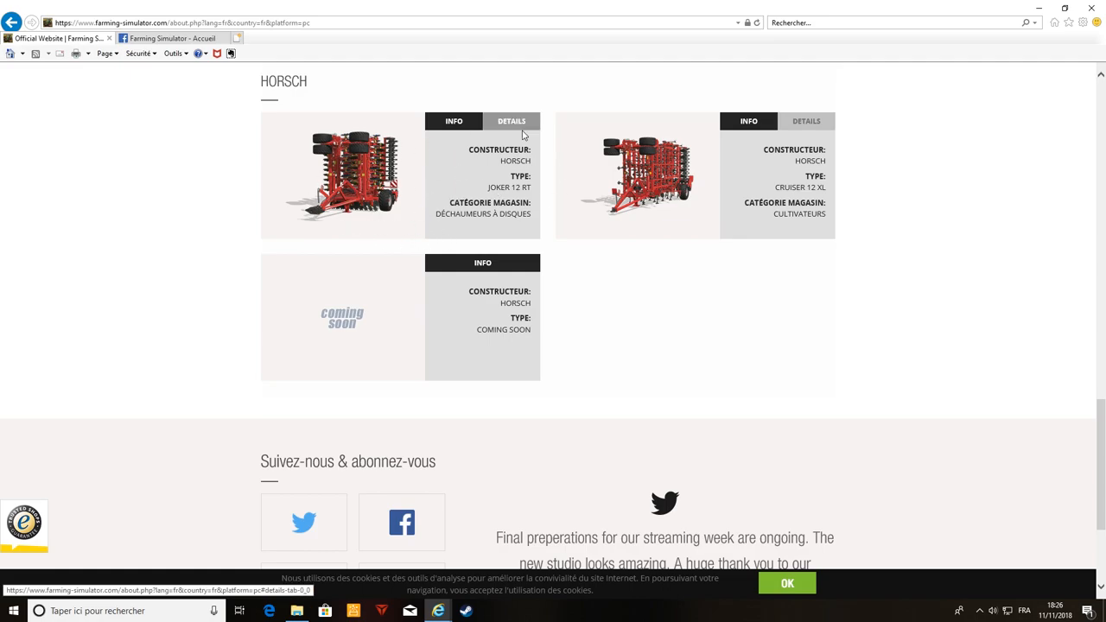
{"action": "left_click", "coordinate": [454, 121]}
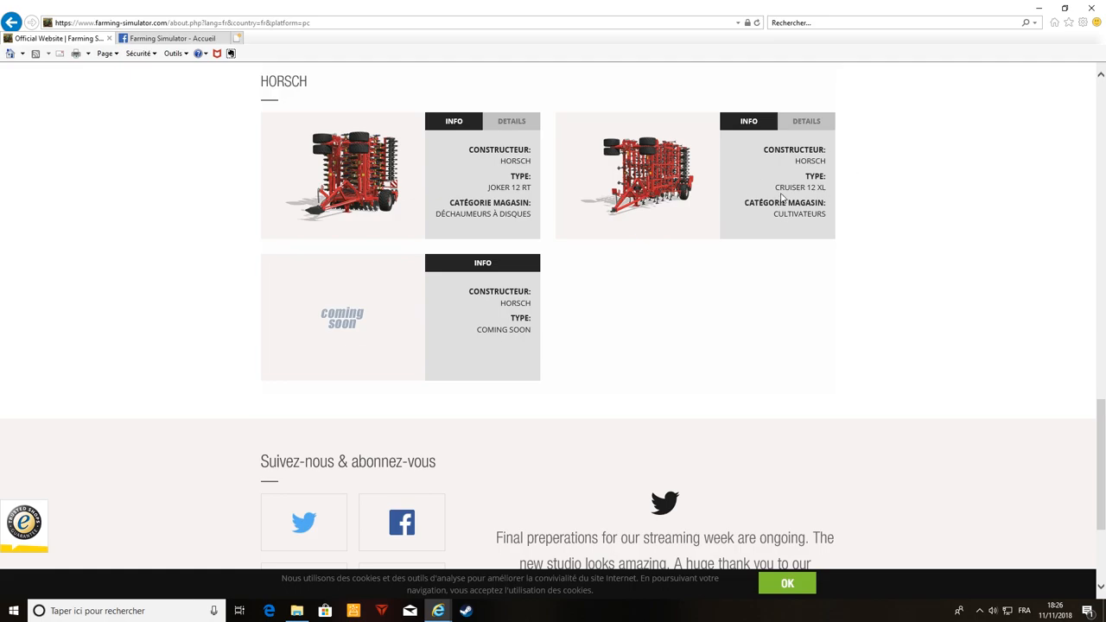
{"action": "mouse_move", "coordinate": [643, 220]}
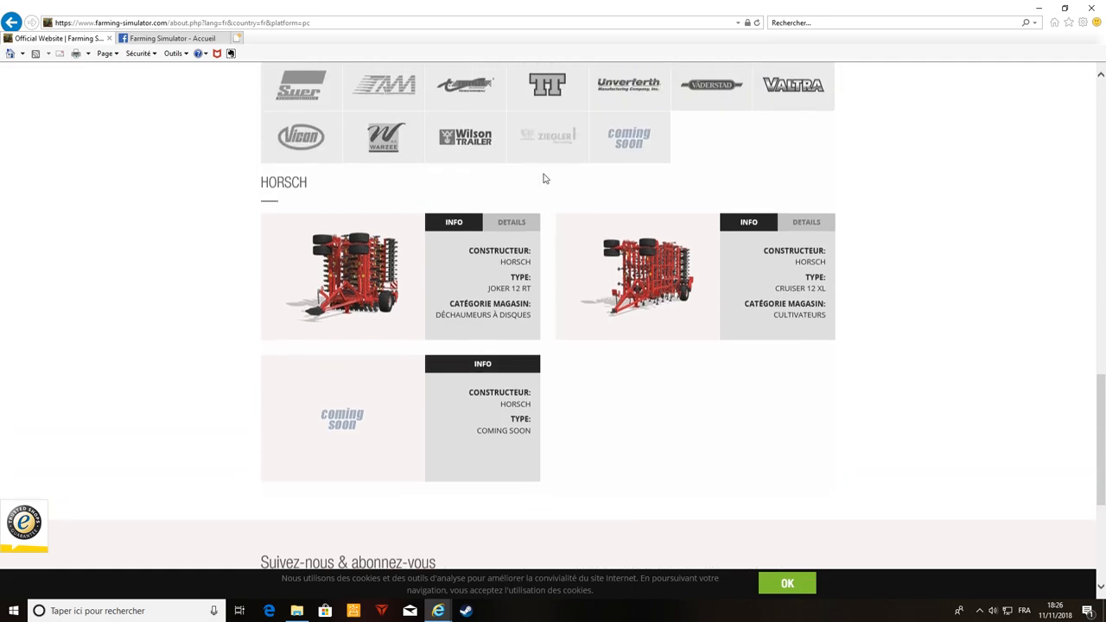
{"action": "scroll", "scroll_direction": "up", "scroll_amount": 3}
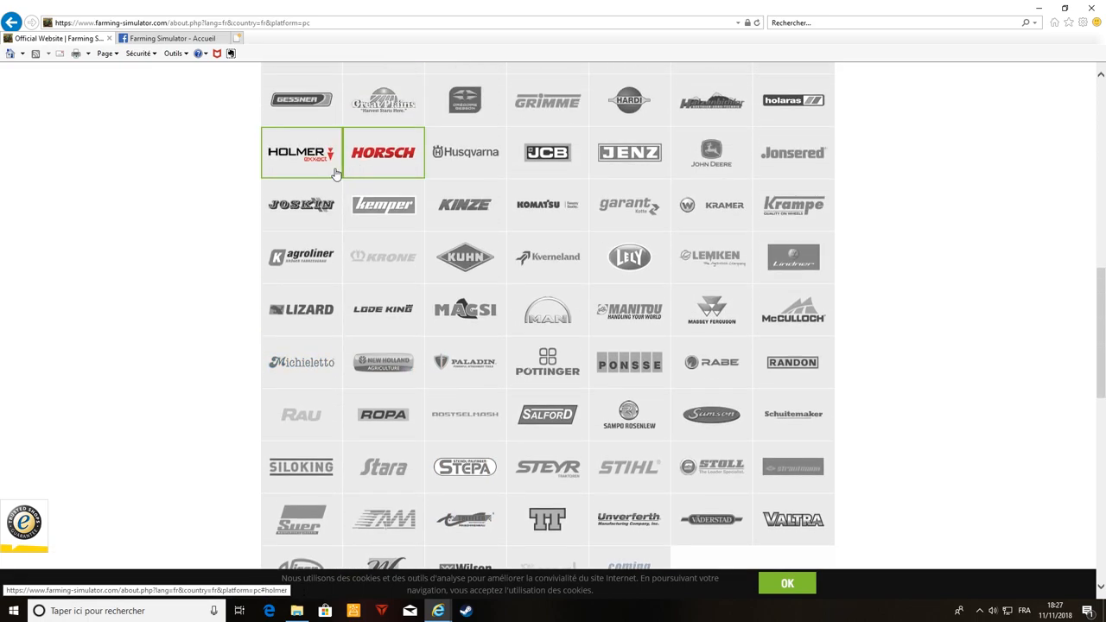
Show Holmer's machines, such as the Terra Dos T4-40, and check the taskbar clock
{"action": "left_click", "coordinate": [300, 153]}
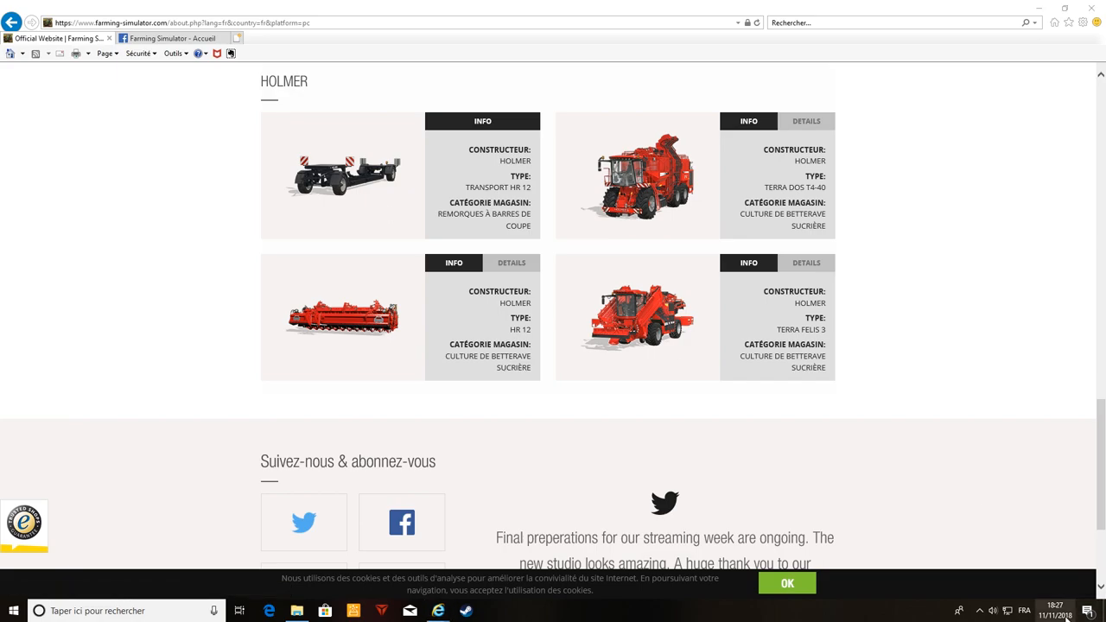
{"action": "left_click", "coordinate": [1054, 611]}
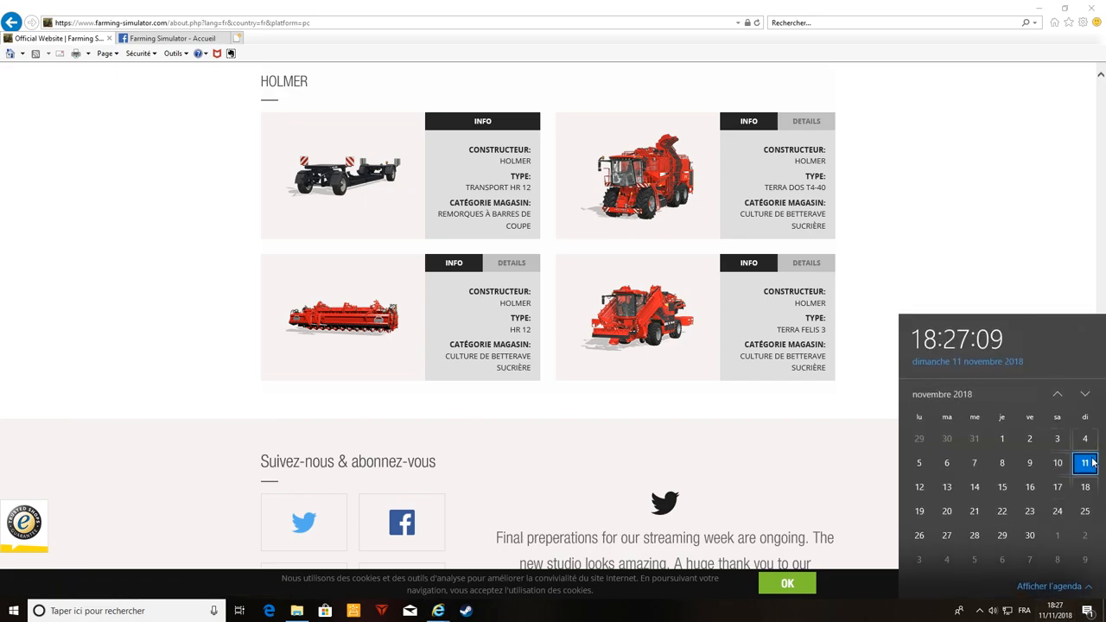
{"action": "mouse_move", "coordinate": [946, 487]}
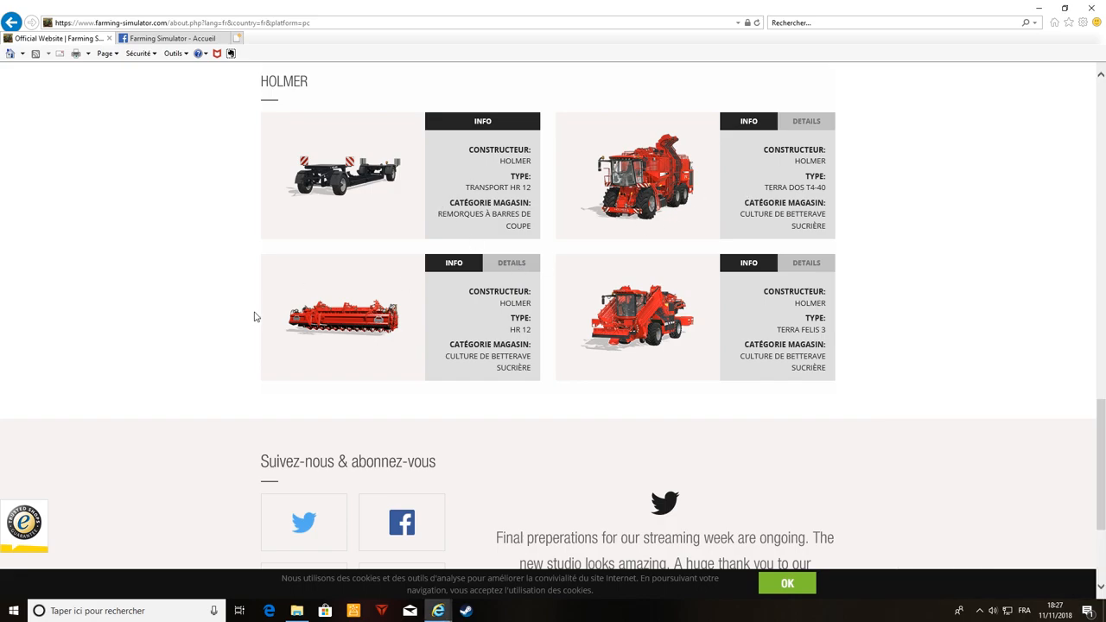
{"action": "mouse_move", "coordinate": [786, 183]}
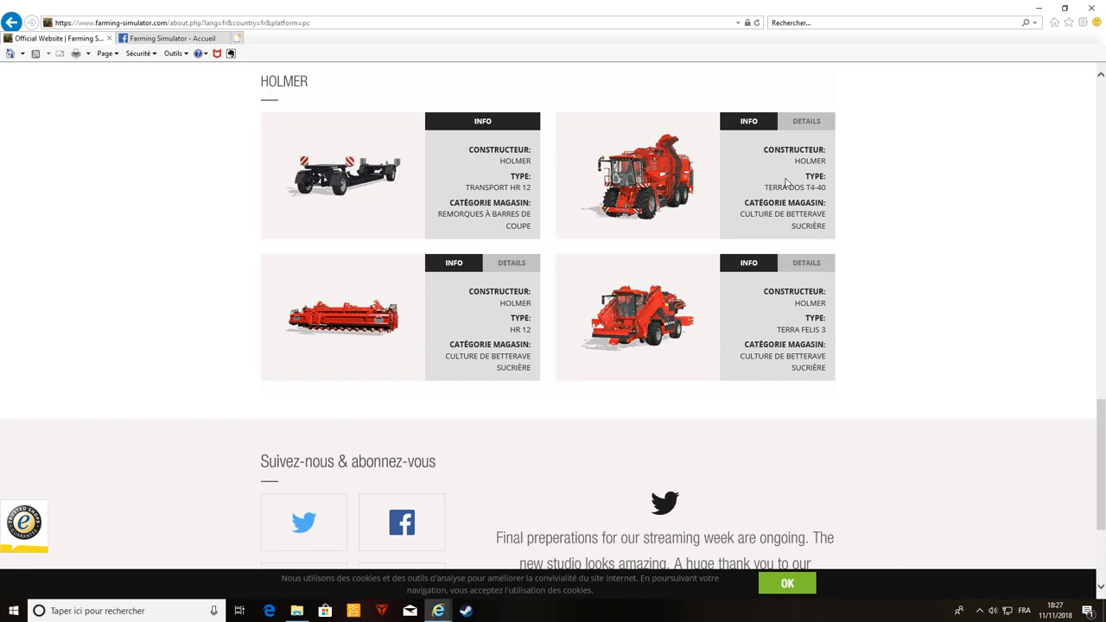
{"action": "mouse_move", "coordinate": [393, 337]}
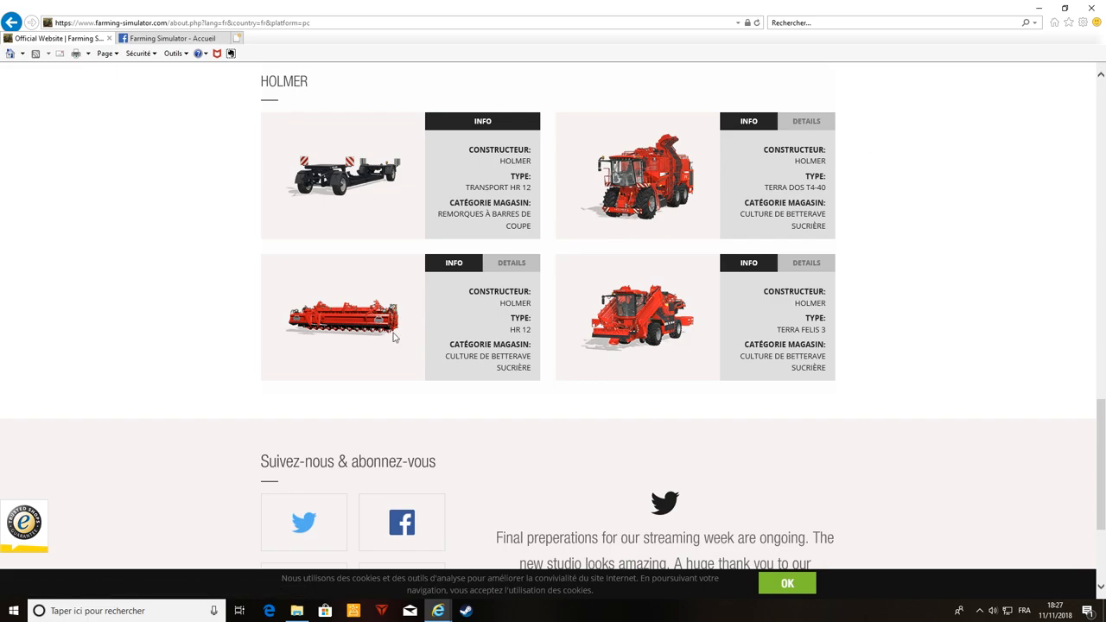
{"action": "mouse_move", "coordinate": [461, 184]}
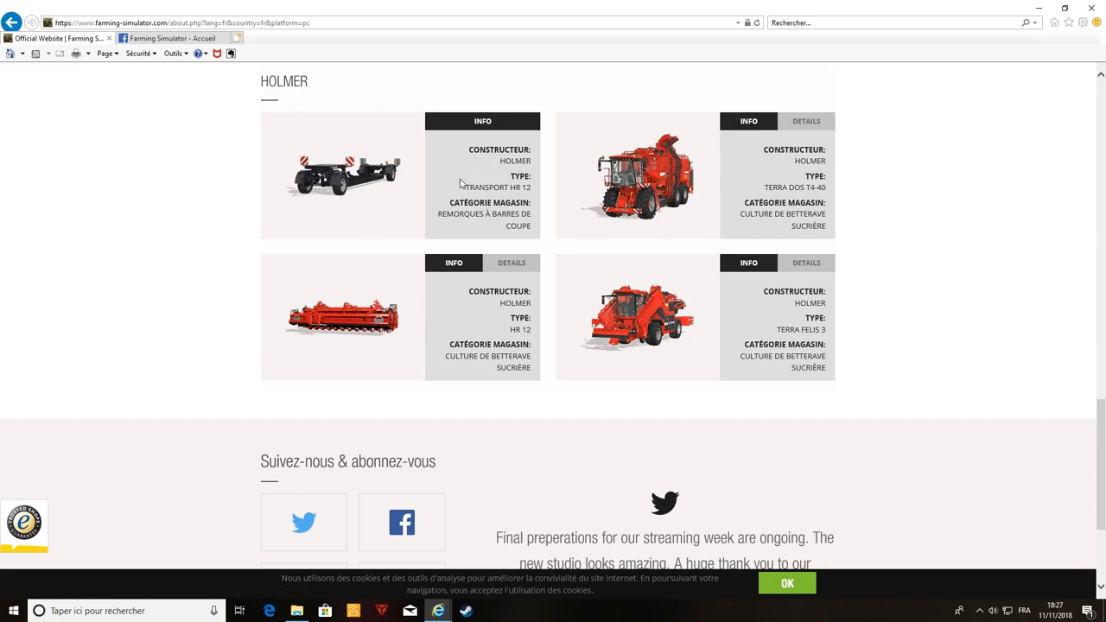
{"action": "mouse_move", "coordinate": [729, 299]}
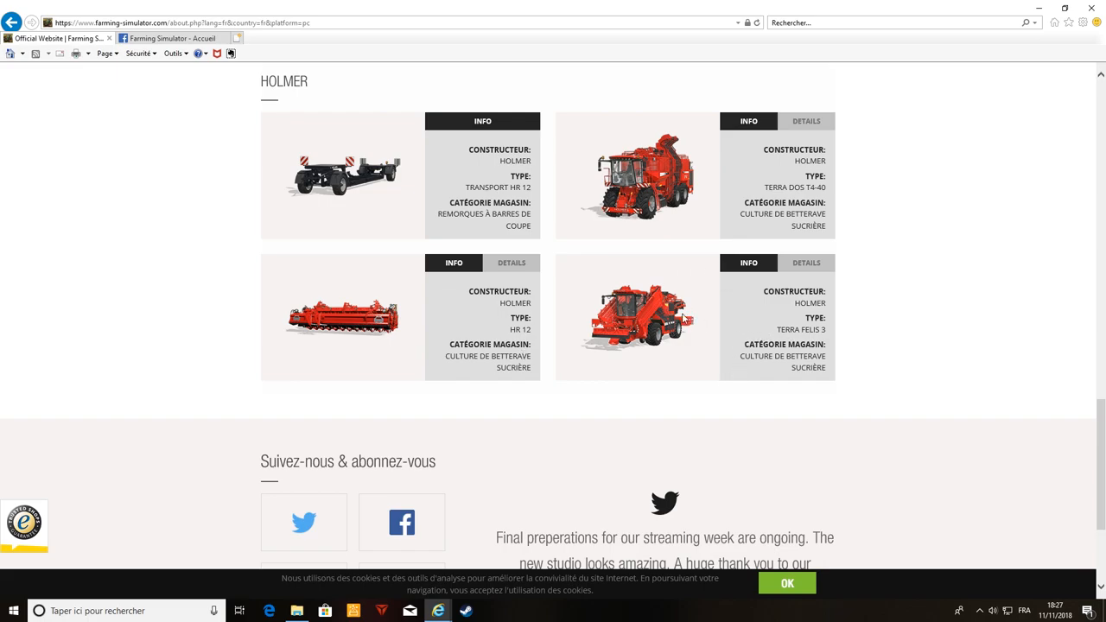
{"action": "mouse_move", "coordinate": [744, 338]}
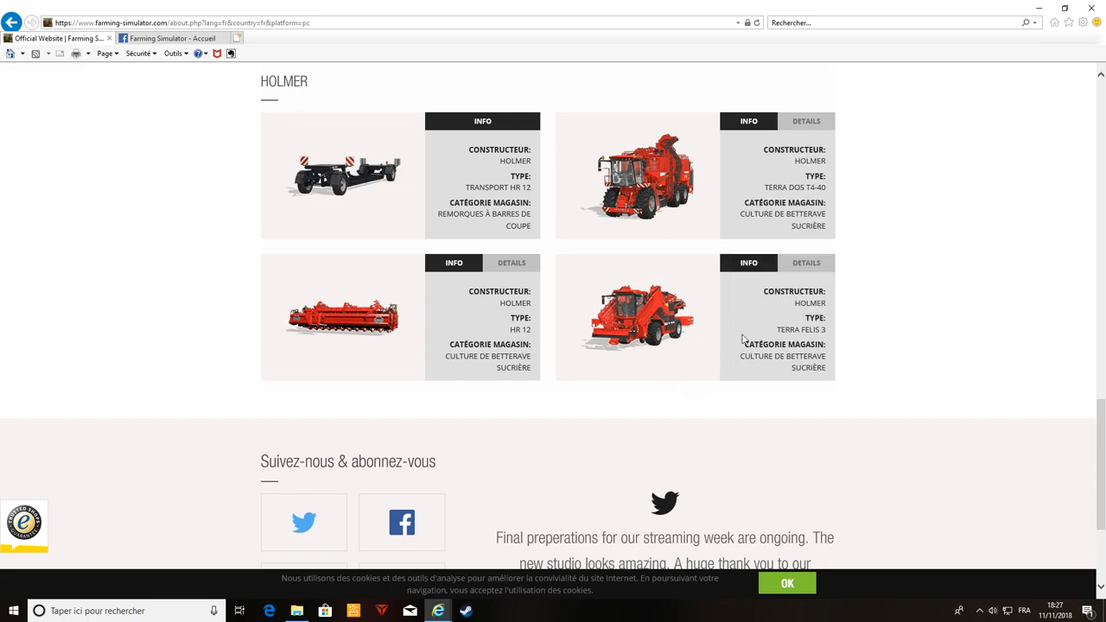
{"action": "mouse_move", "coordinate": [688, 335]}
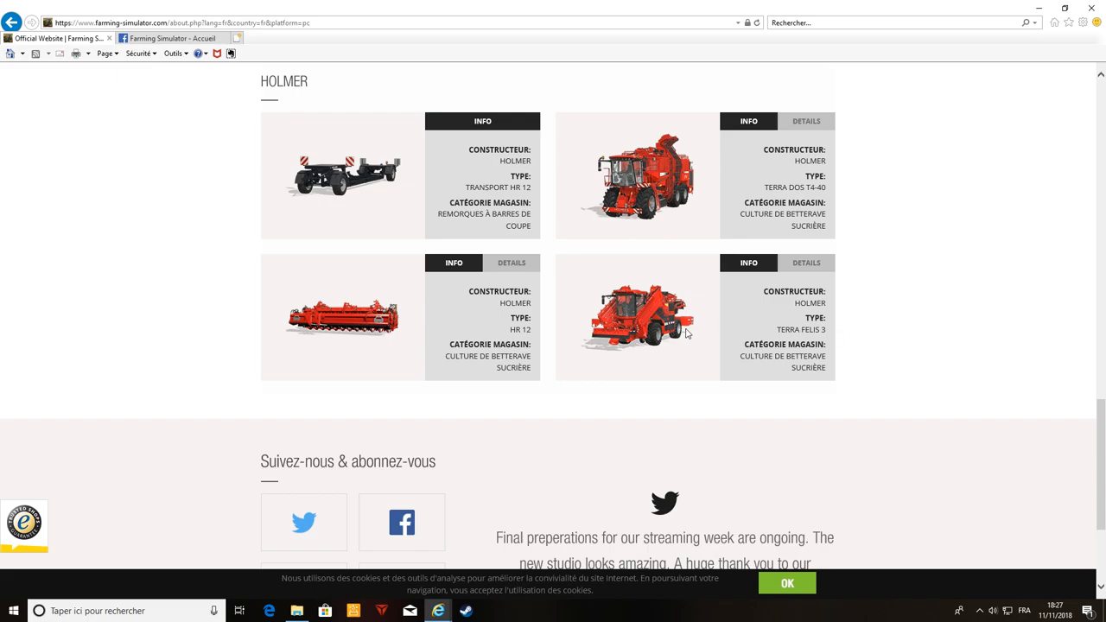
{"action": "mouse_move", "coordinate": [696, 324]}
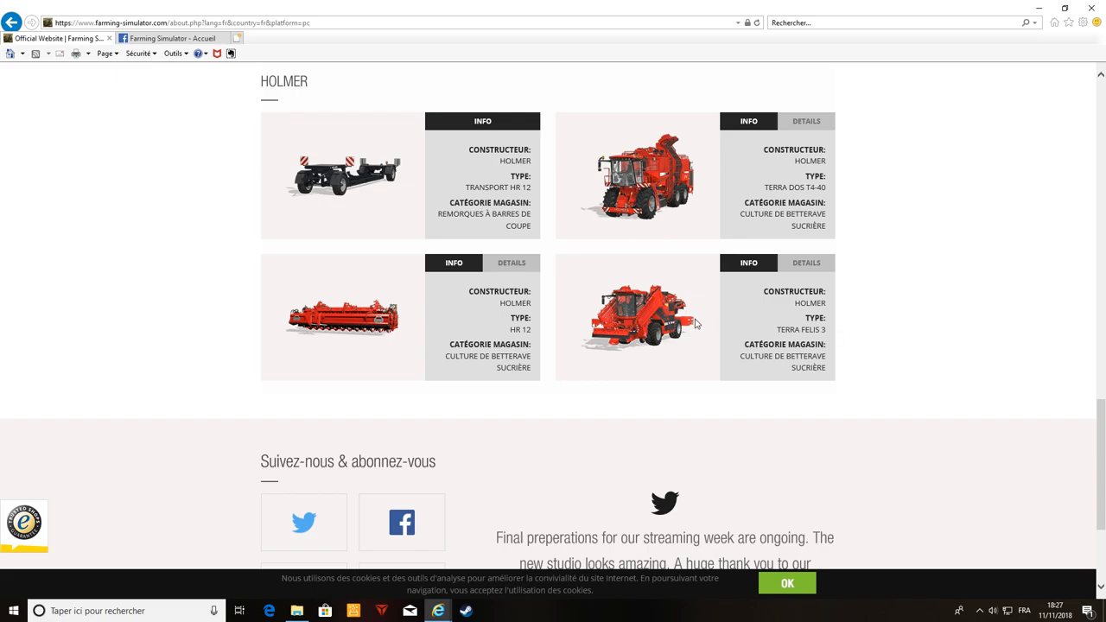
{"action": "scroll", "scroll_direction": "up", "scroll_amount": 3}
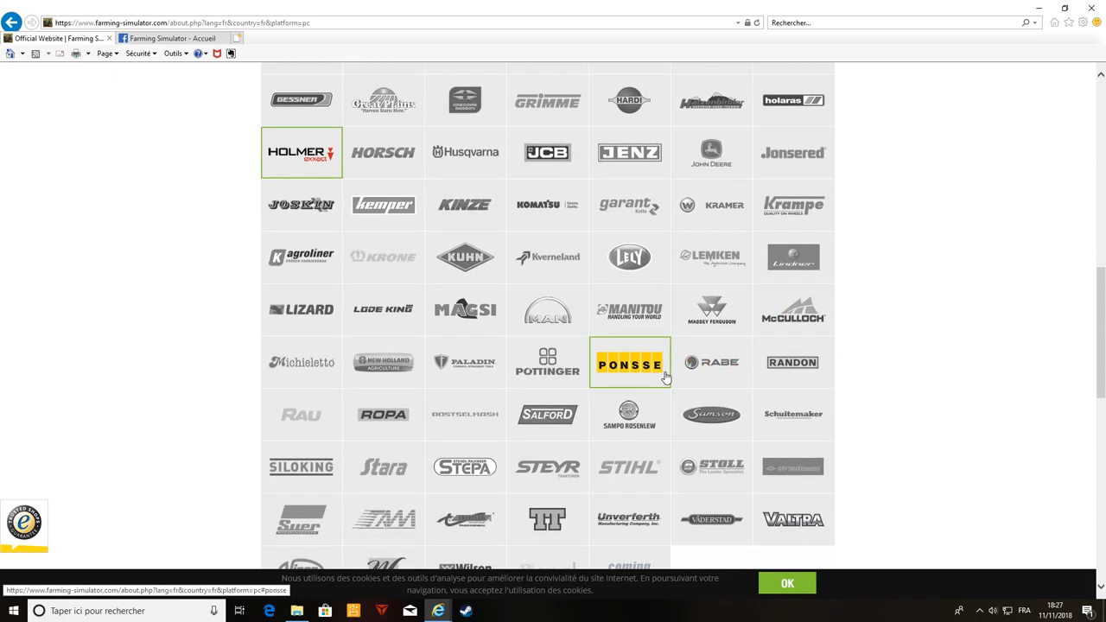
{"action": "scroll", "scroll_direction": "down", "scroll_amount": 3}
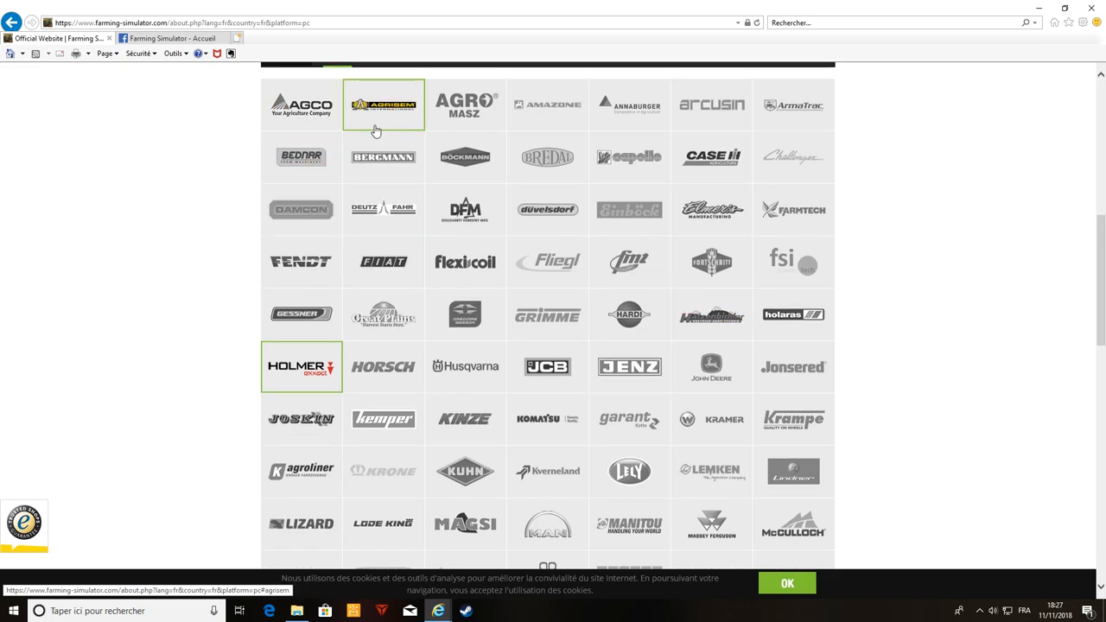
{"action": "scroll", "scroll_direction": "down", "scroll_amount": 3}
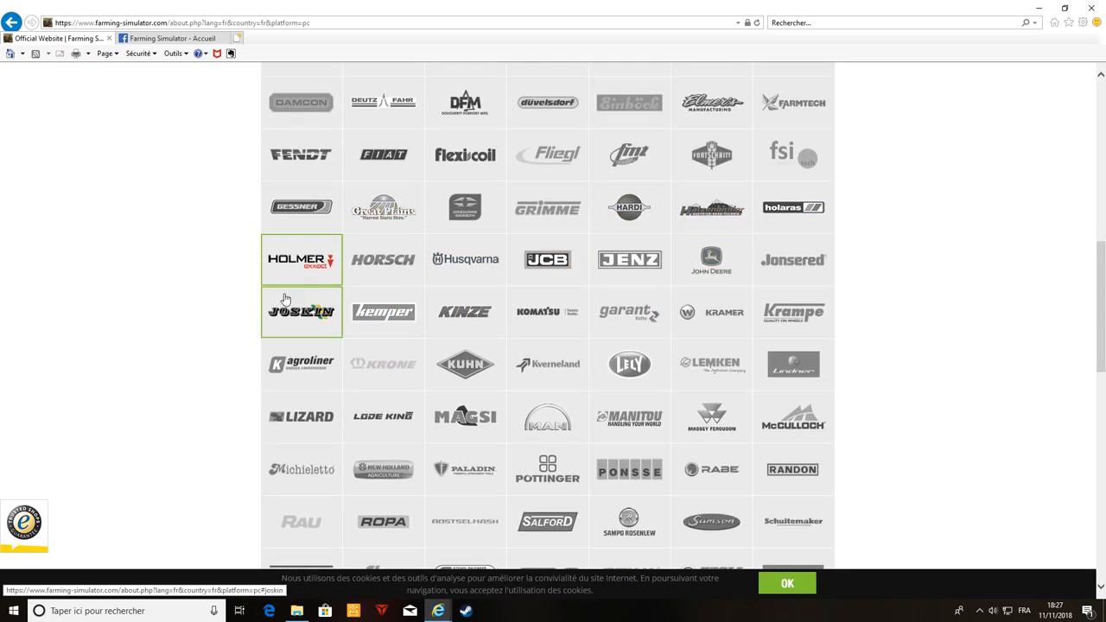
{"action": "scroll", "scroll_direction": "down", "scroll_amount": 3}
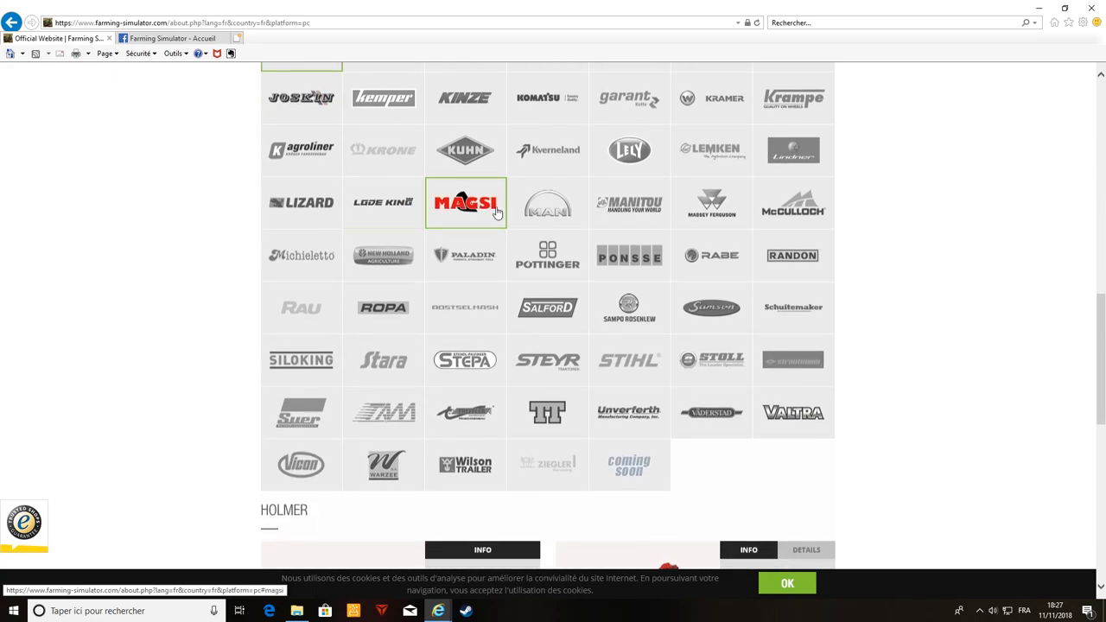
{"action": "mouse_move", "coordinate": [383, 255]}
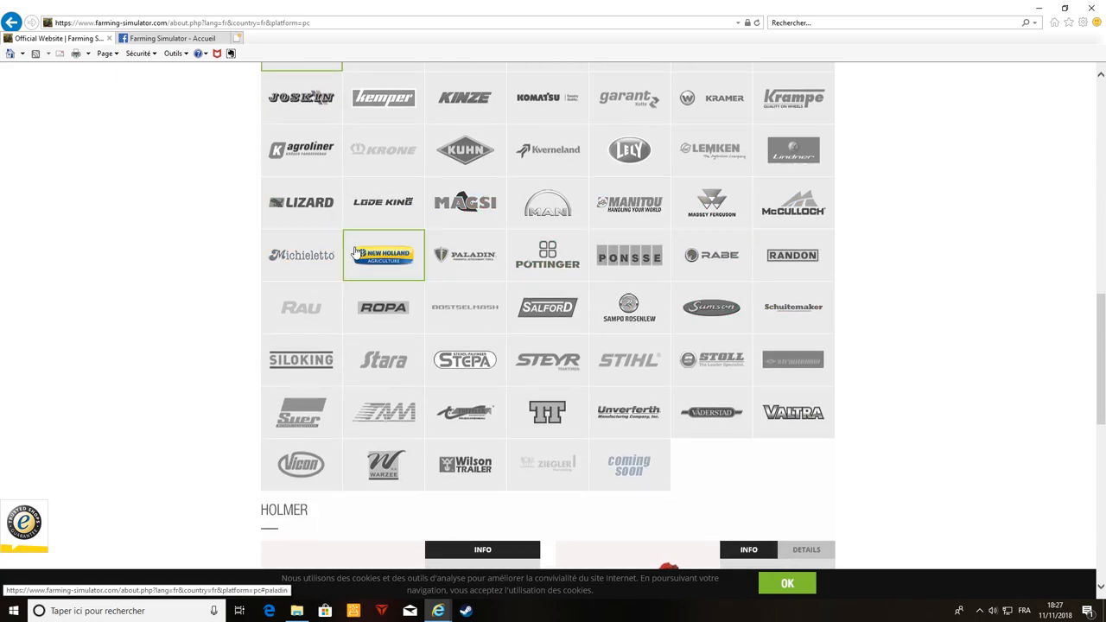
{"action": "mouse_move", "coordinate": [383, 308]}
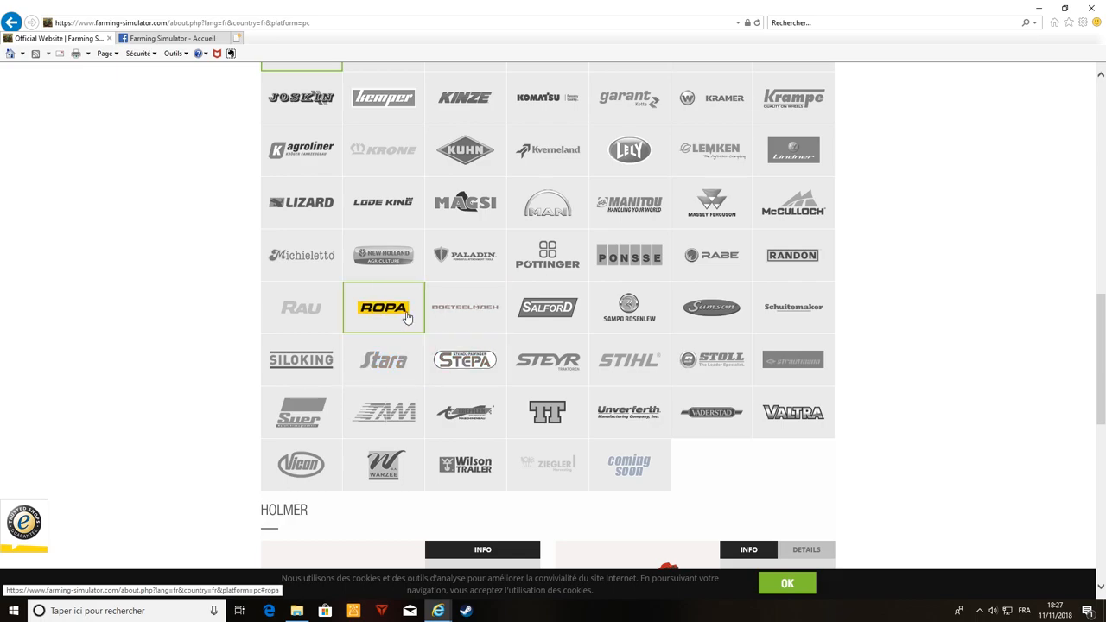
{"action": "left_click", "coordinate": [383, 308]}
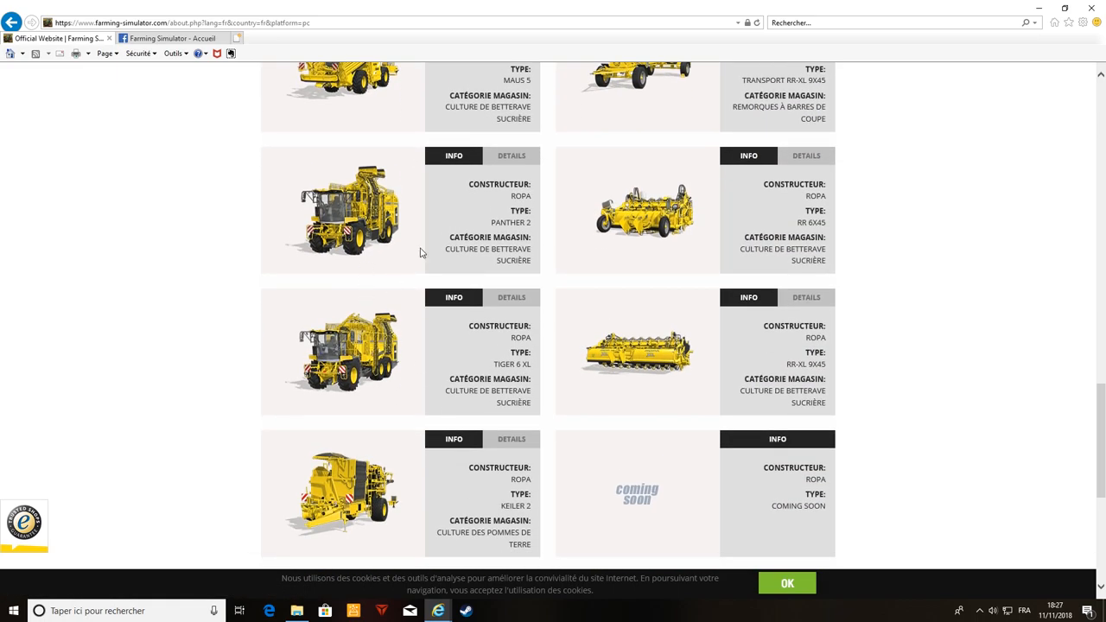
{"action": "scroll", "scroll_direction": "up", "scroll_amount": 3}
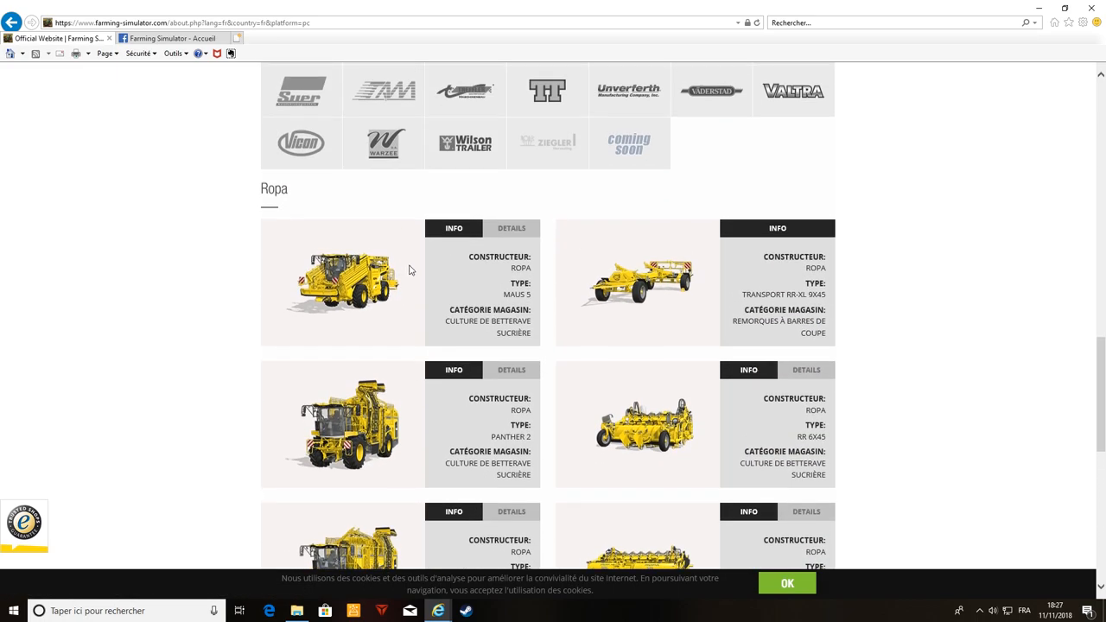
{"action": "mouse_move", "coordinate": [507, 309]}
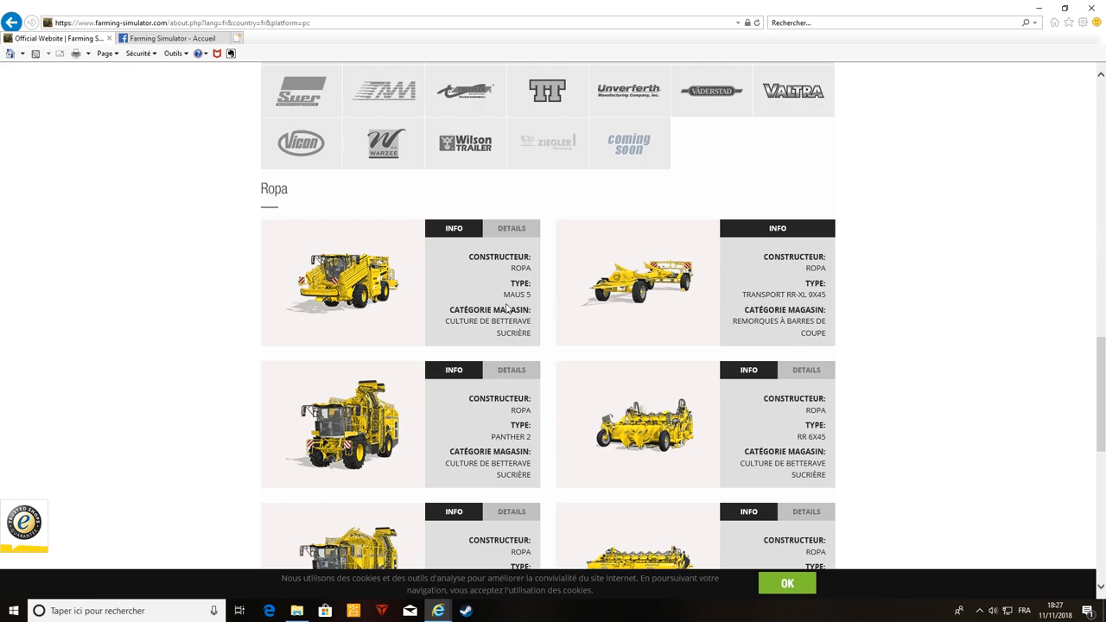
{"action": "mouse_move", "coordinate": [395, 250]}
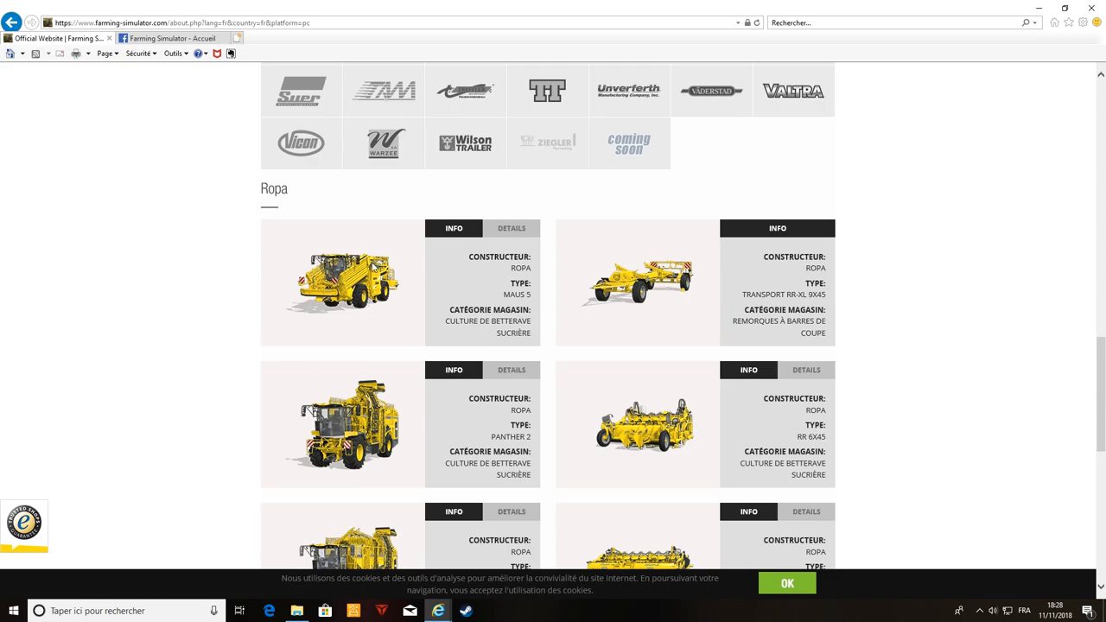
{"action": "mouse_move", "coordinate": [376, 294]}
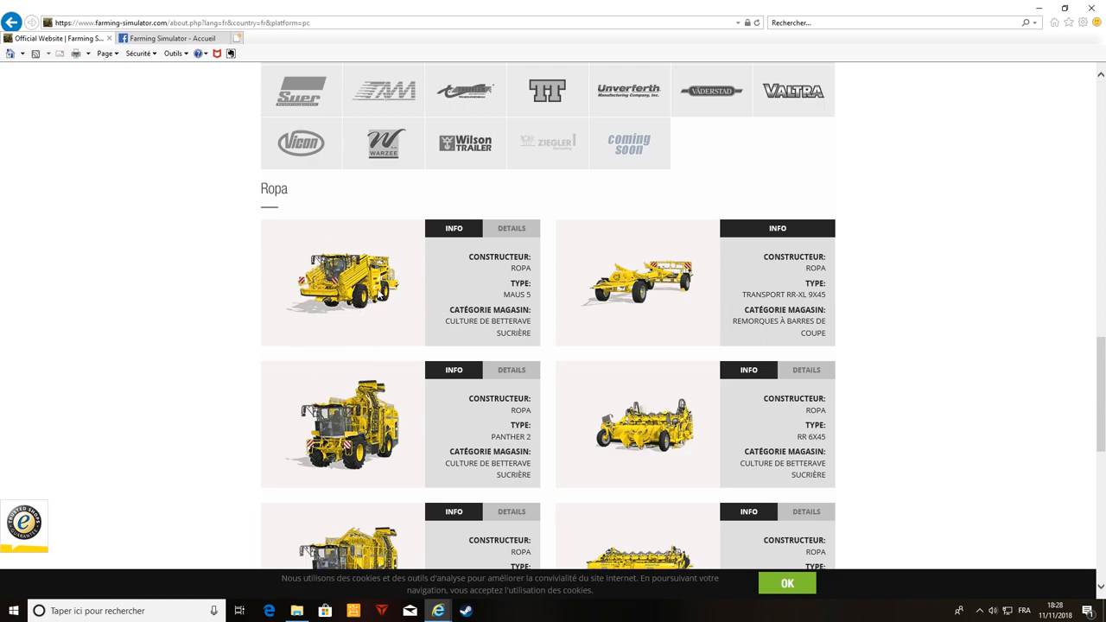
{"action": "mouse_move", "coordinate": [399, 295]}
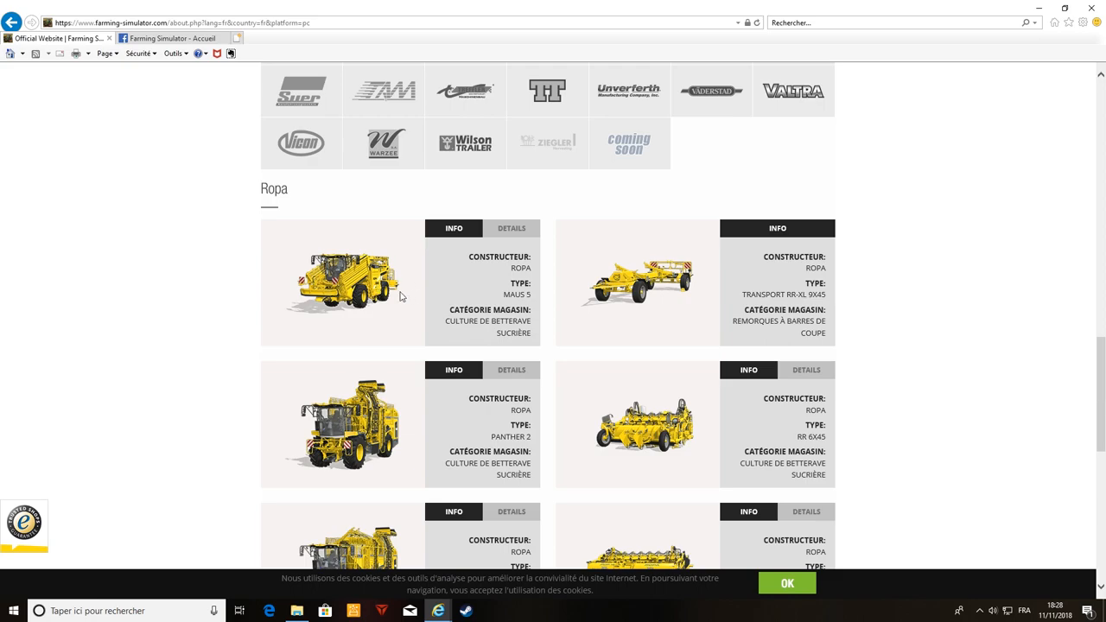
{"action": "mouse_move", "coordinate": [366, 285]}
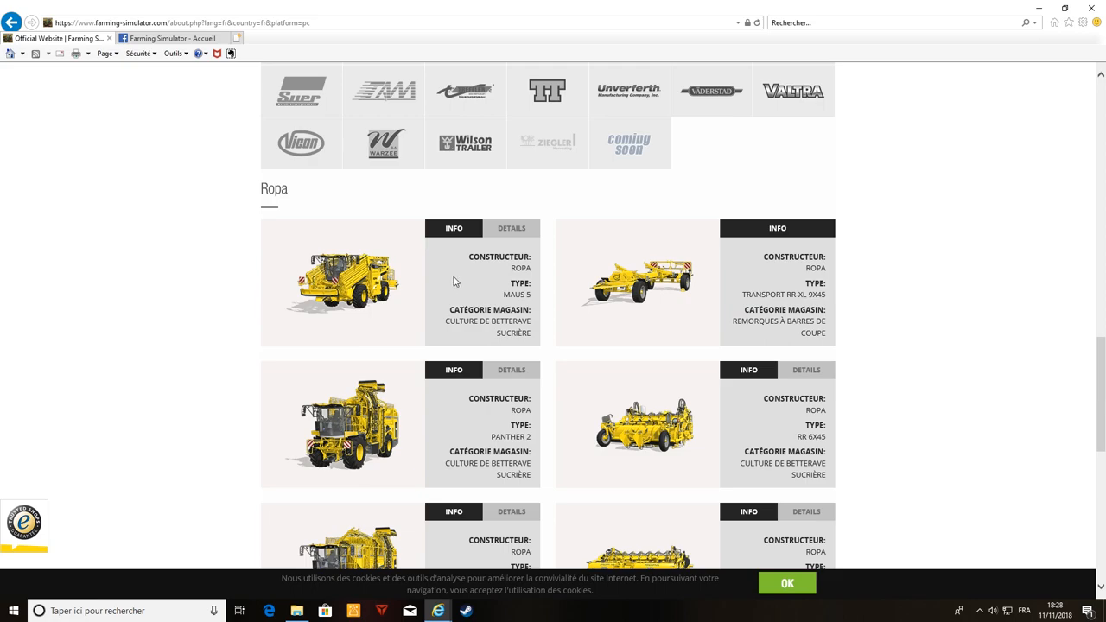
{"action": "mouse_move", "coordinate": [451, 290]}
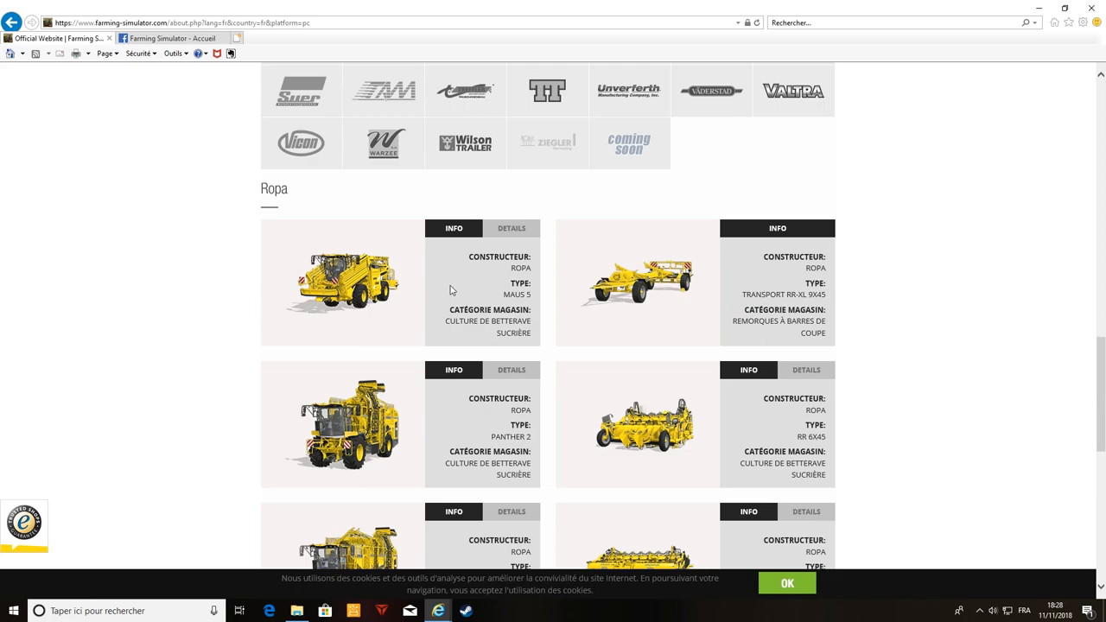
{"action": "mouse_move", "coordinate": [369, 297]}
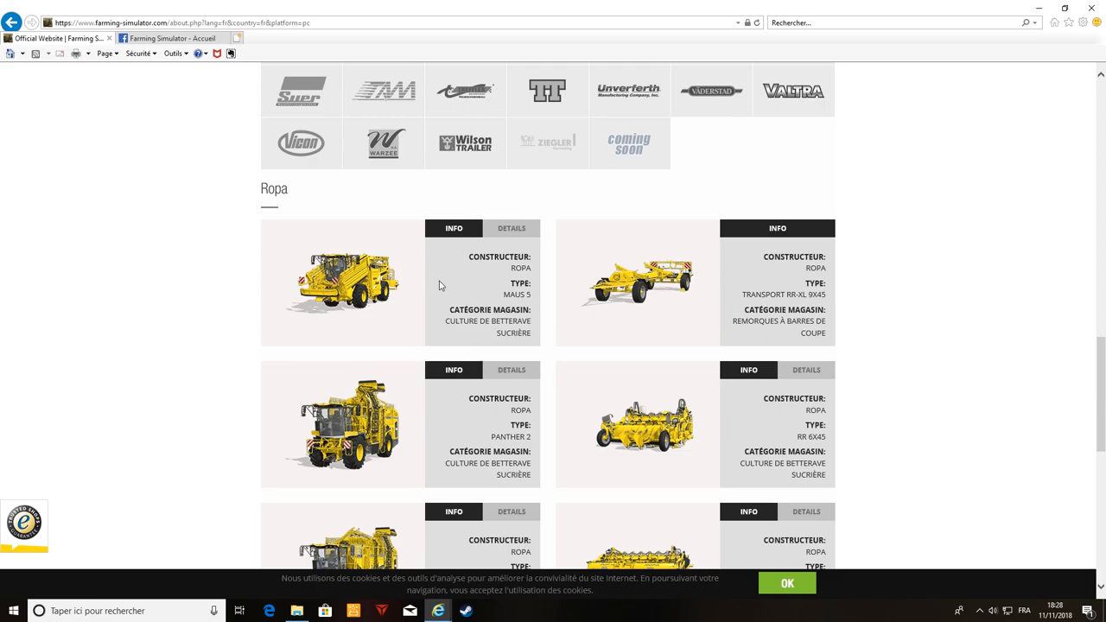
{"action": "mouse_move", "coordinate": [552, 274]}
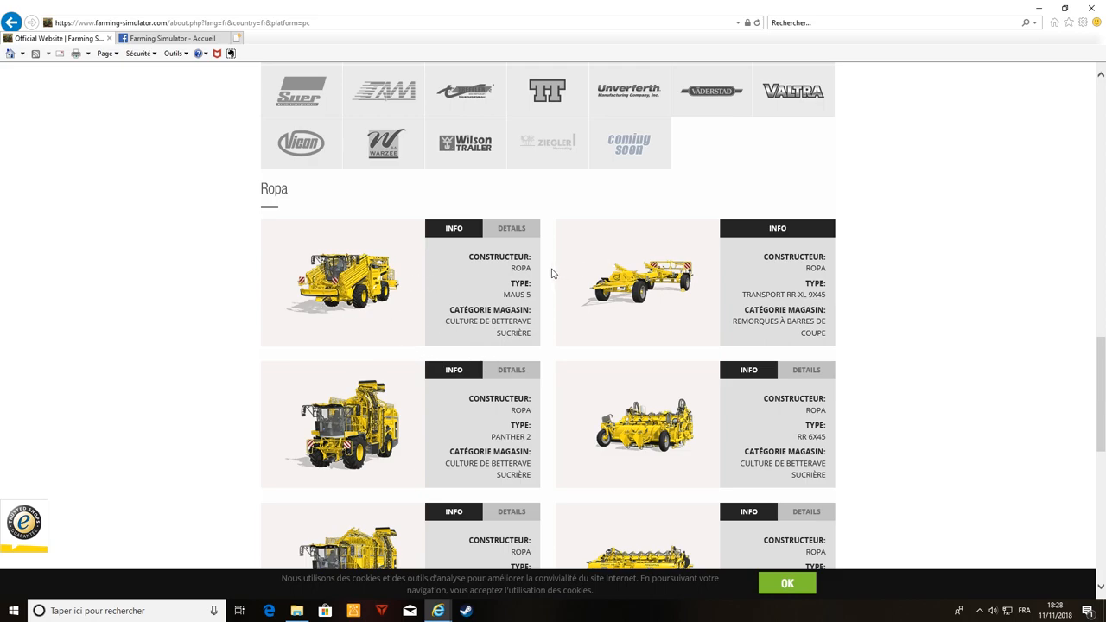
{"action": "mouse_move", "coordinate": [451, 261]}
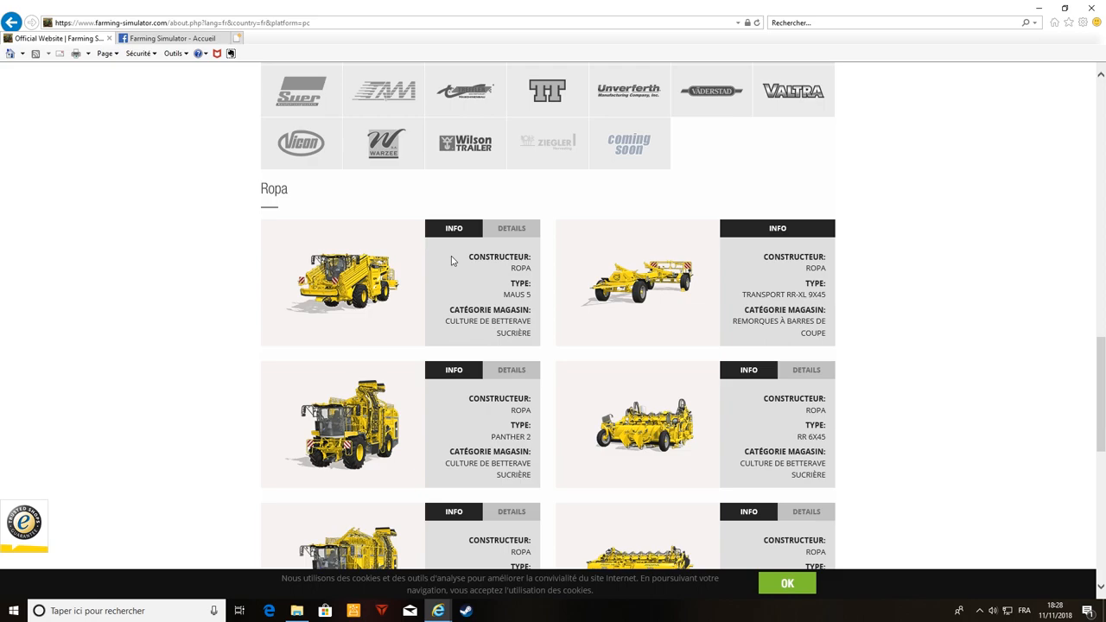
{"action": "mouse_move", "coordinate": [448, 262]}
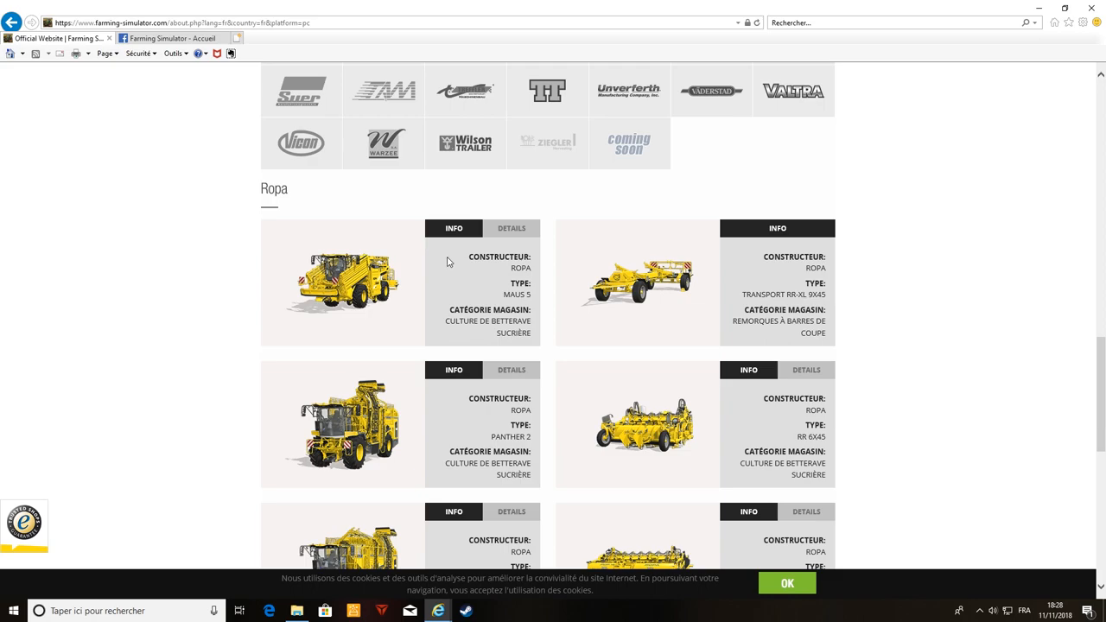
{"action": "mouse_move", "coordinate": [395, 337]}
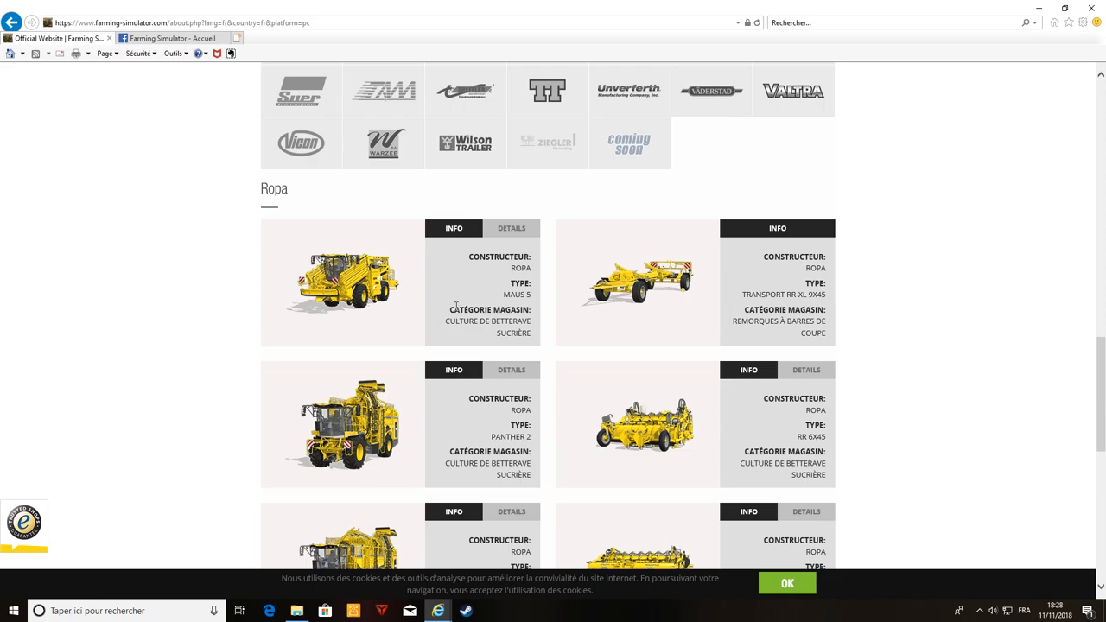
{"action": "mouse_move", "coordinate": [553, 284]}
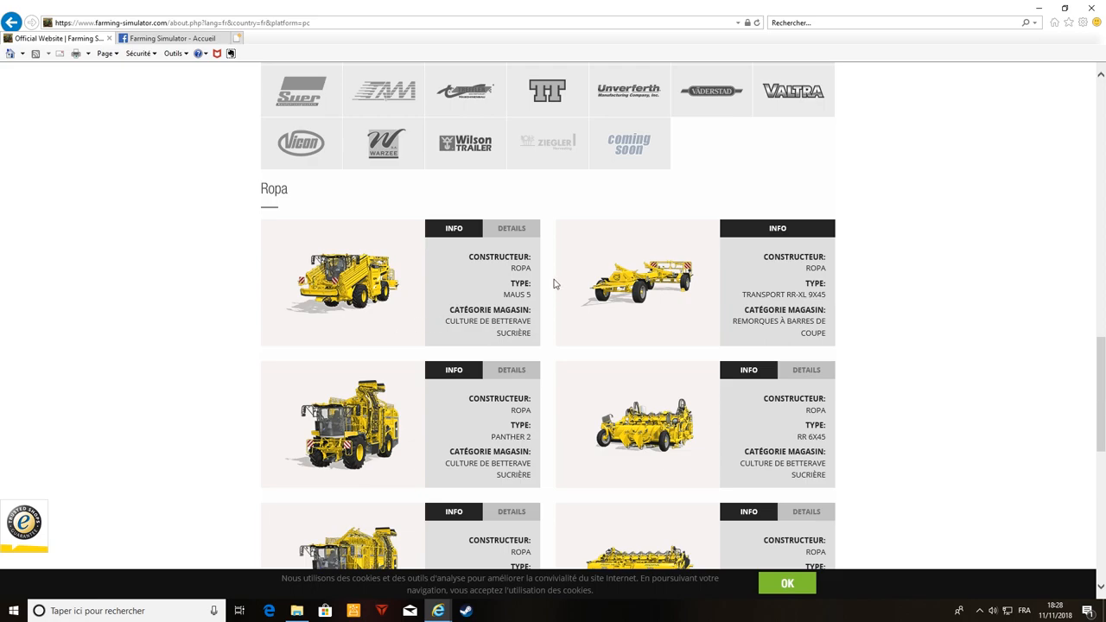
{"action": "mouse_move", "coordinate": [538, 293]}
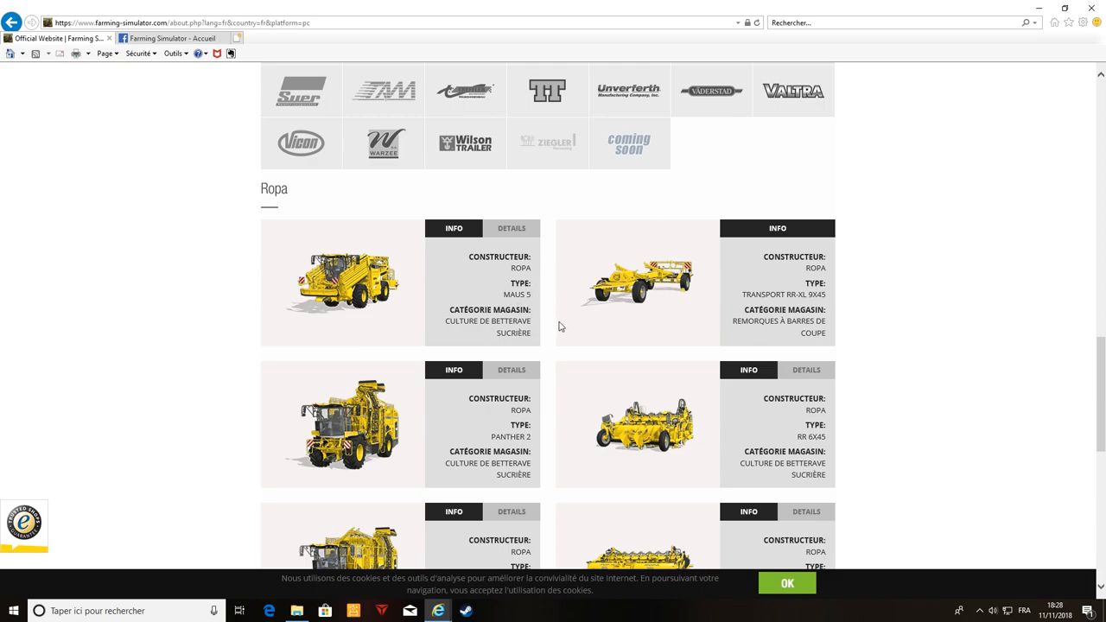
{"action": "mouse_move", "coordinate": [546, 301]}
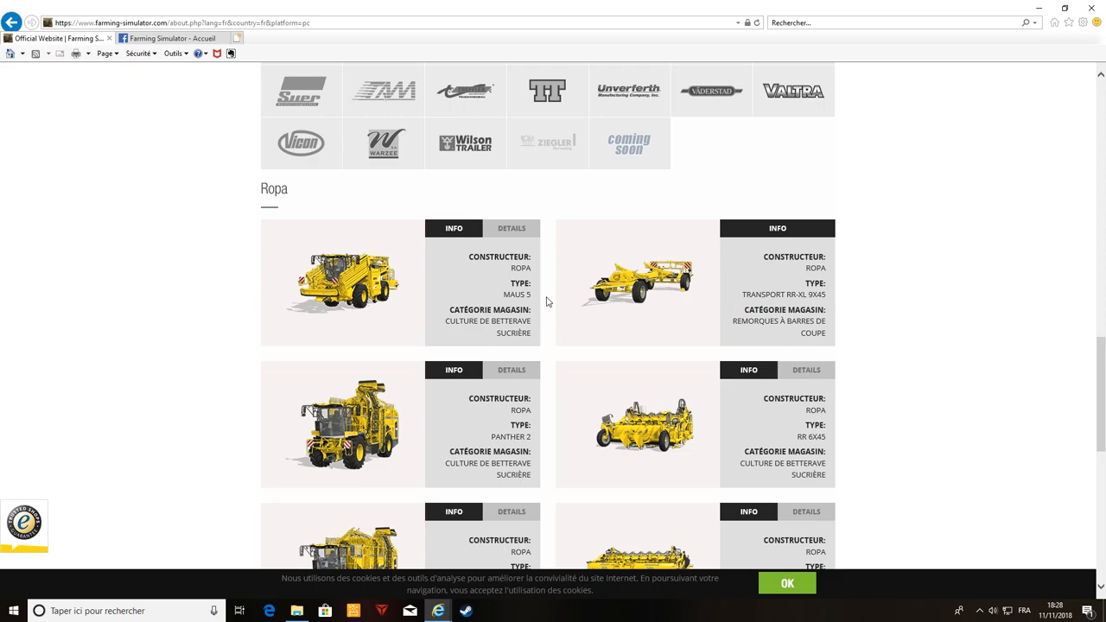
{"action": "mouse_move", "coordinate": [531, 294]}
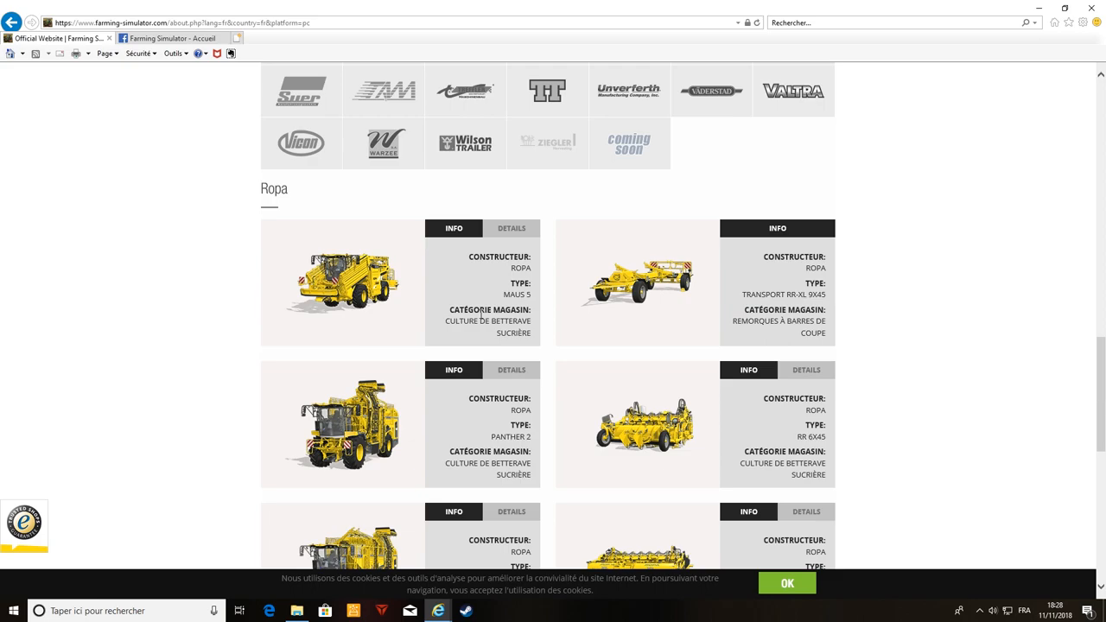
{"action": "scroll", "scroll_direction": "down", "scroll_amount": 3}
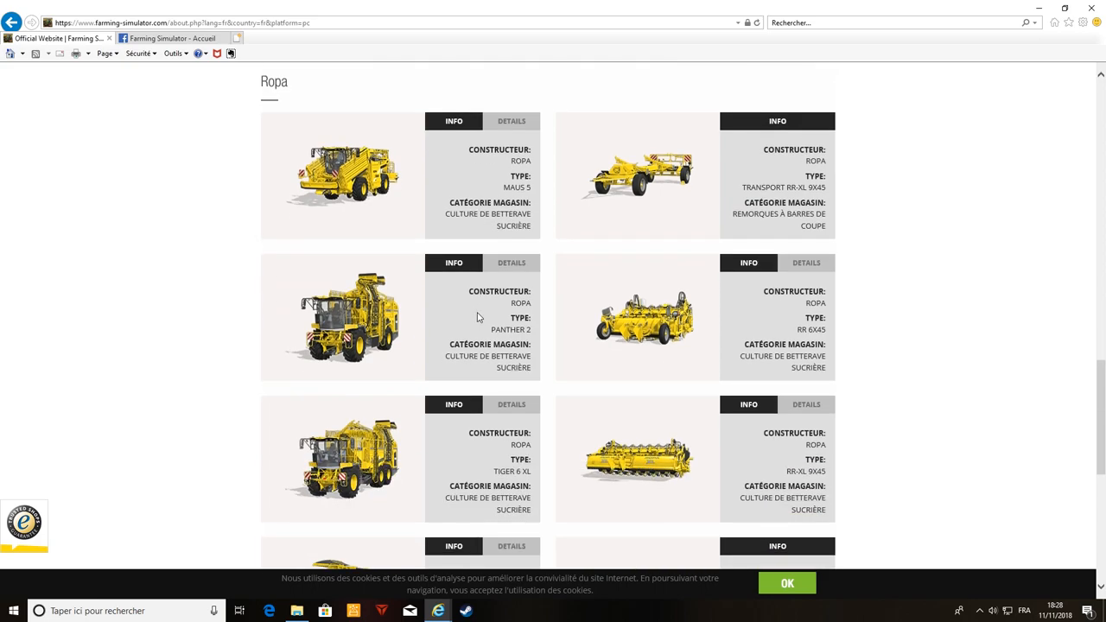
{"action": "scroll", "scroll_direction": "down", "scroll_amount": 3}
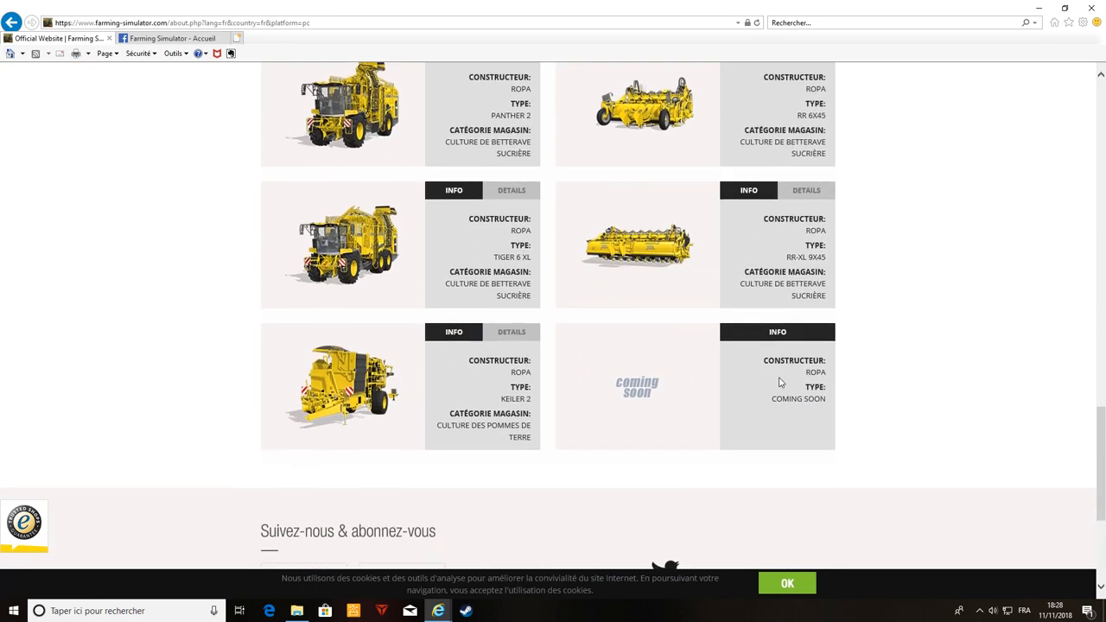
{"action": "mouse_move", "coordinate": [726, 375]}
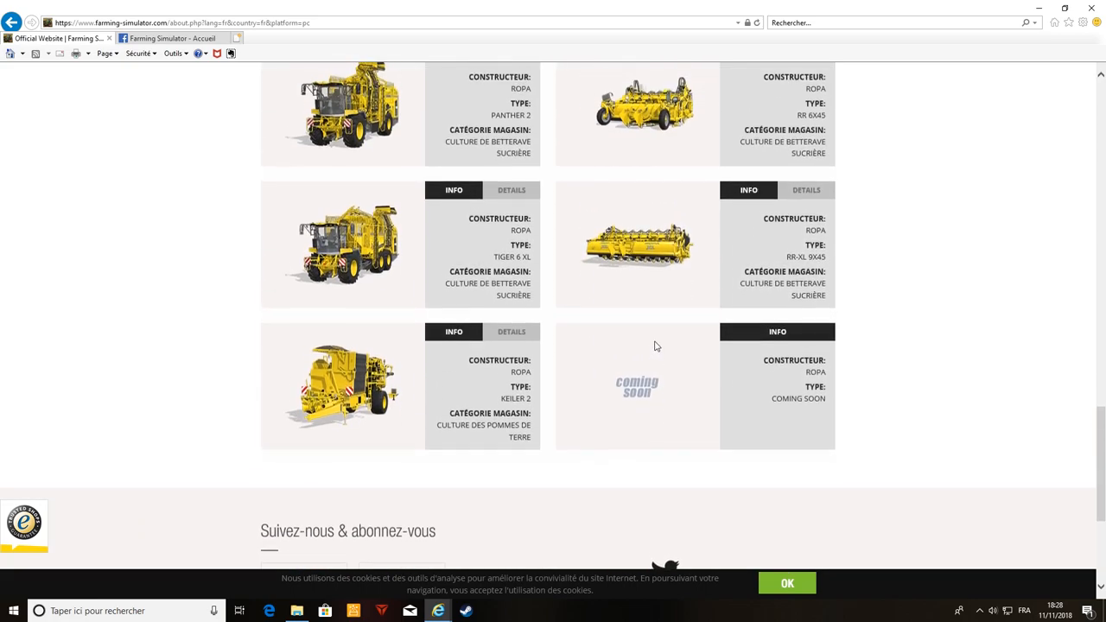
{"action": "mouse_move", "coordinate": [847, 361]}
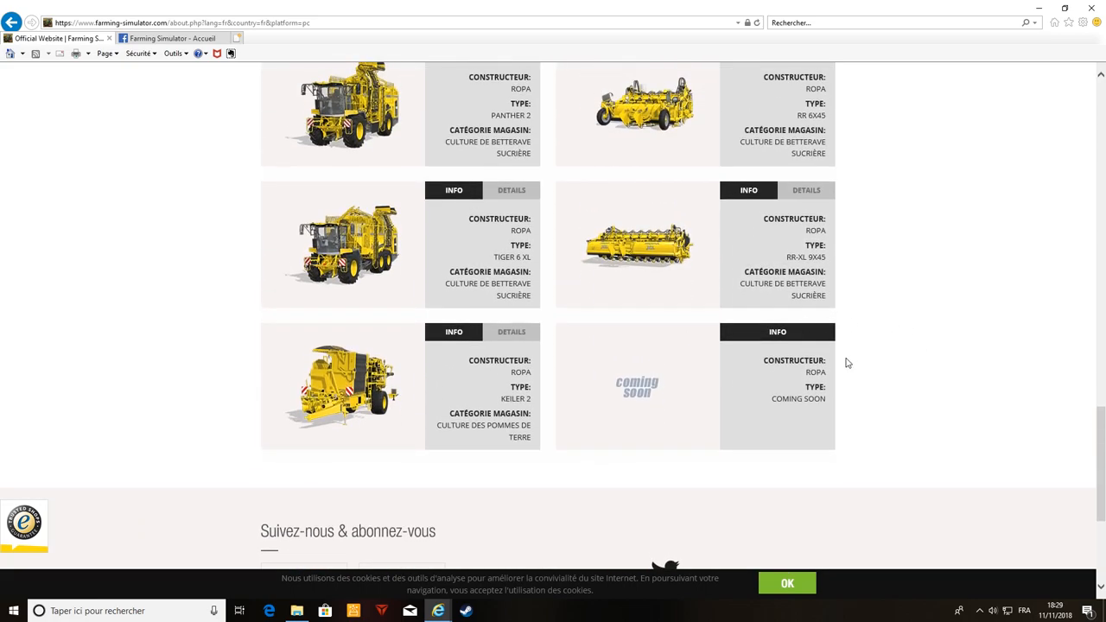
{"action": "scroll", "scroll_direction": "up", "scroll_amount": 3}
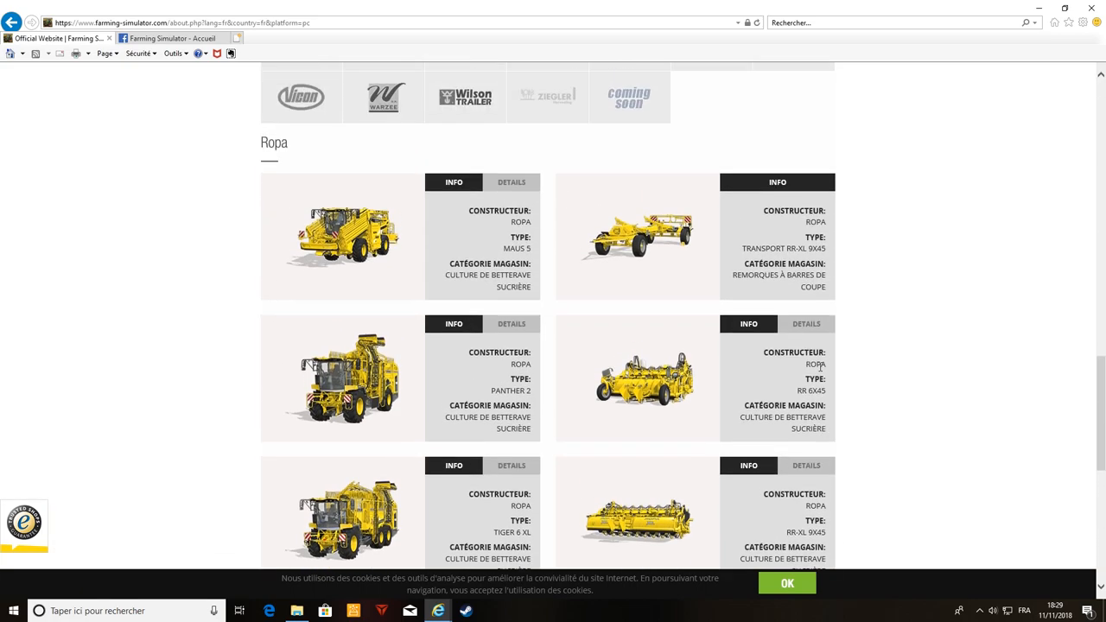
{"action": "scroll", "scroll_direction": "up", "scroll_amount": 3}
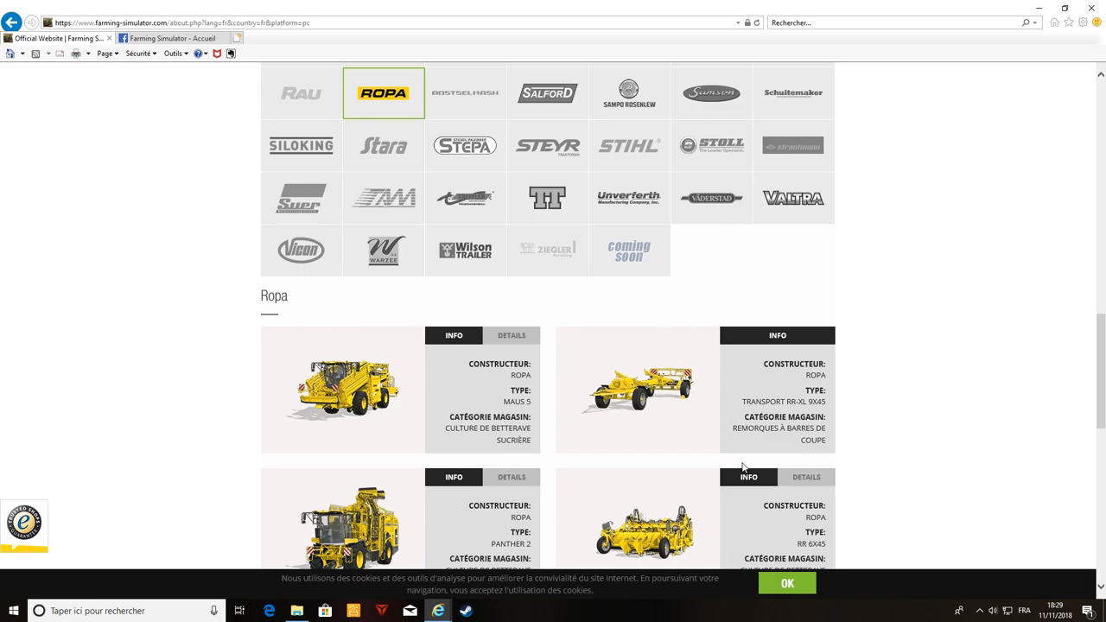
Scroll through Samson Agro's PG II 20, TD 12, SD 700 and SBH4 36 cards
{"action": "scroll", "scroll_direction": "up", "scroll_amount": 3}
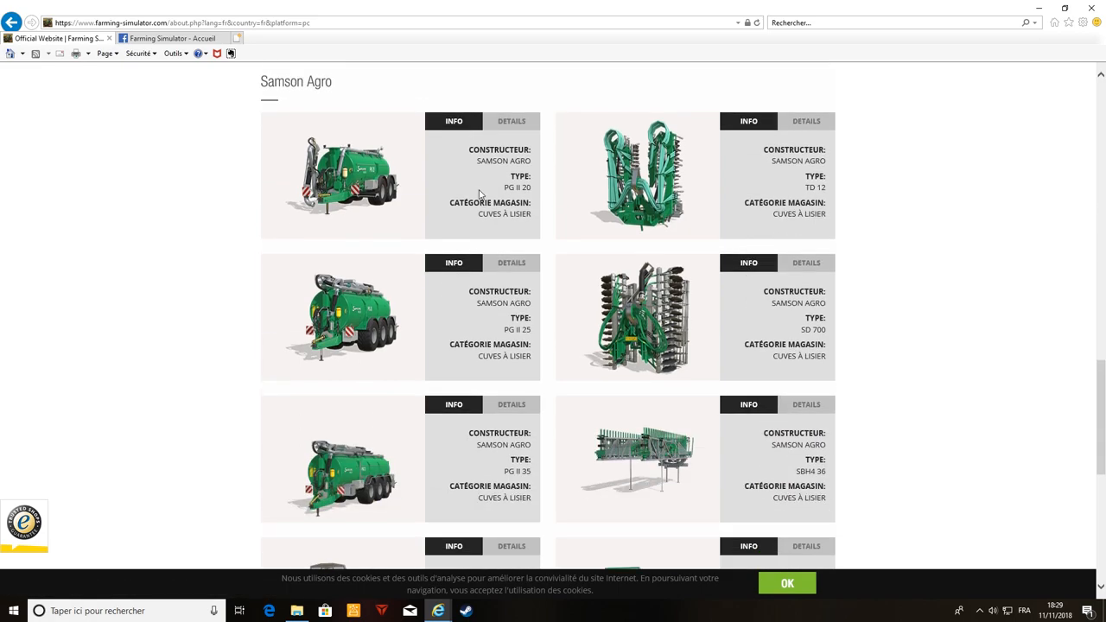
{"action": "scroll", "scroll_direction": "down", "scroll_amount": 3}
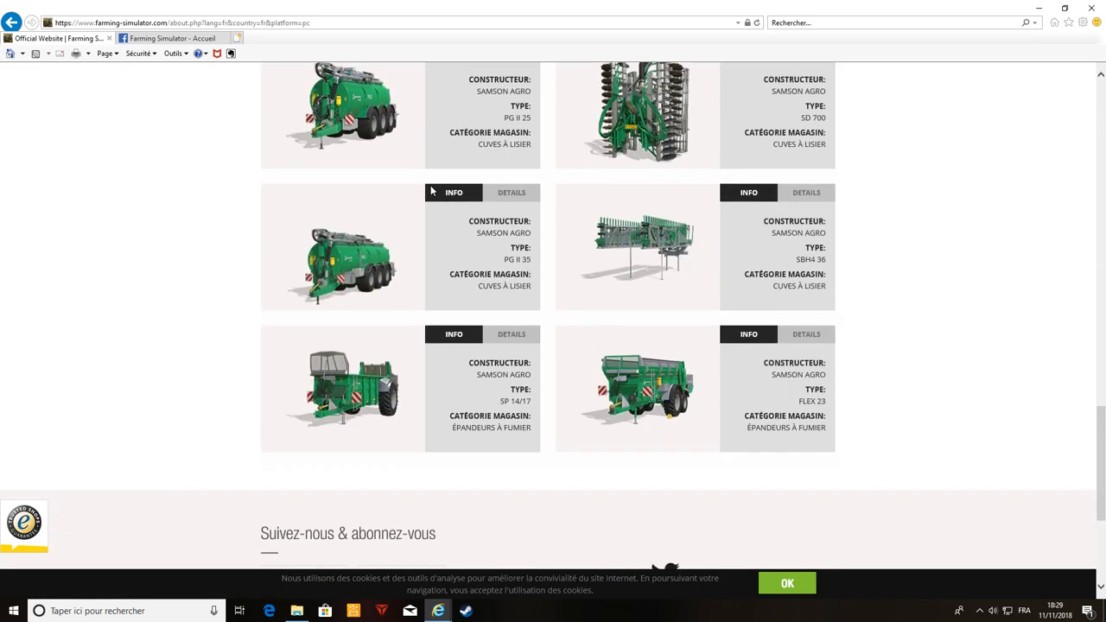
{"action": "scroll", "scroll_direction": "up", "scroll_amount": 3}
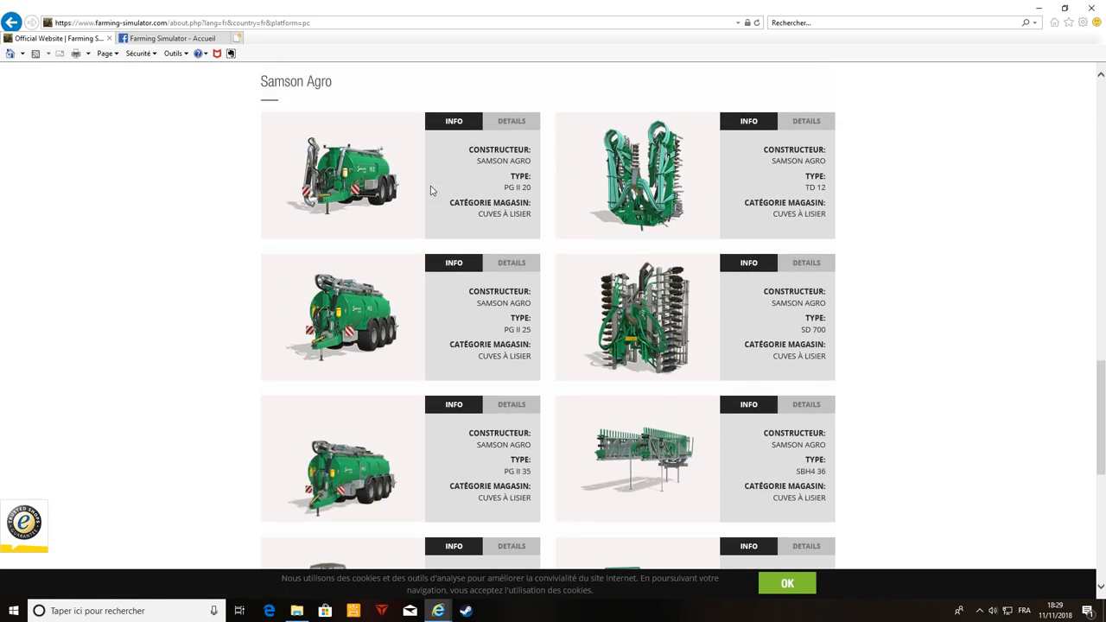
{"action": "scroll", "scroll_direction": "down", "scroll_amount": 3}
{"action": "type", "text": "kan"}
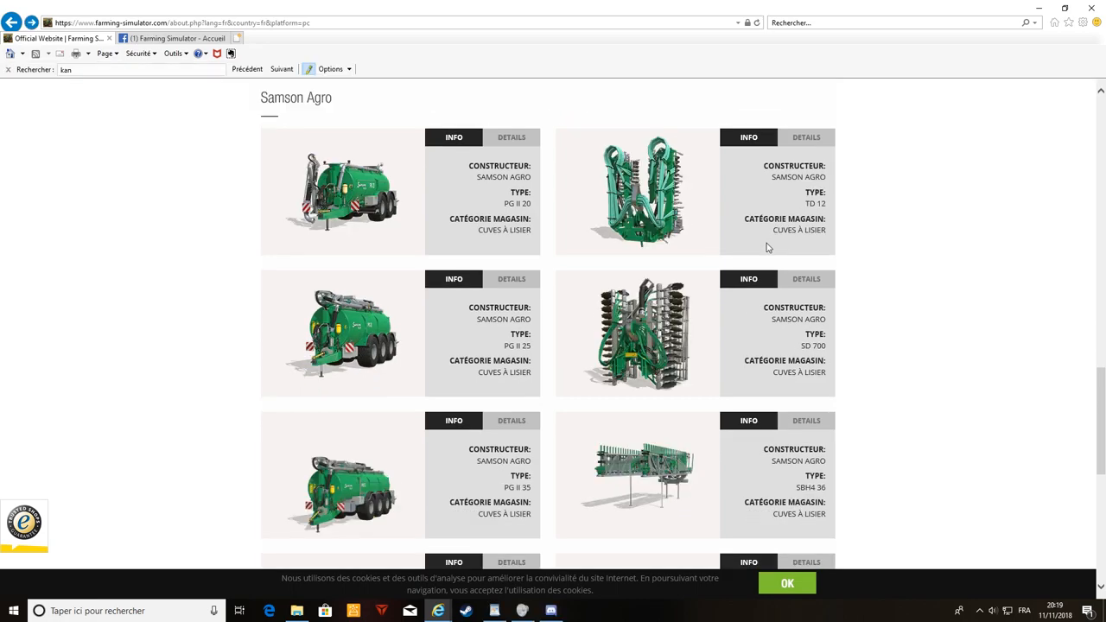
{"action": "mouse_move", "coordinate": [758, 263]}
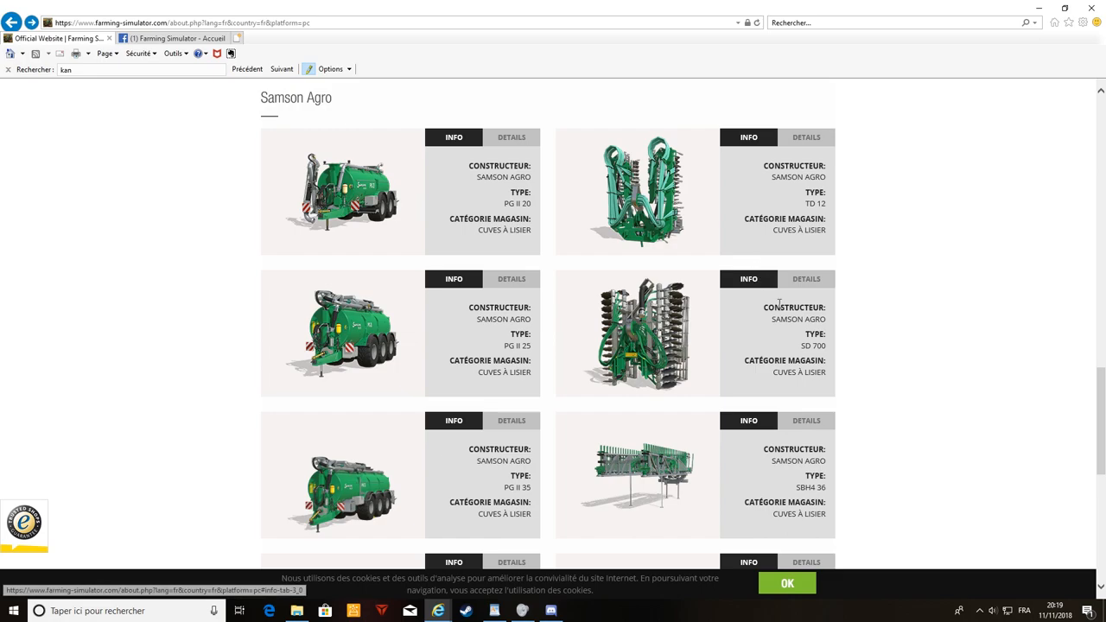
{"action": "scroll", "scroll_direction": "down", "scroll_amount": 3}
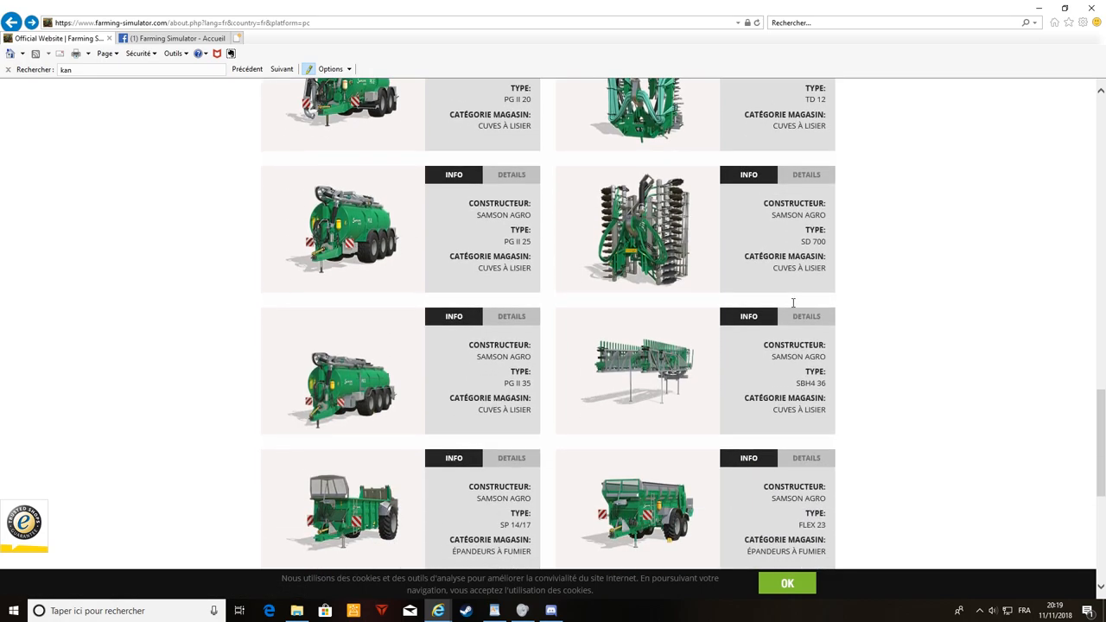
{"action": "scroll", "scroll_direction": "down", "scroll_amount": 3}
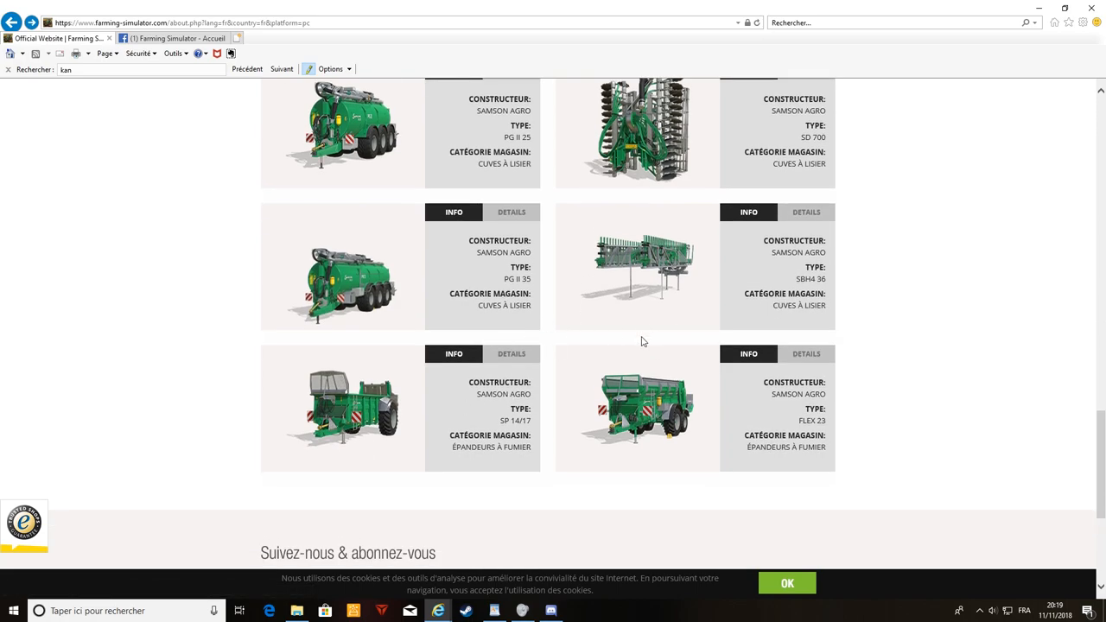
{"action": "scroll", "scroll_direction": "up", "scroll_amount": 3}
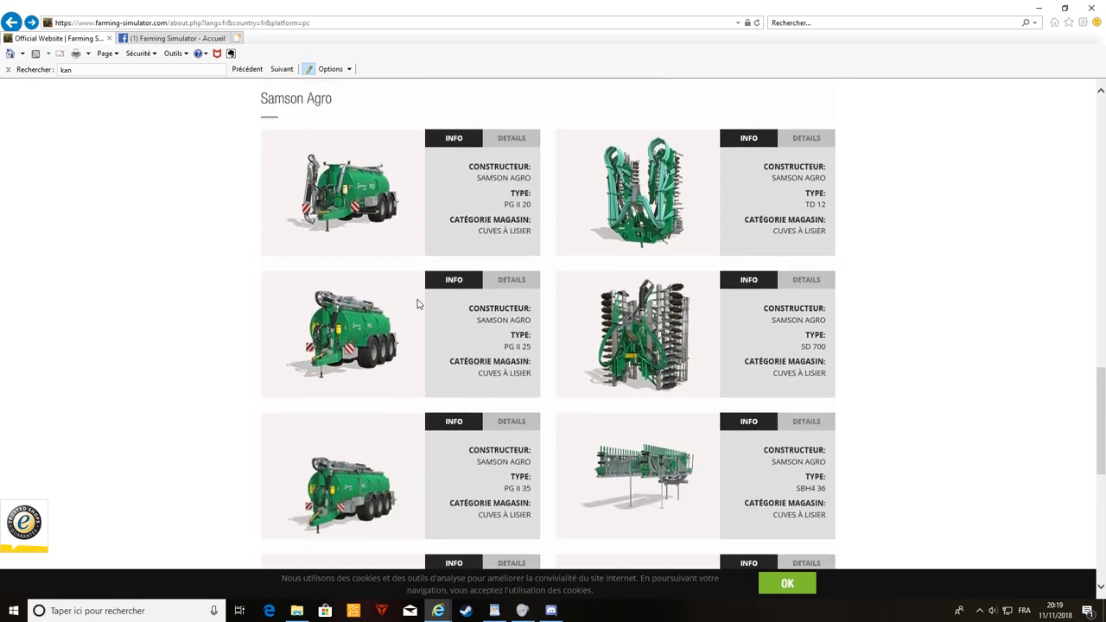
{"action": "scroll", "scroll_direction": "down", "scroll_amount": 3}
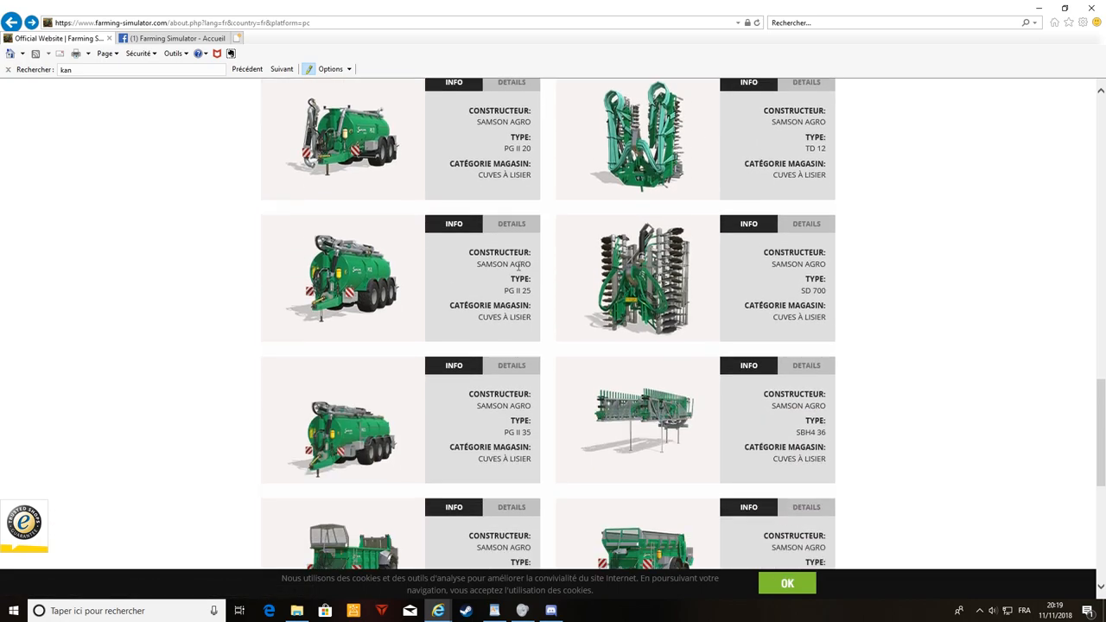
{"action": "scroll", "scroll_direction": "down", "scroll_amount": 3}
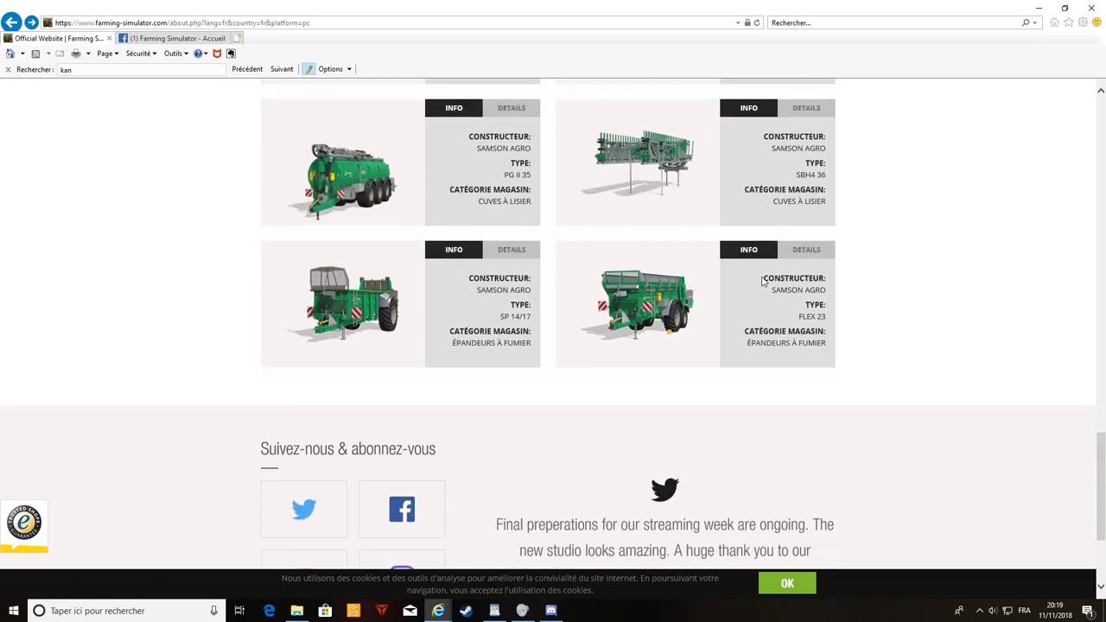
{"action": "mouse_move", "coordinate": [860, 303]}
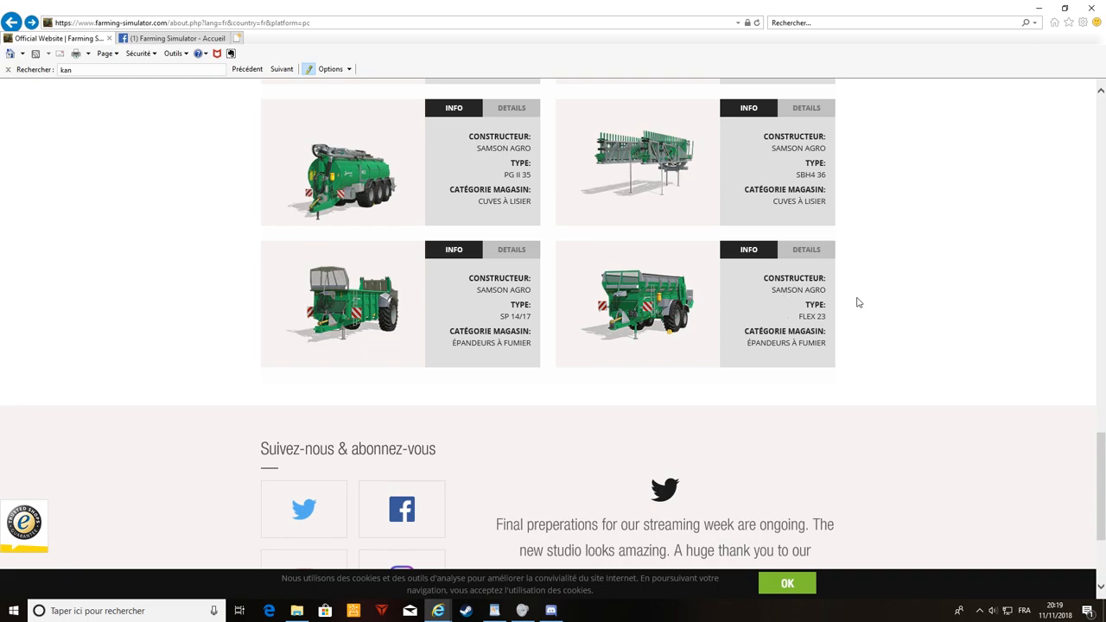
{"action": "mouse_move", "coordinate": [870, 322]}
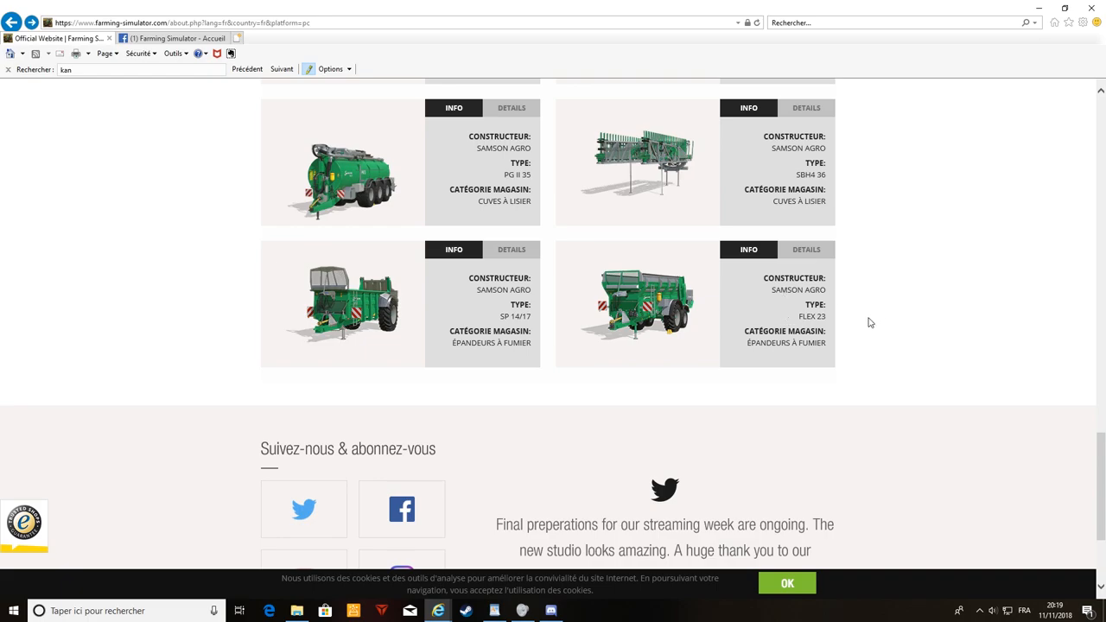
{"action": "mouse_move", "coordinate": [699, 359]}
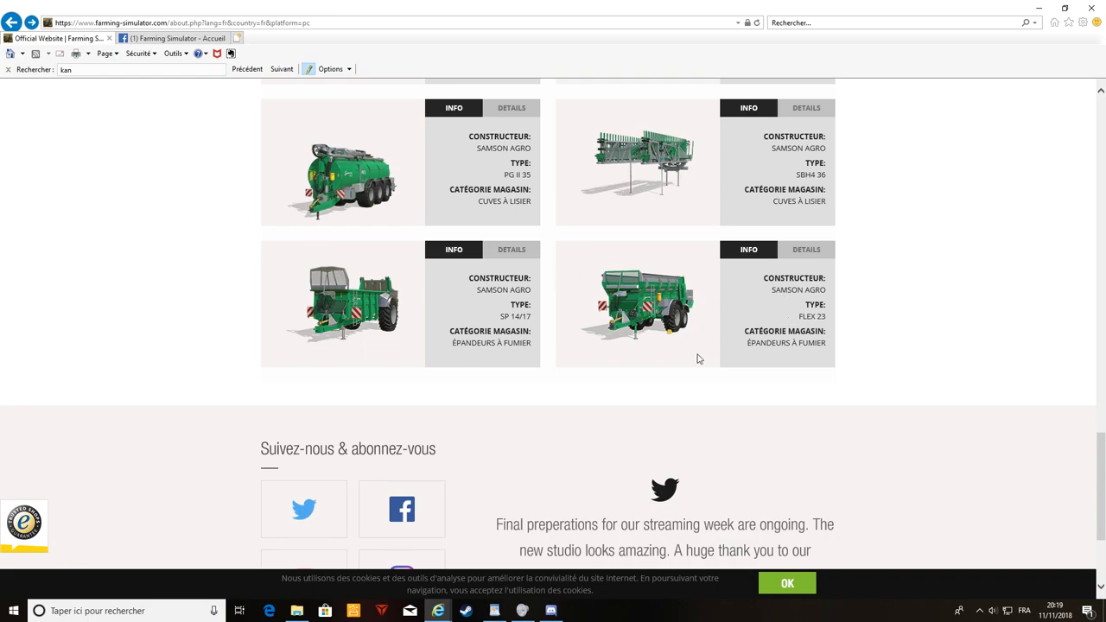
{"action": "mouse_move", "coordinate": [638, 359]}
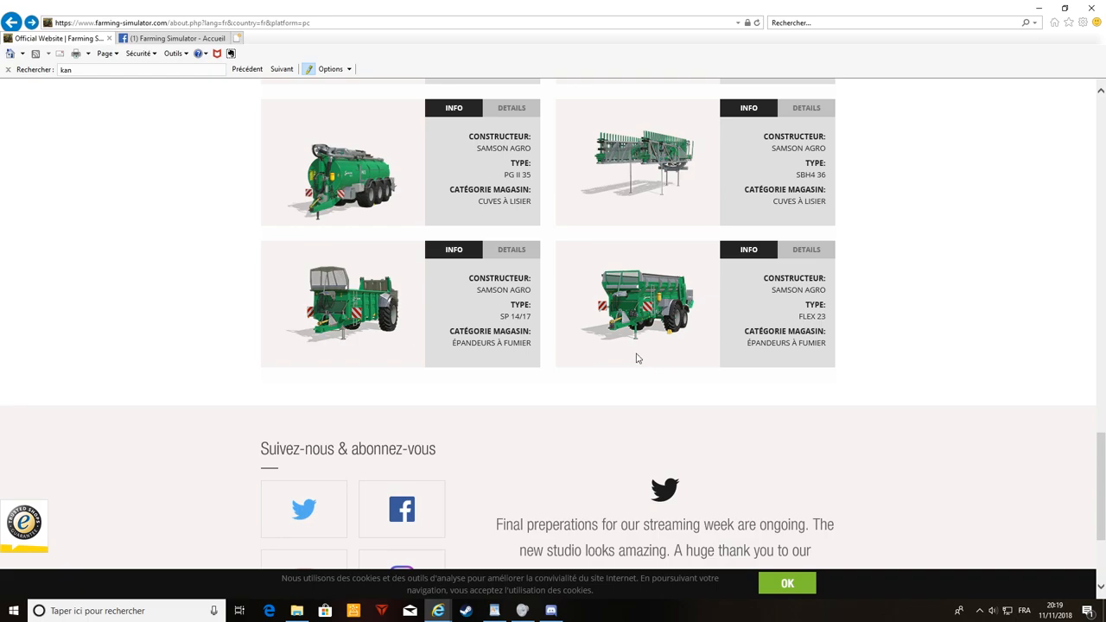
{"action": "mouse_move", "coordinate": [801, 360]}
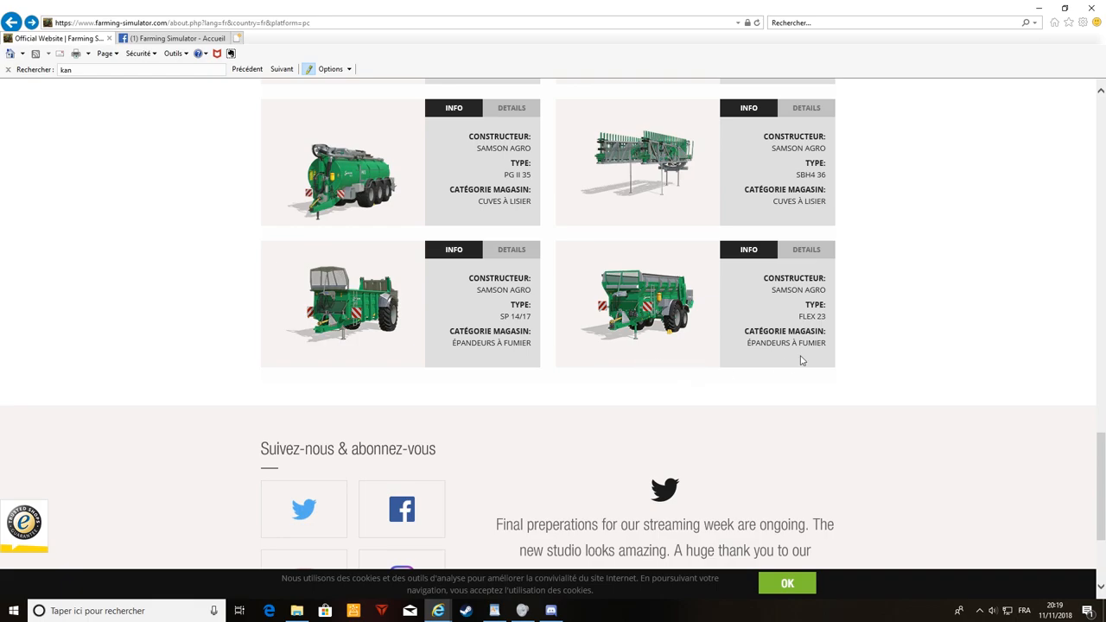
{"action": "mouse_move", "coordinate": [795, 380]}
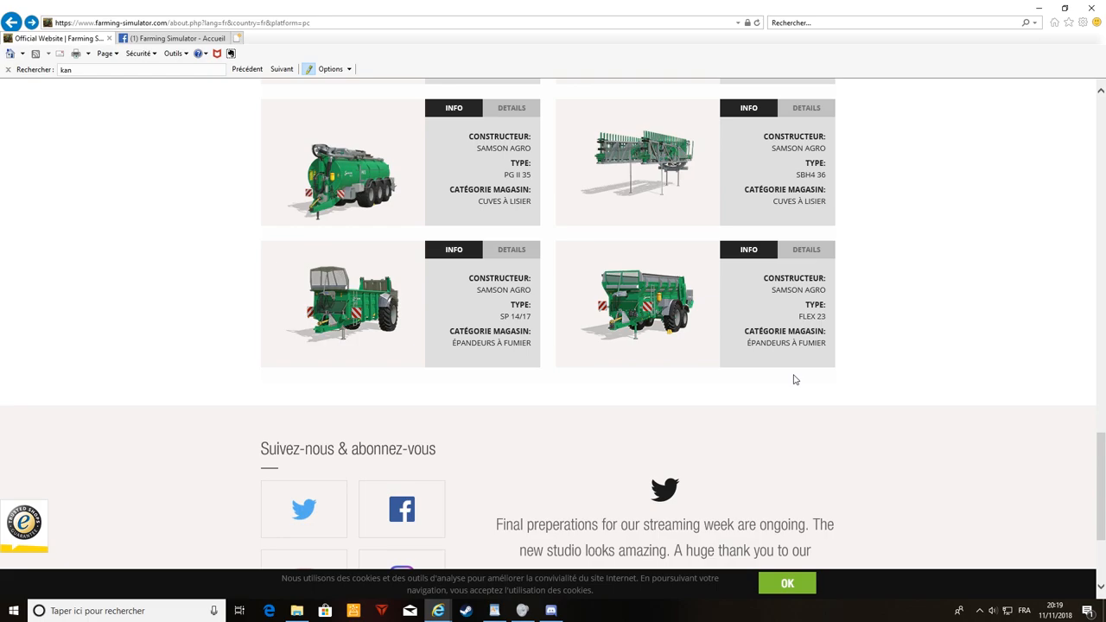
{"action": "mouse_move", "coordinate": [785, 376]}
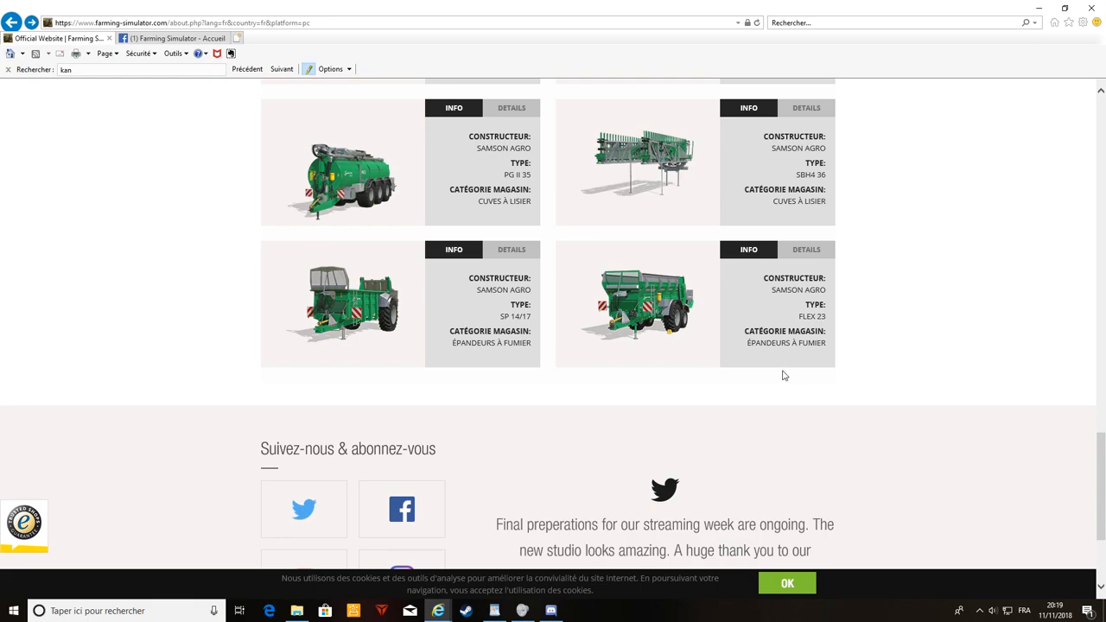
{"action": "mouse_move", "coordinate": [774, 316]}
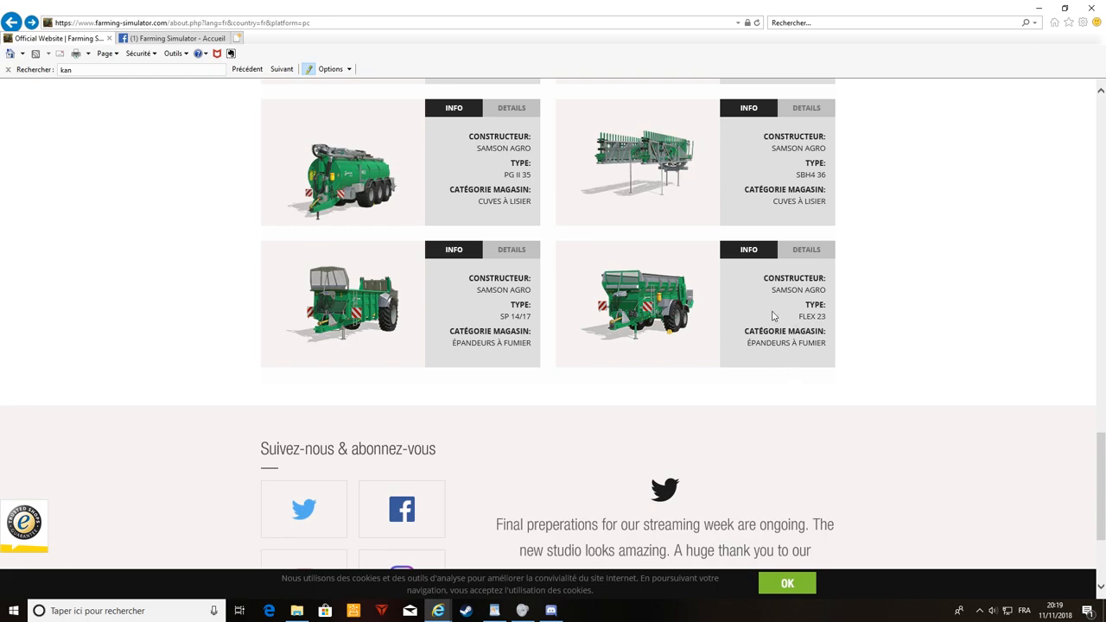
{"action": "mouse_move", "coordinate": [772, 320]}
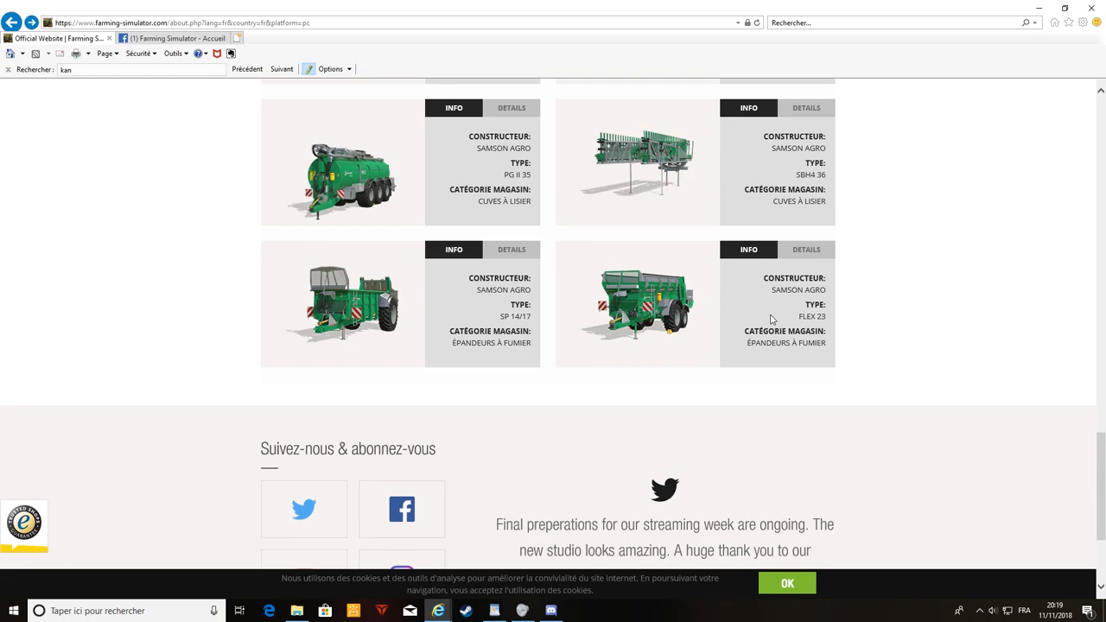
{"action": "mouse_move", "coordinate": [983, 305]}
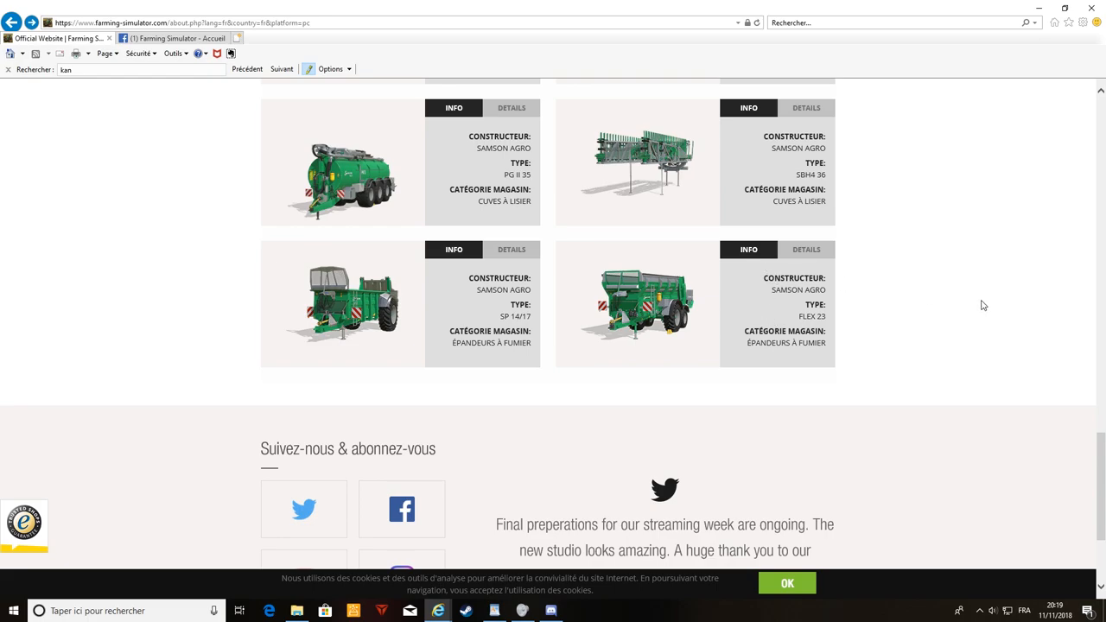
{"action": "mouse_move", "coordinate": [782, 303]}
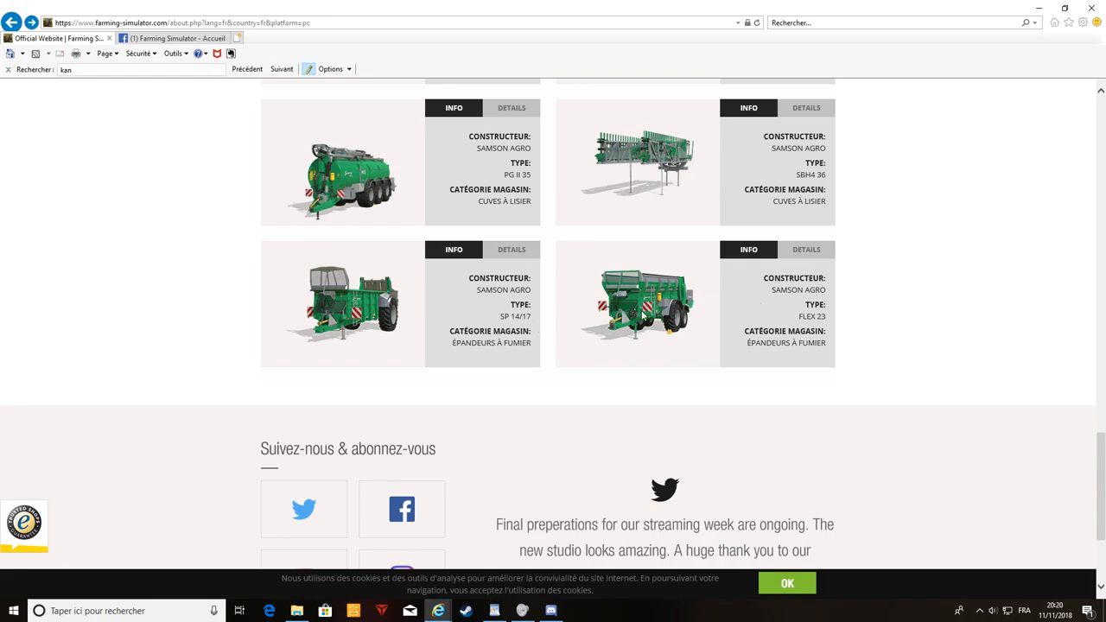
{"action": "mouse_move", "coordinate": [751, 299]}
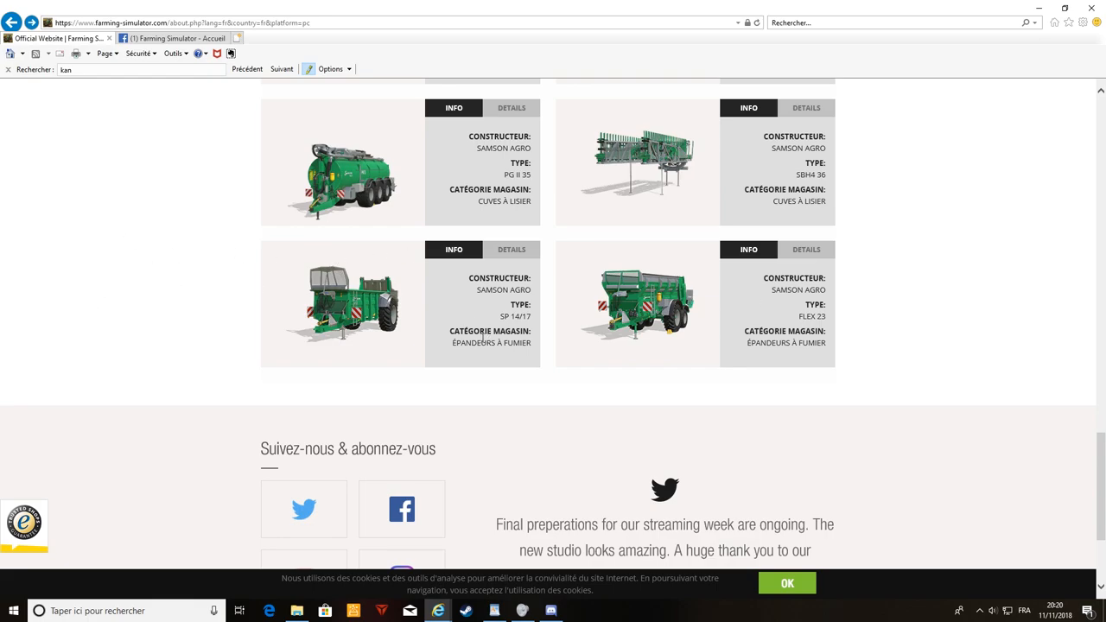
Browse Hardi's Rubicon 9000, Mega 2200 and Navigator 6000, then scroll back to the product box
{"action": "scroll", "scroll_direction": "up", "scroll_amount": 3}
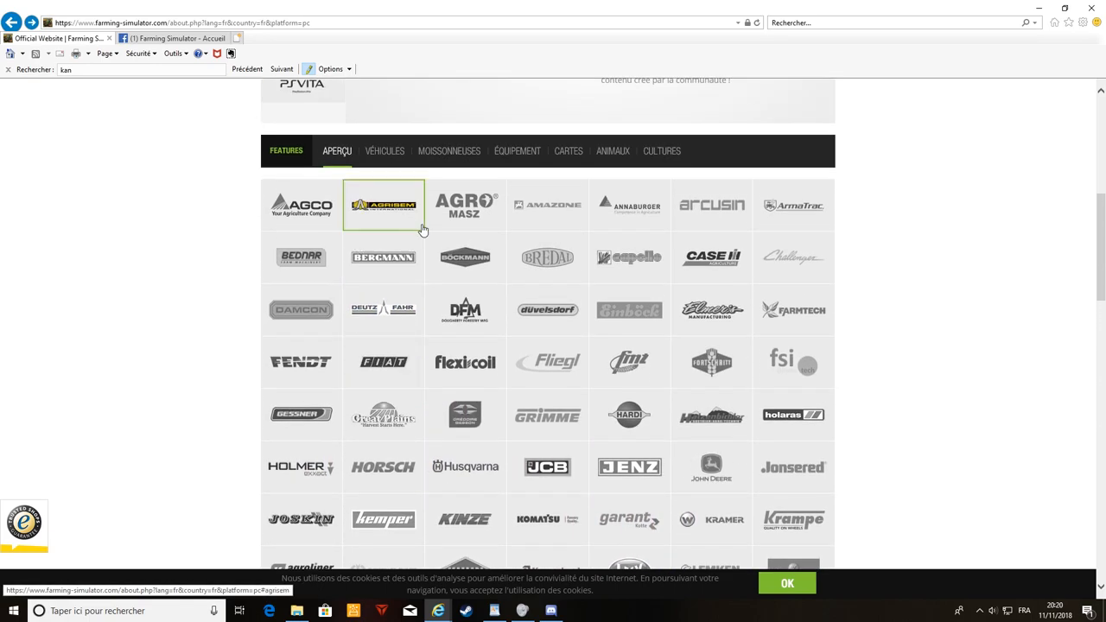
{"action": "mouse_move", "coordinate": [432, 258]}
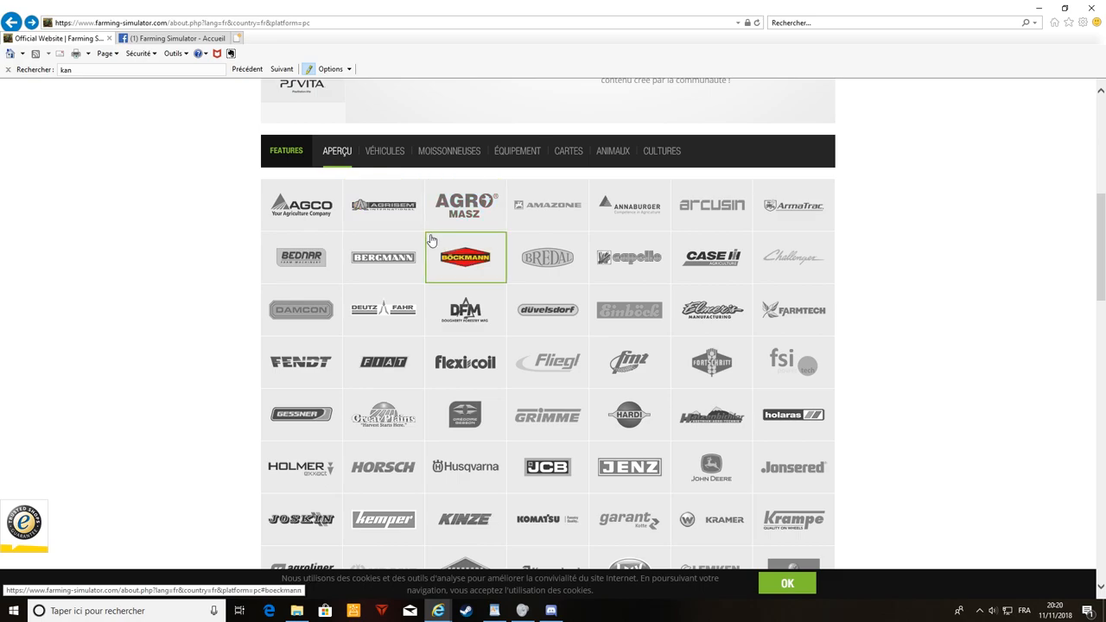
{"action": "scroll", "scroll_direction": "down", "scroll_amount": 3}
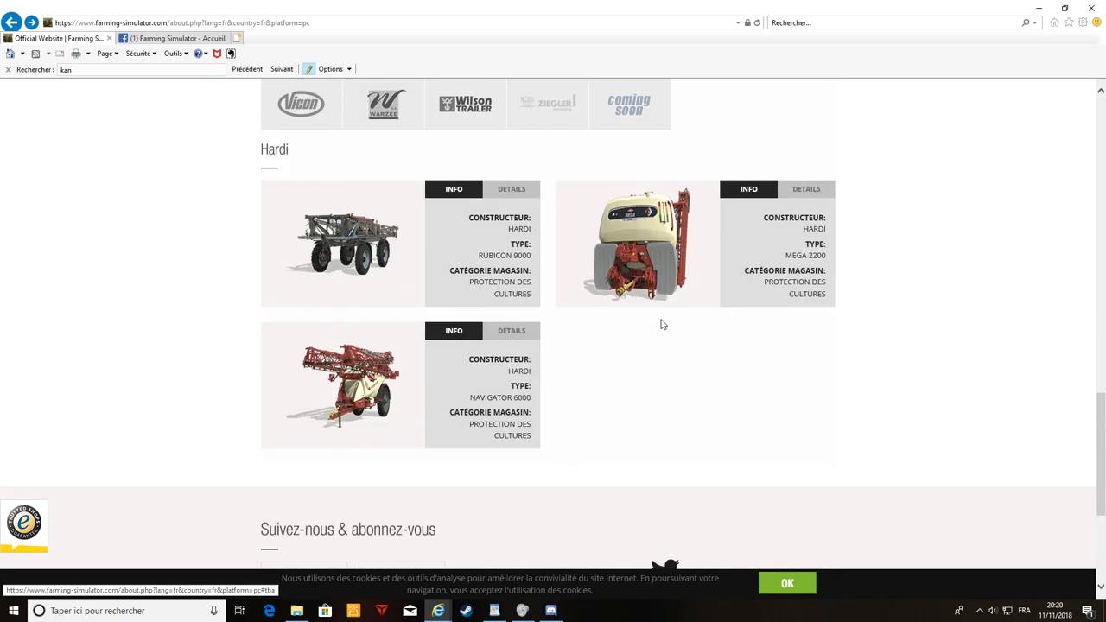
{"action": "scroll", "scroll_direction": "down", "scroll_amount": 3}
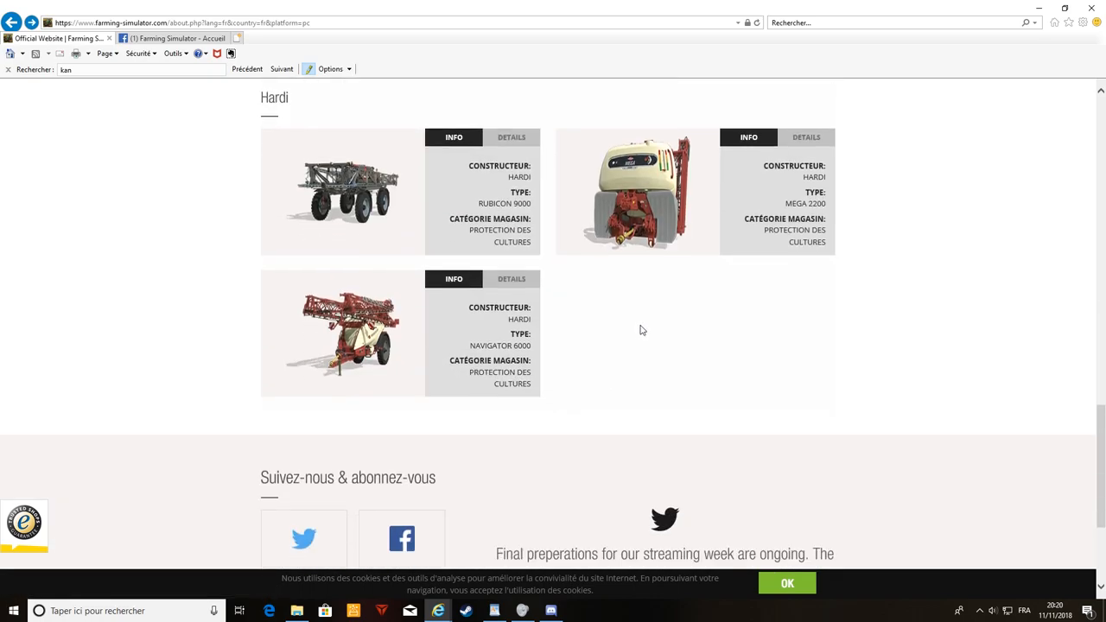
{"action": "mouse_move", "coordinate": [714, 266]}
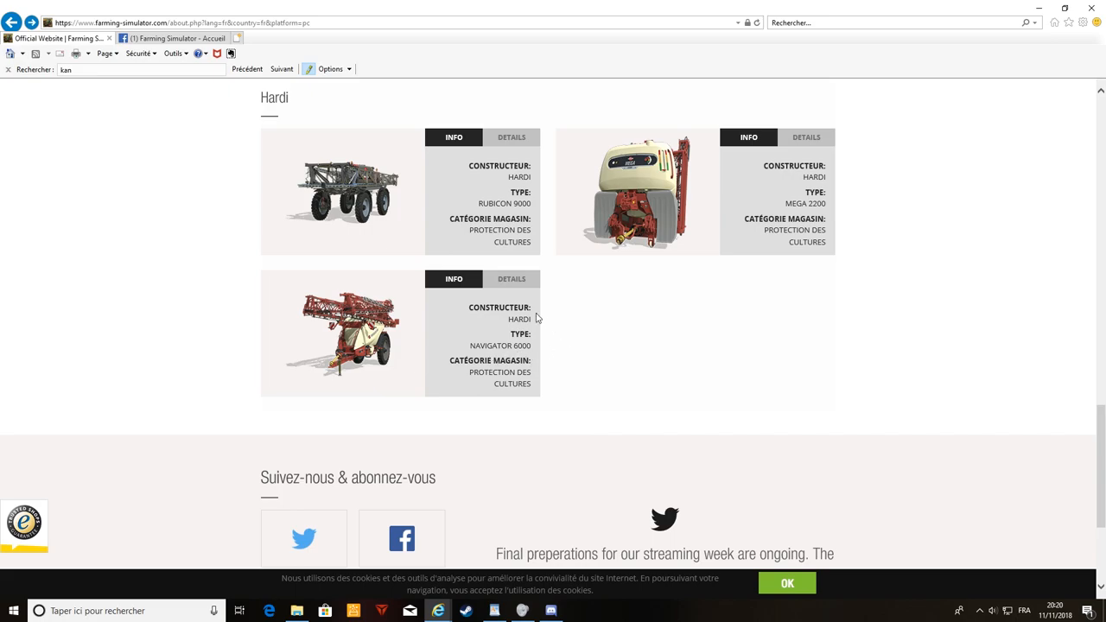
{"action": "scroll", "scroll_direction": "down", "scroll_amount": 3}
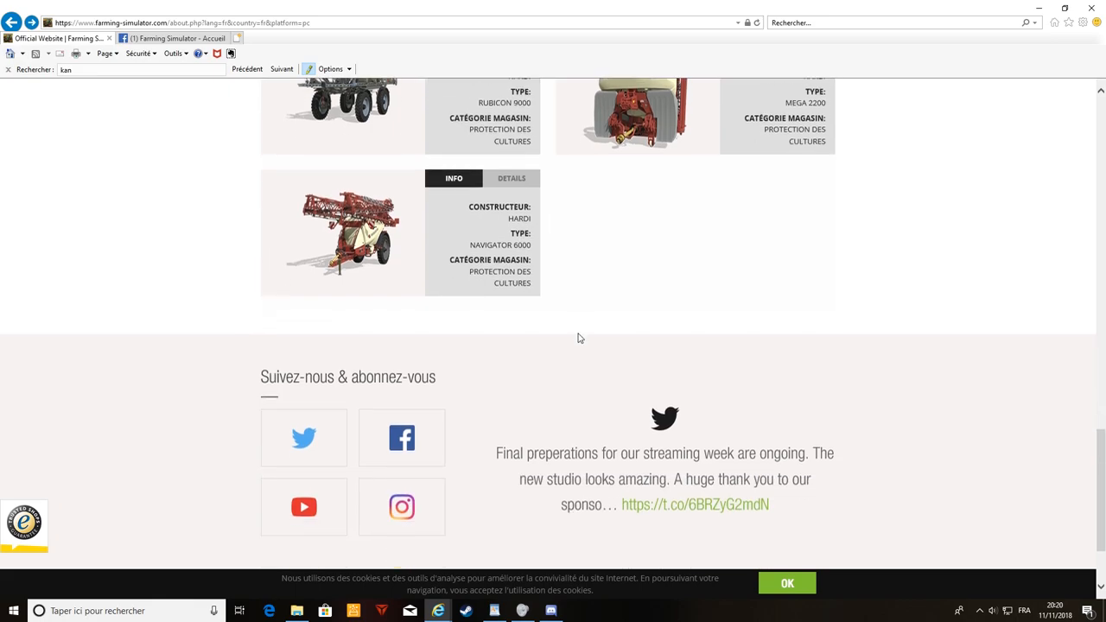
{"action": "scroll", "scroll_direction": "up", "scroll_amount": 3}
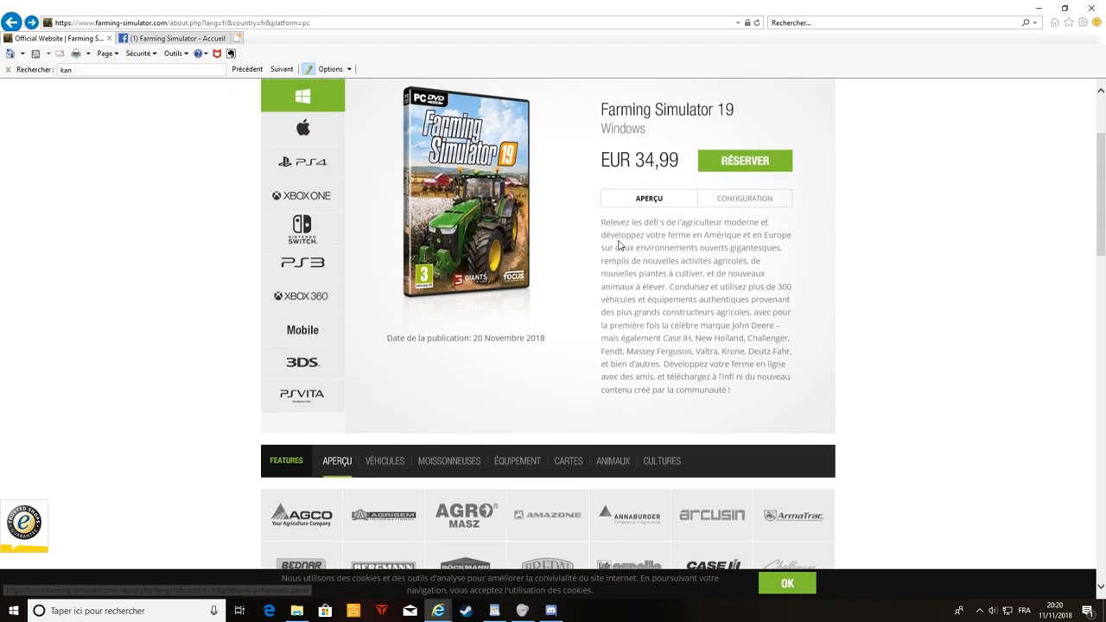
Scroll through Väderstad's machines, including Carrier XL 825, Spirit R 300S and Tempo L 16
{"action": "scroll", "scroll_direction": "down", "scroll_amount": 3}
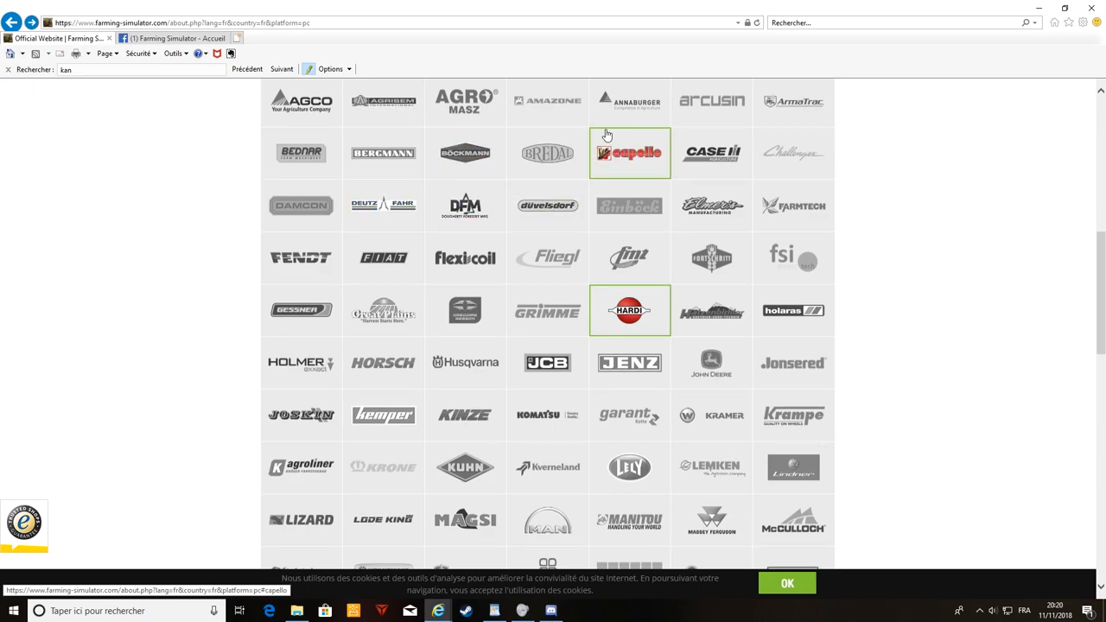
{"action": "scroll", "scroll_direction": "down", "scroll_amount": 3}
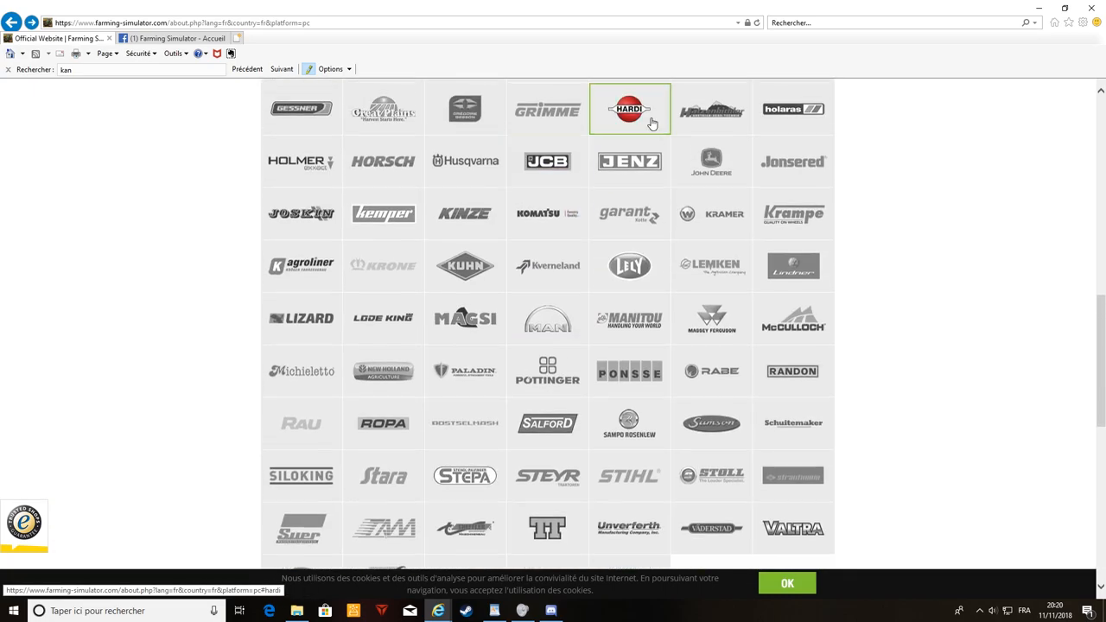
{"action": "scroll", "scroll_direction": "down", "scroll_amount": 3}
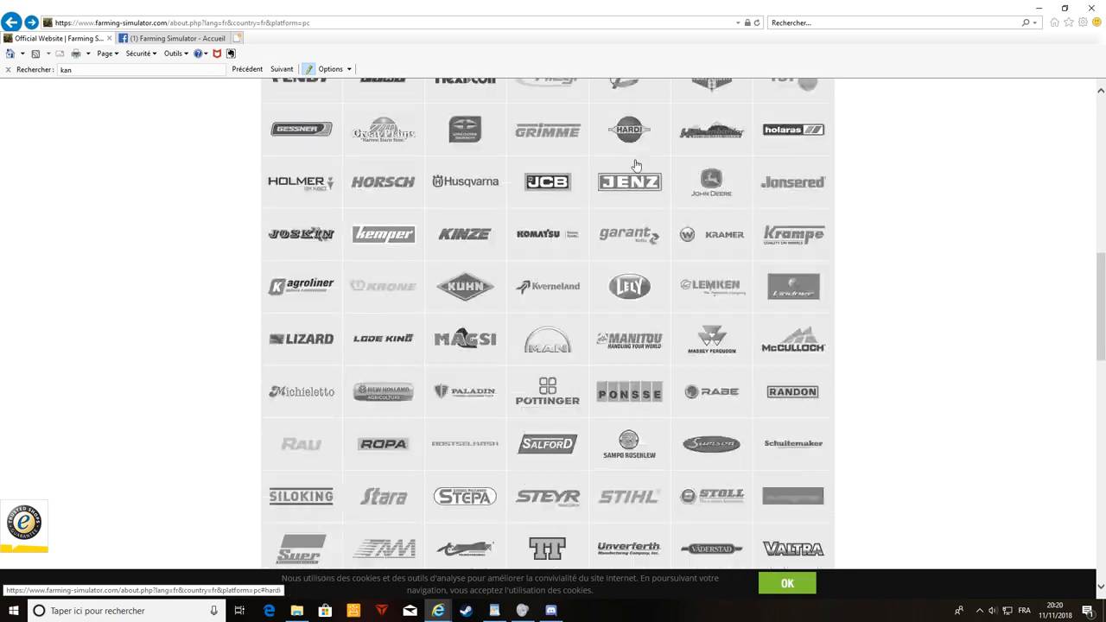
{"action": "scroll", "scroll_direction": "down", "scroll_amount": 3}
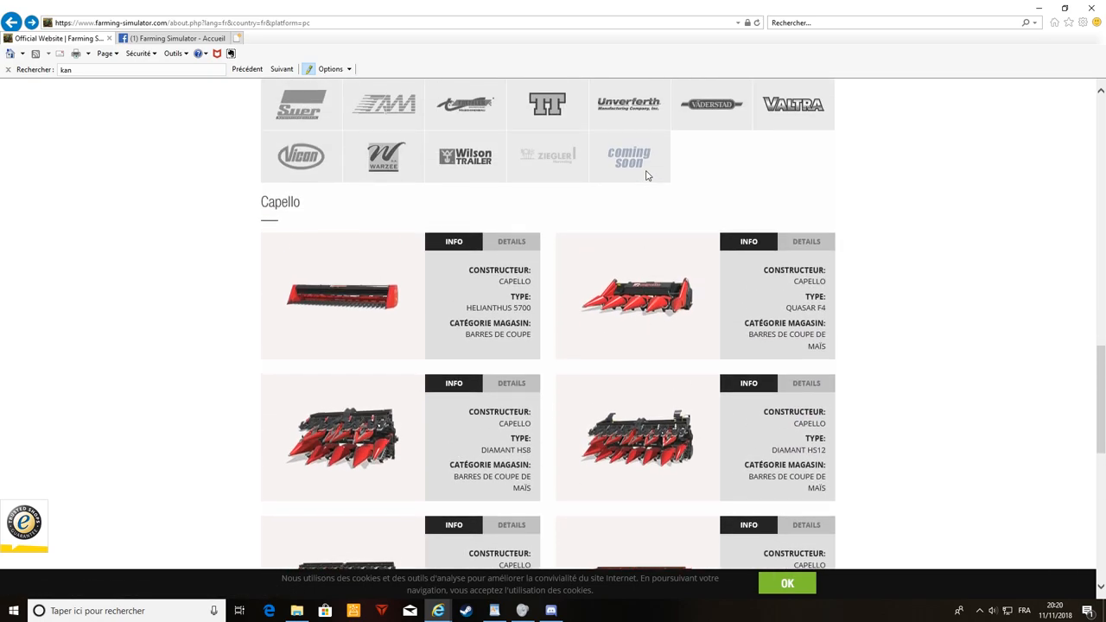
{"action": "mouse_move", "coordinate": [629, 157]}
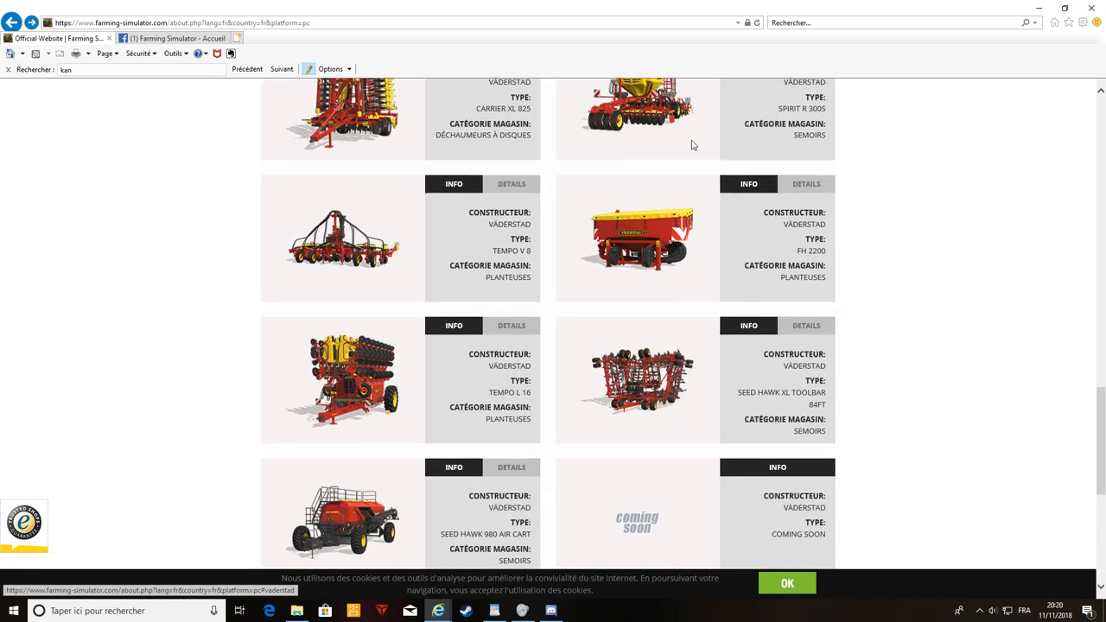
{"action": "scroll", "scroll_direction": "down", "scroll_amount": 3}
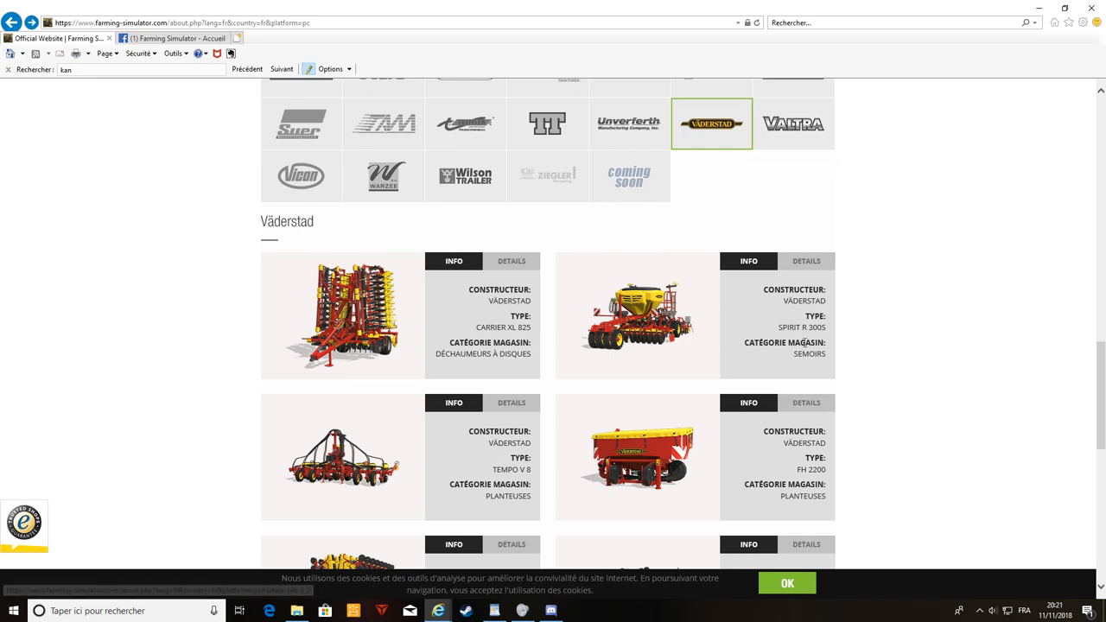
{"action": "mouse_move", "coordinate": [974, 346]}
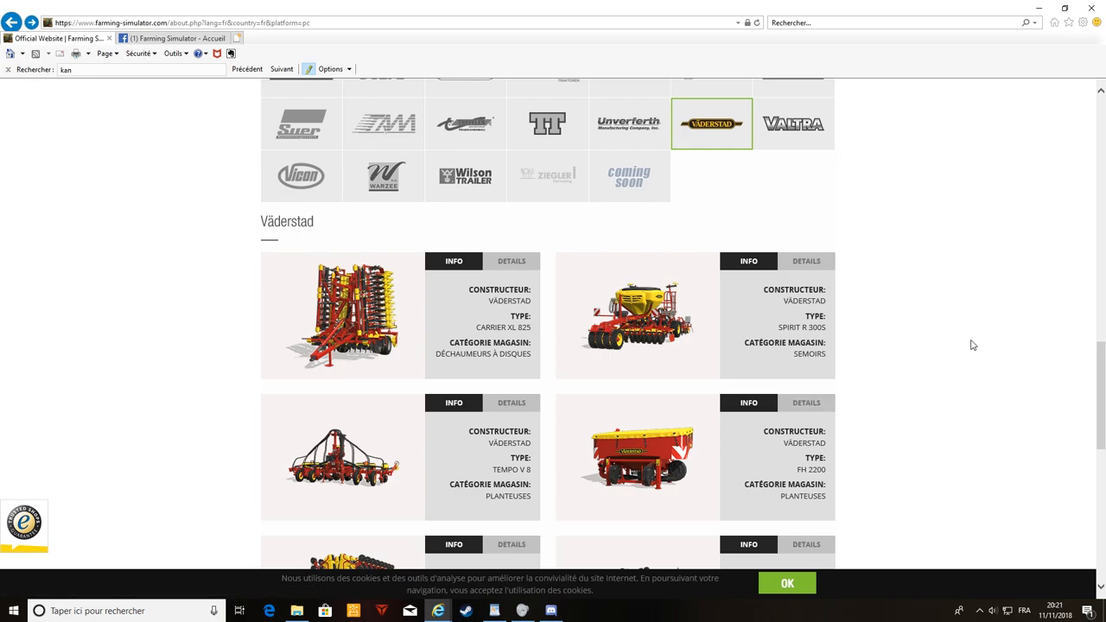
{"action": "mouse_move", "coordinate": [945, 346]}
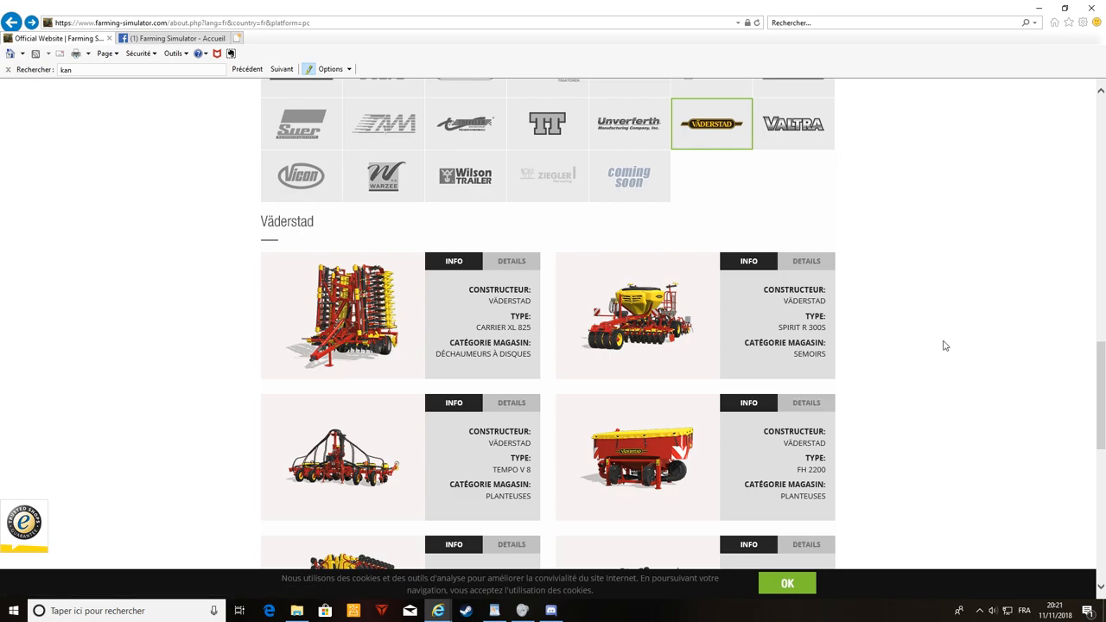
{"action": "mouse_move", "coordinate": [818, 314]}
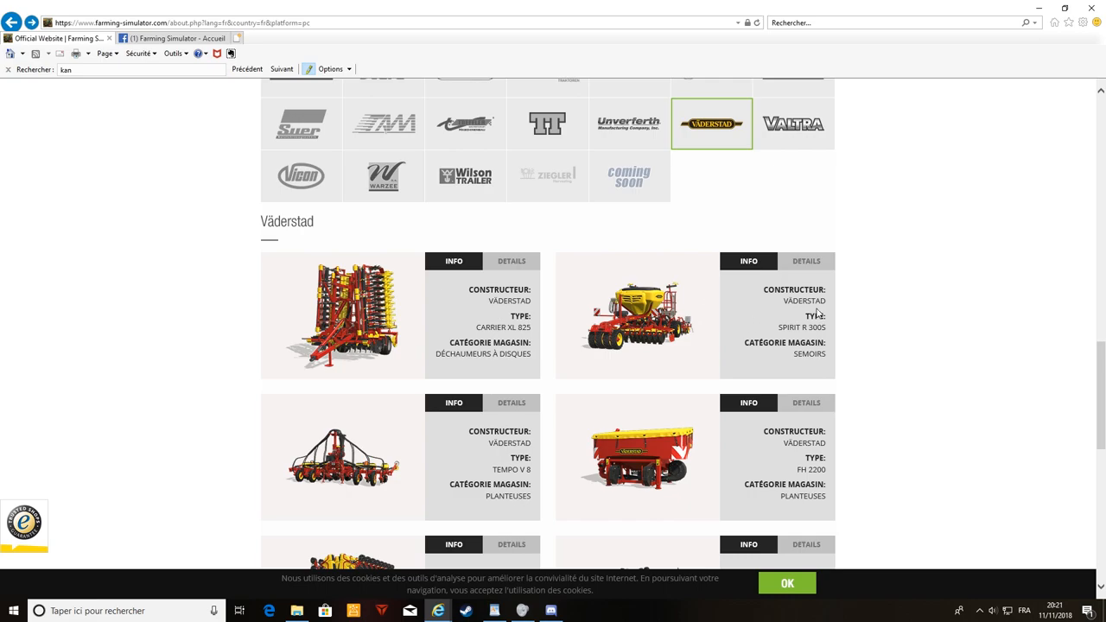
{"action": "mouse_move", "coordinate": [877, 331]}
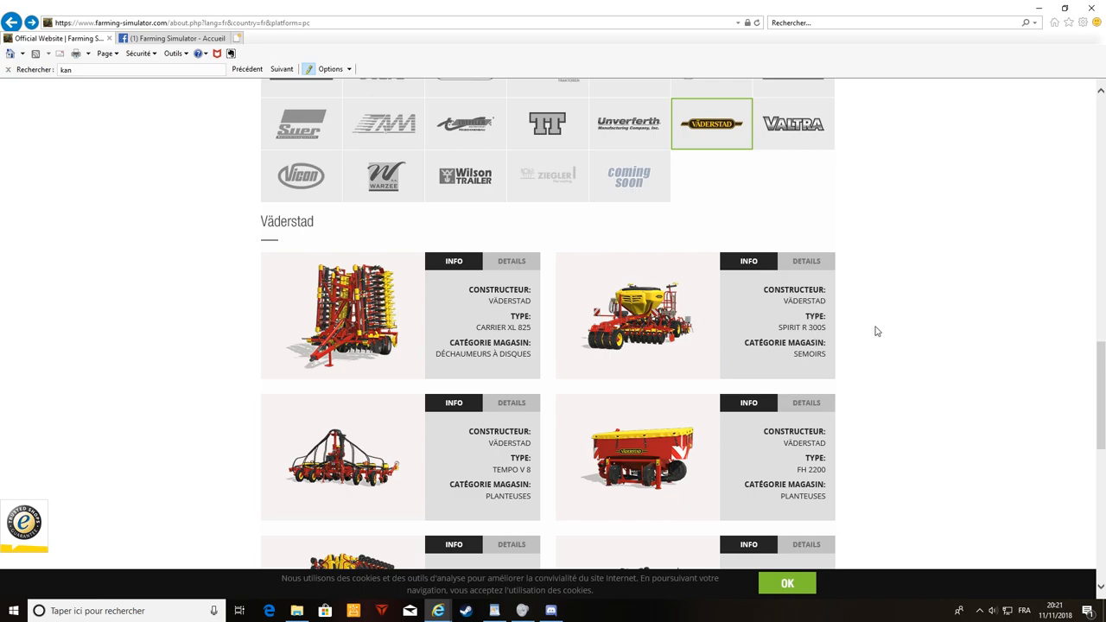
{"action": "mouse_move", "coordinate": [653, 347]}
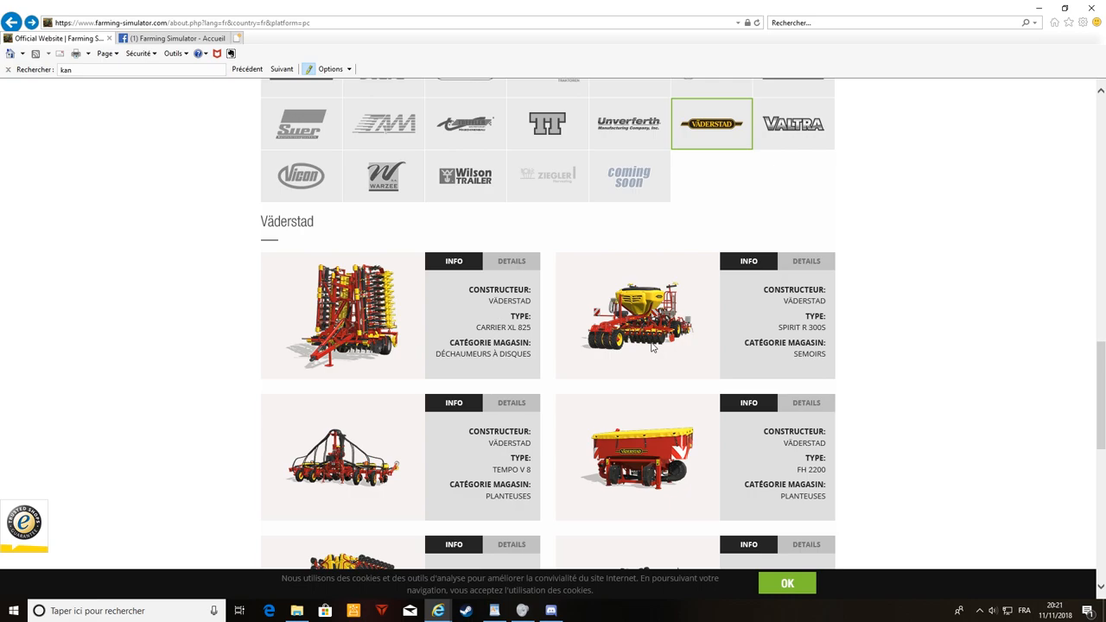
{"action": "mouse_move", "coordinate": [736, 316]}
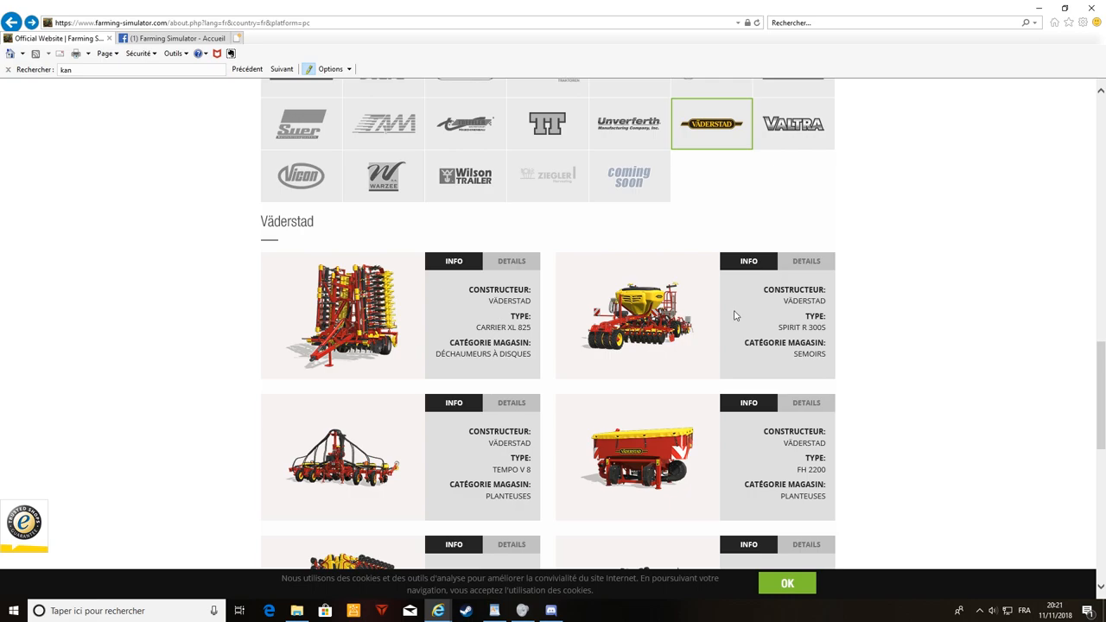
{"action": "scroll", "scroll_direction": "down", "scroll_amount": 3}
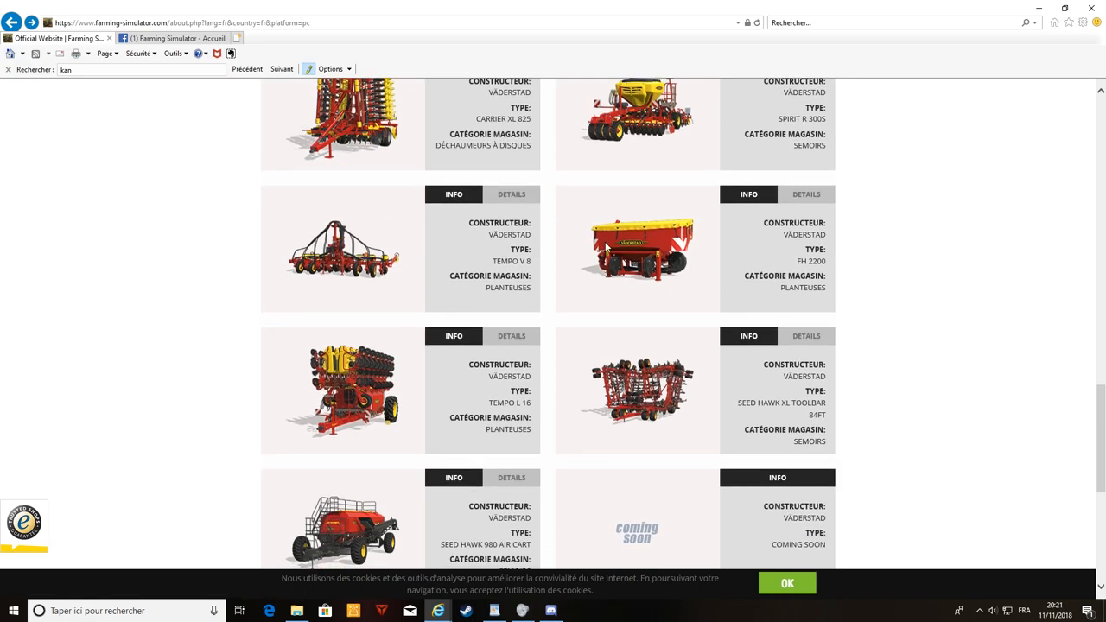
{"action": "mouse_move", "coordinate": [674, 247]}
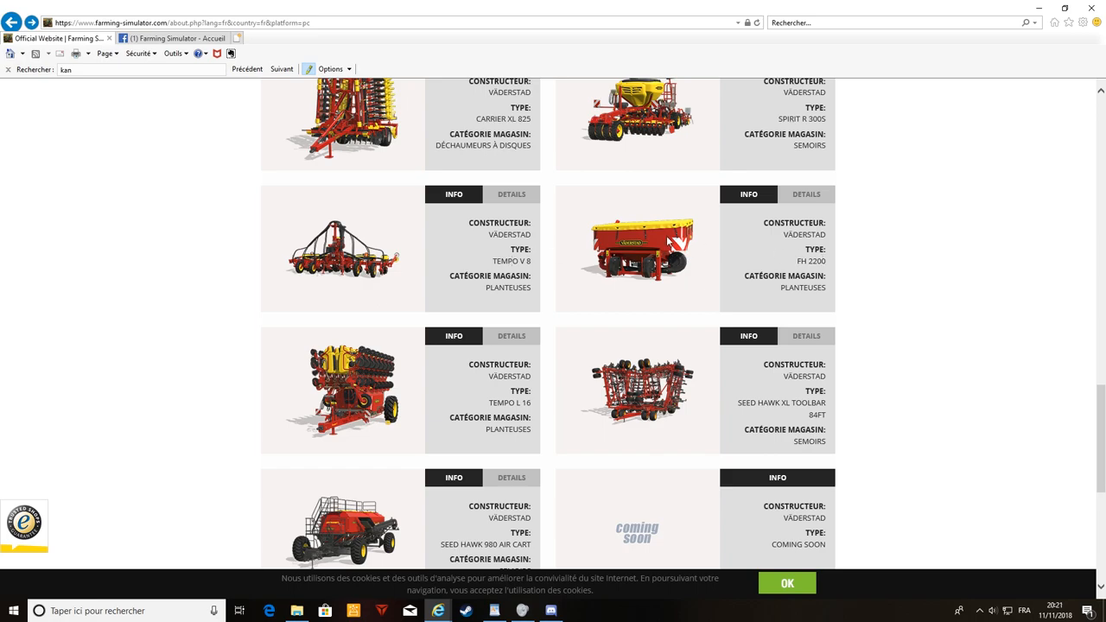
Show John Deere's machines and browse the 6M, 6R, 7R, 8R, 8RT series and T560
{"action": "left_click", "coordinate": [547, 274]}
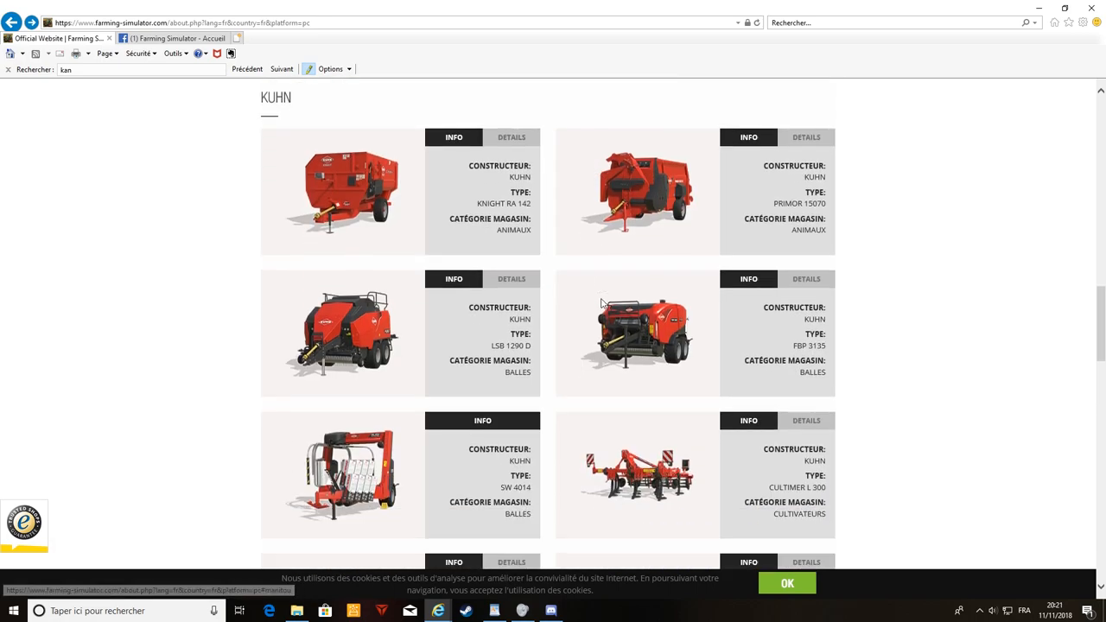
{"action": "scroll", "scroll_direction": "down", "scroll_amount": 3}
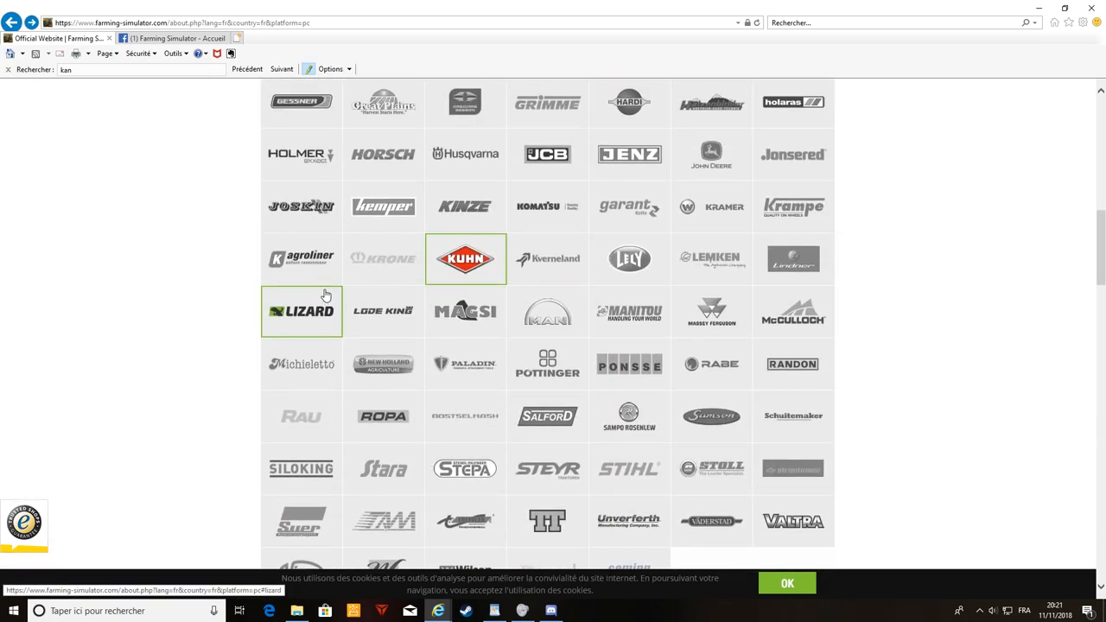
{"action": "scroll", "scroll_direction": "down", "scroll_amount": 3}
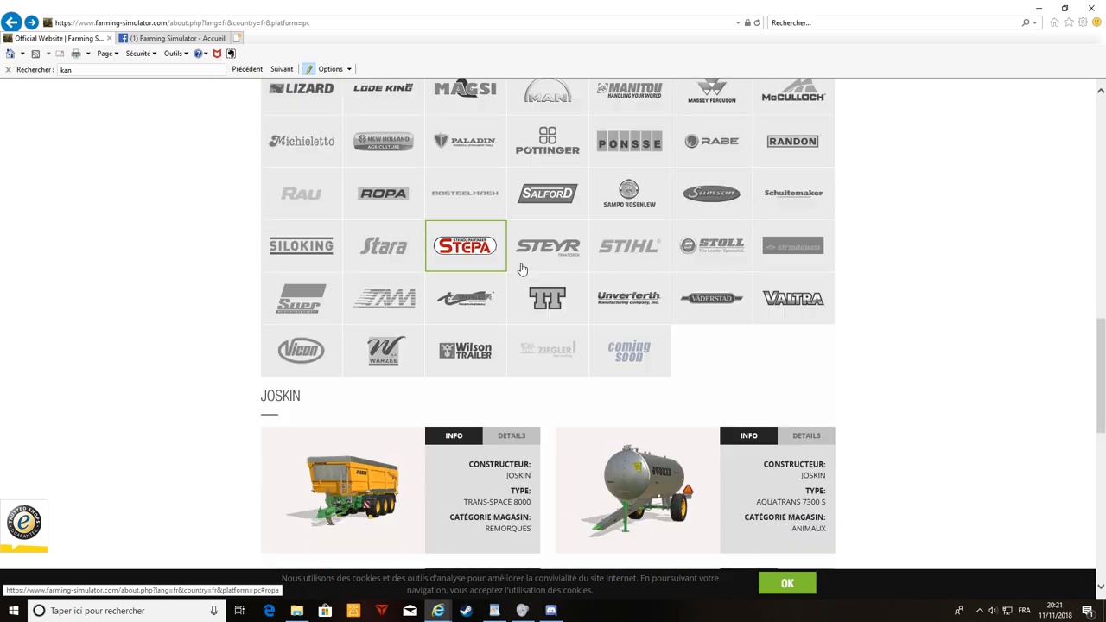
{"action": "scroll", "scroll_direction": "down", "scroll_amount": 3}
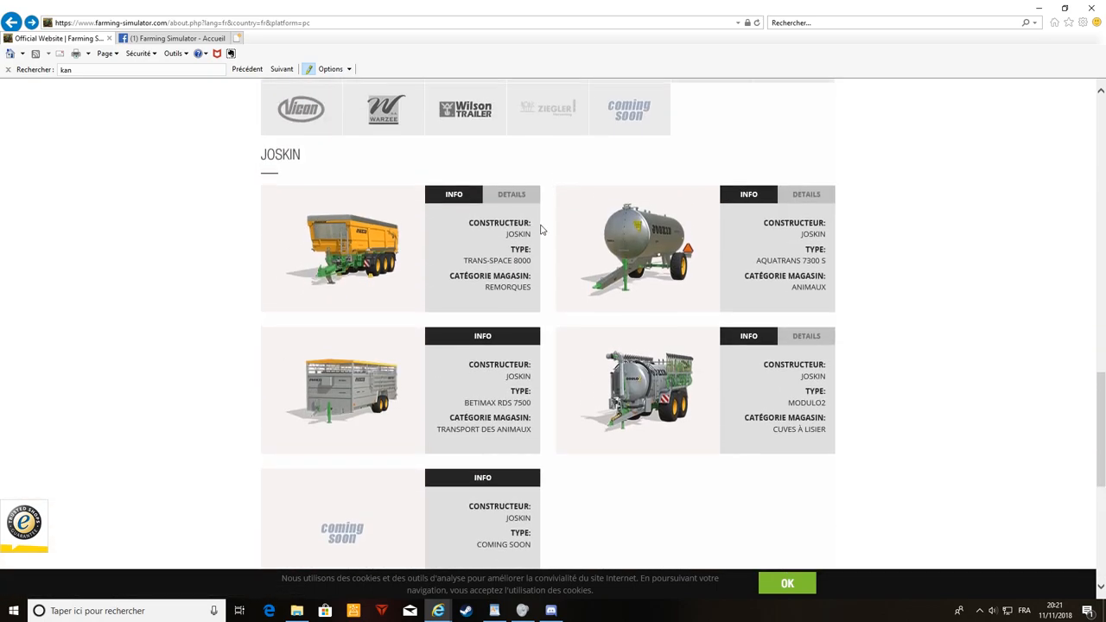
{"action": "scroll", "scroll_direction": "down", "scroll_amount": 3}
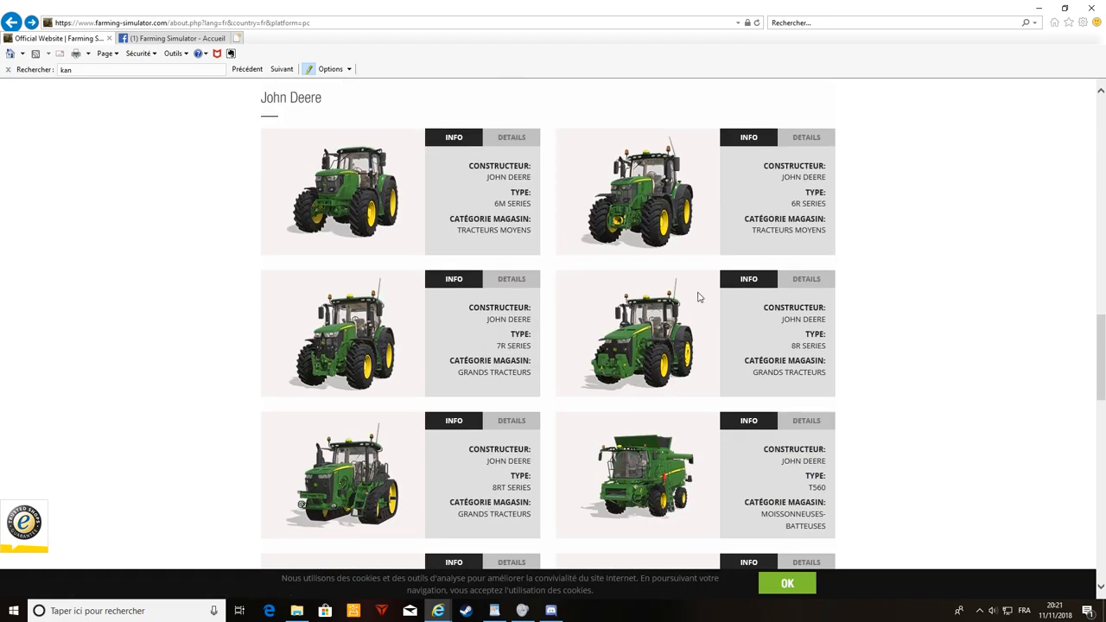
Scroll down to the Great Plains YP-2425A seeder card
{"action": "scroll", "scroll_direction": "down", "scroll_amount": 3}
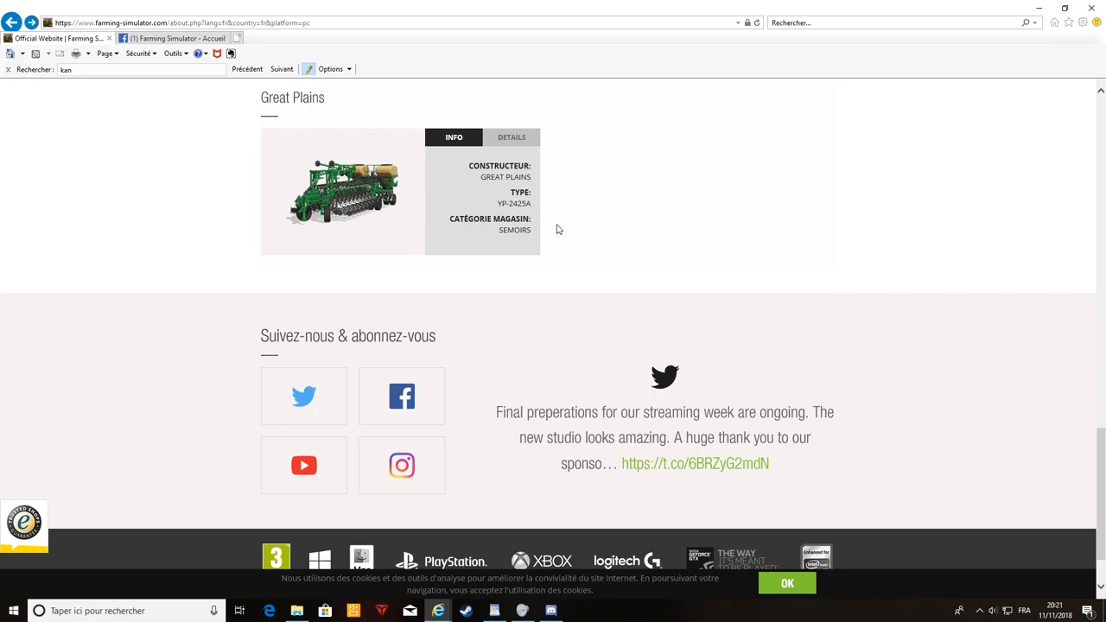
{"action": "mouse_move", "coordinate": [543, 230]}
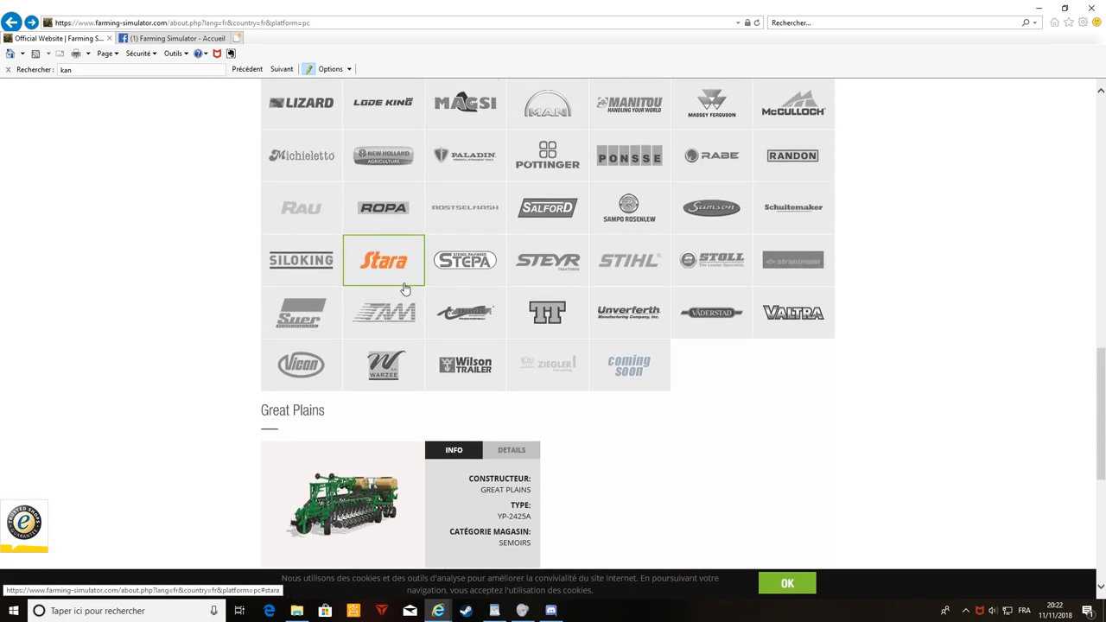
Scroll through Massey Ferguson's machines, such as the MF Activa 7347 S and MF 3012, then back up
{"action": "scroll", "scroll_direction": "down", "scroll_amount": 3}
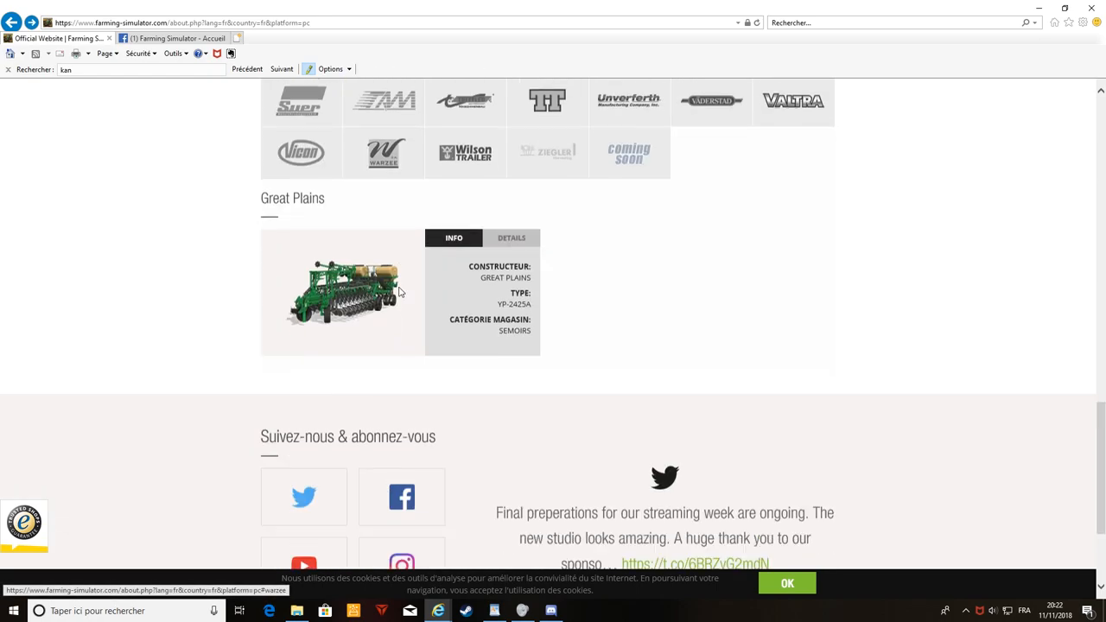
{"action": "scroll", "scroll_direction": "up", "scroll_amount": 3}
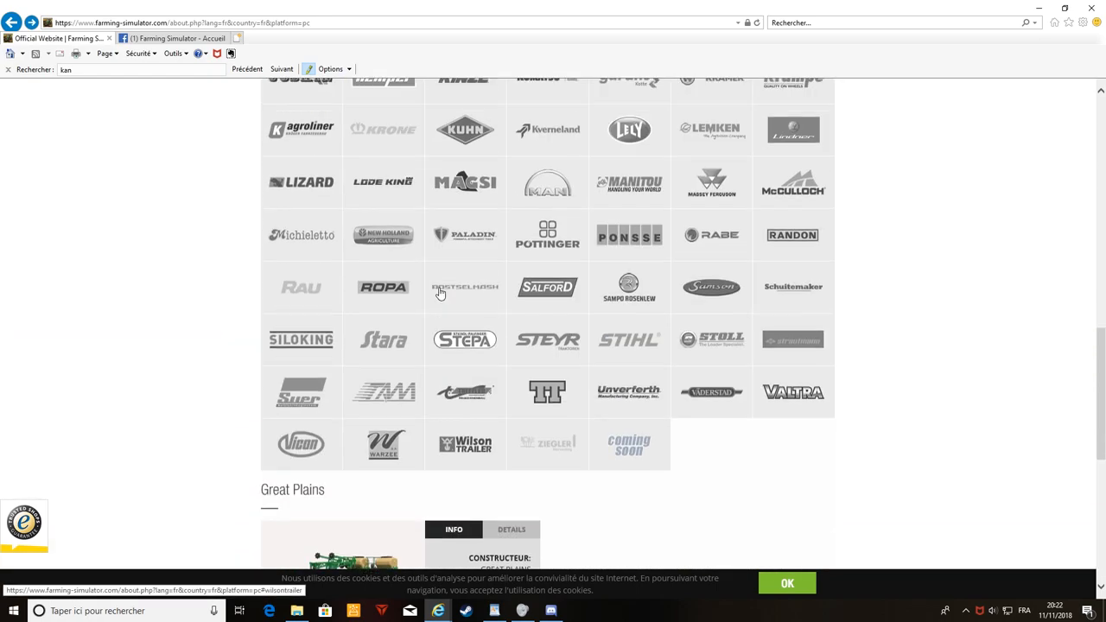
{"action": "scroll", "scroll_direction": "down", "scroll_amount": 3}
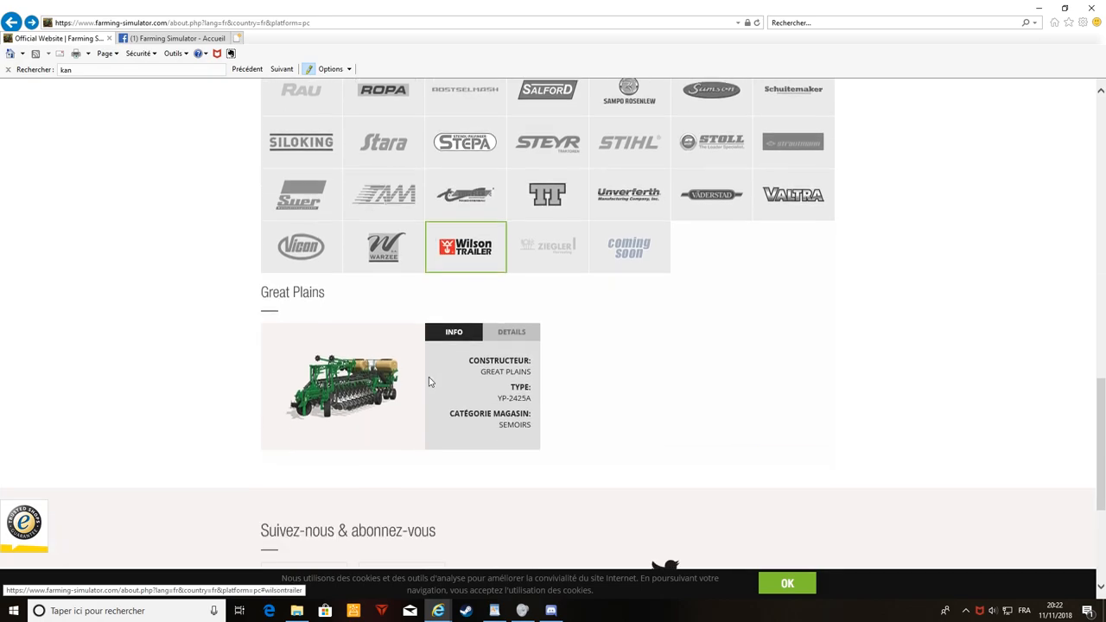
{"action": "scroll", "scroll_direction": "down", "scroll_amount": 3}
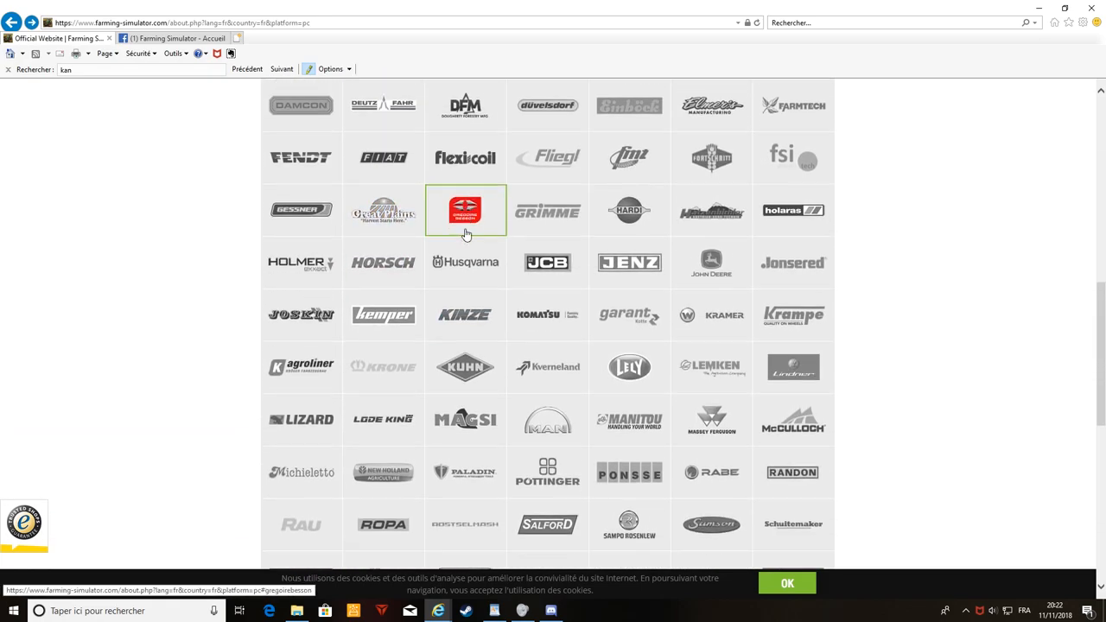
{"action": "scroll", "scroll_direction": "down", "scroll_amount": 3}
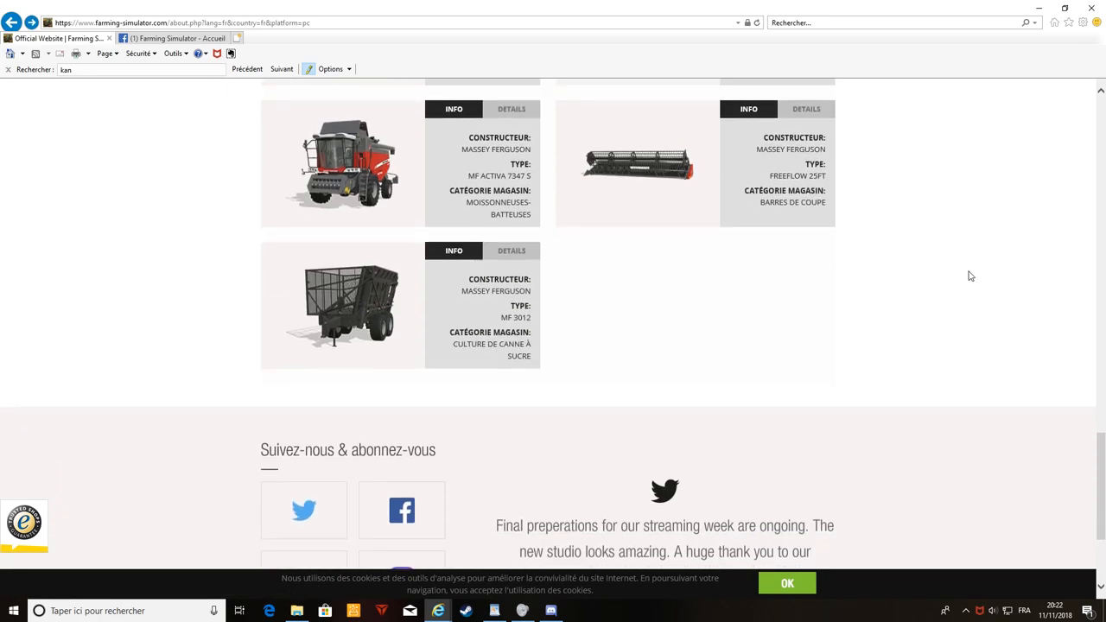
{"action": "scroll", "scroll_direction": "up", "scroll_amount": 3}
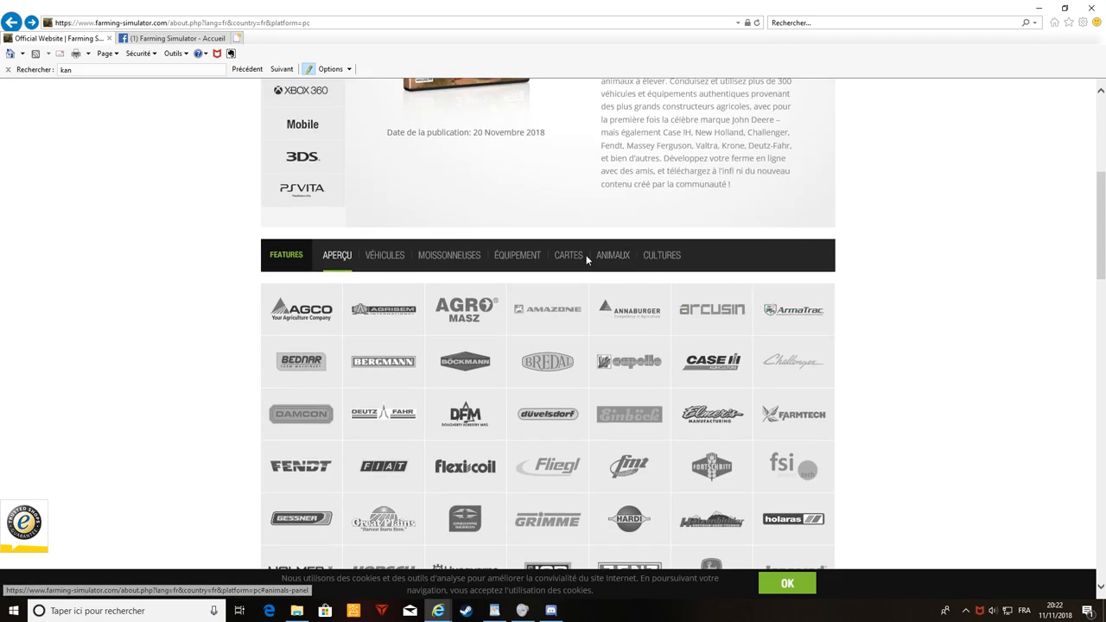
Filter brands to Moissonneuses (harvesters) and scroll up to the Farming Simulator 19 product box
{"action": "left_click", "coordinate": [448, 255]}
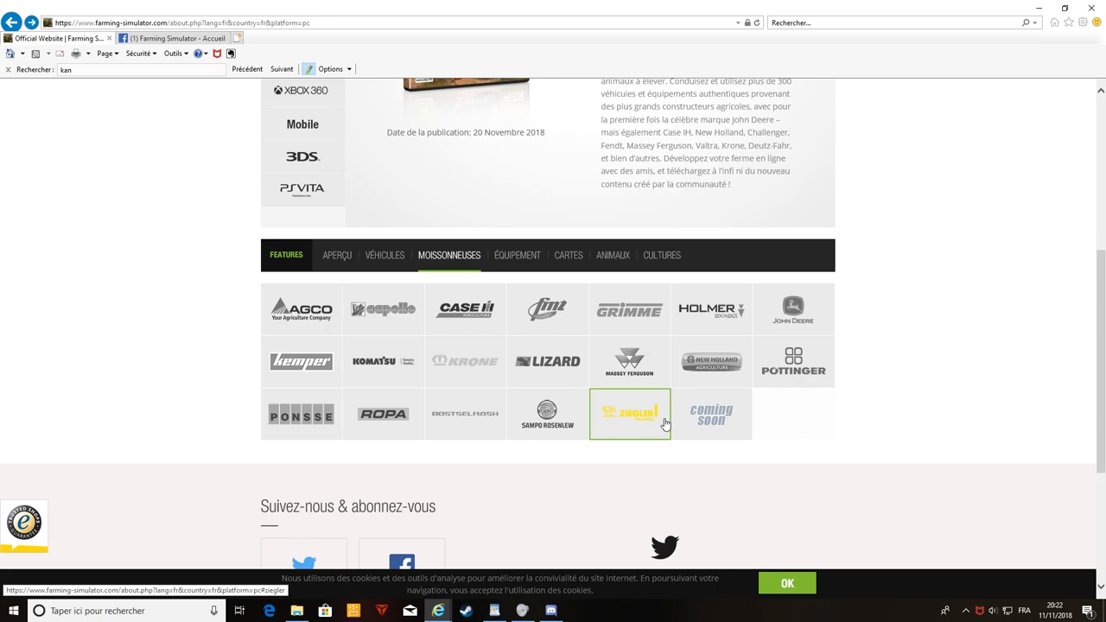
{"action": "mouse_move", "coordinate": [997, 469]}
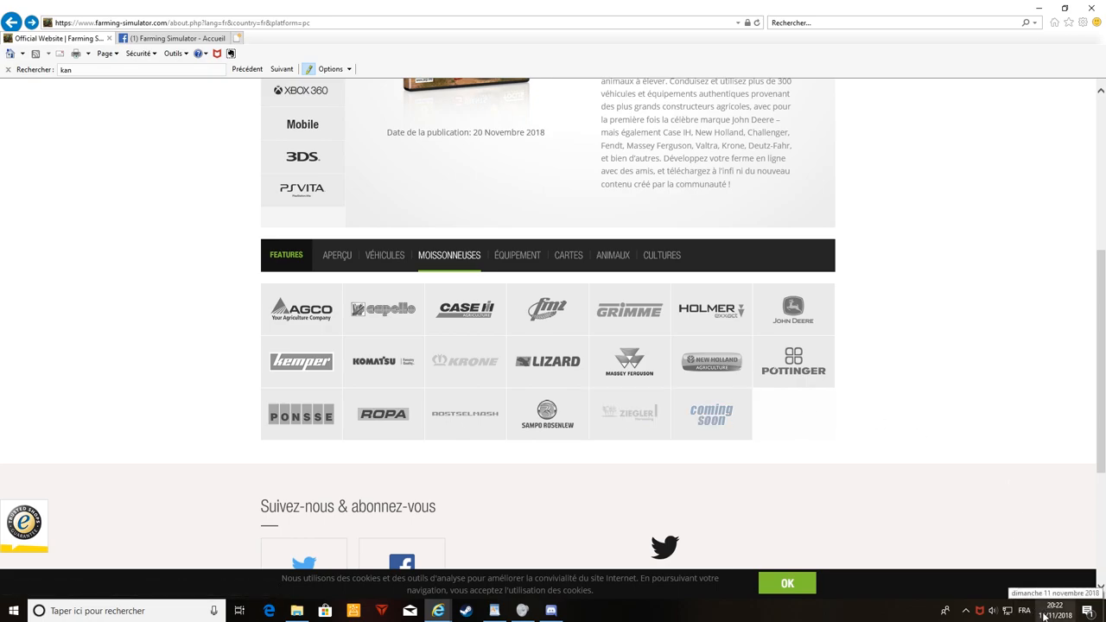
{"action": "mouse_move", "coordinate": [911, 403]}
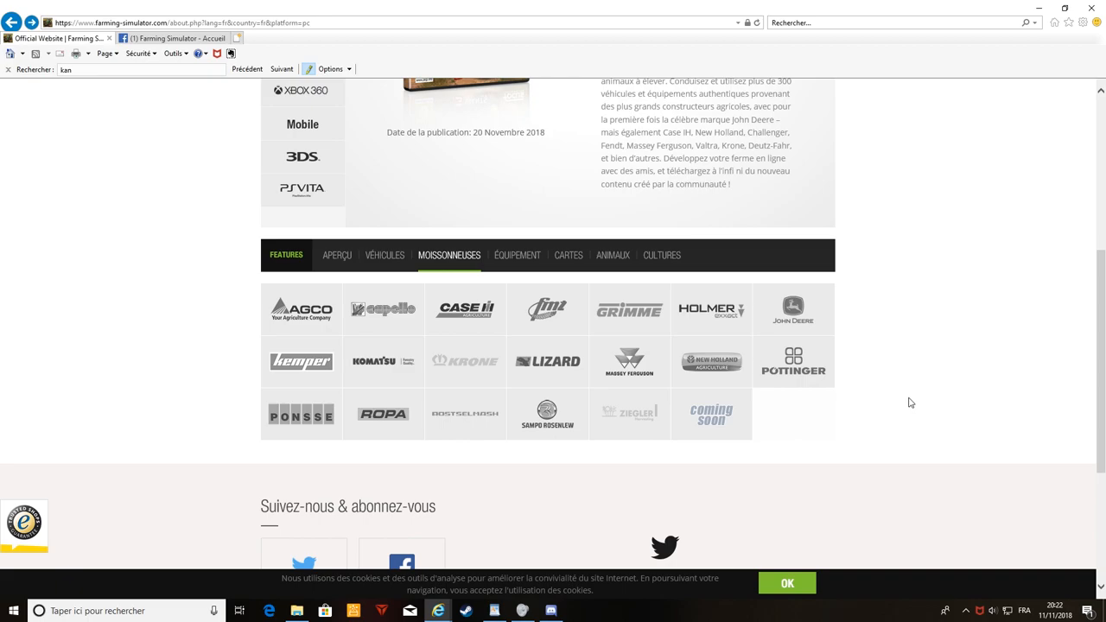
{"action": "mouse_move", "coordinate": [899, 408]}
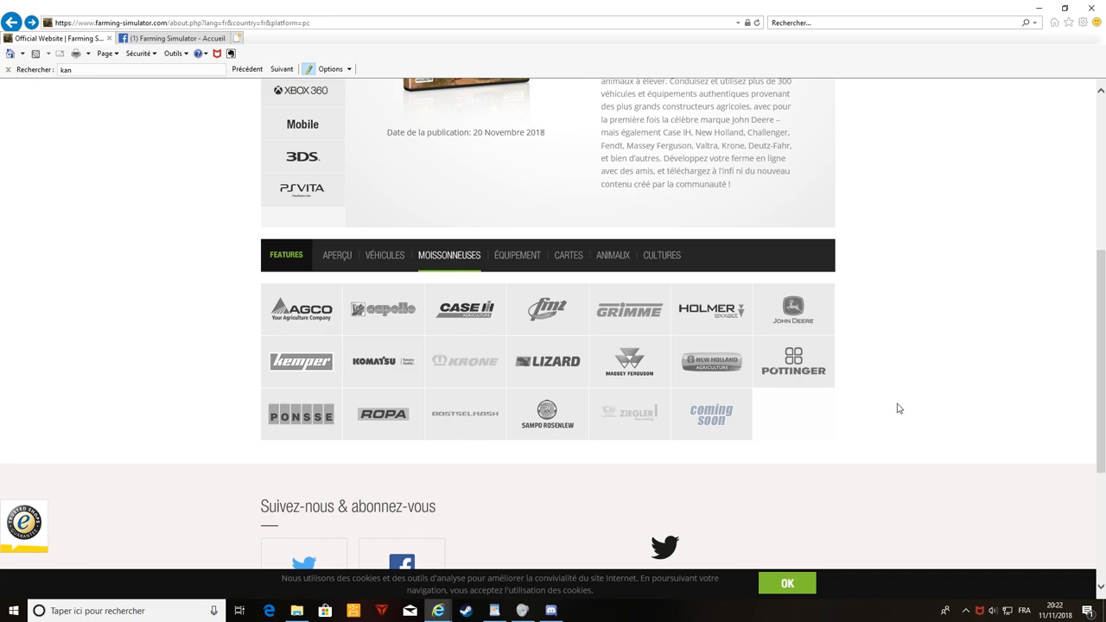
{"action": "scroll", "scroll_direction": "up", "scroll_amount": 3}
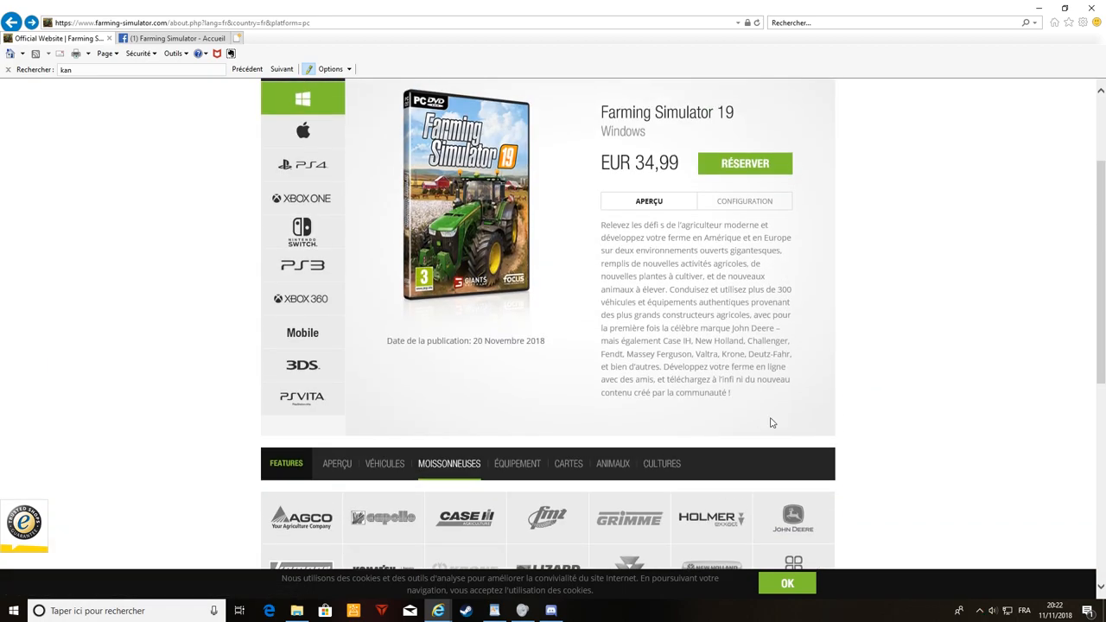
{"action": "mouse_move", "coordinate": [662, 152]}
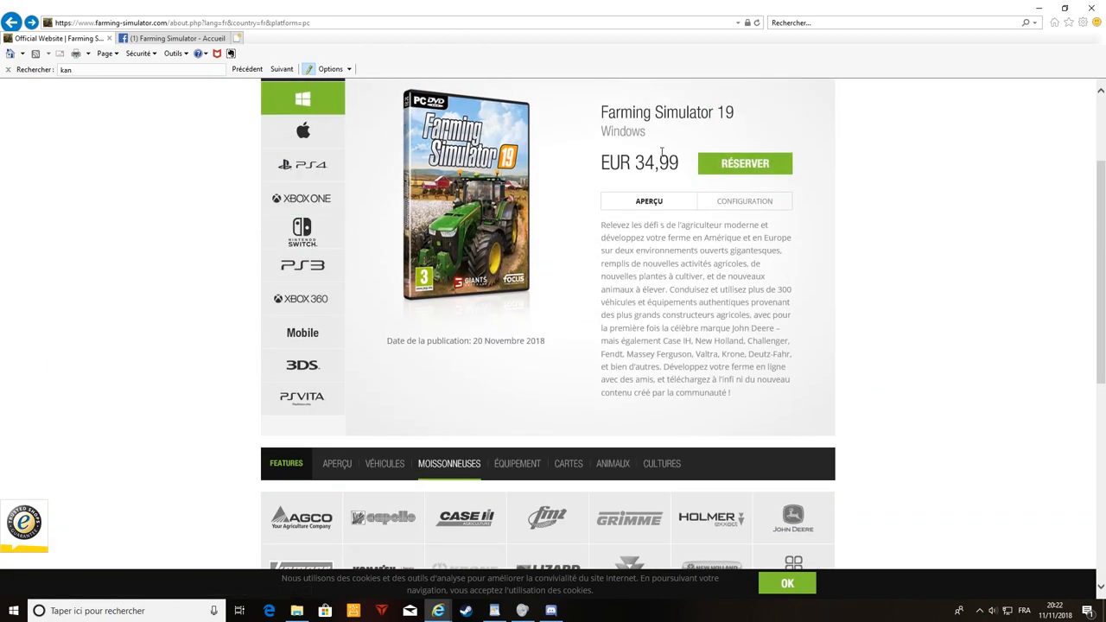